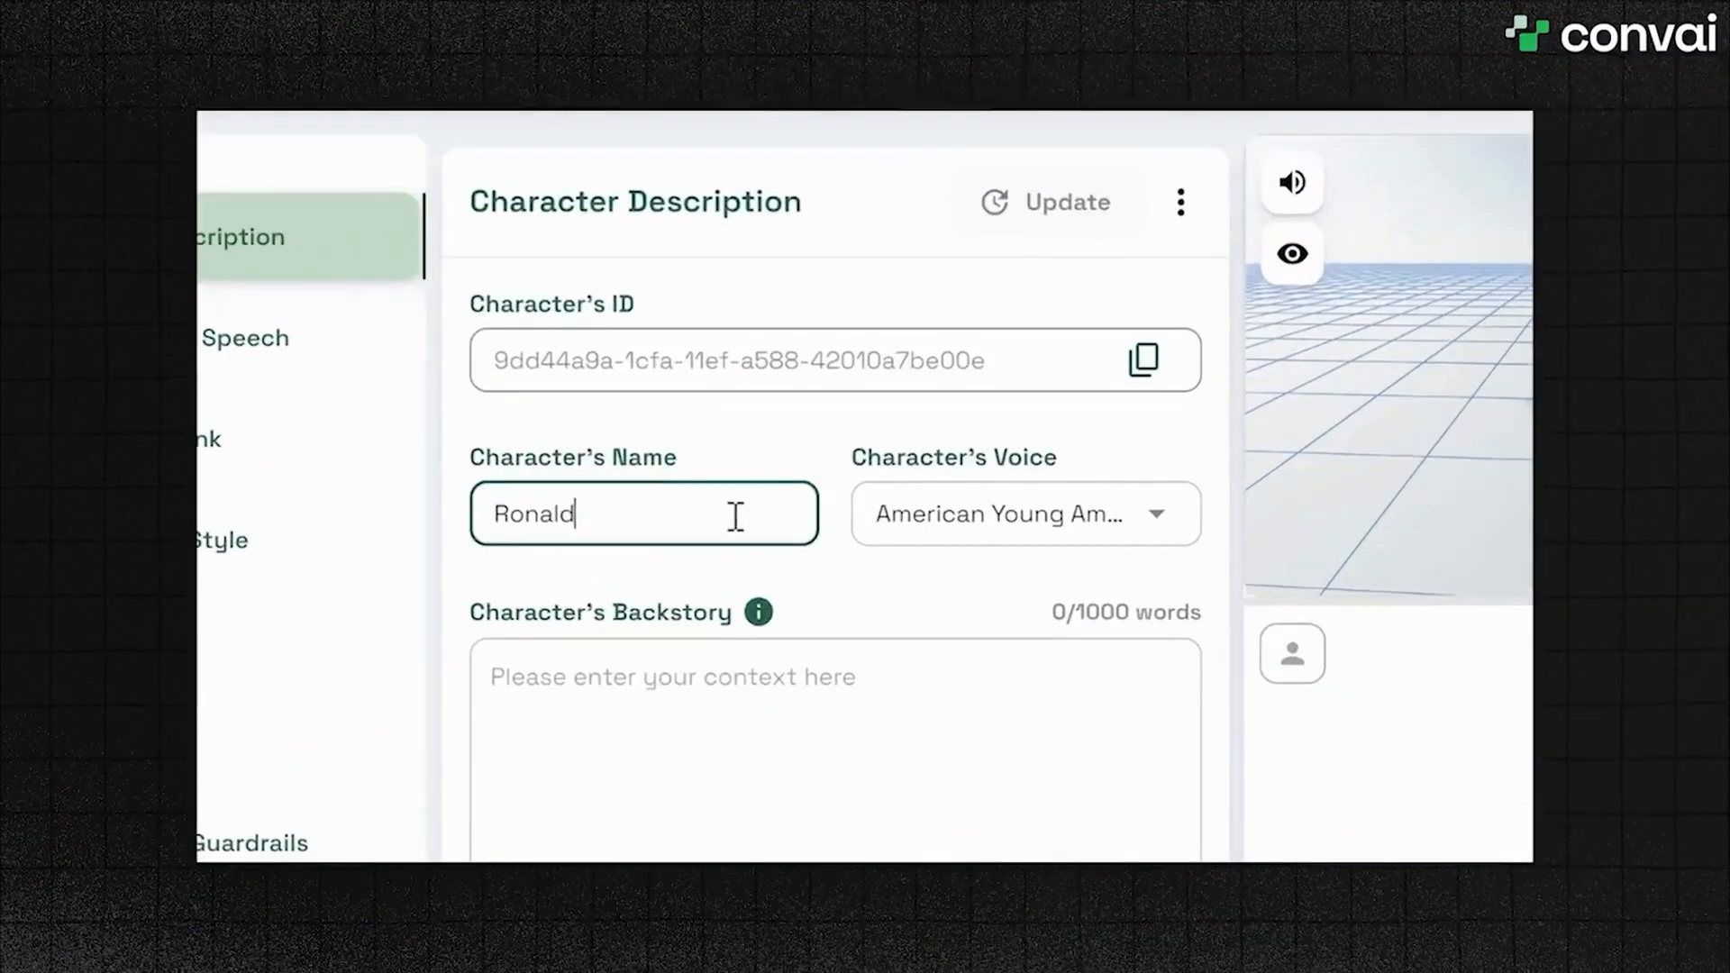
Step: Start adding an existing project from disk in Unity Hub and browse toward the Downloads folder
click(245, 337)
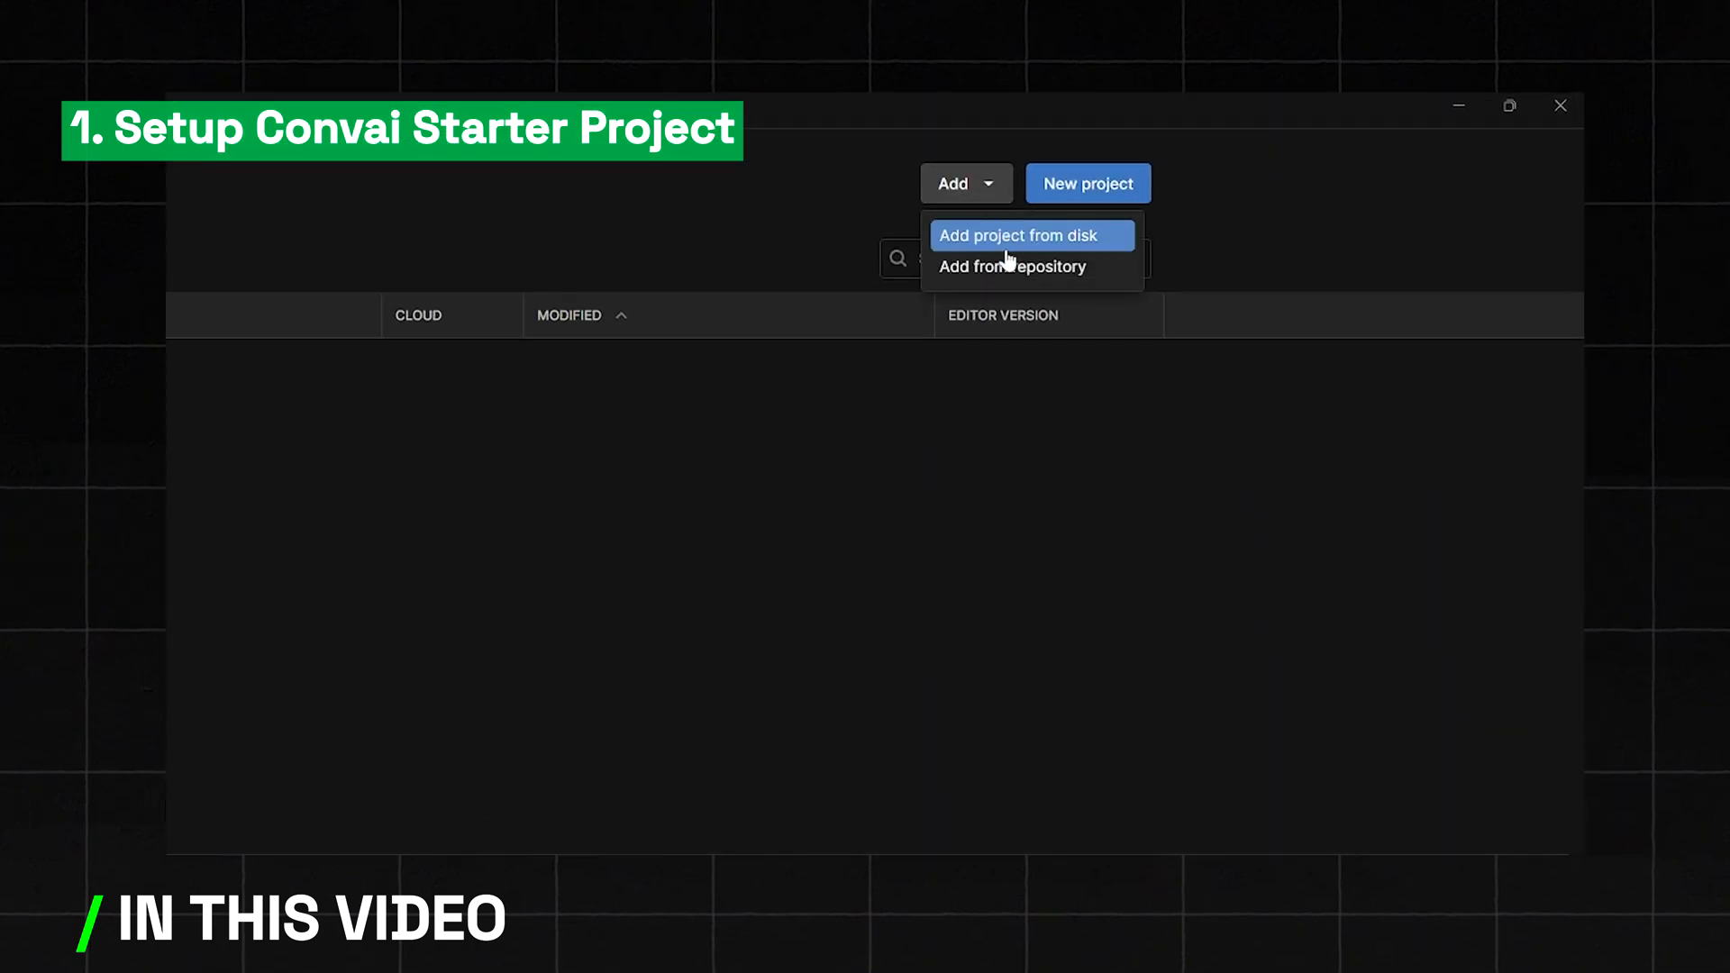
click(1018, 234)
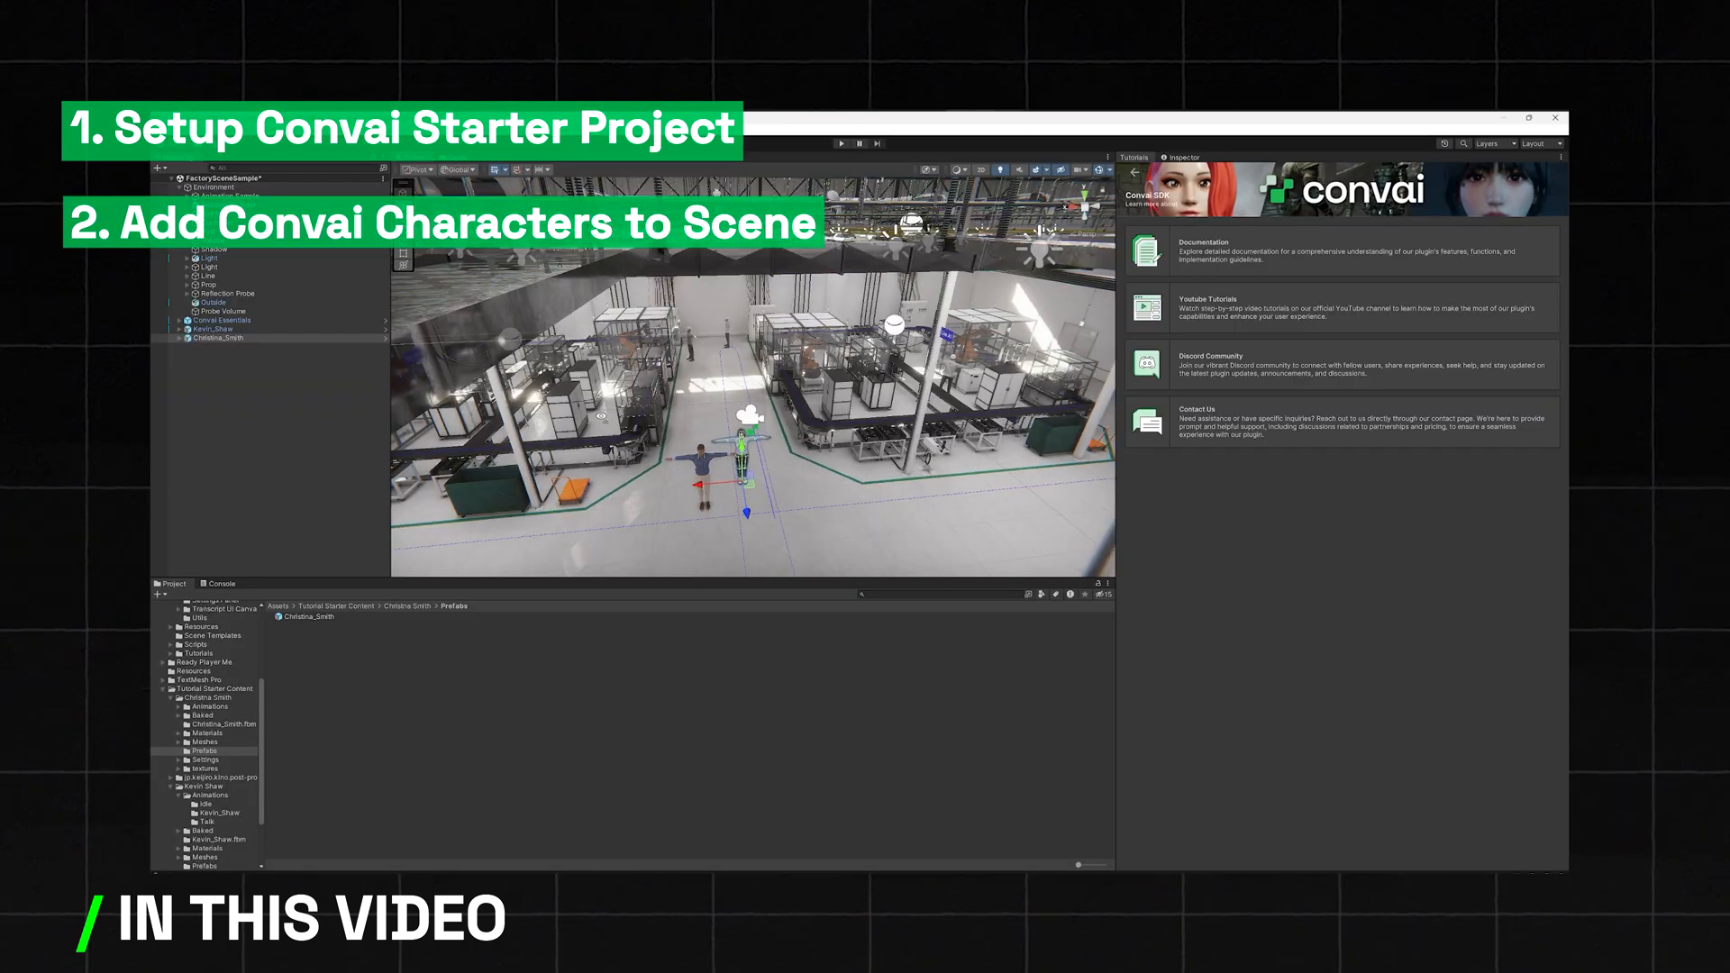
click(1049, 829)
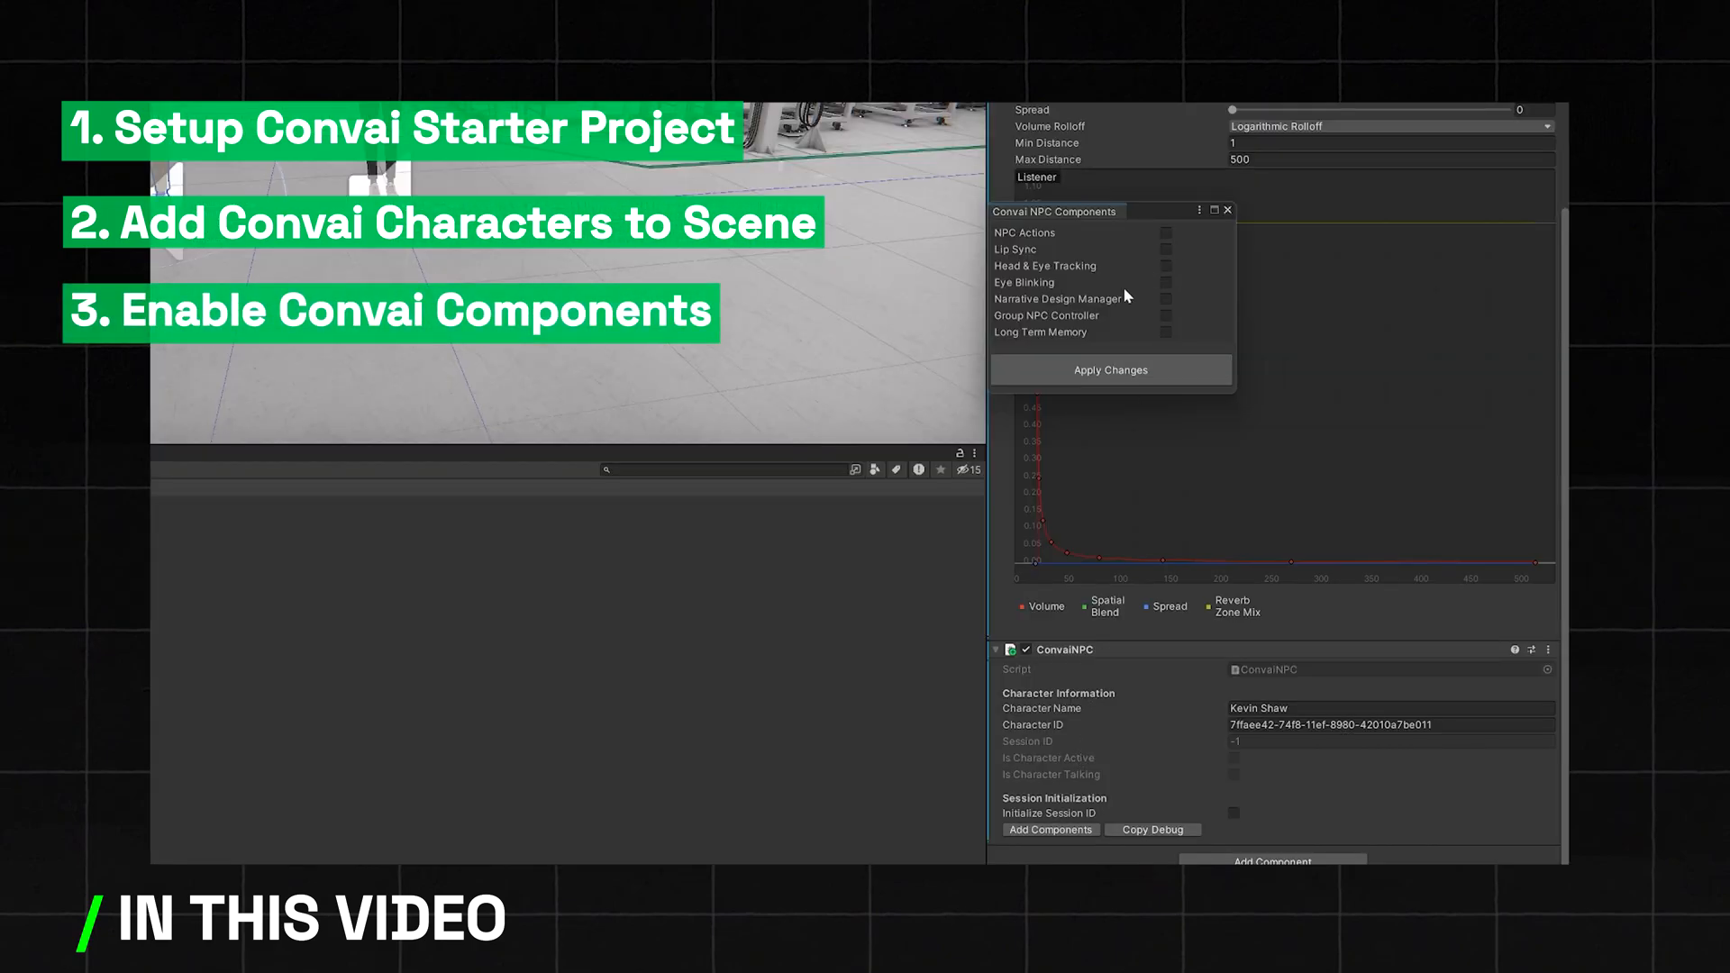
click(1166, 249)
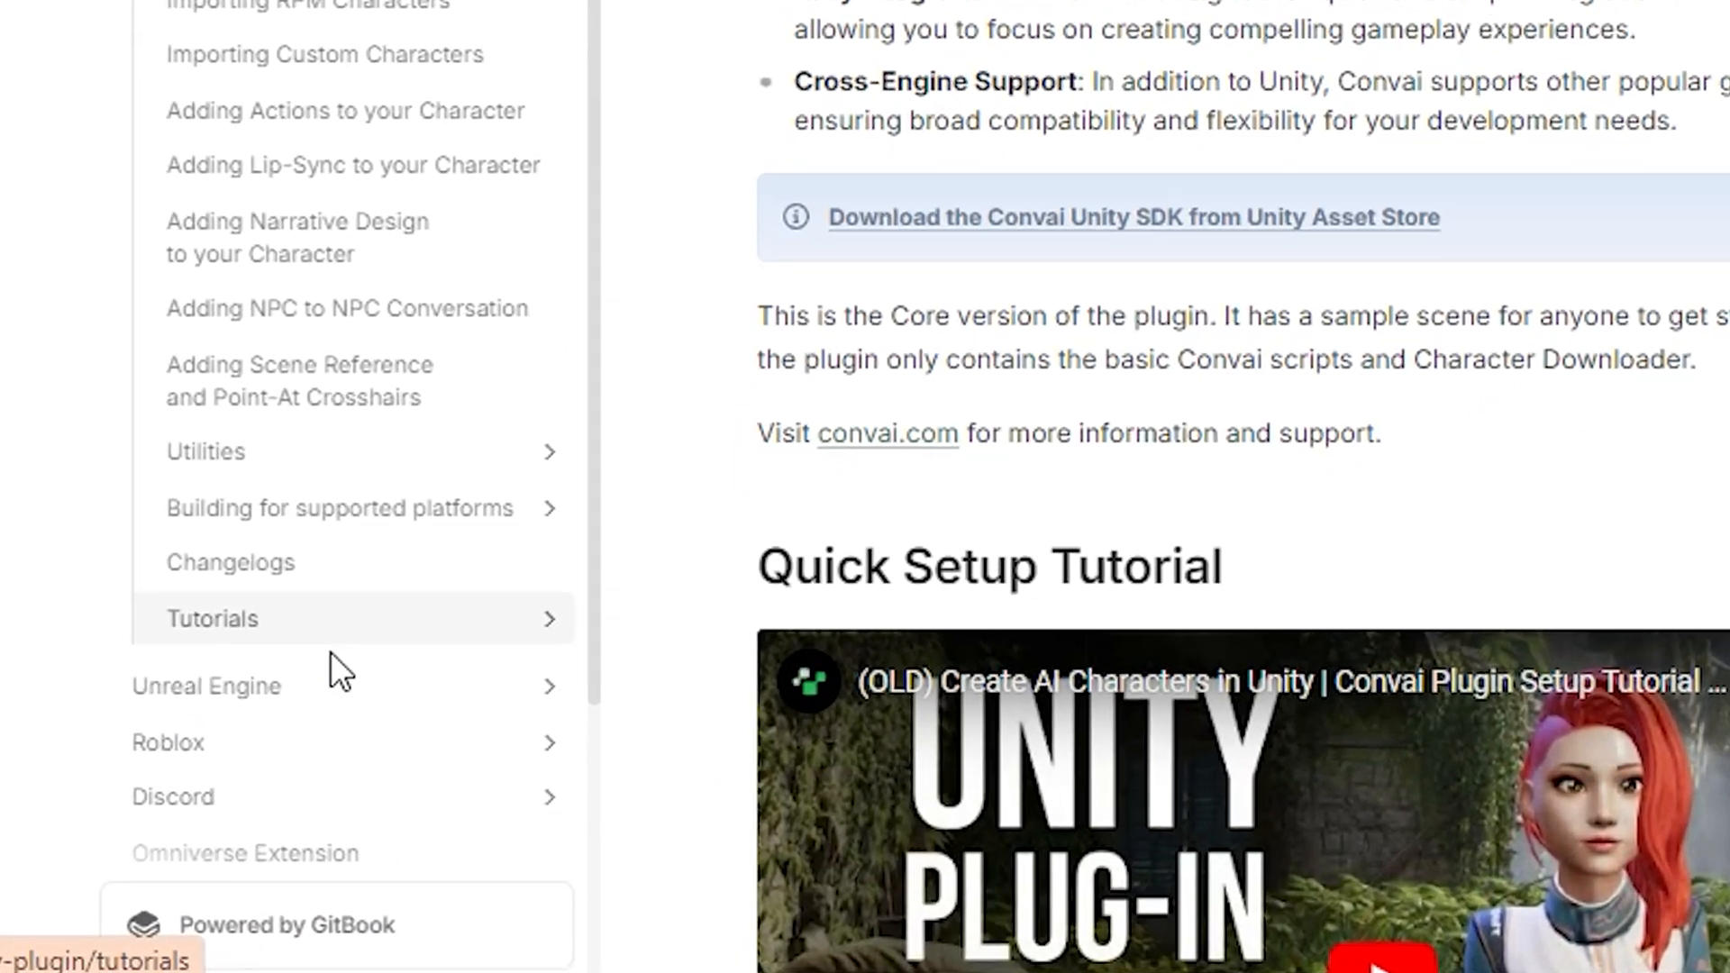
Step: Add the Convai Starter Project folder from Downloads as a Unity Hub project
click(213, 618)
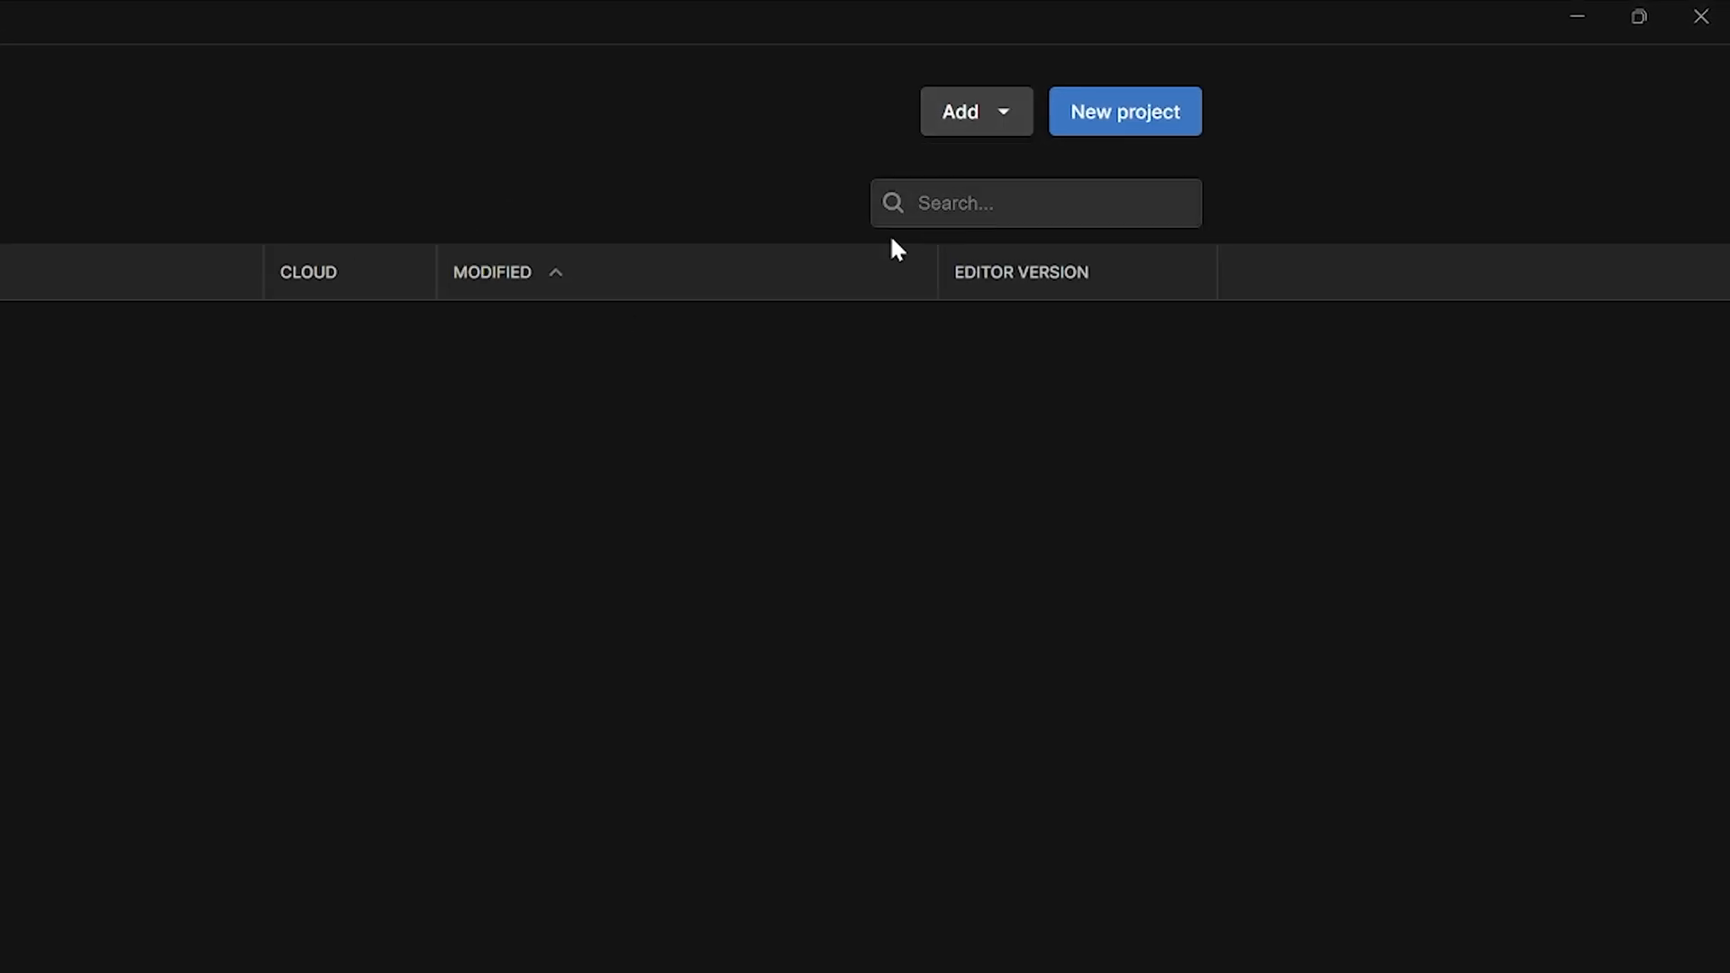
click(958, 112)
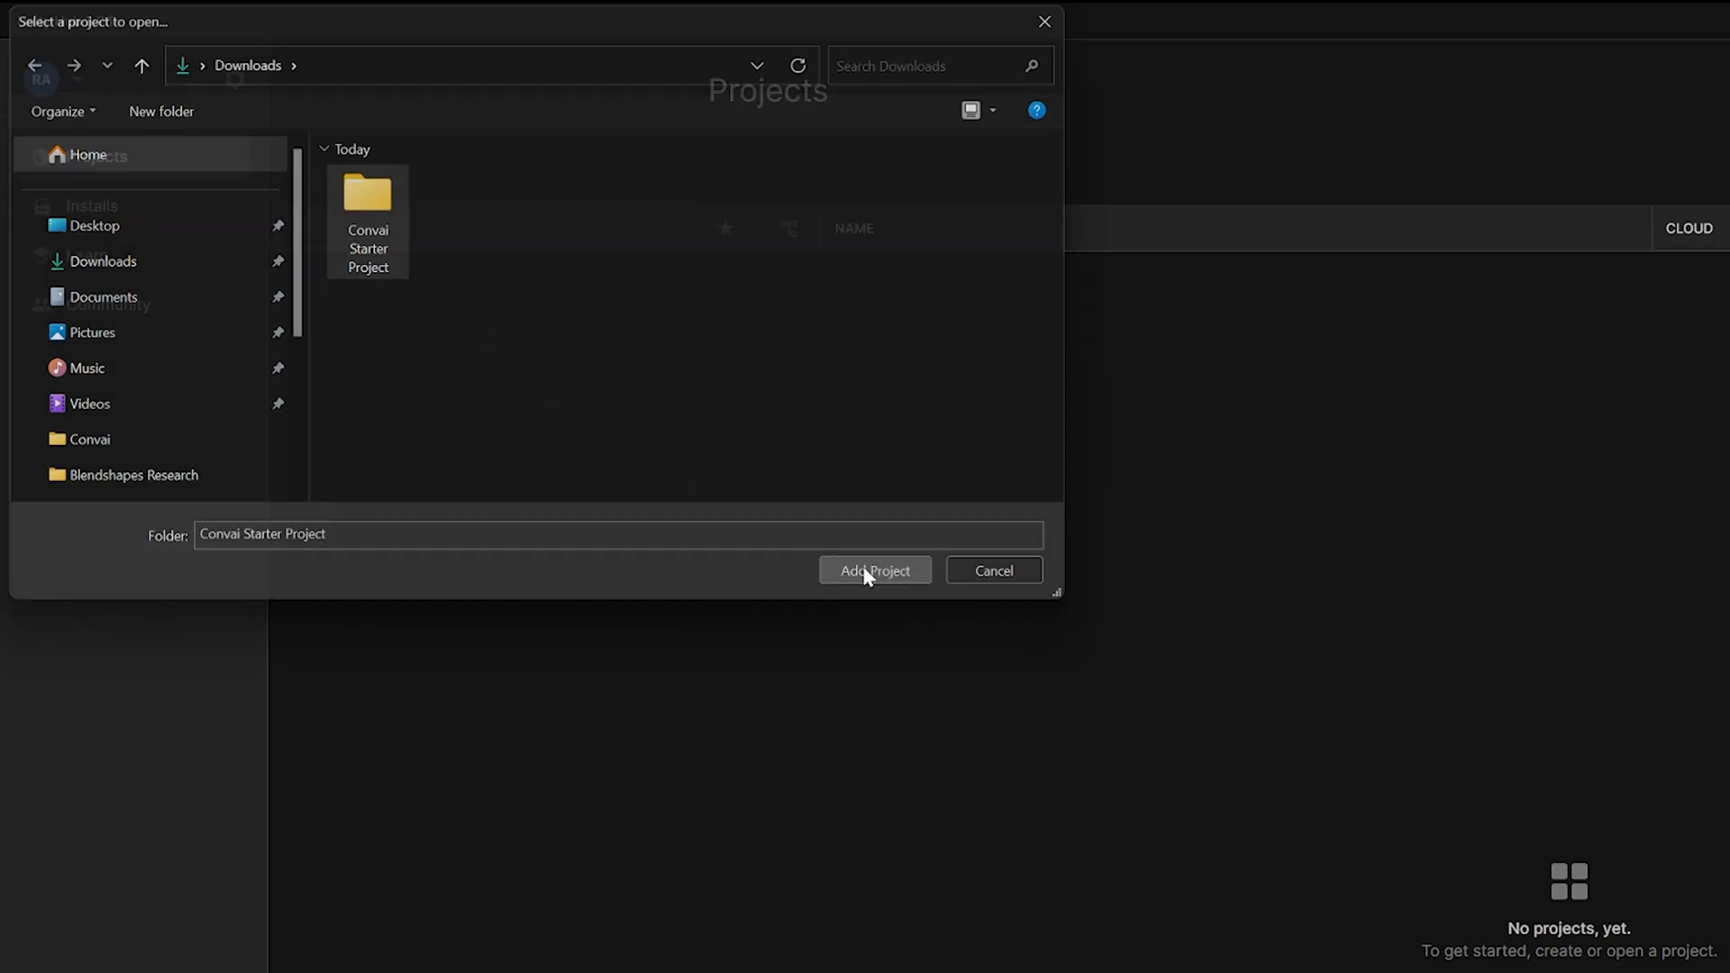
click(874, 571)
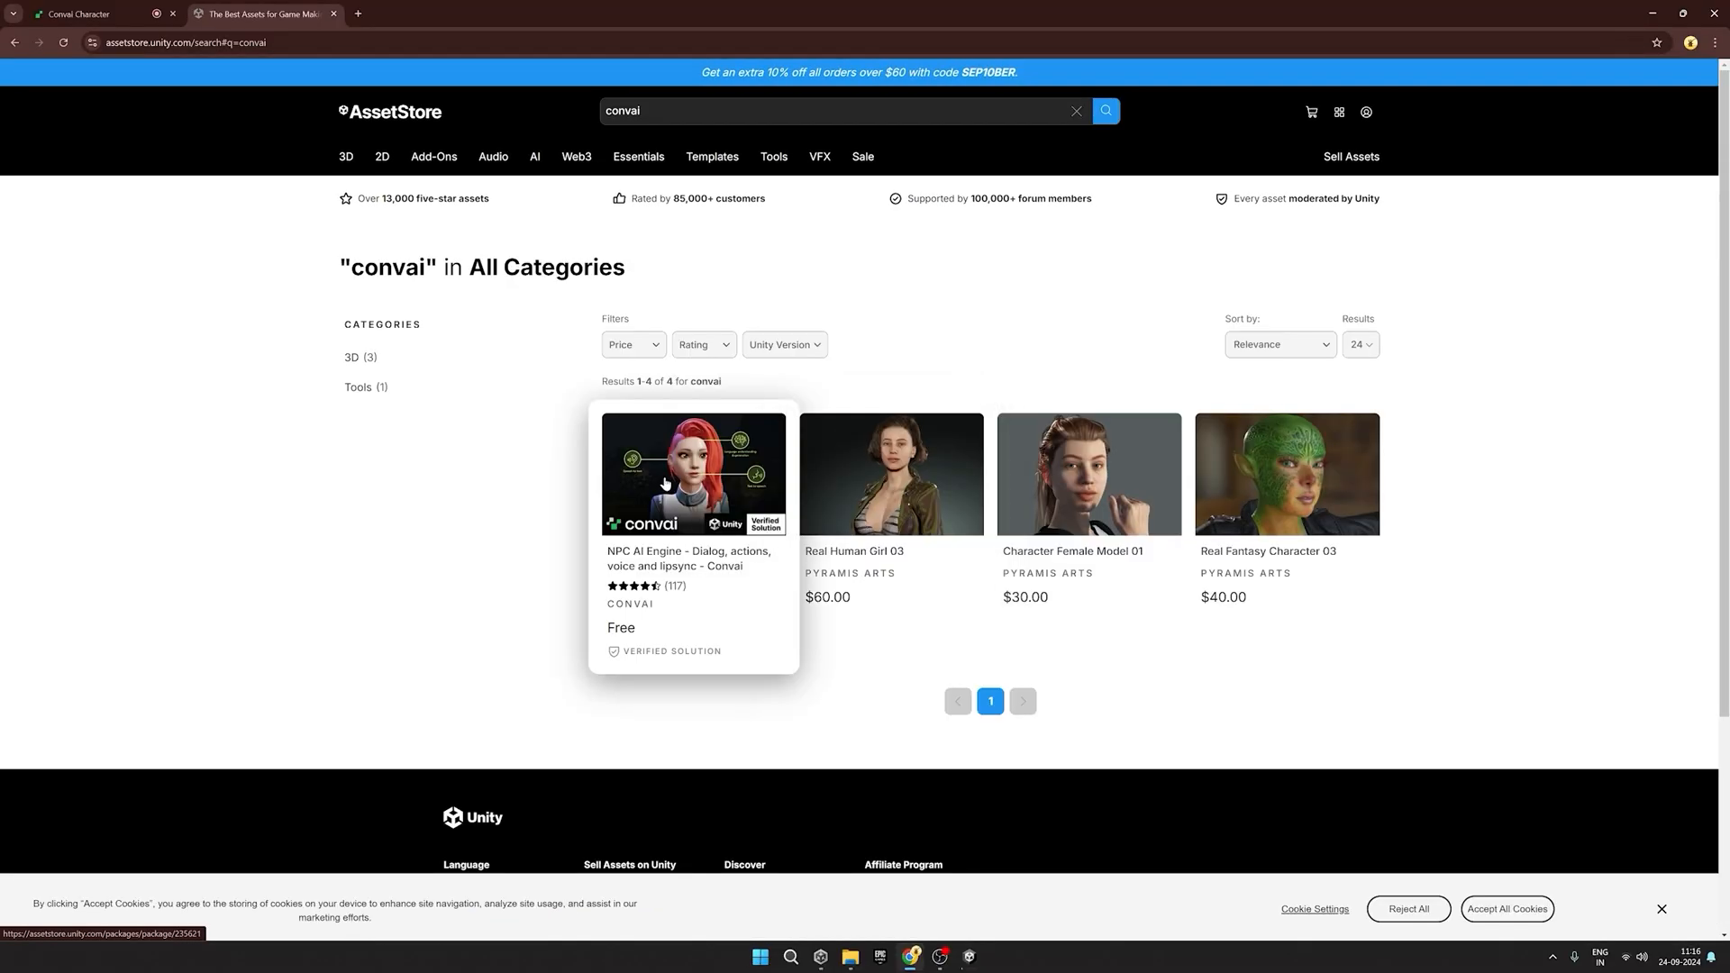
Step: Open the free Convai NPC AI Engine asset page from the convai search results
click(692, 472)
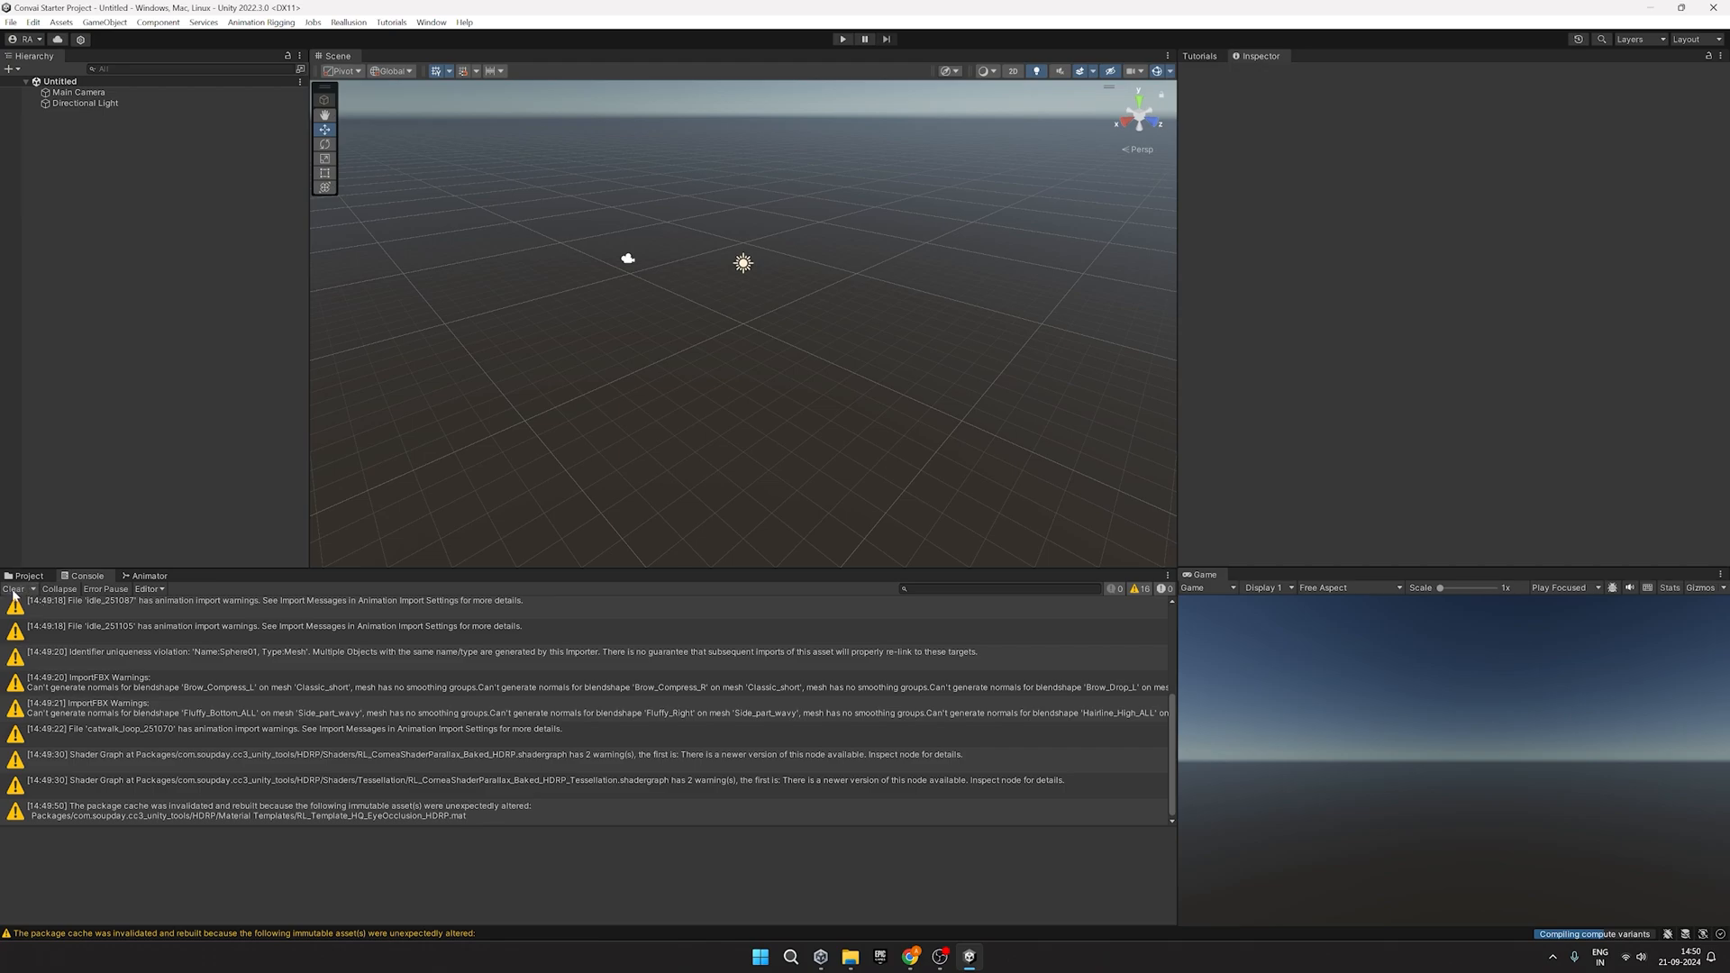
Step: Show the store-owned packages under My Assets in the Package Manager
click(430, 21)
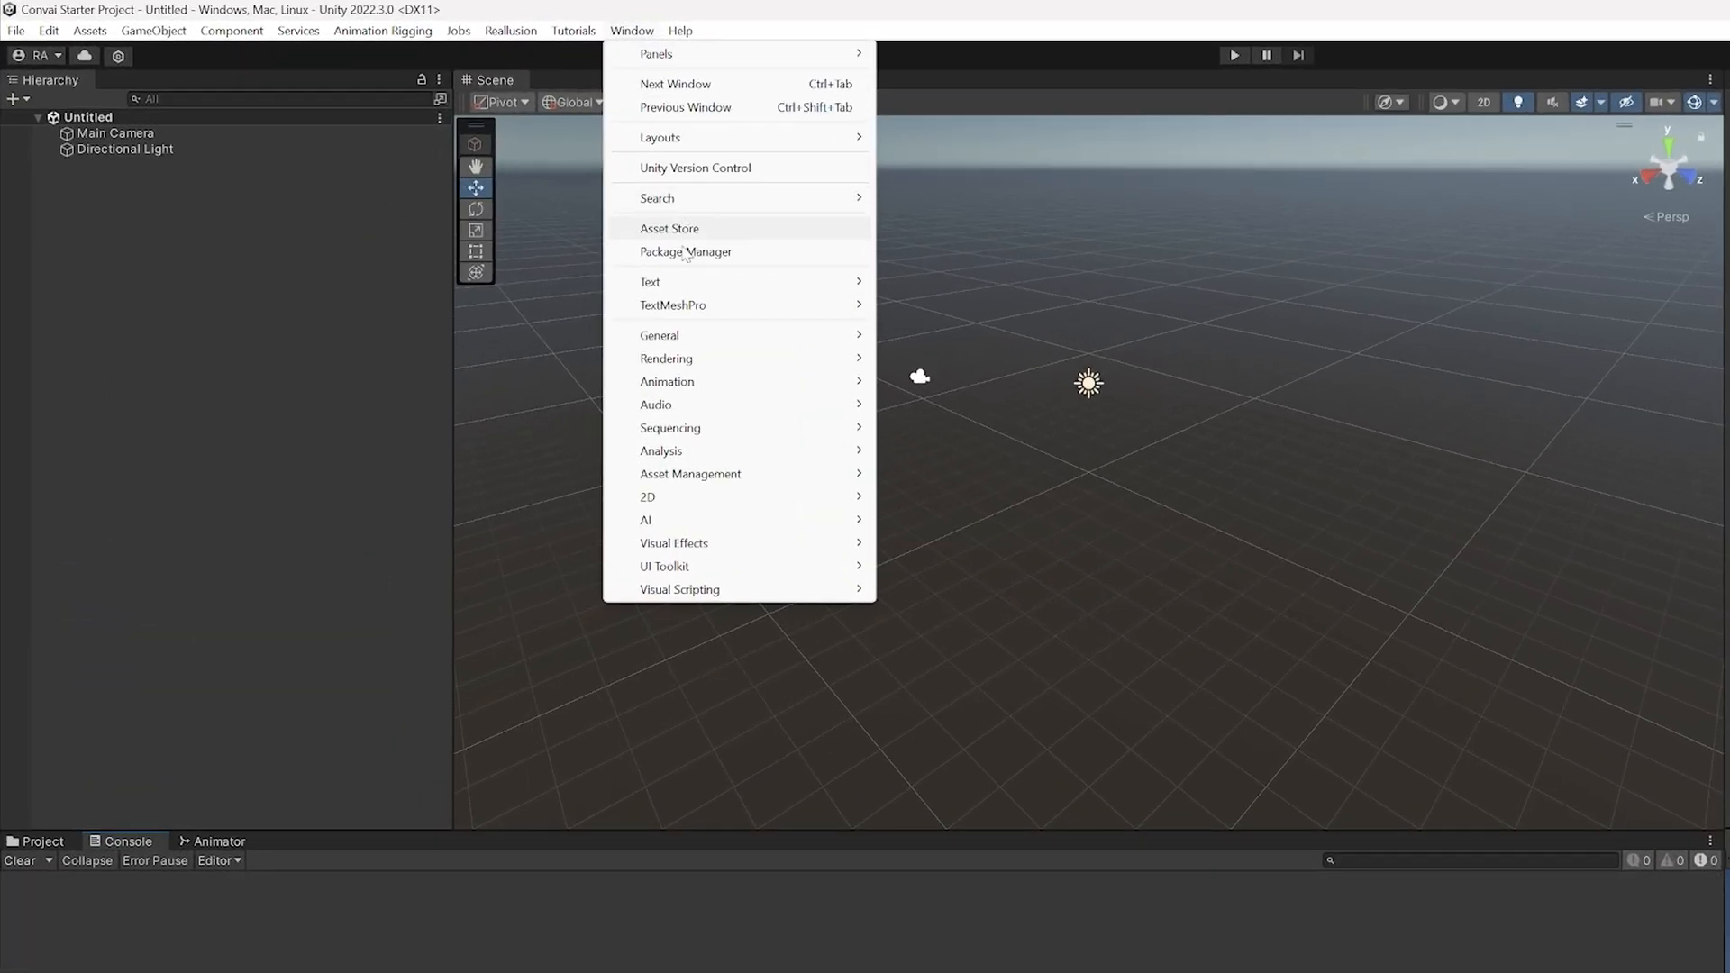
click(685, 252)
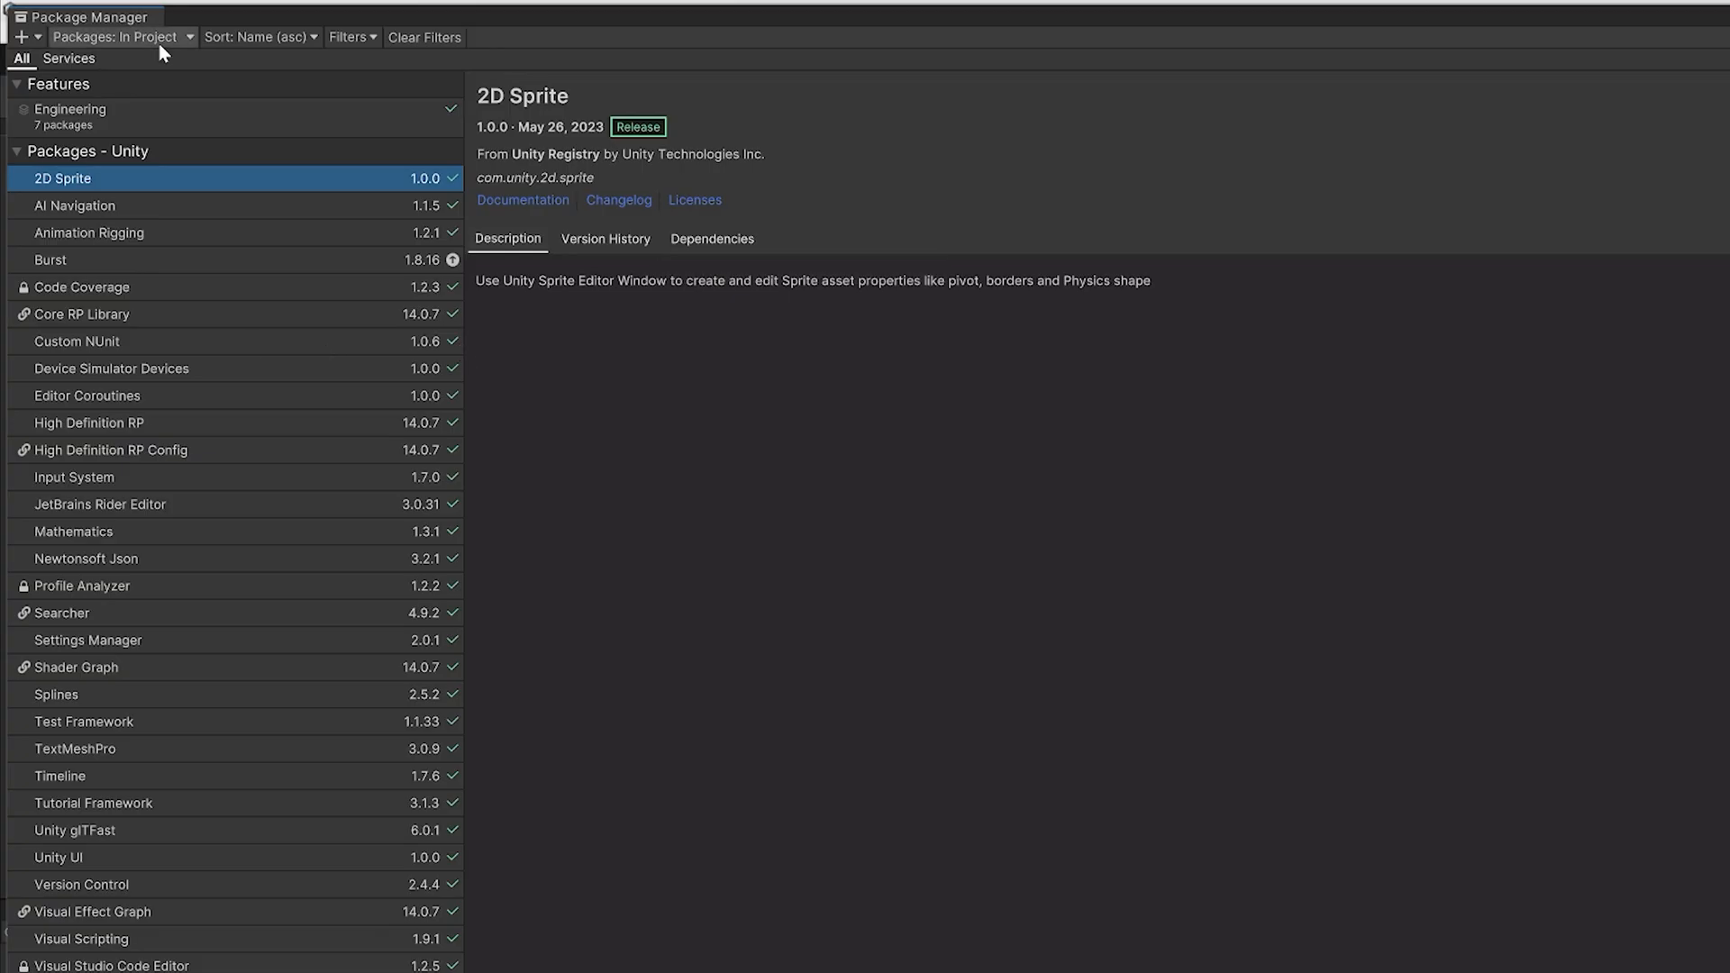
click(121, 36)
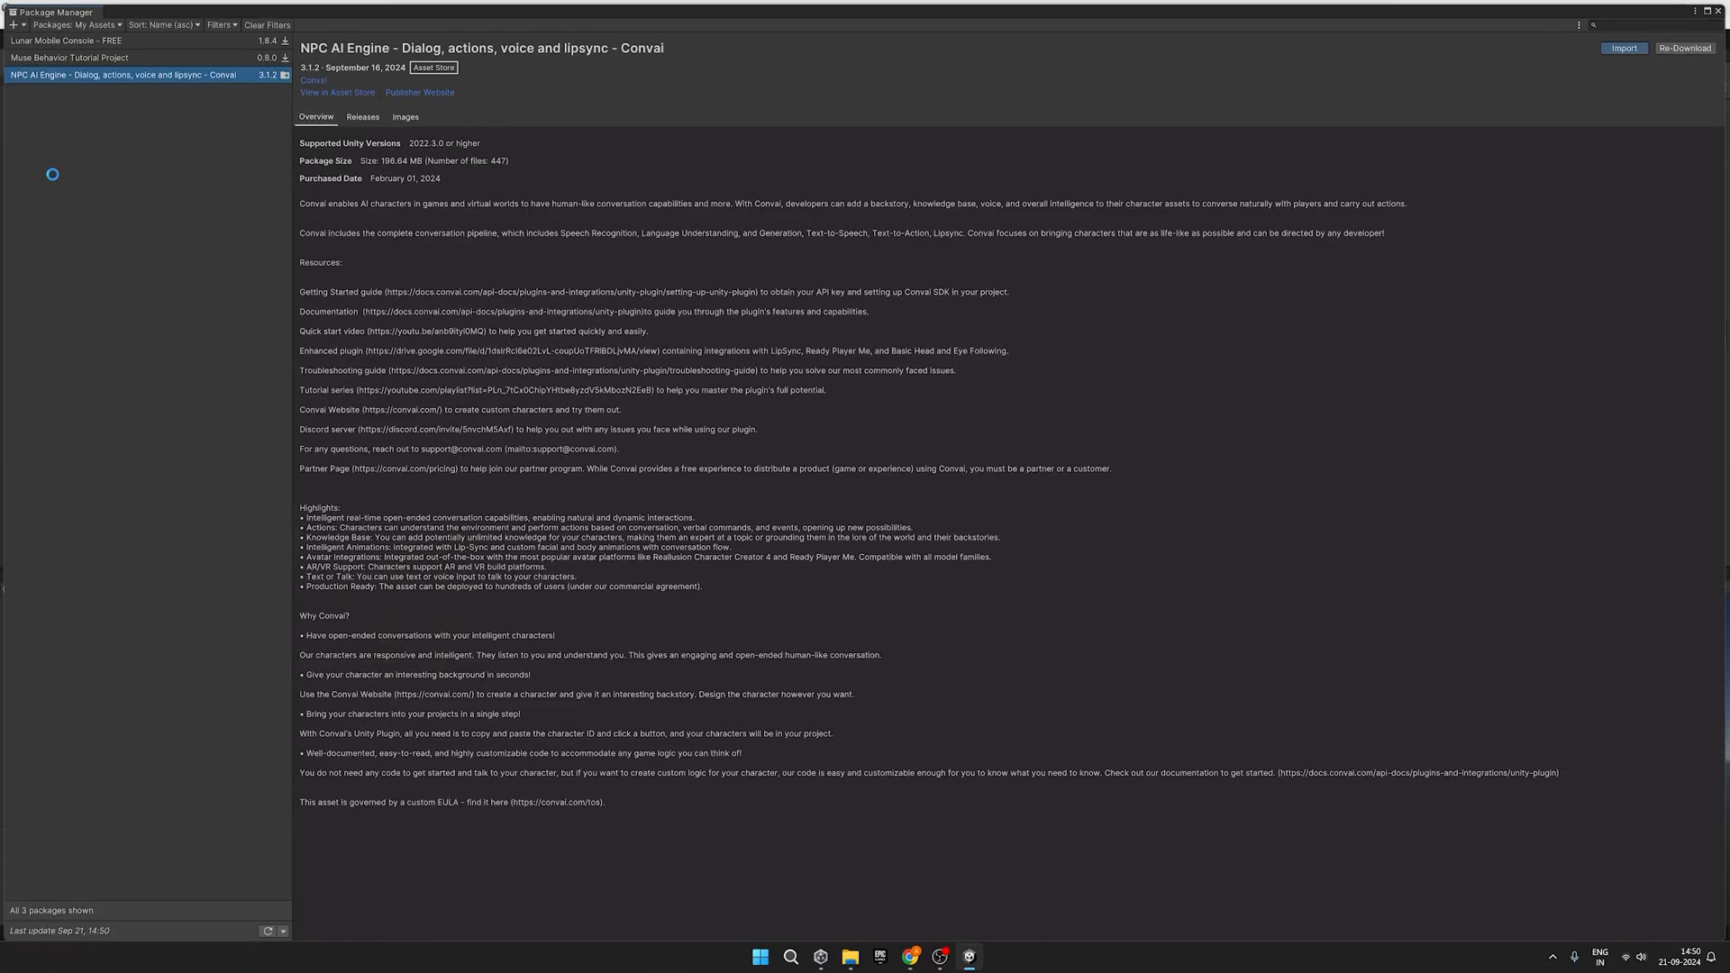
Step: Import the Convai NPC AI Engine package with its required dependencies and all package files
click(1622, 47)
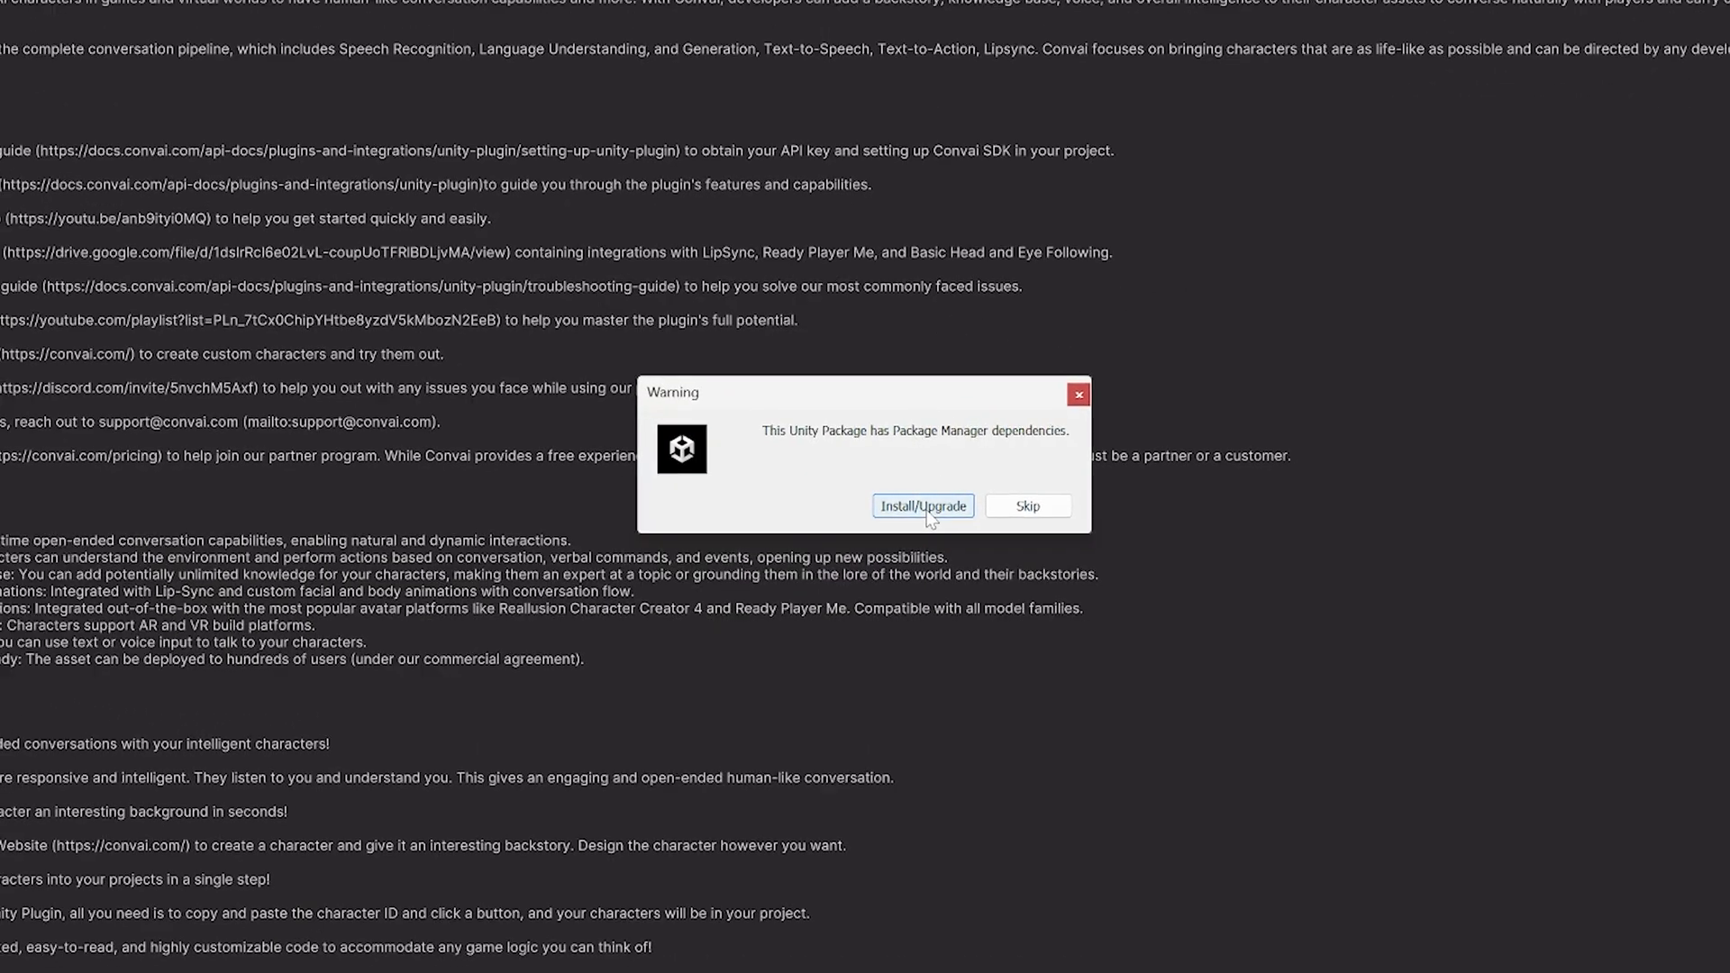
click(923, 505)
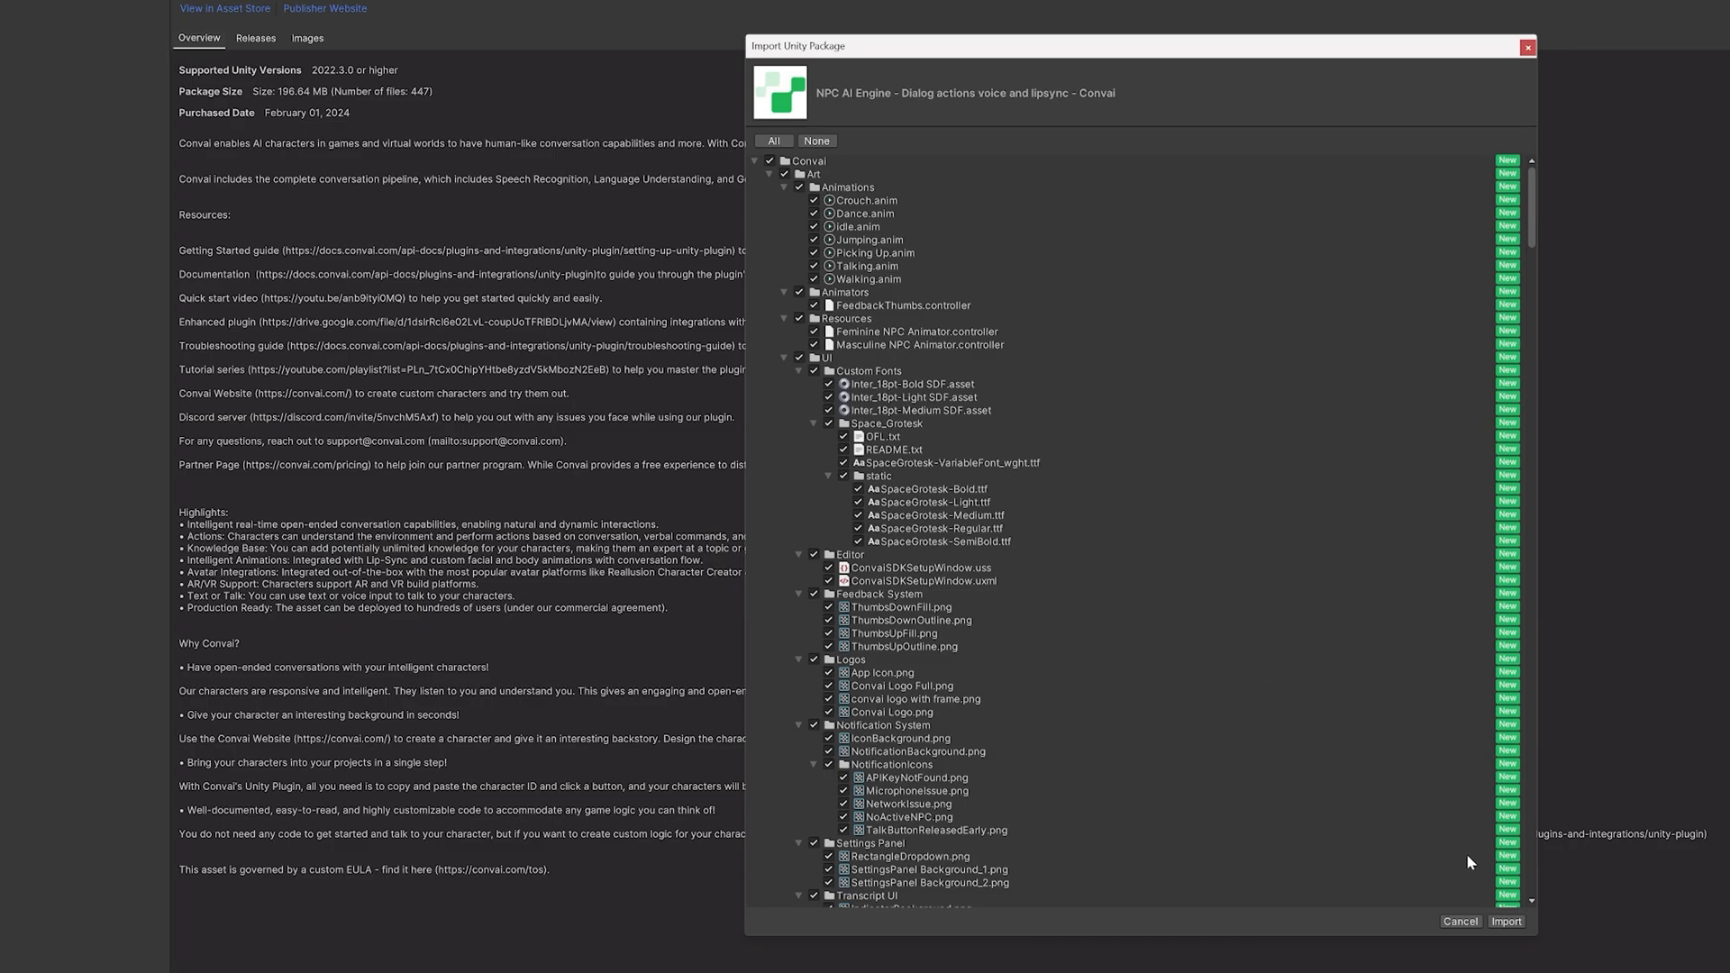
click(1505, 921)
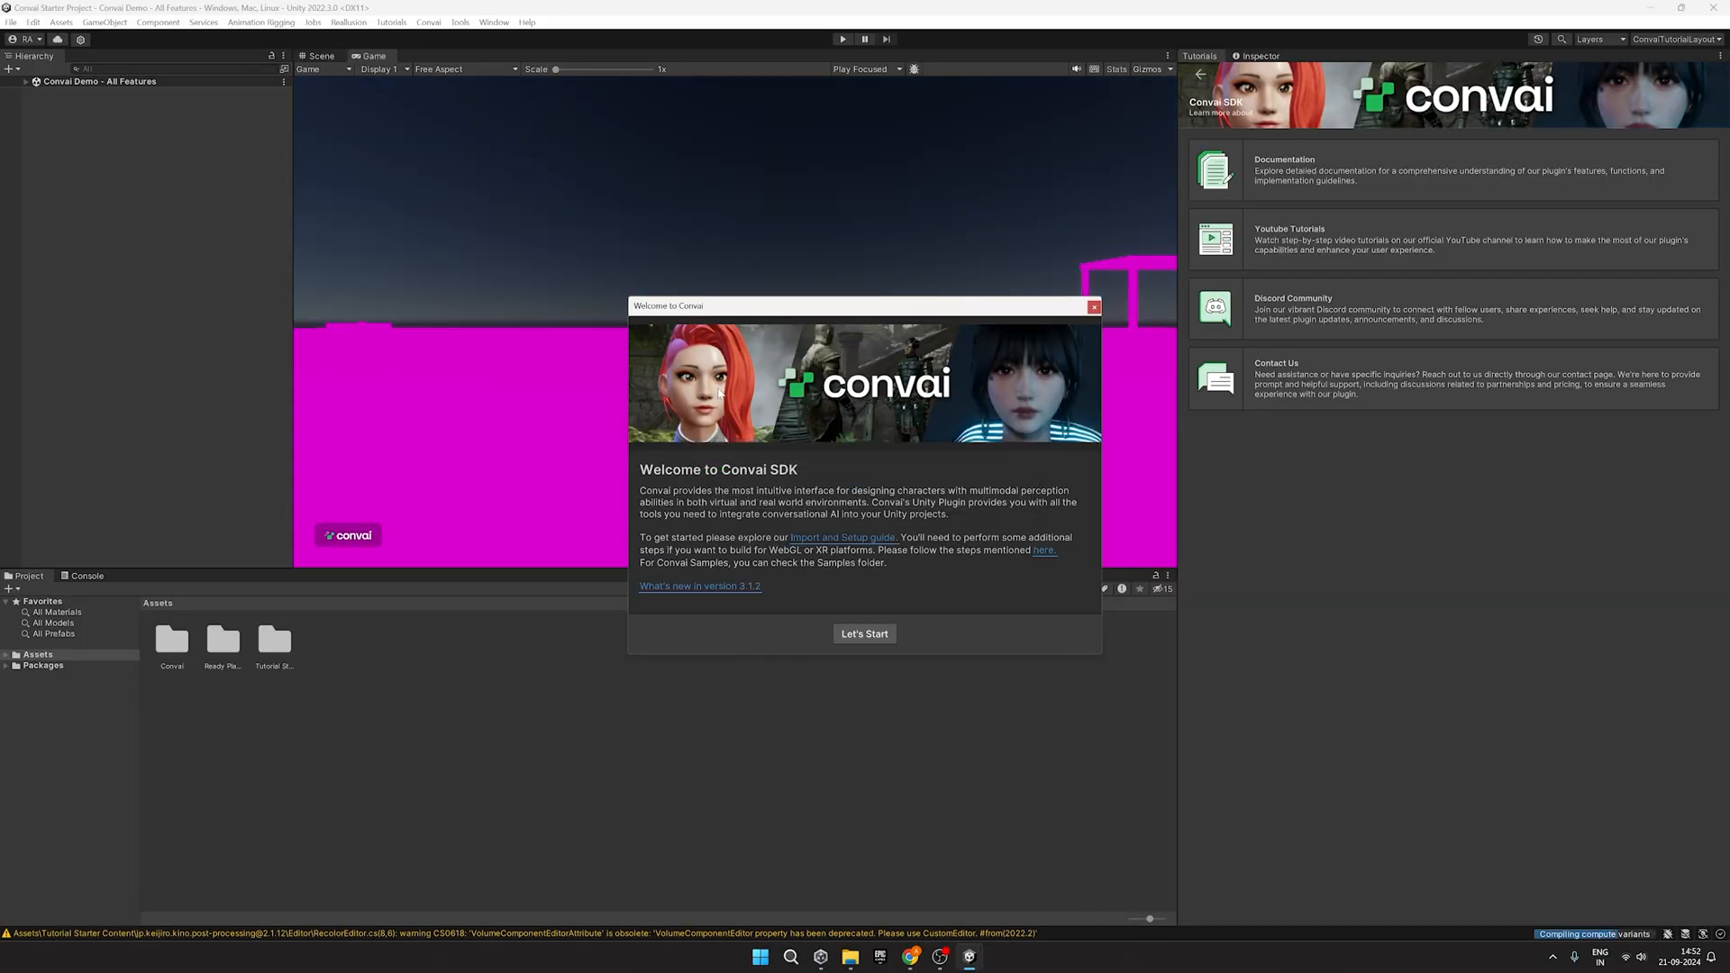
mouse_move(710, 480)
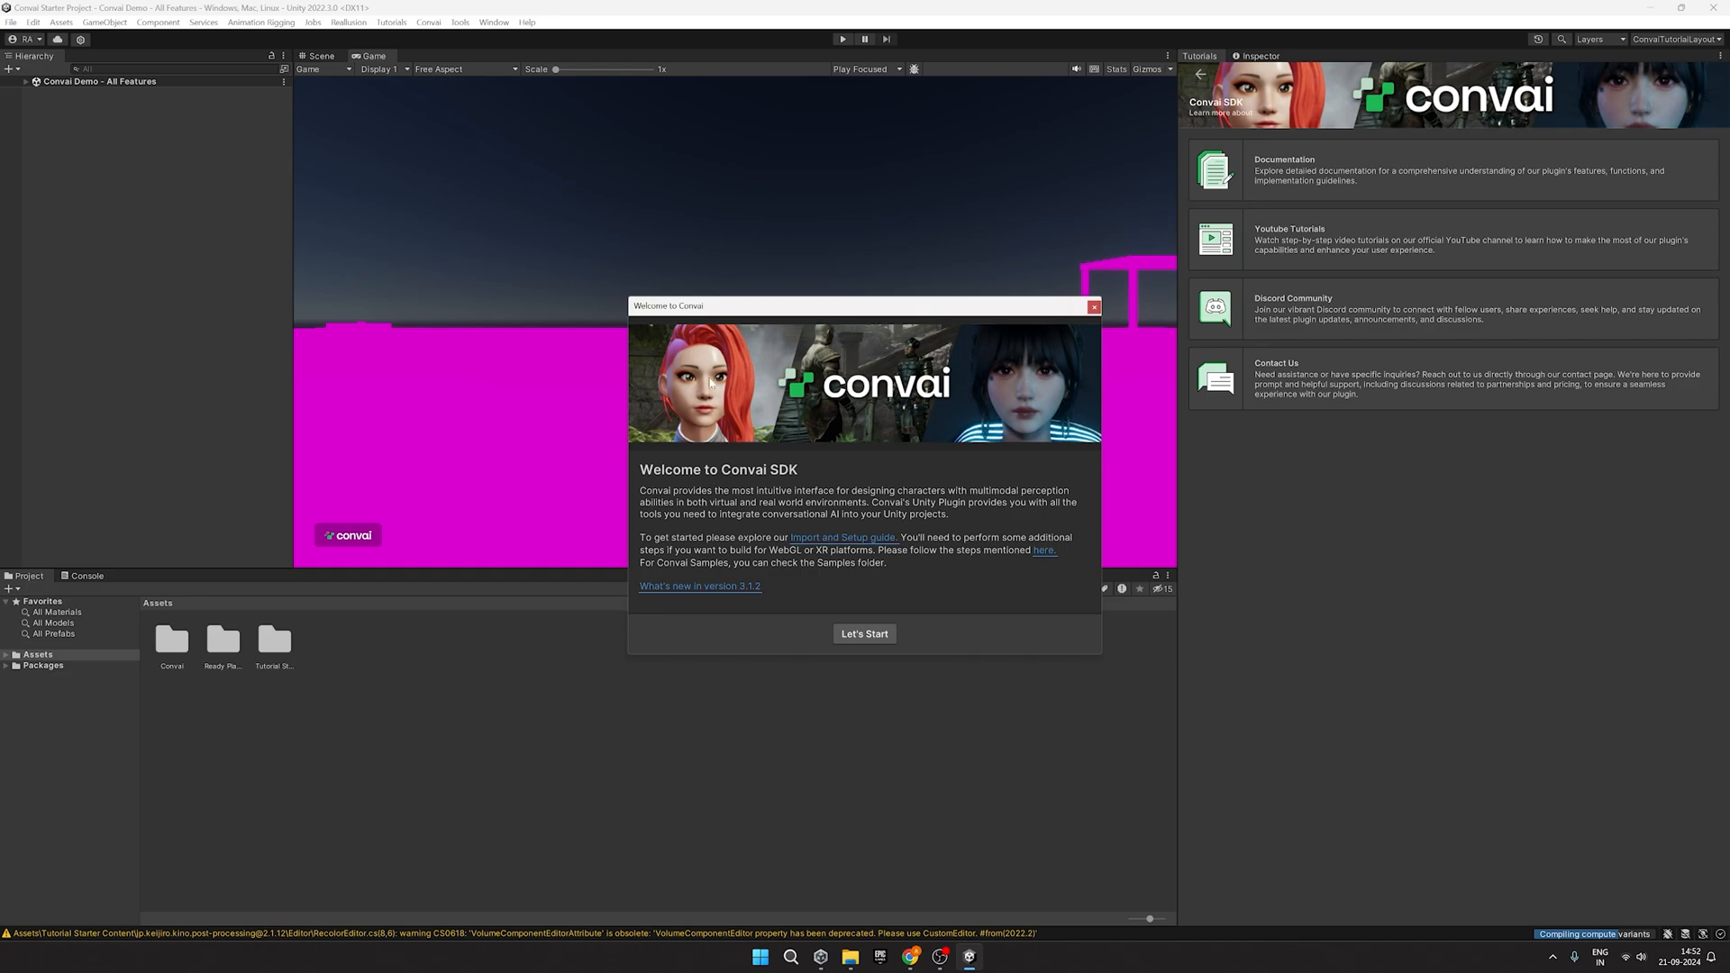
Step: Dismiss the Convai welcome window and load FactorySceneSample from the Scene_Factory folder
click(1092, 306)
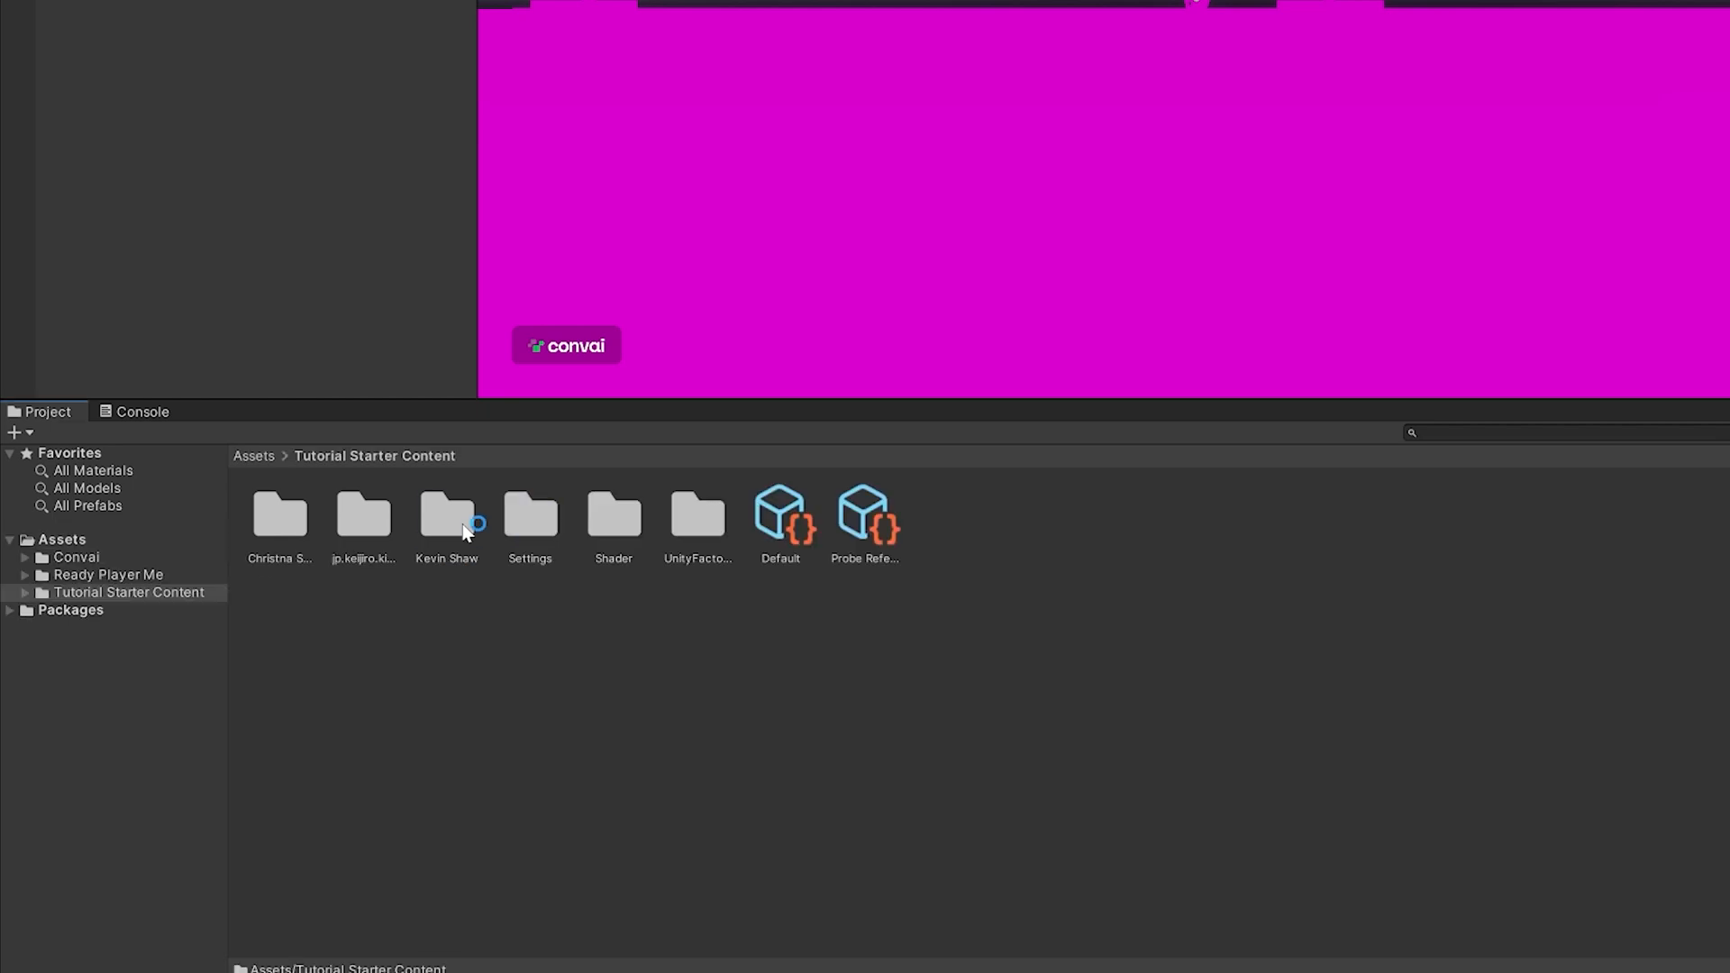
mouse_move(712, 530)
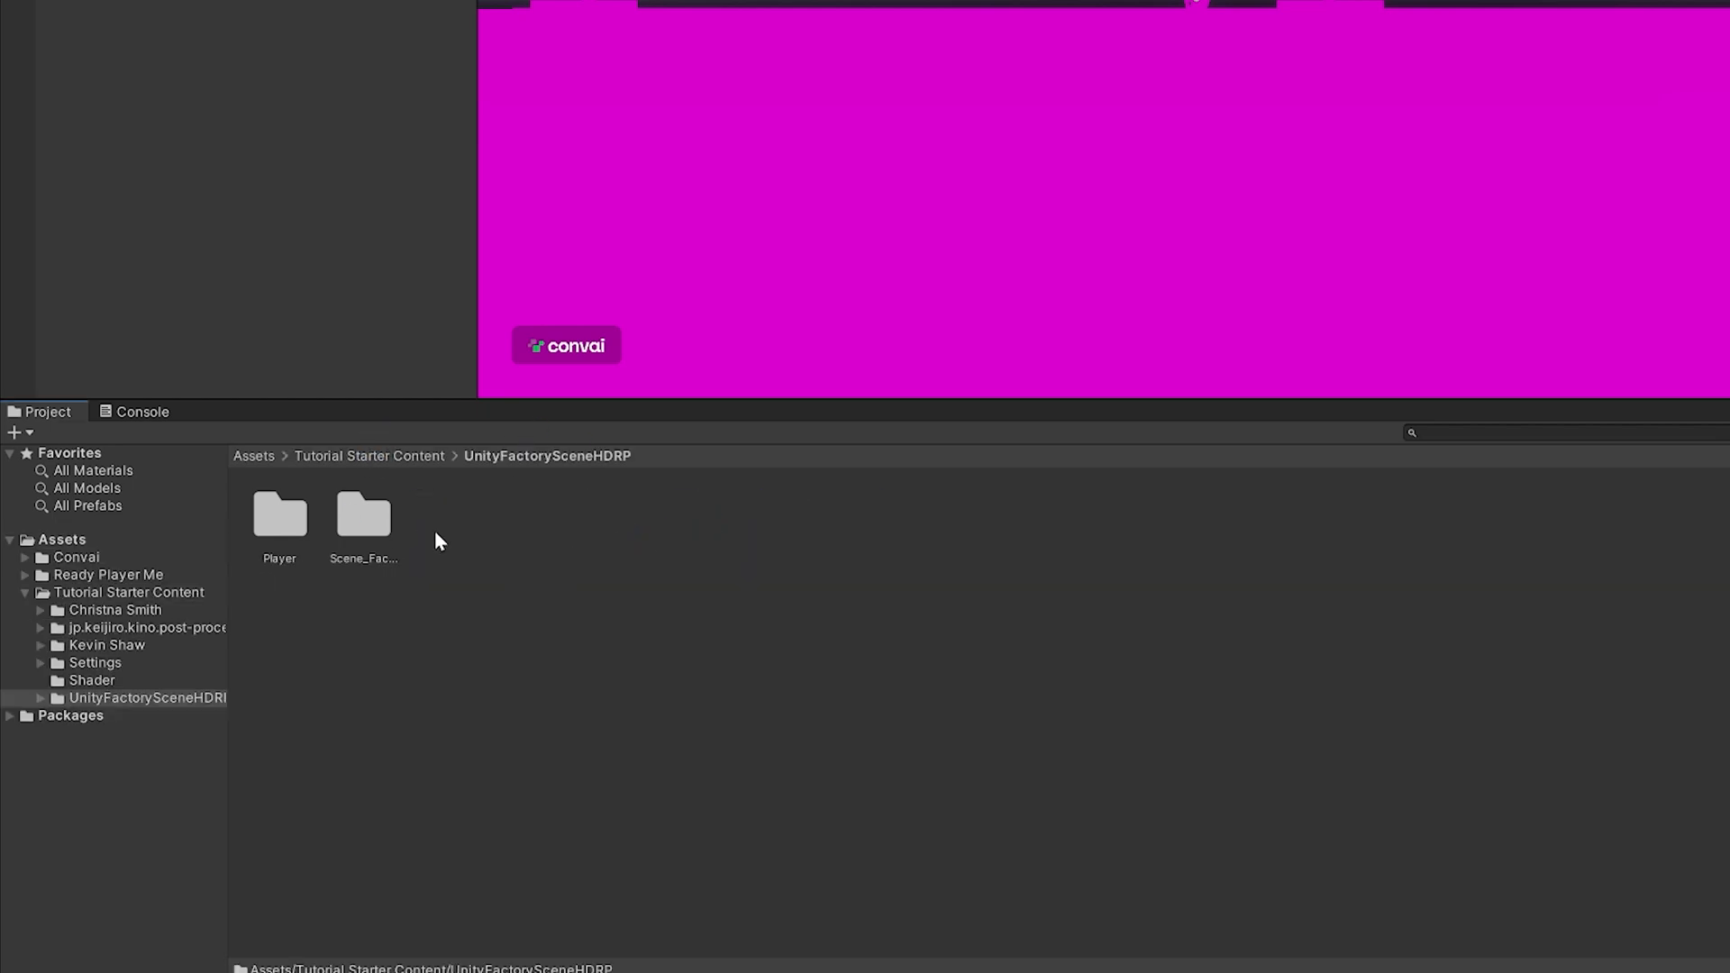
double_click(363, 514)
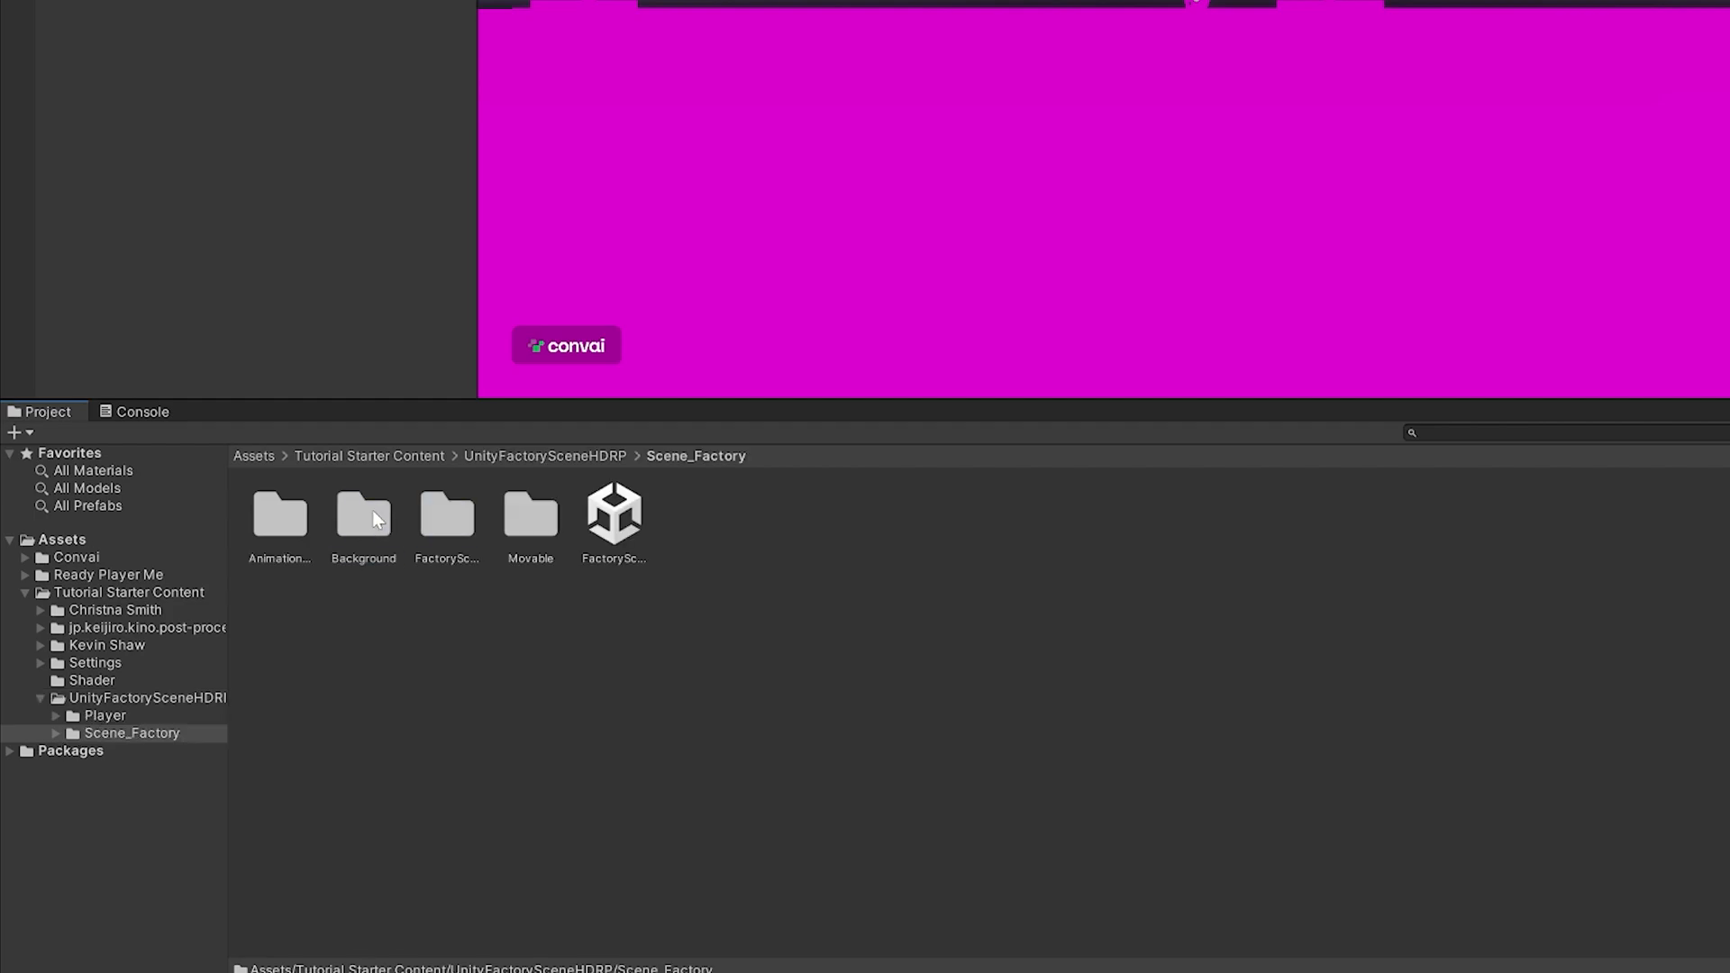
click(613, 514)
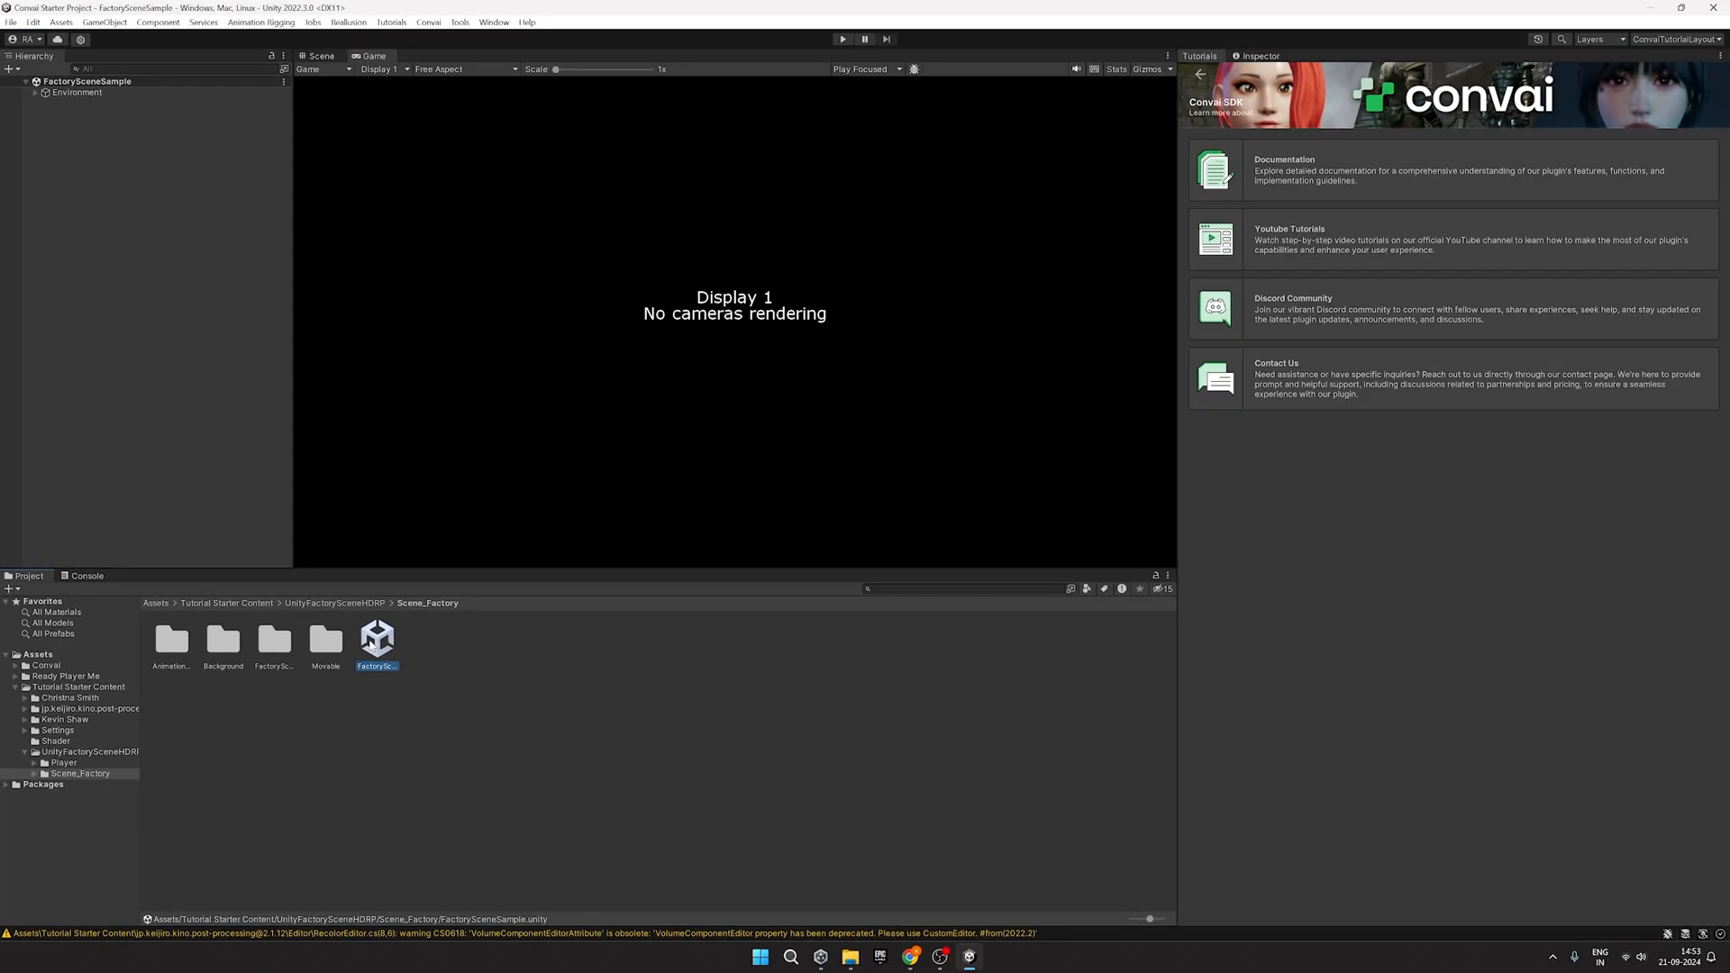
click(319, 56)
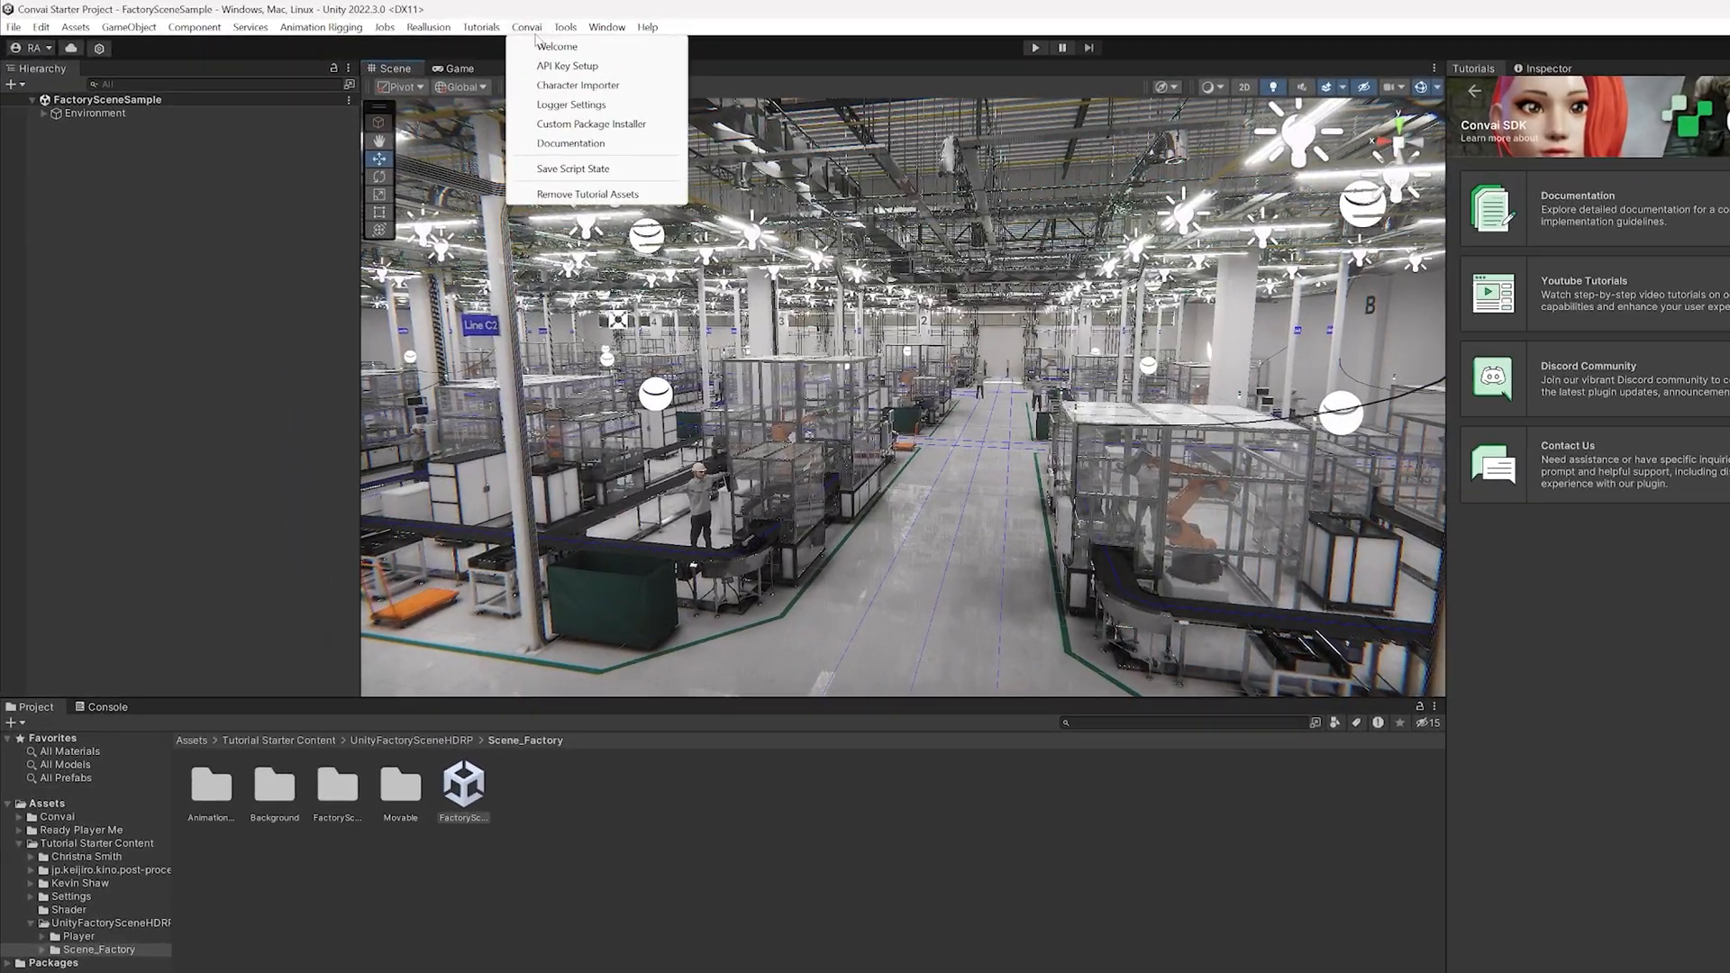
Step: Save the pasted Convai API key in the Convai SDK API Key Setup
click(557, 46)
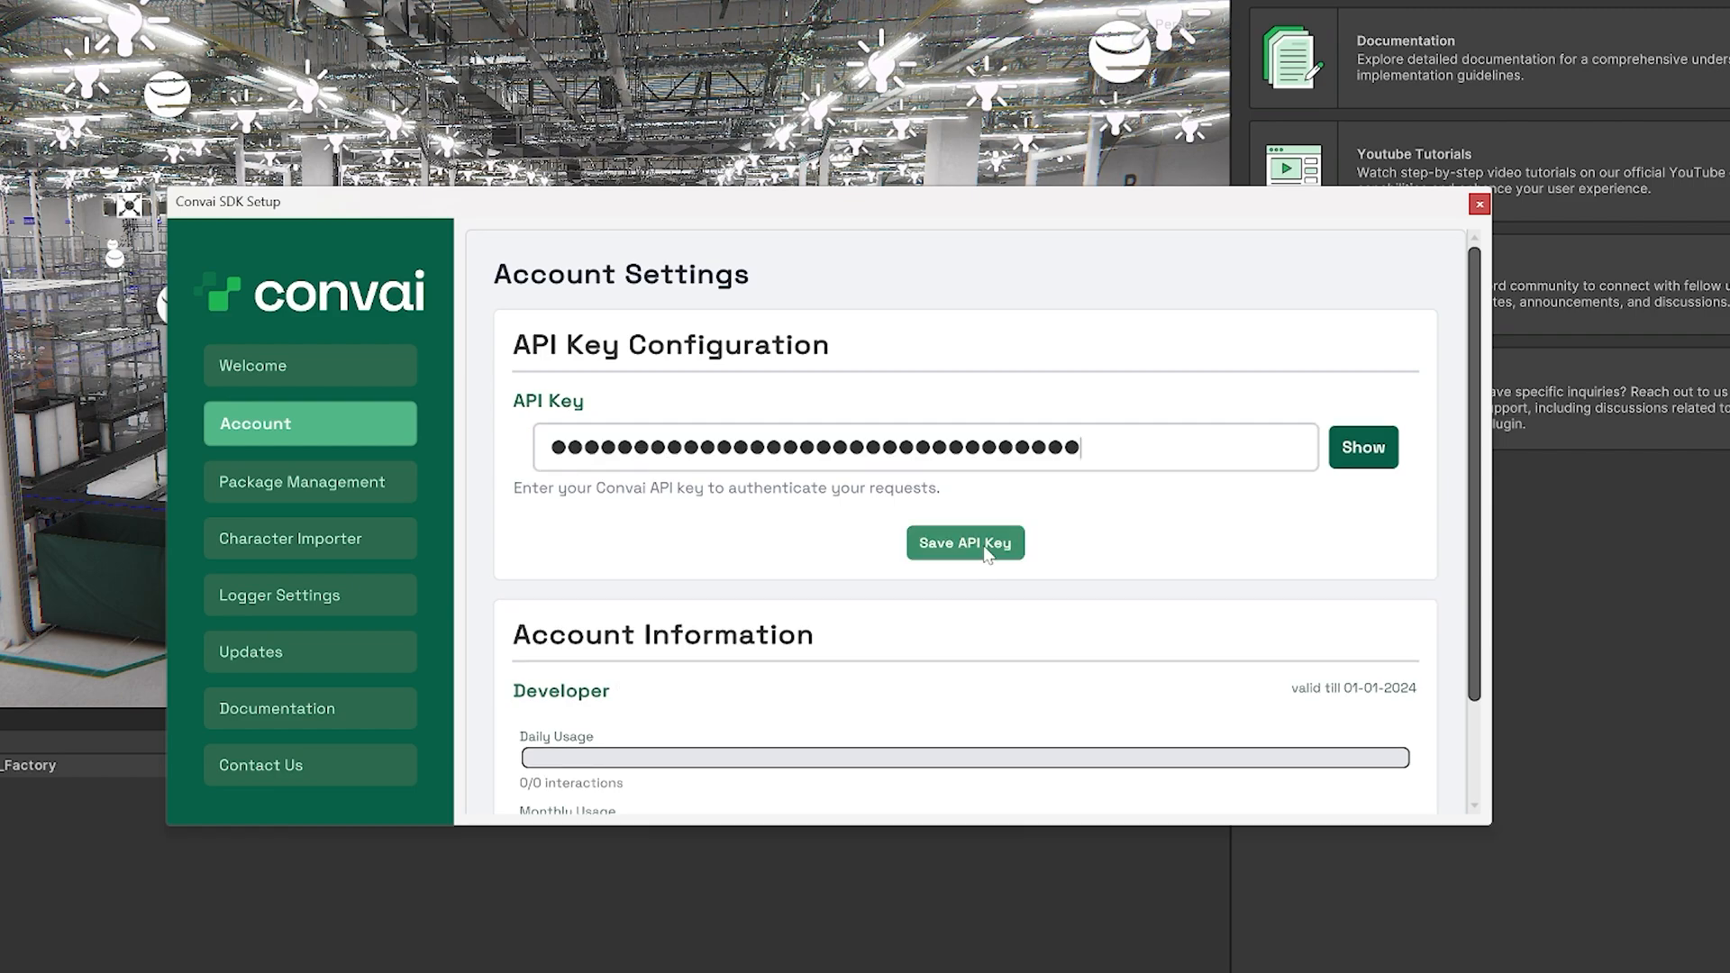
click(964, 542)
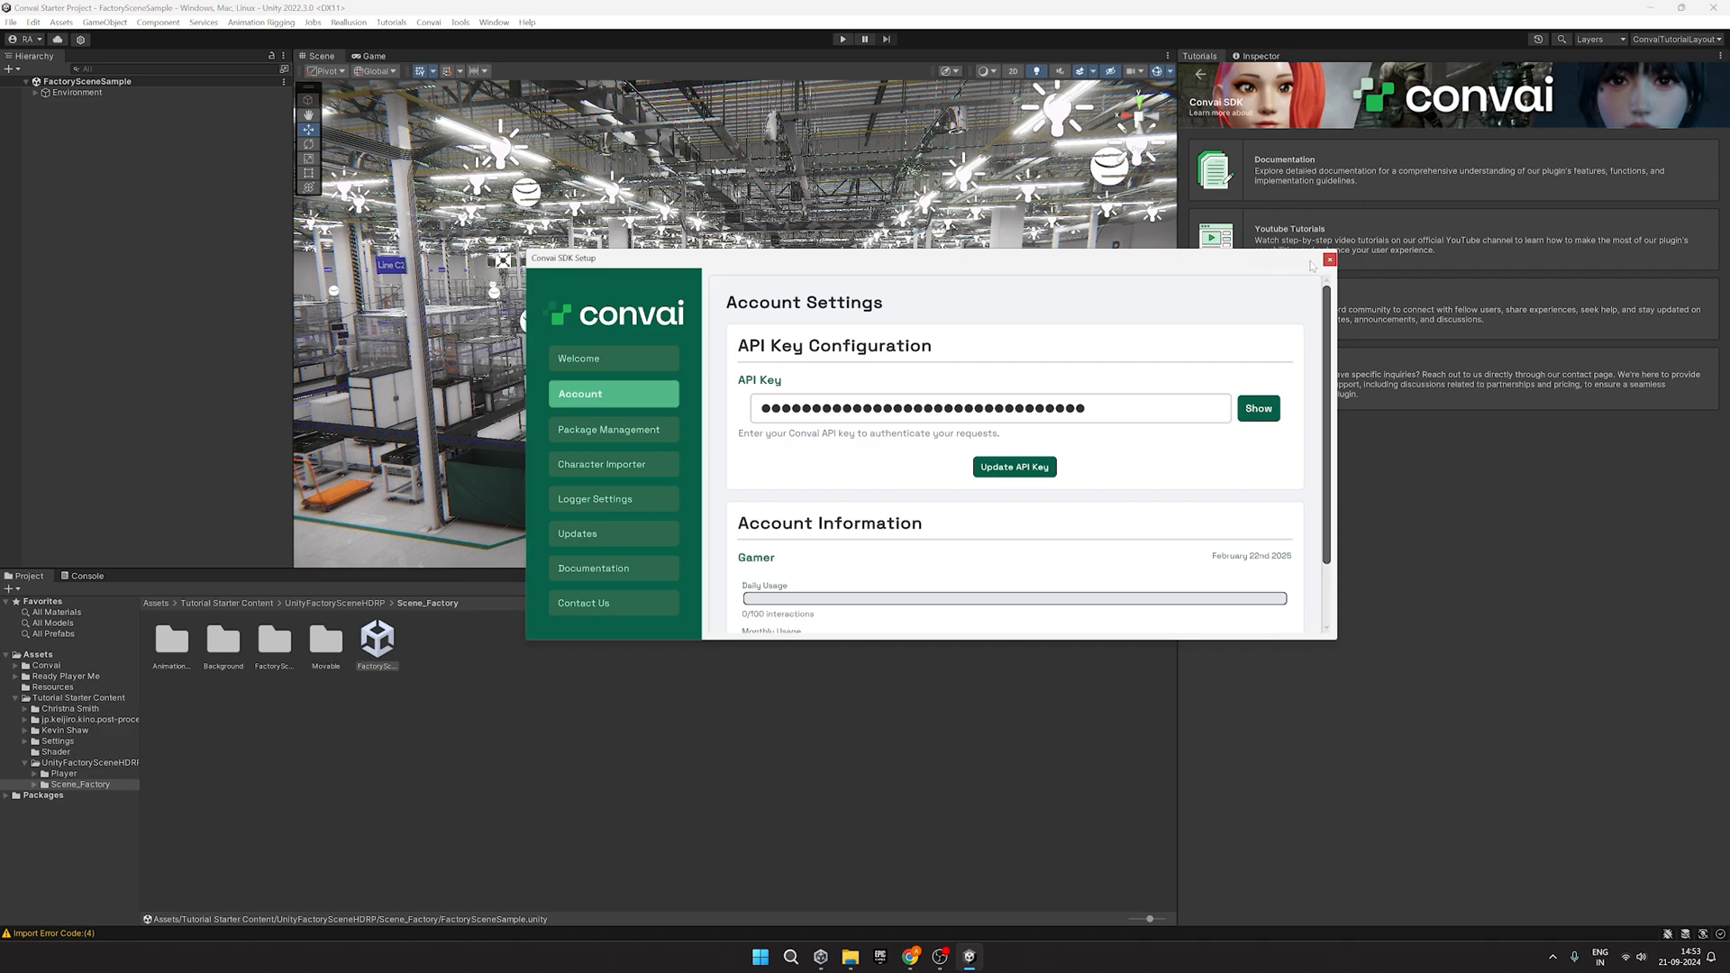
Step: Import all TextMesh Pro essential resources via Window > TextMeshPro
click(730, 29)
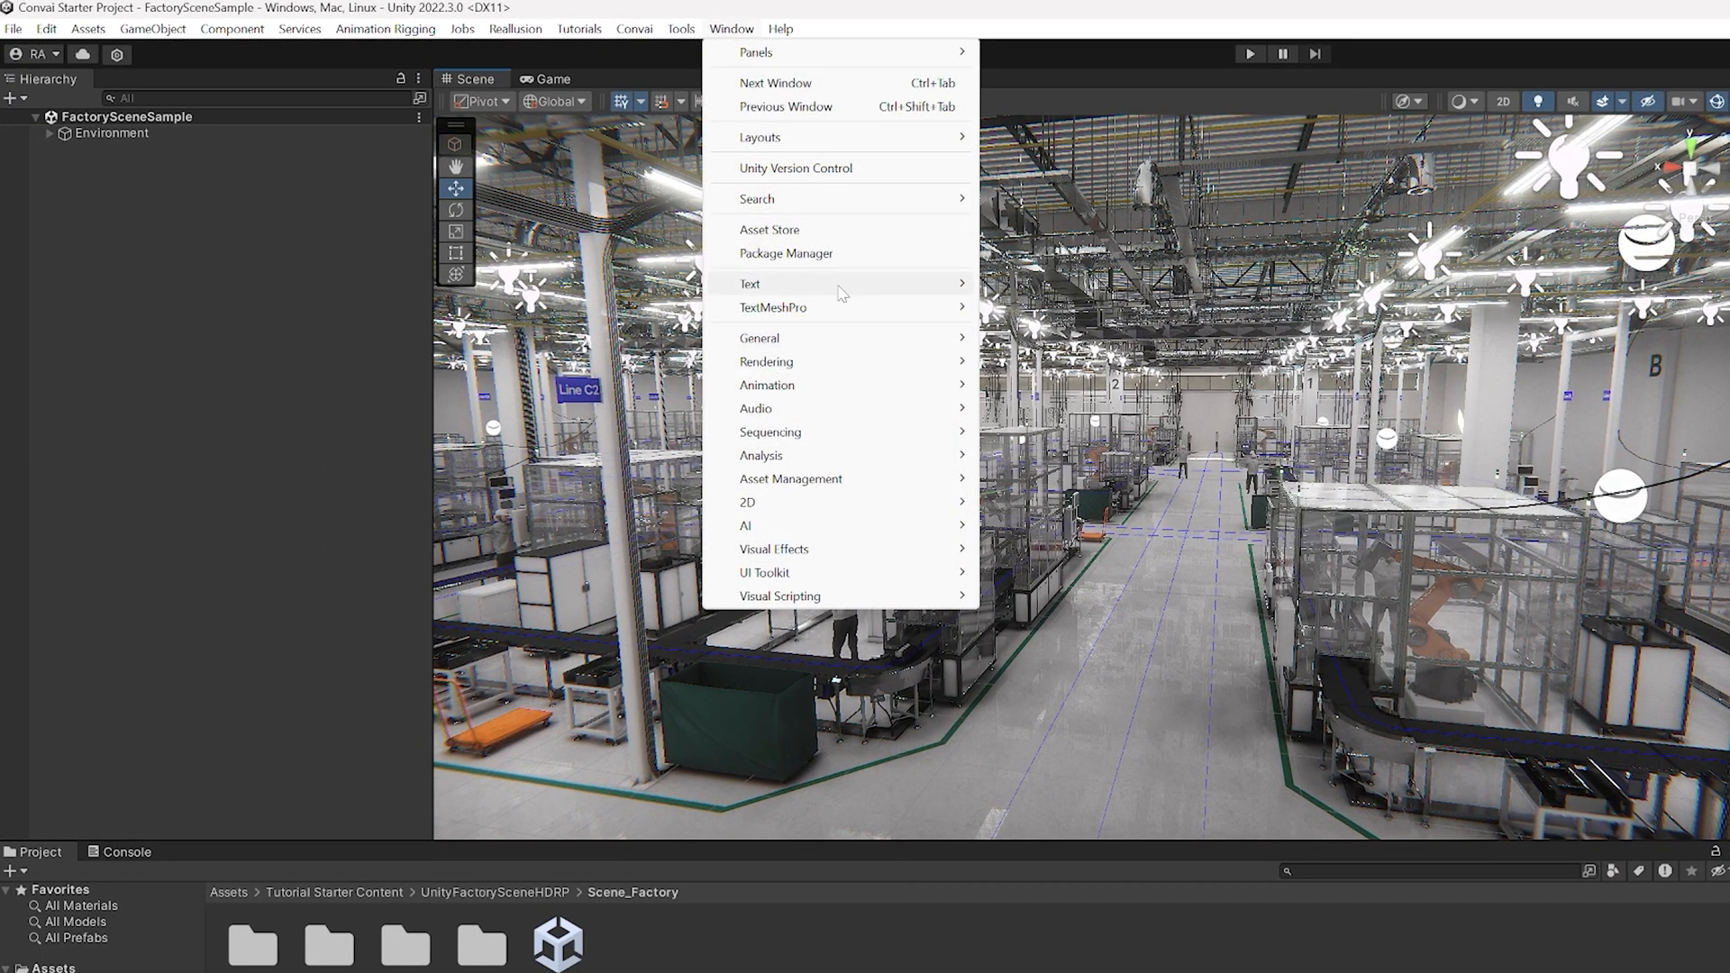
mouse_move(773, 307)
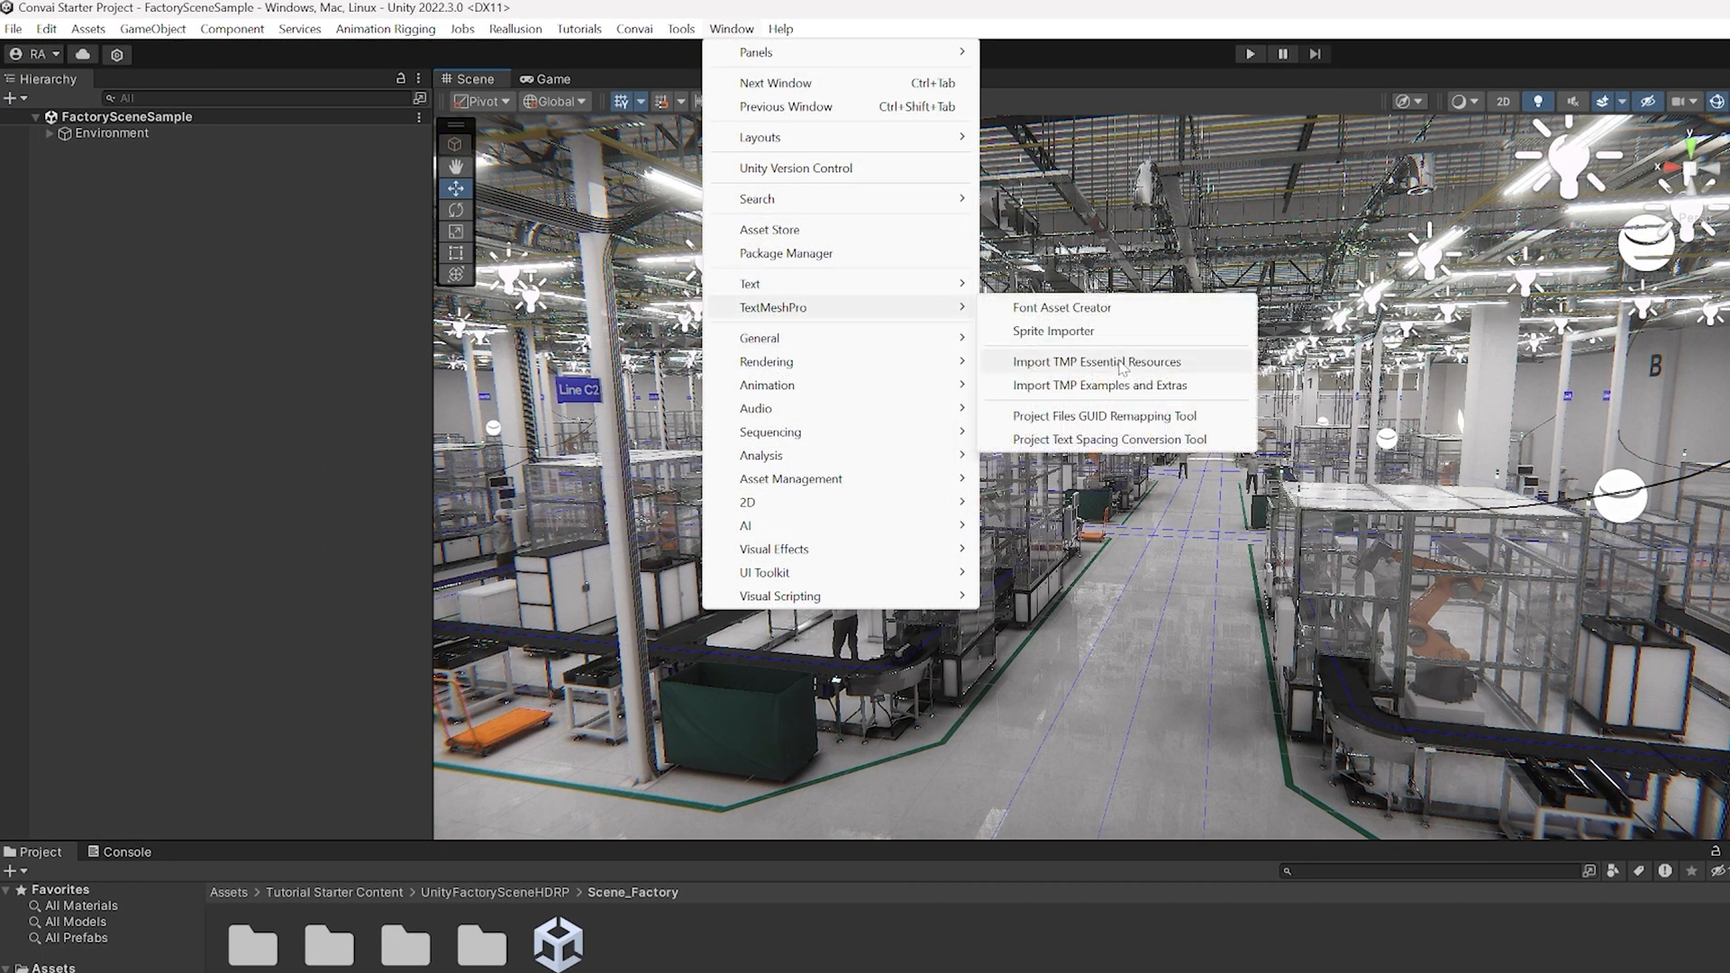
click(1098, 361)
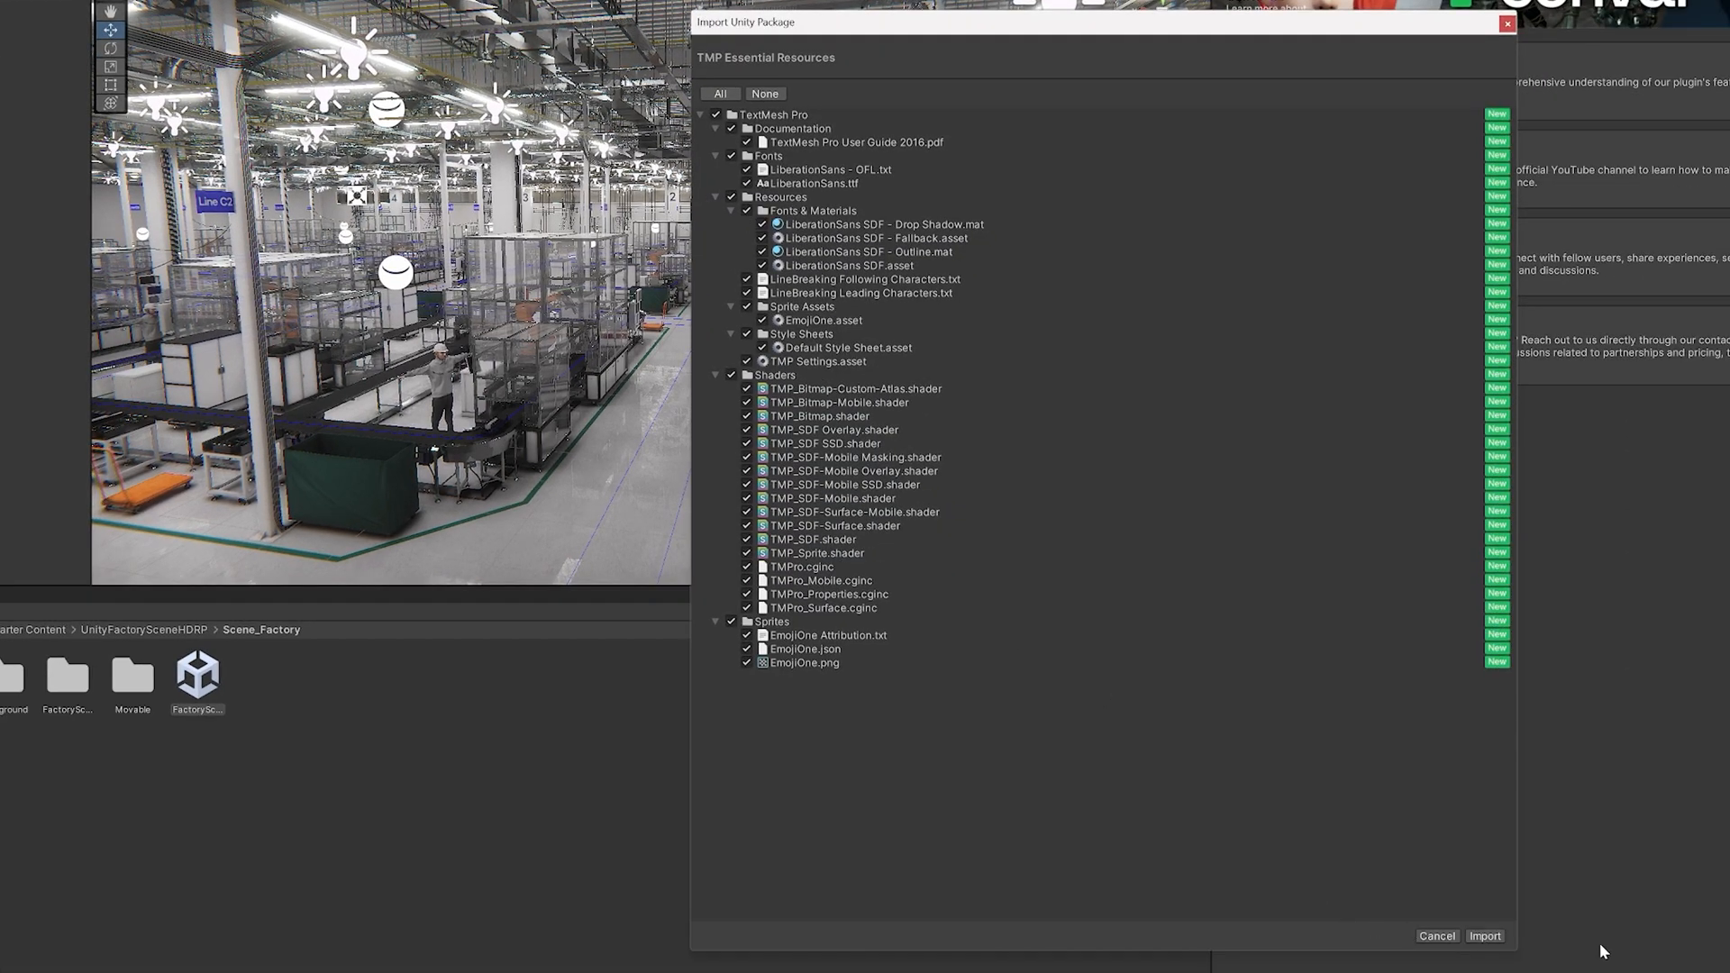
click(1483, 935)
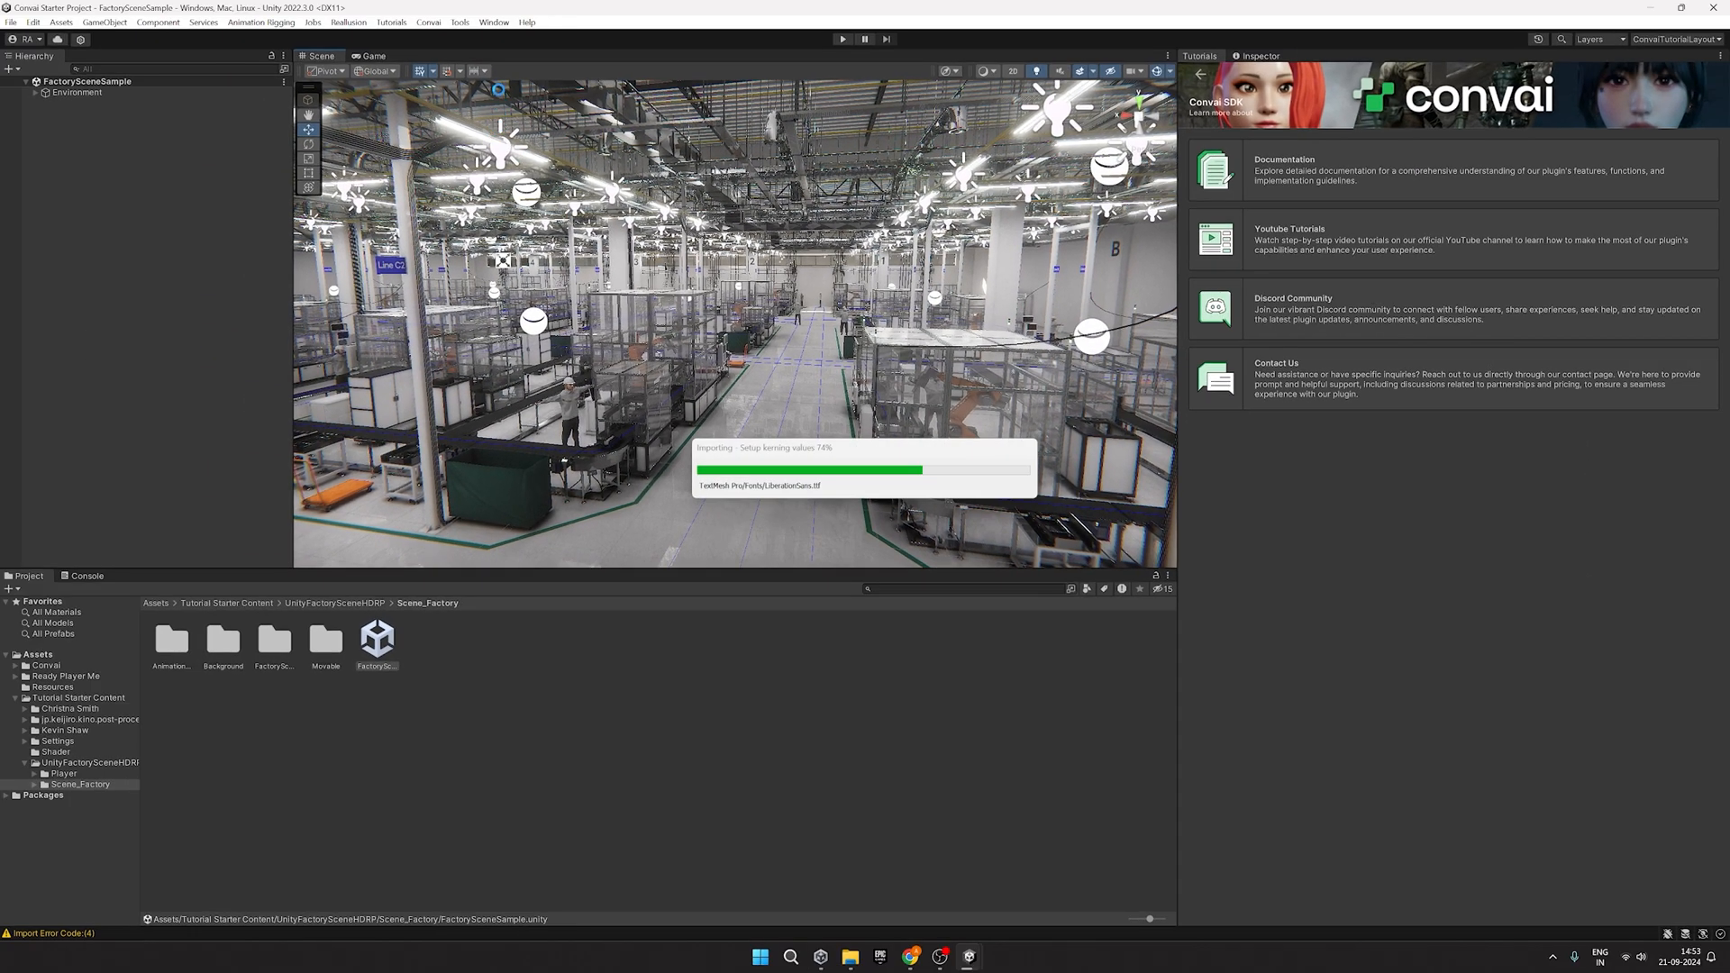
click(493, 22)
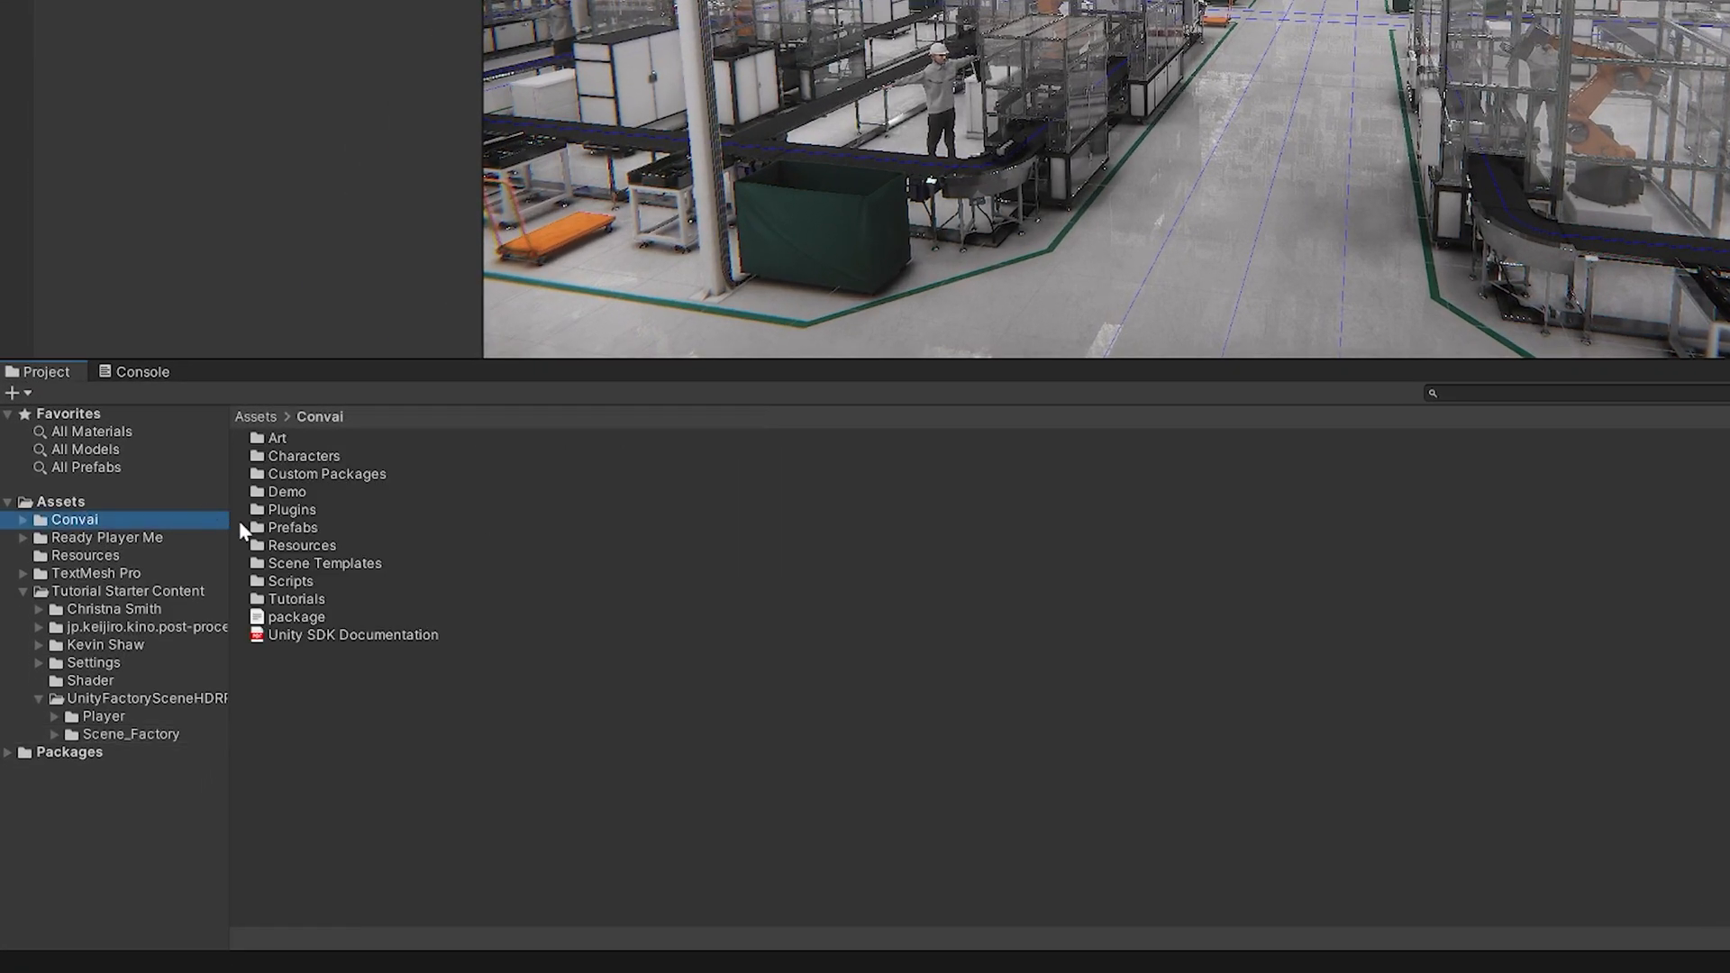
Step: Bring the Convai Essentials prefab from Base Scene Essentials into the factory scene
double_click(294, 526)
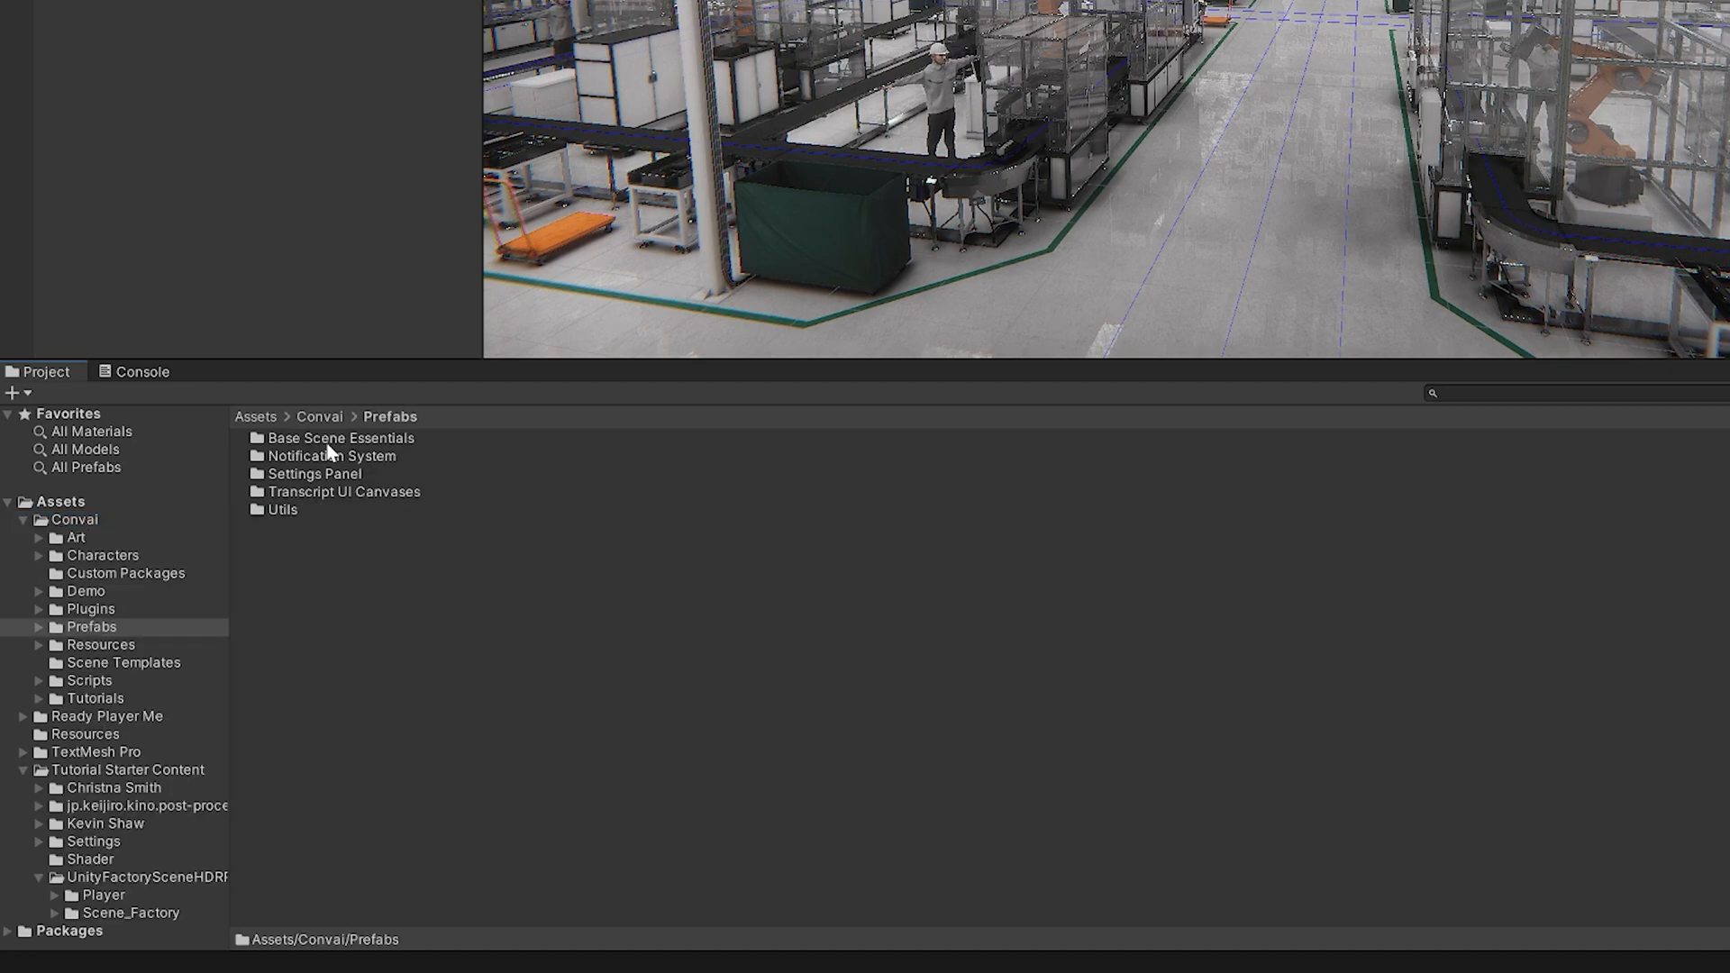
double_click(343, 437)
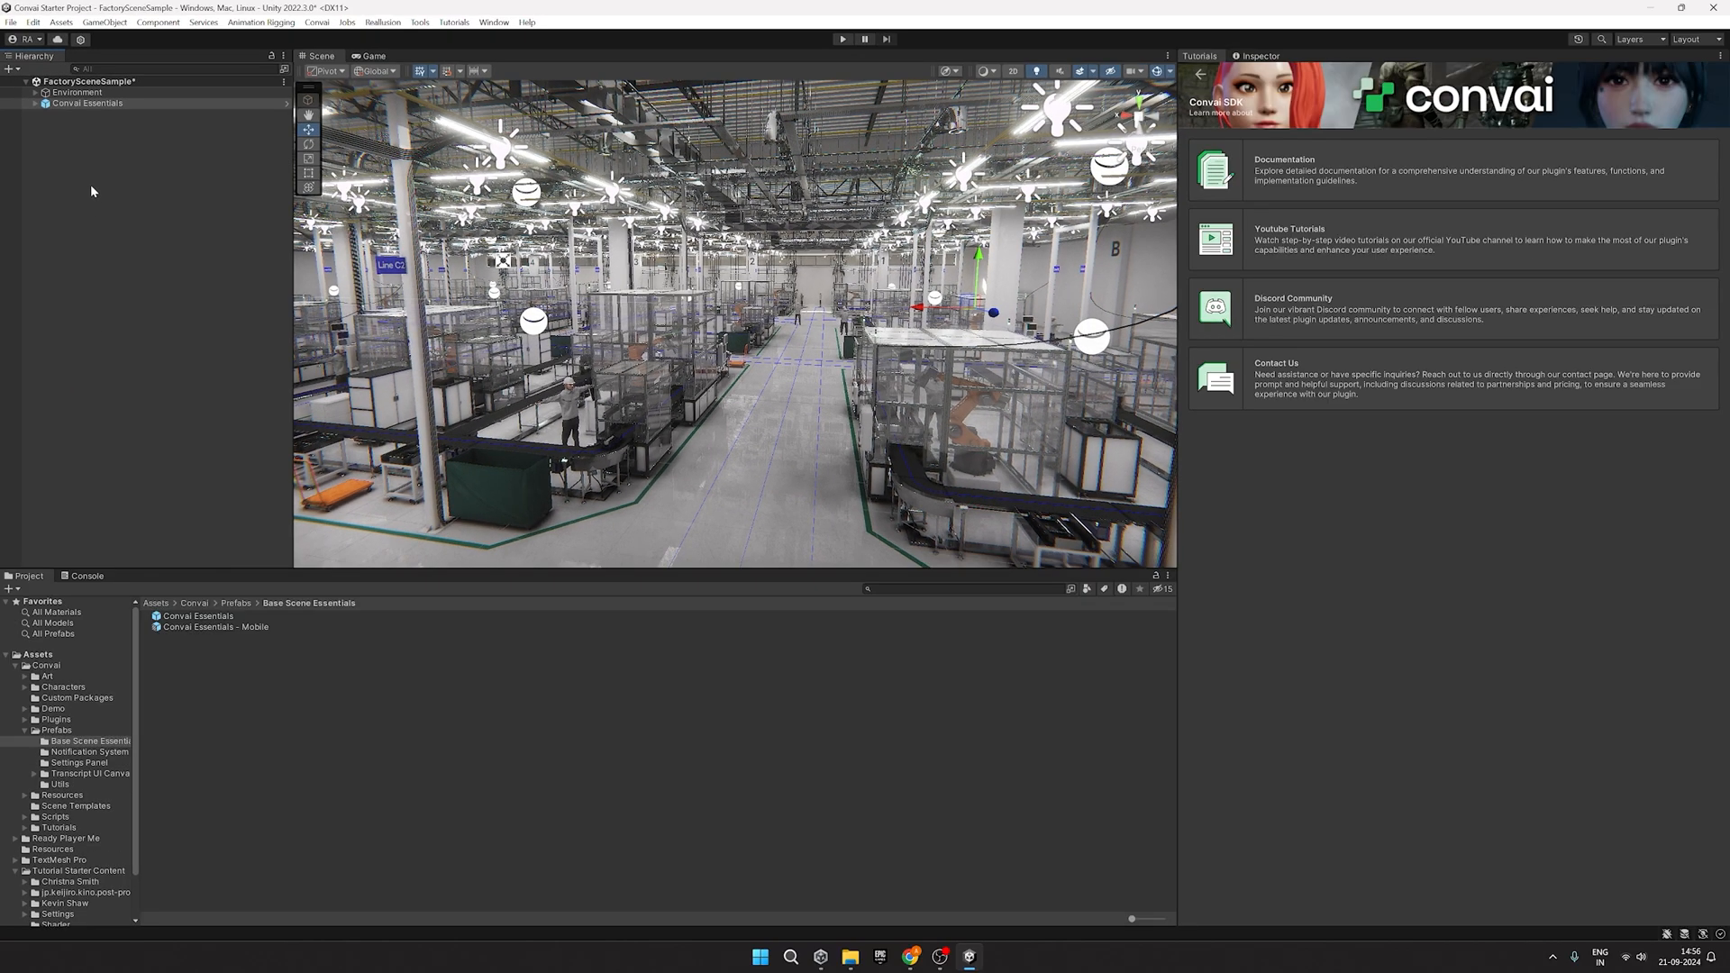
click(34, 103)
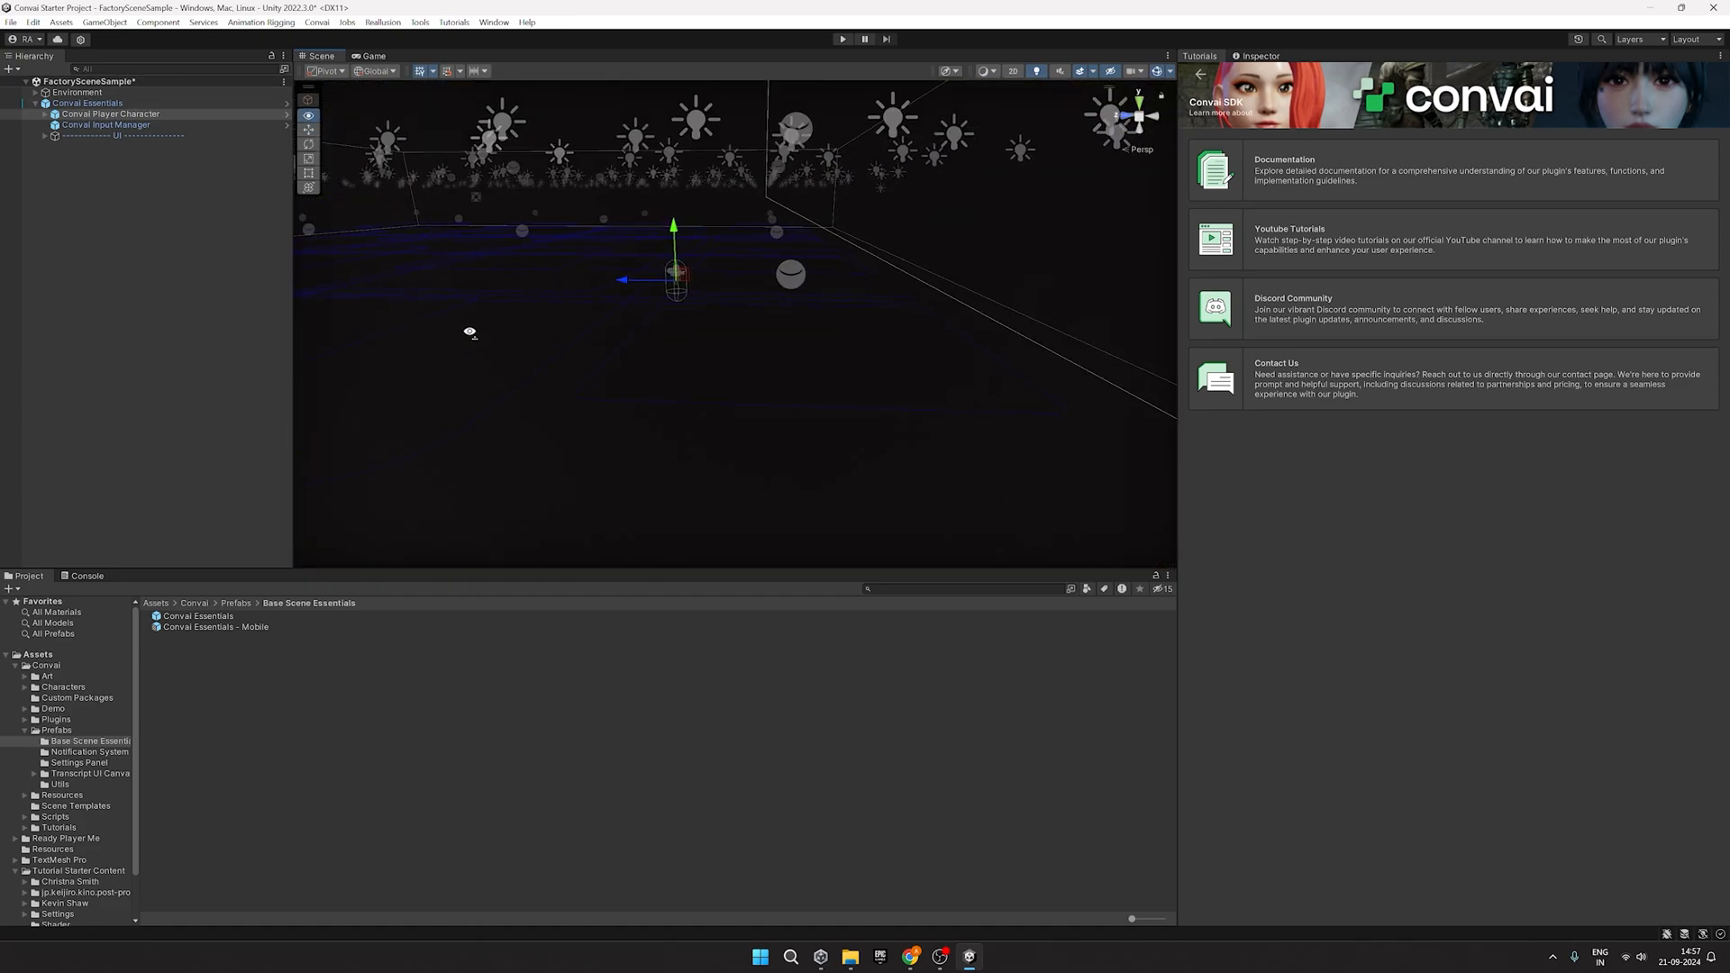
Step: Run the factory scene in play mode to check the player setup connects
click(841, 40)
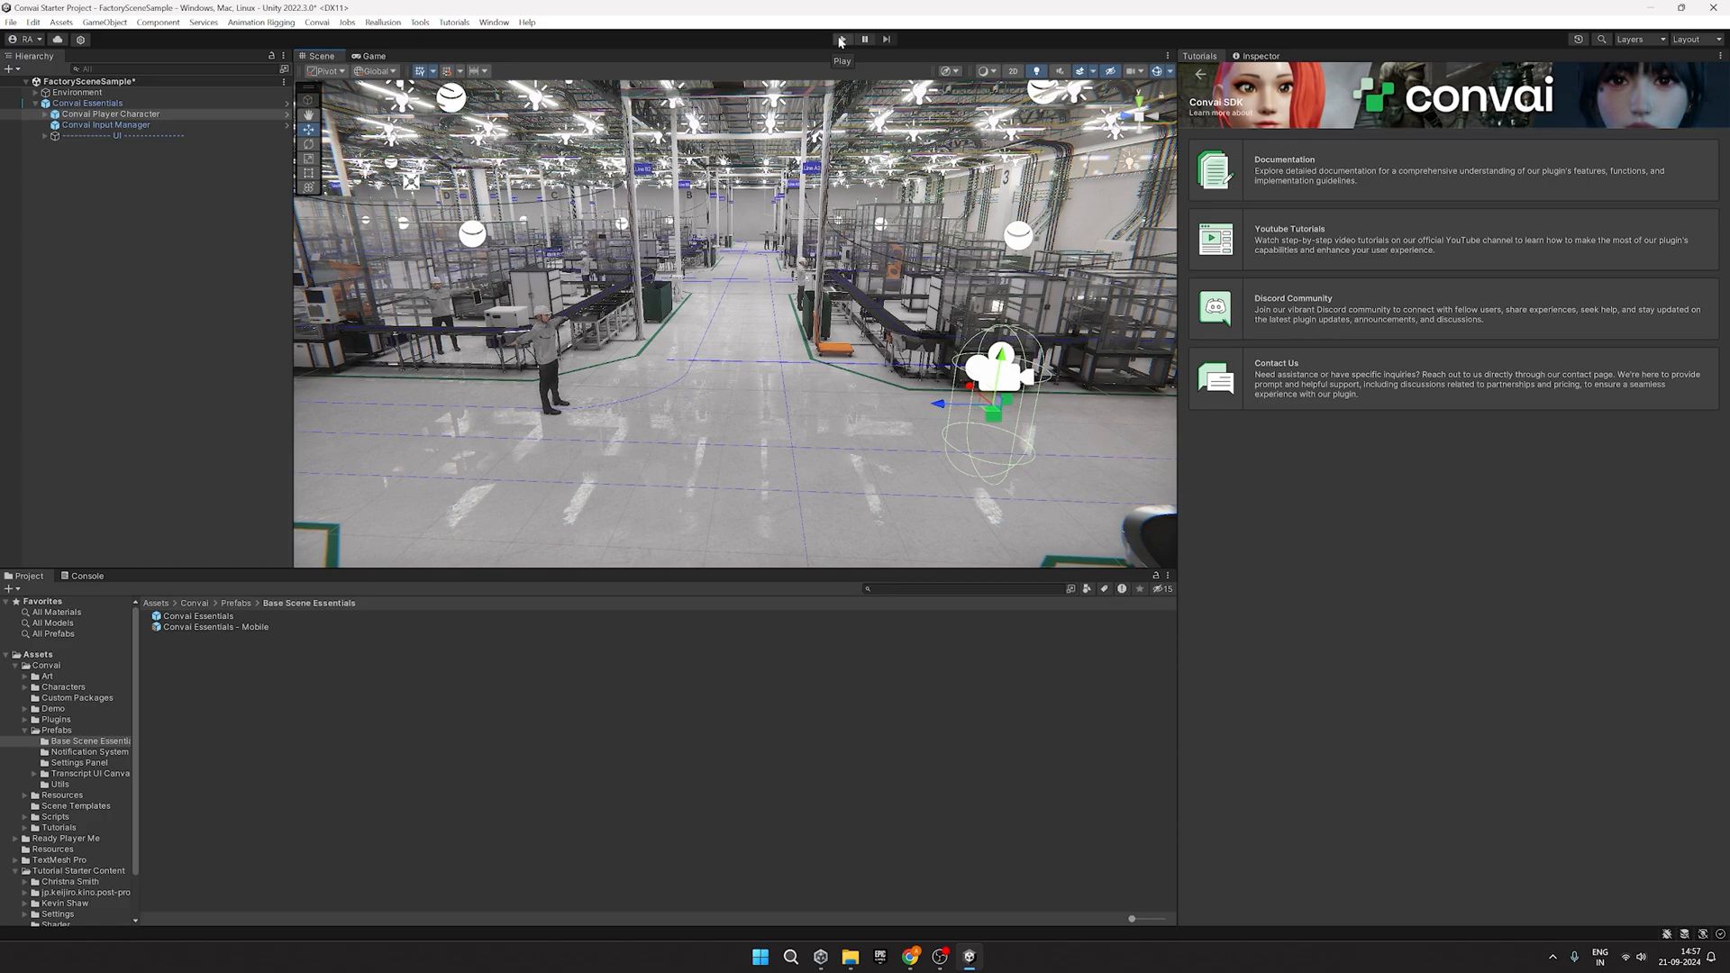
click(841, 40)
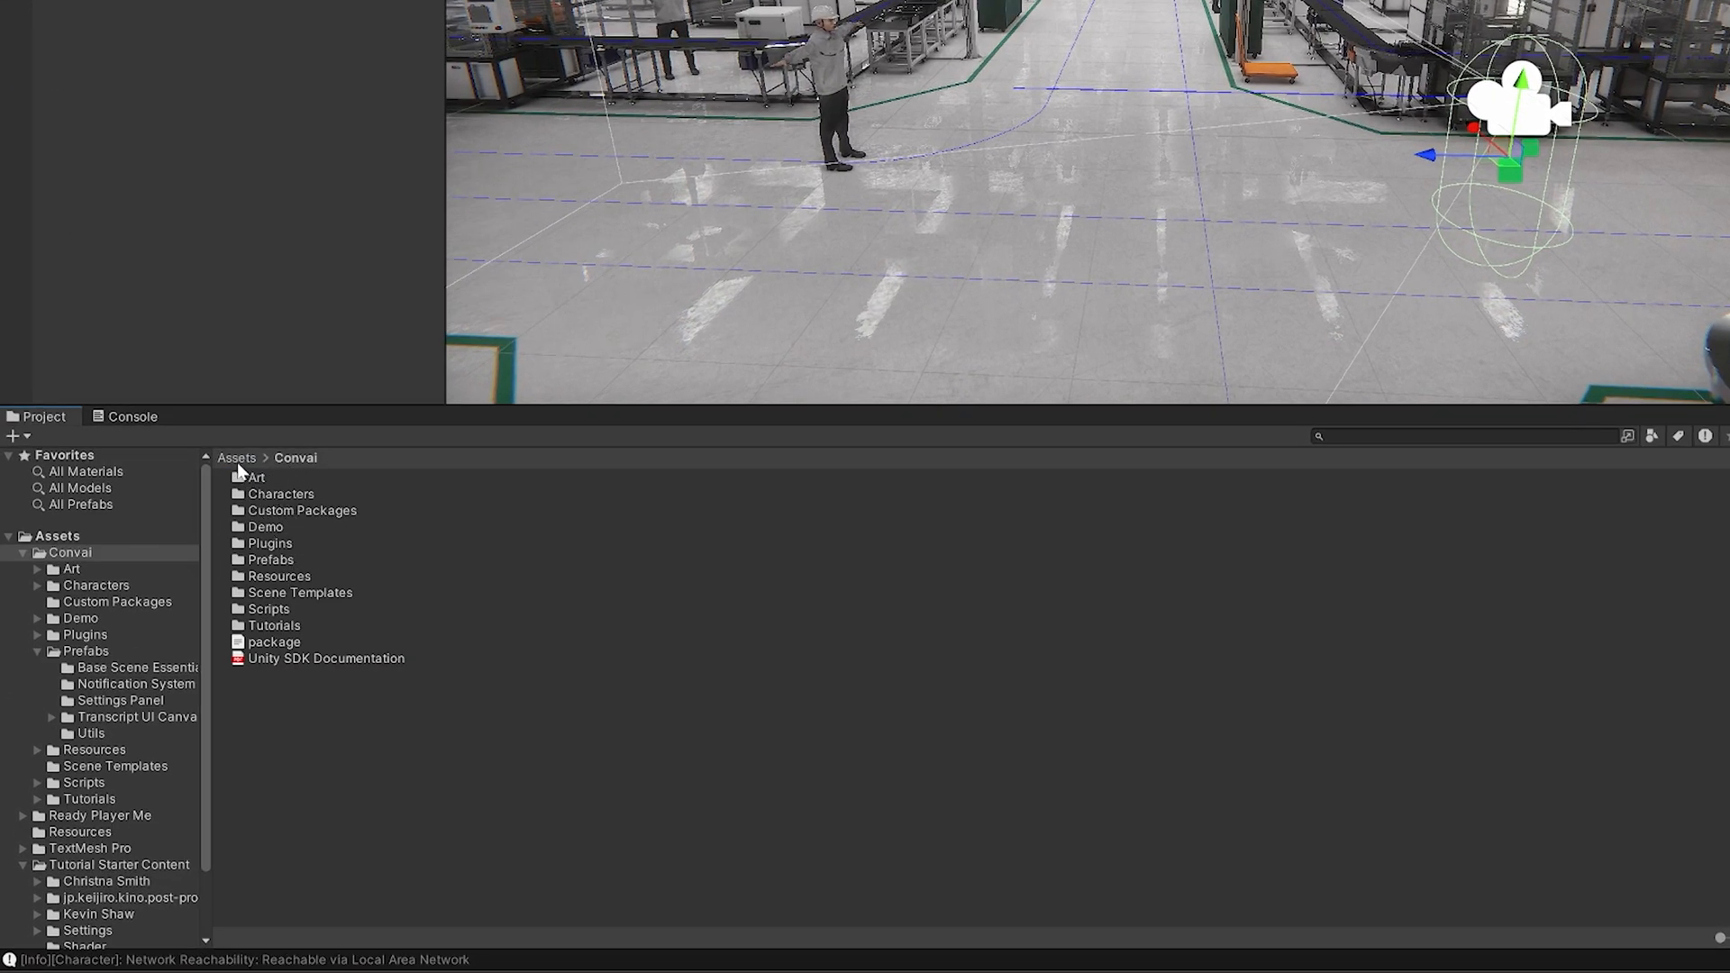
Step: Build HDRP materials for Kevin_Shaw through the Reallusion CC/iC Importer from the starter content
click(119, 864)
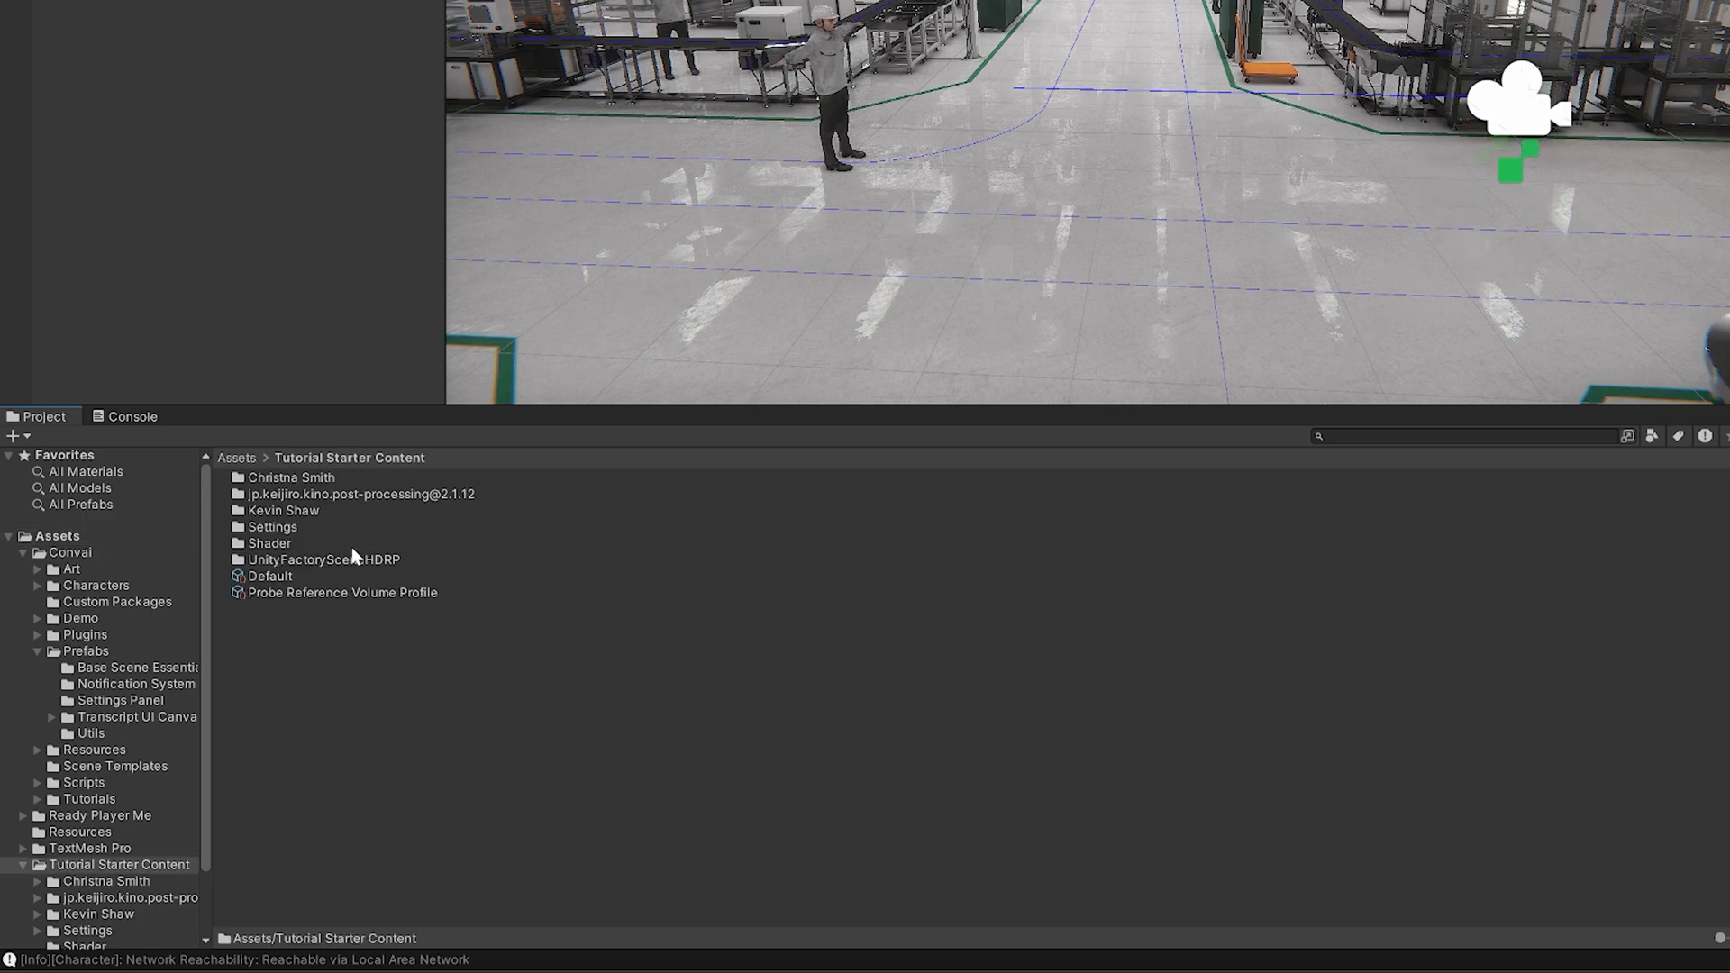
click(292, 475)
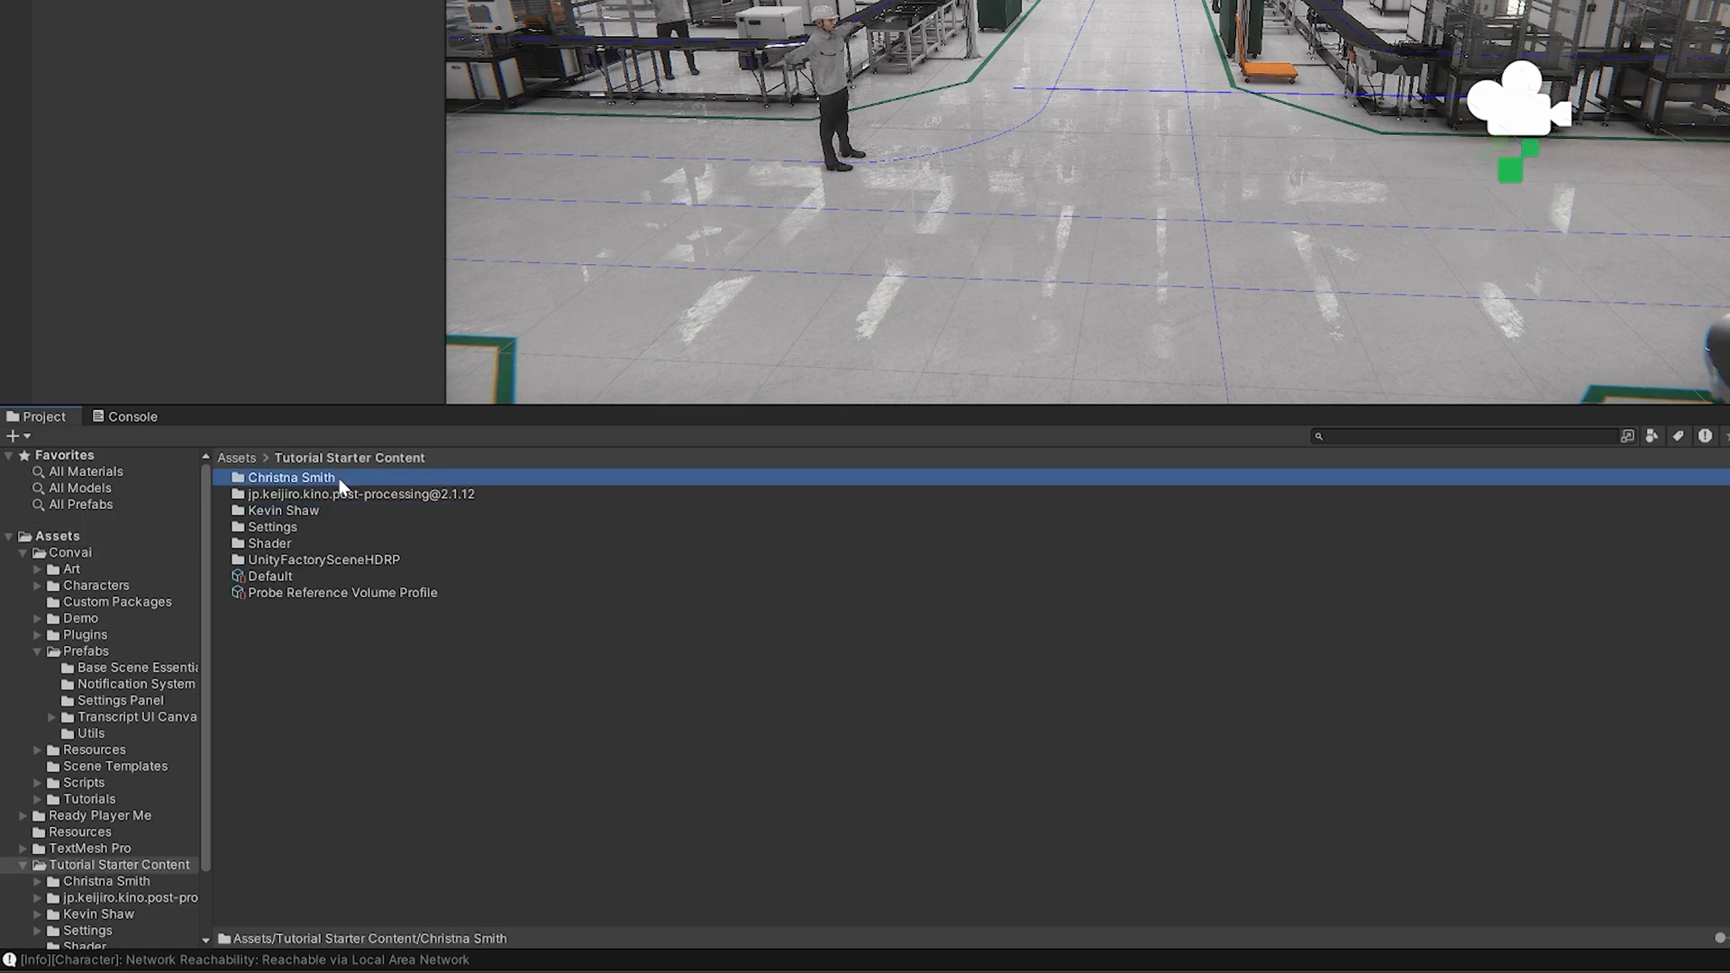
click(283, 510)
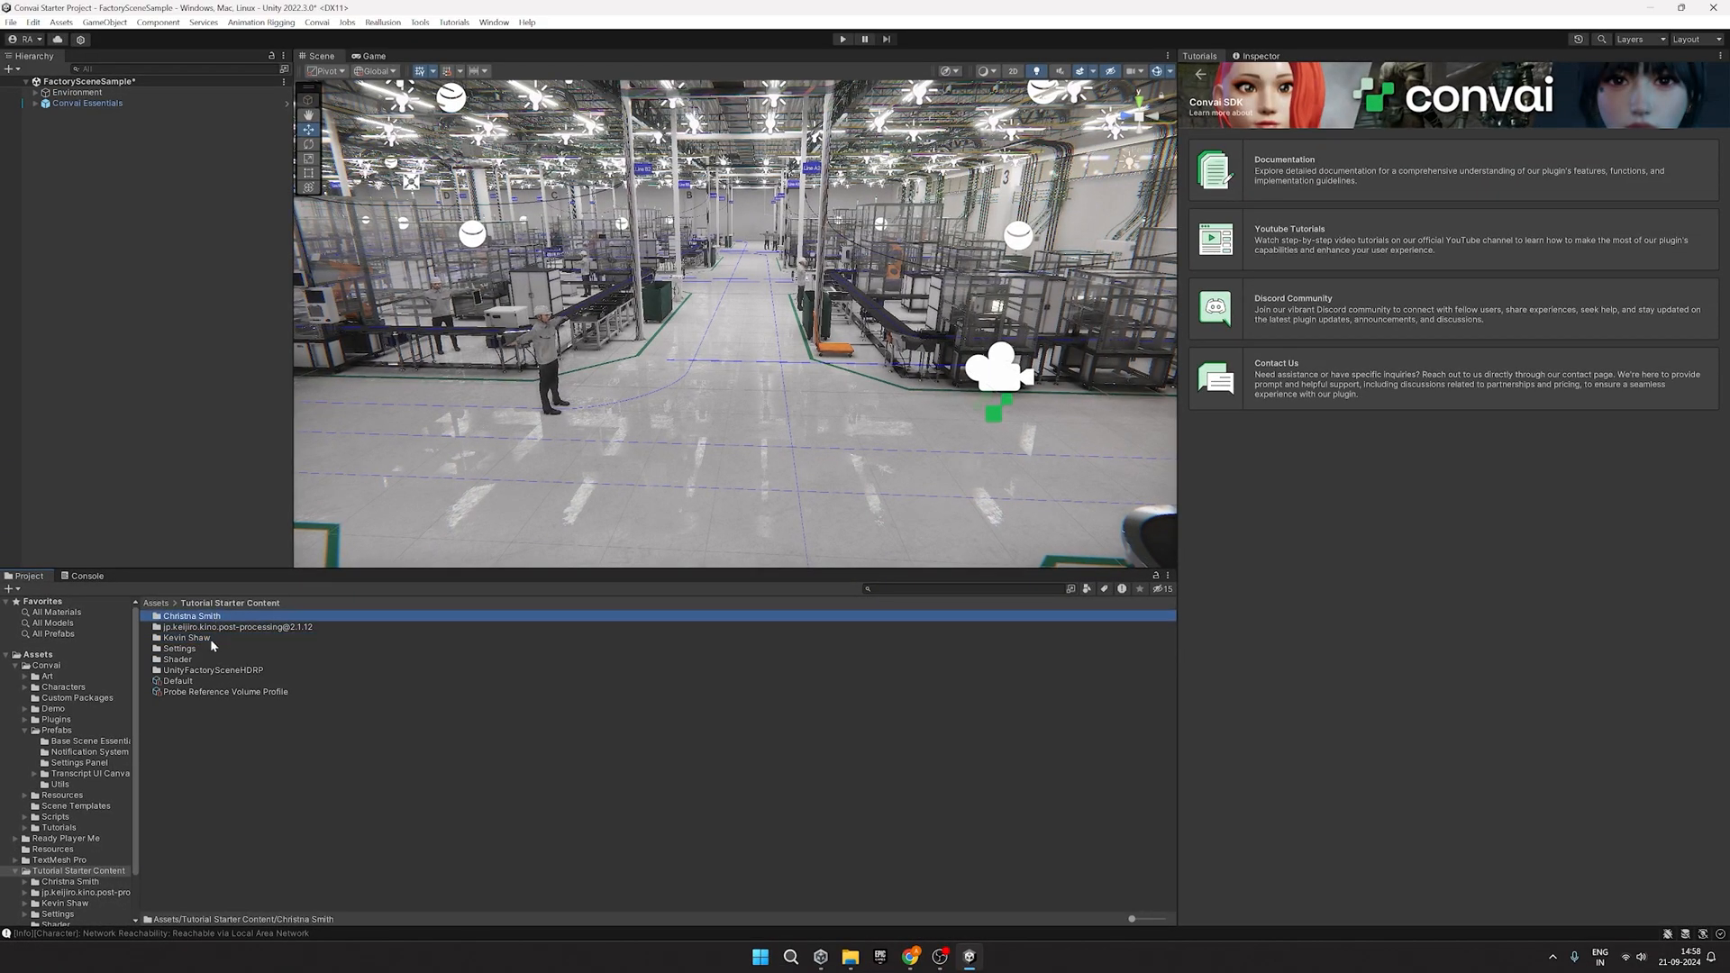
click(582, 32)
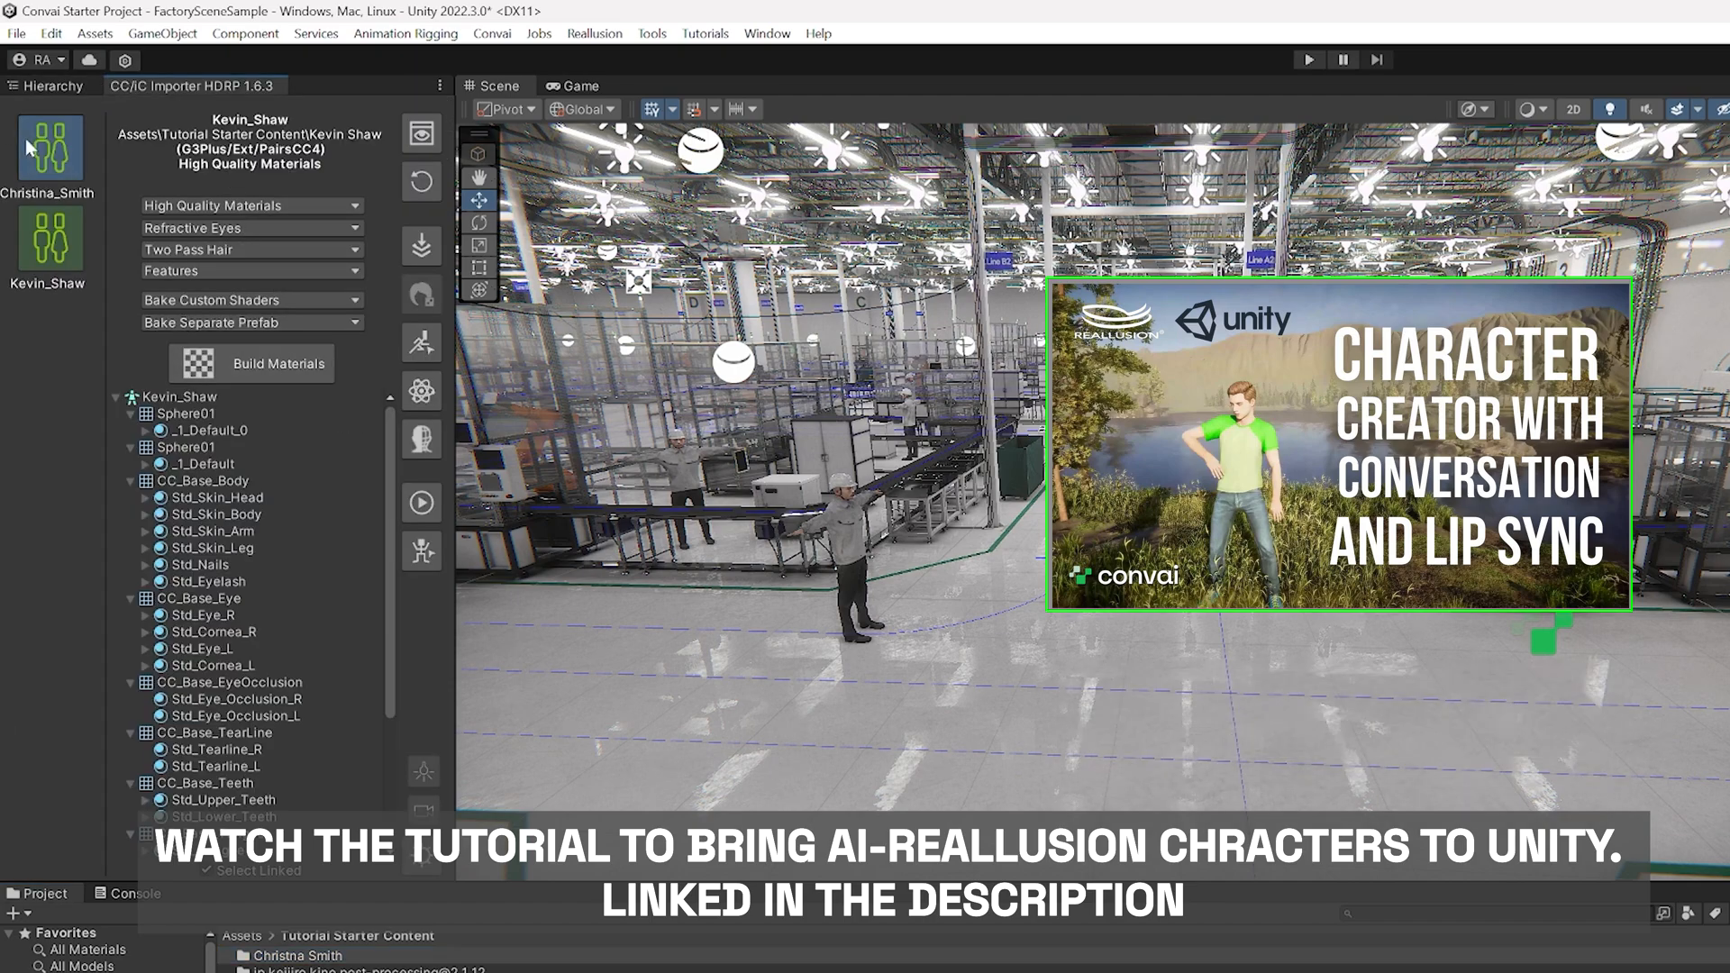
click(47, 150)
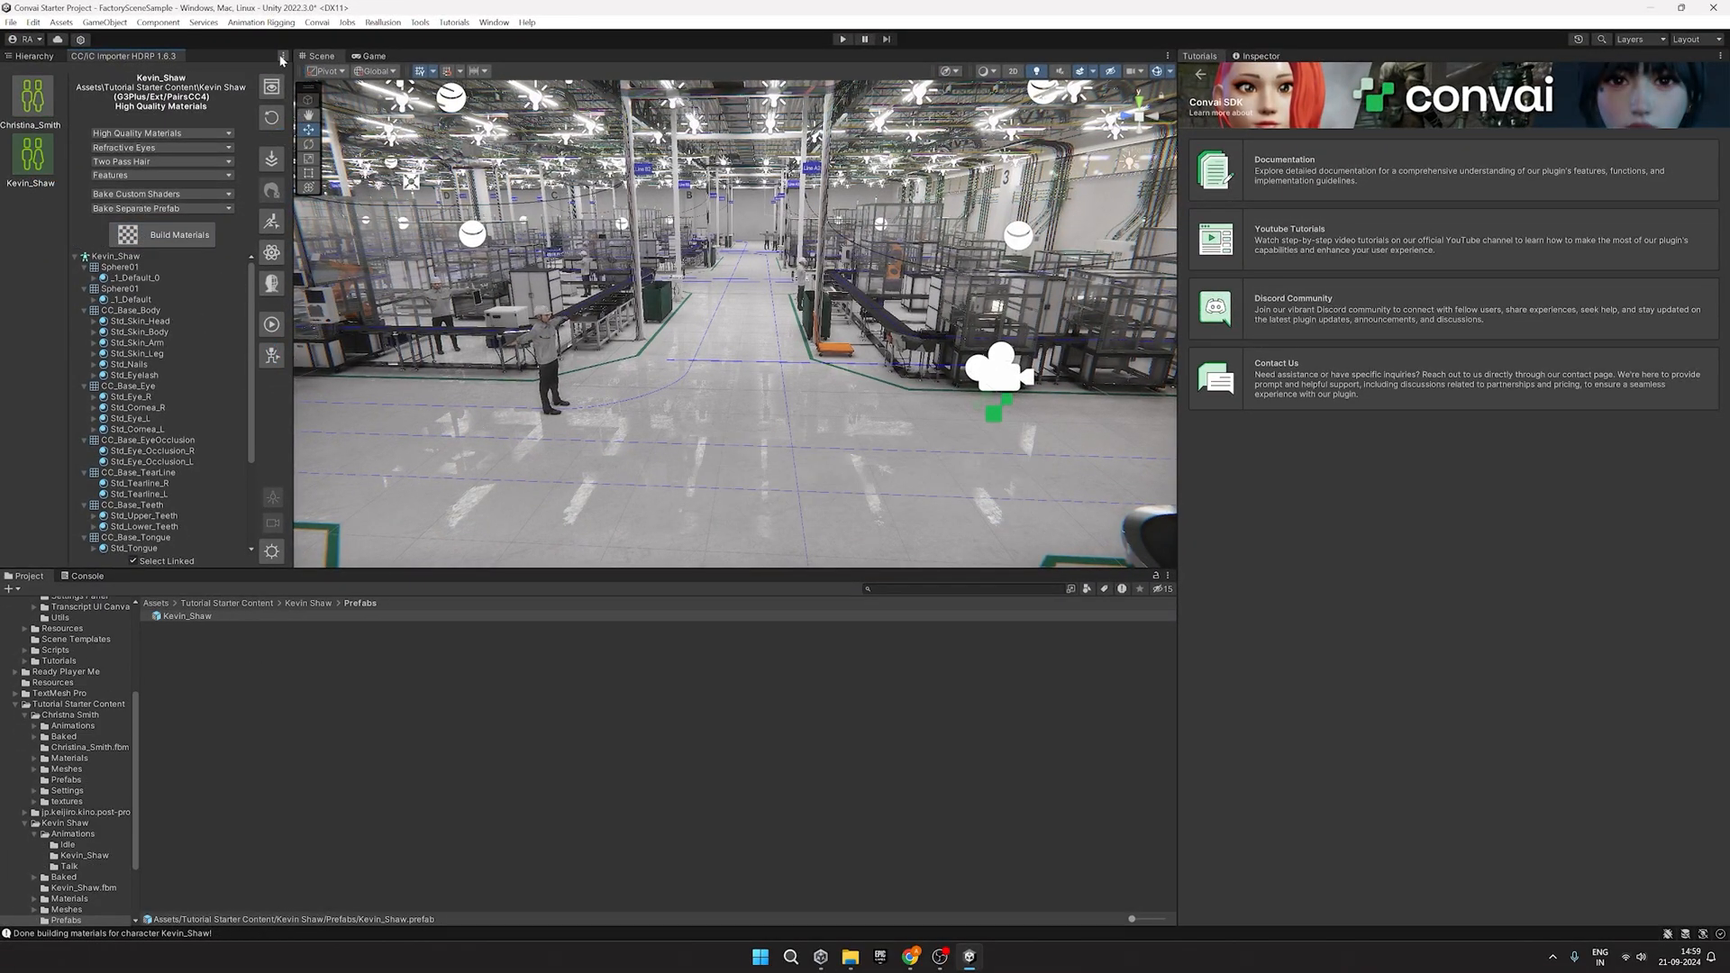
Step: Close the importer and place the Kevin_Shaw and Christina_Smith prefabs into the scene hierarchy
click(358, 72)
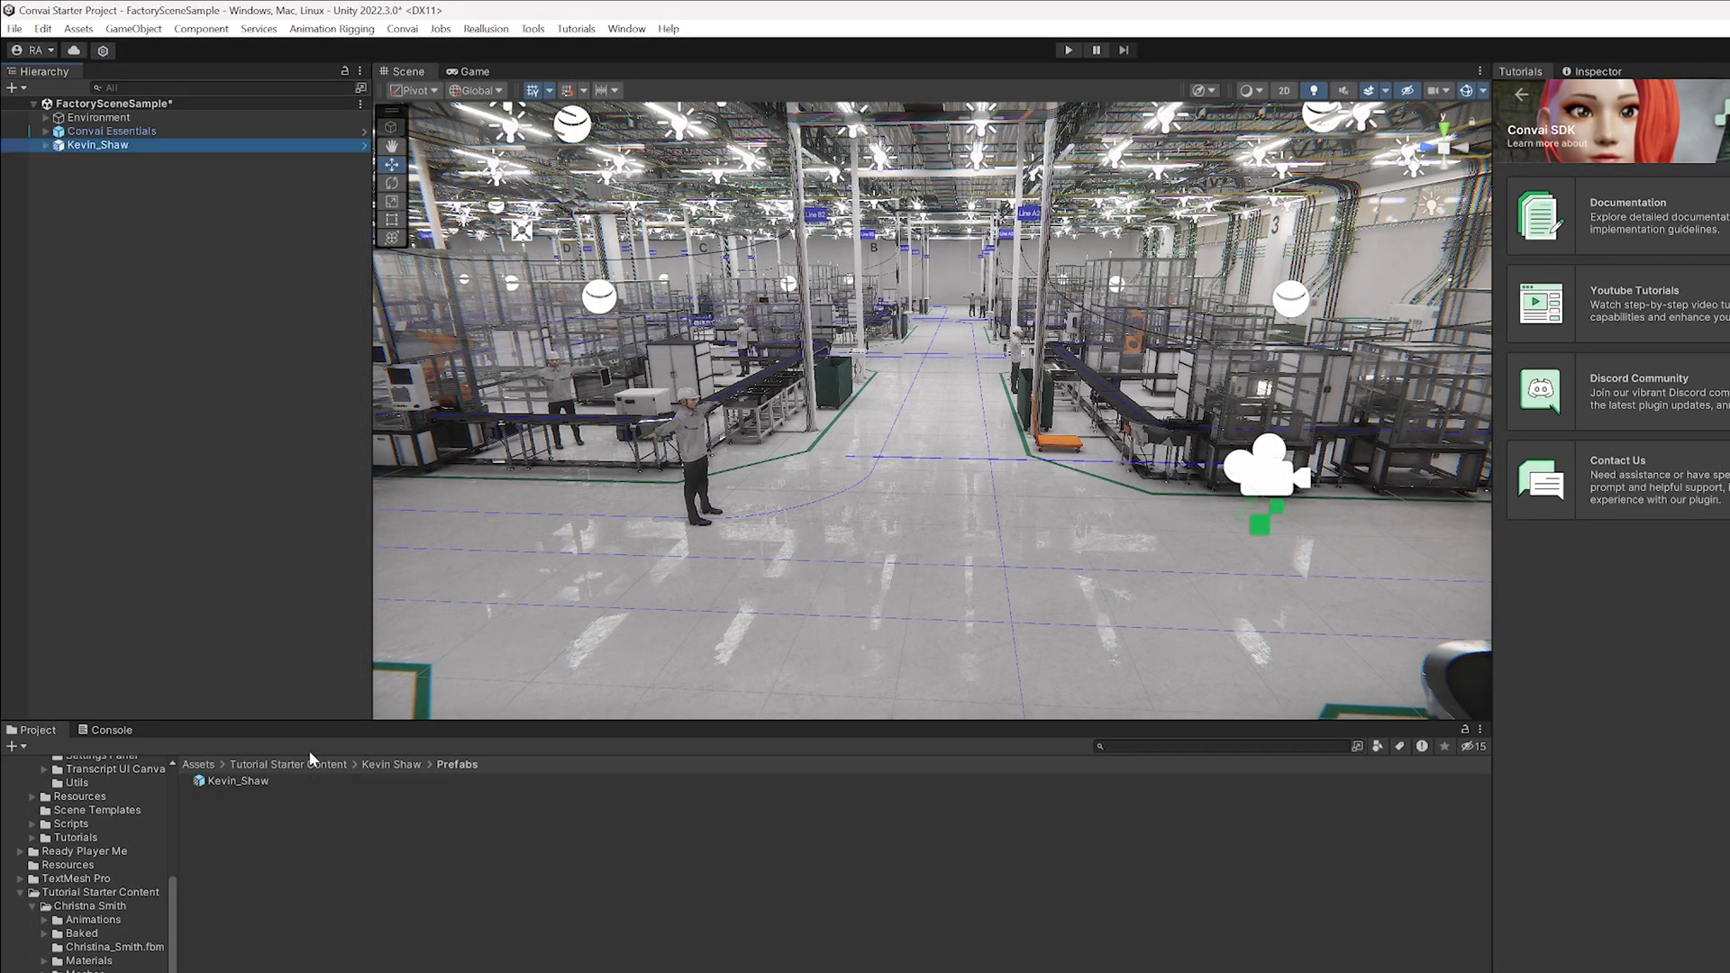
click(246, 781)
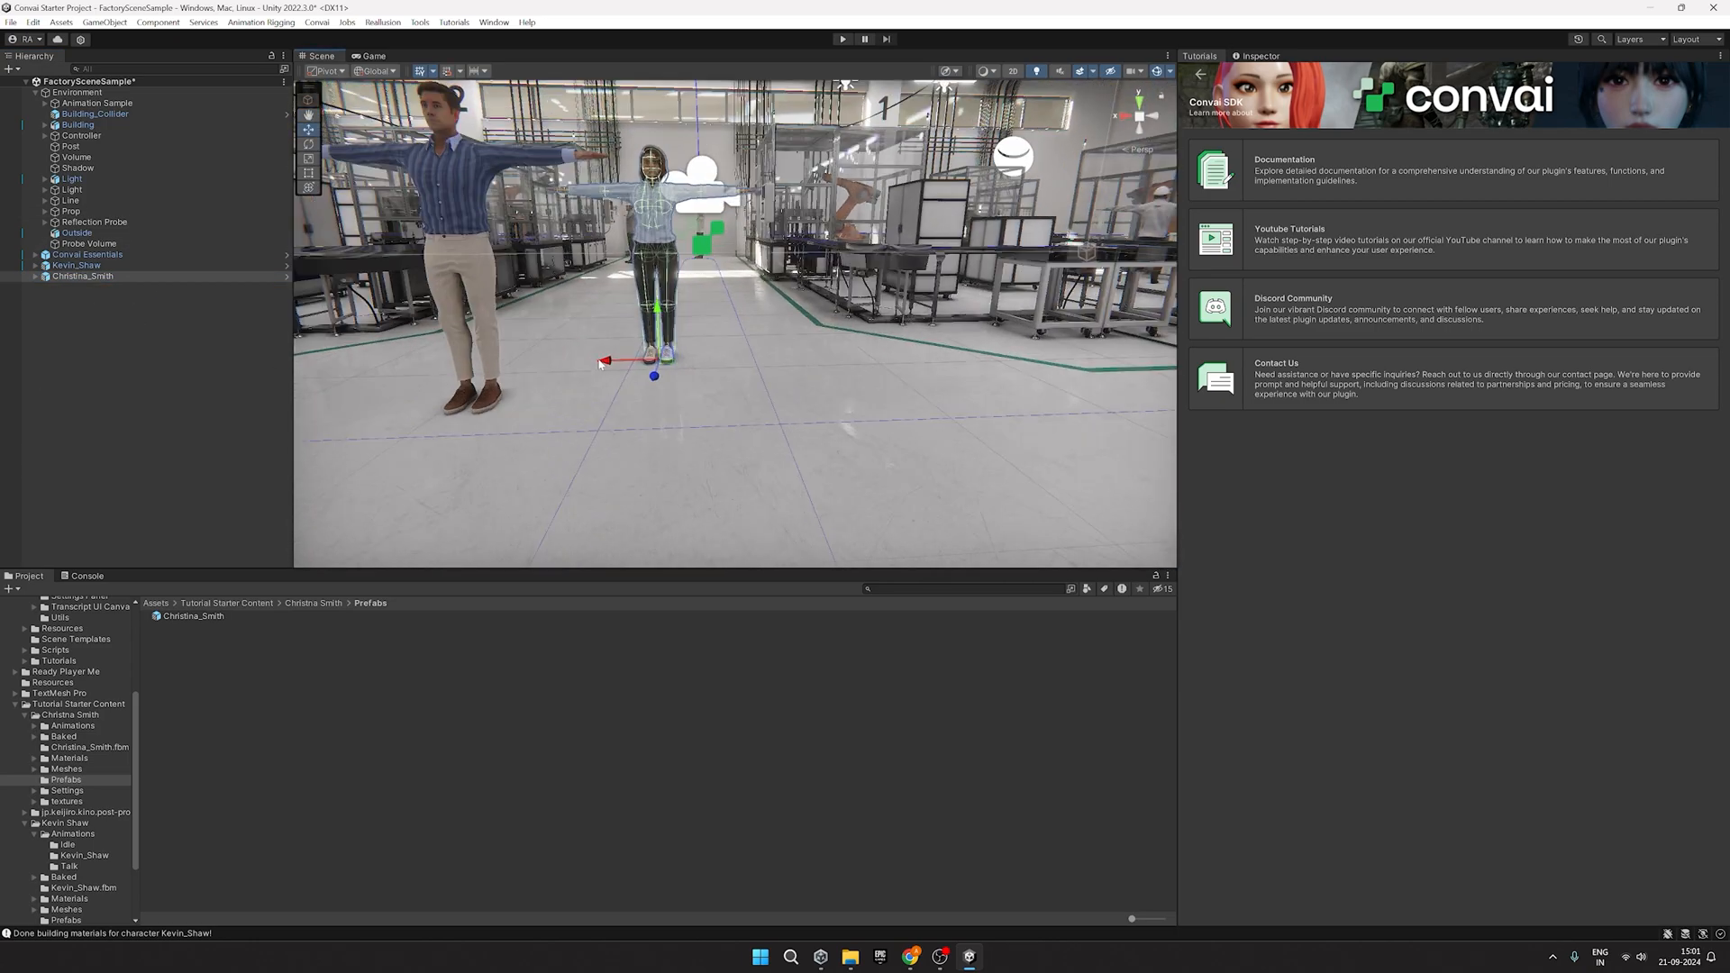
Step: Give Kevin_Shaw a ConvaiNPC component with empty character name and ID
click(76, 265)
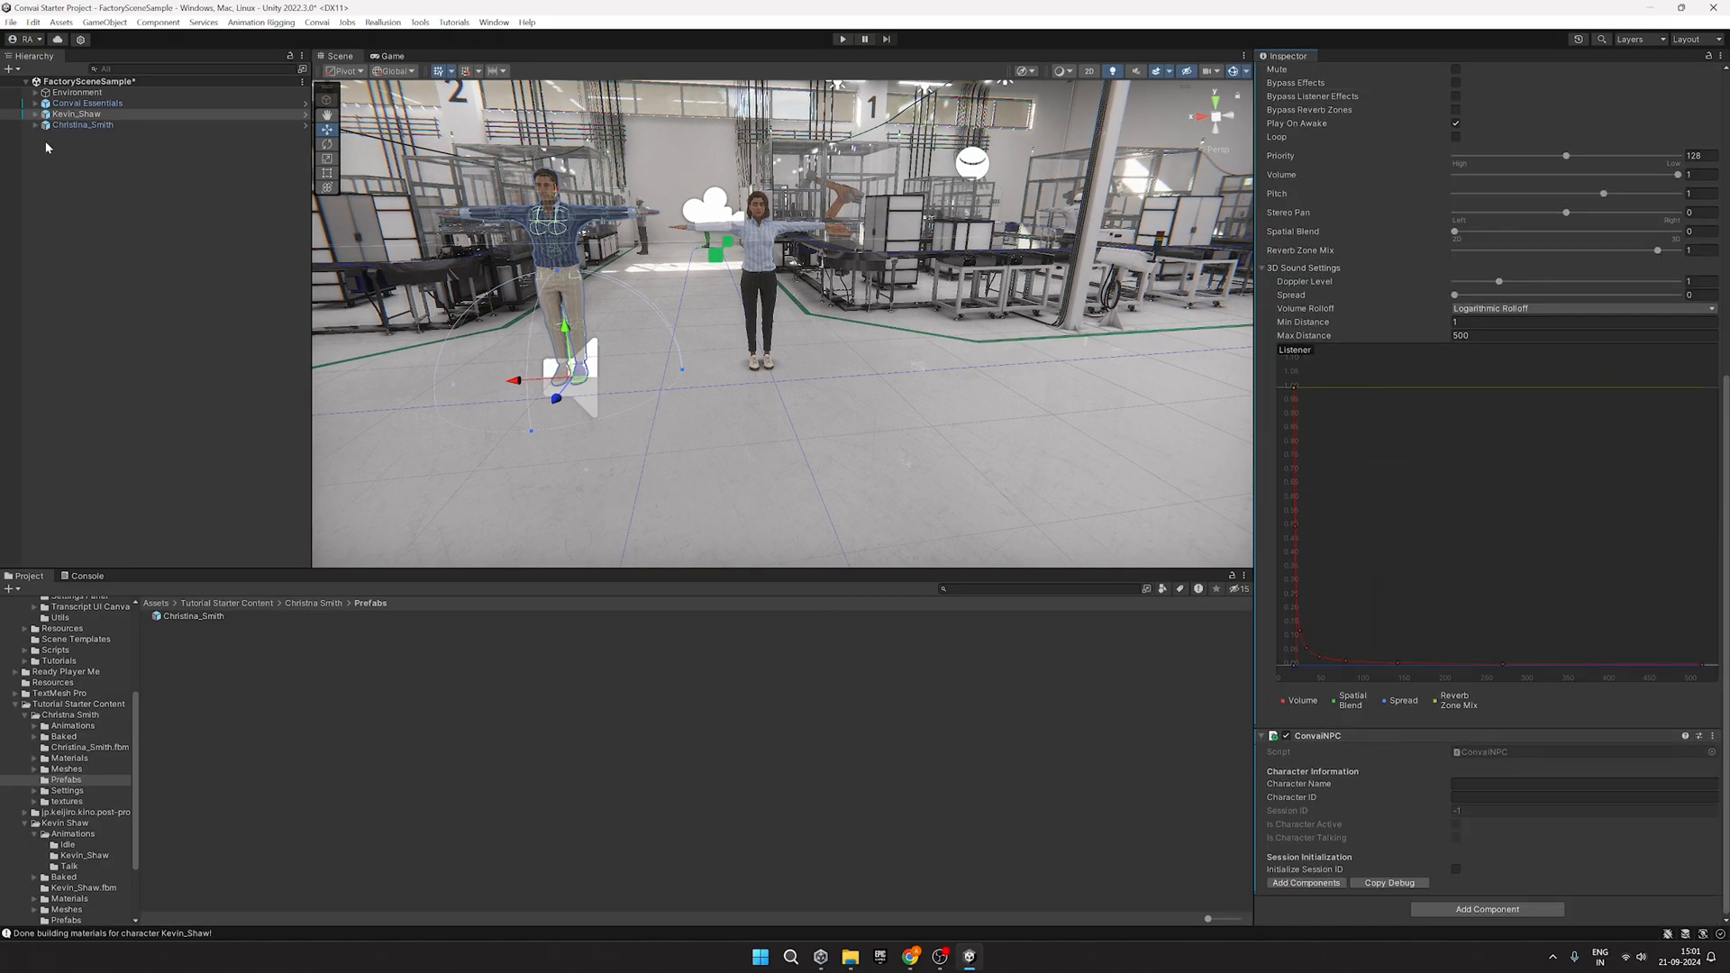
click(83, 124)
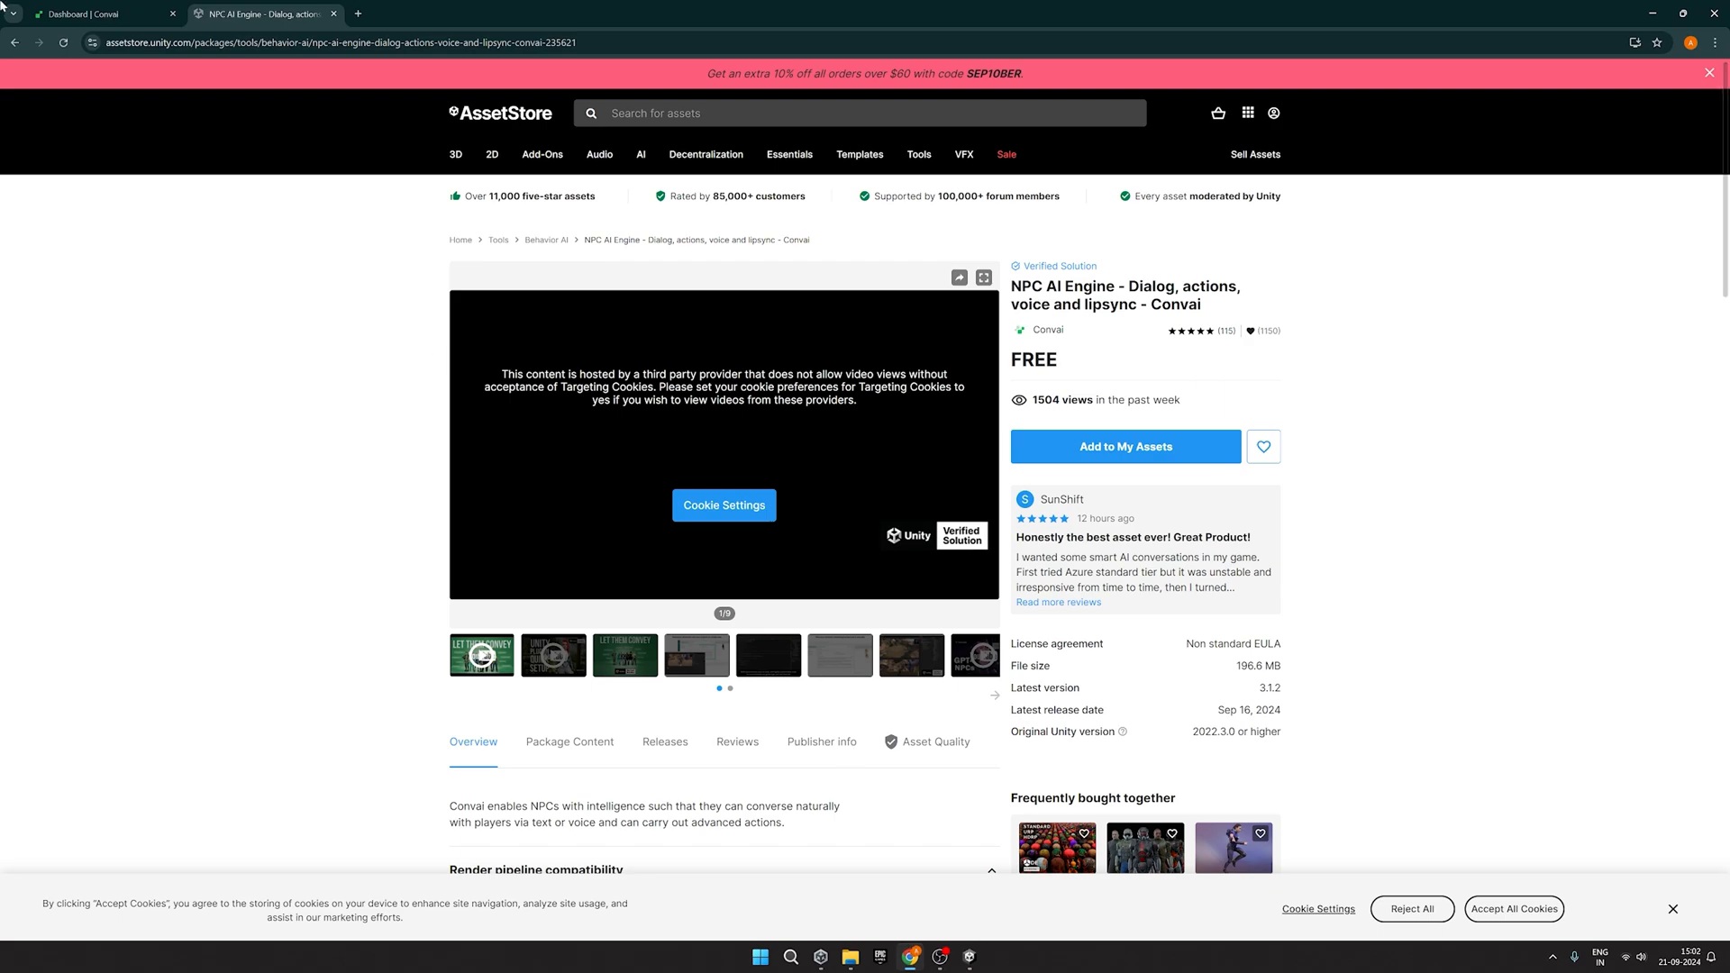
Step: Copy Kevin Shaw's character ID from his card in the Convai Dashboard
click(99, 13)
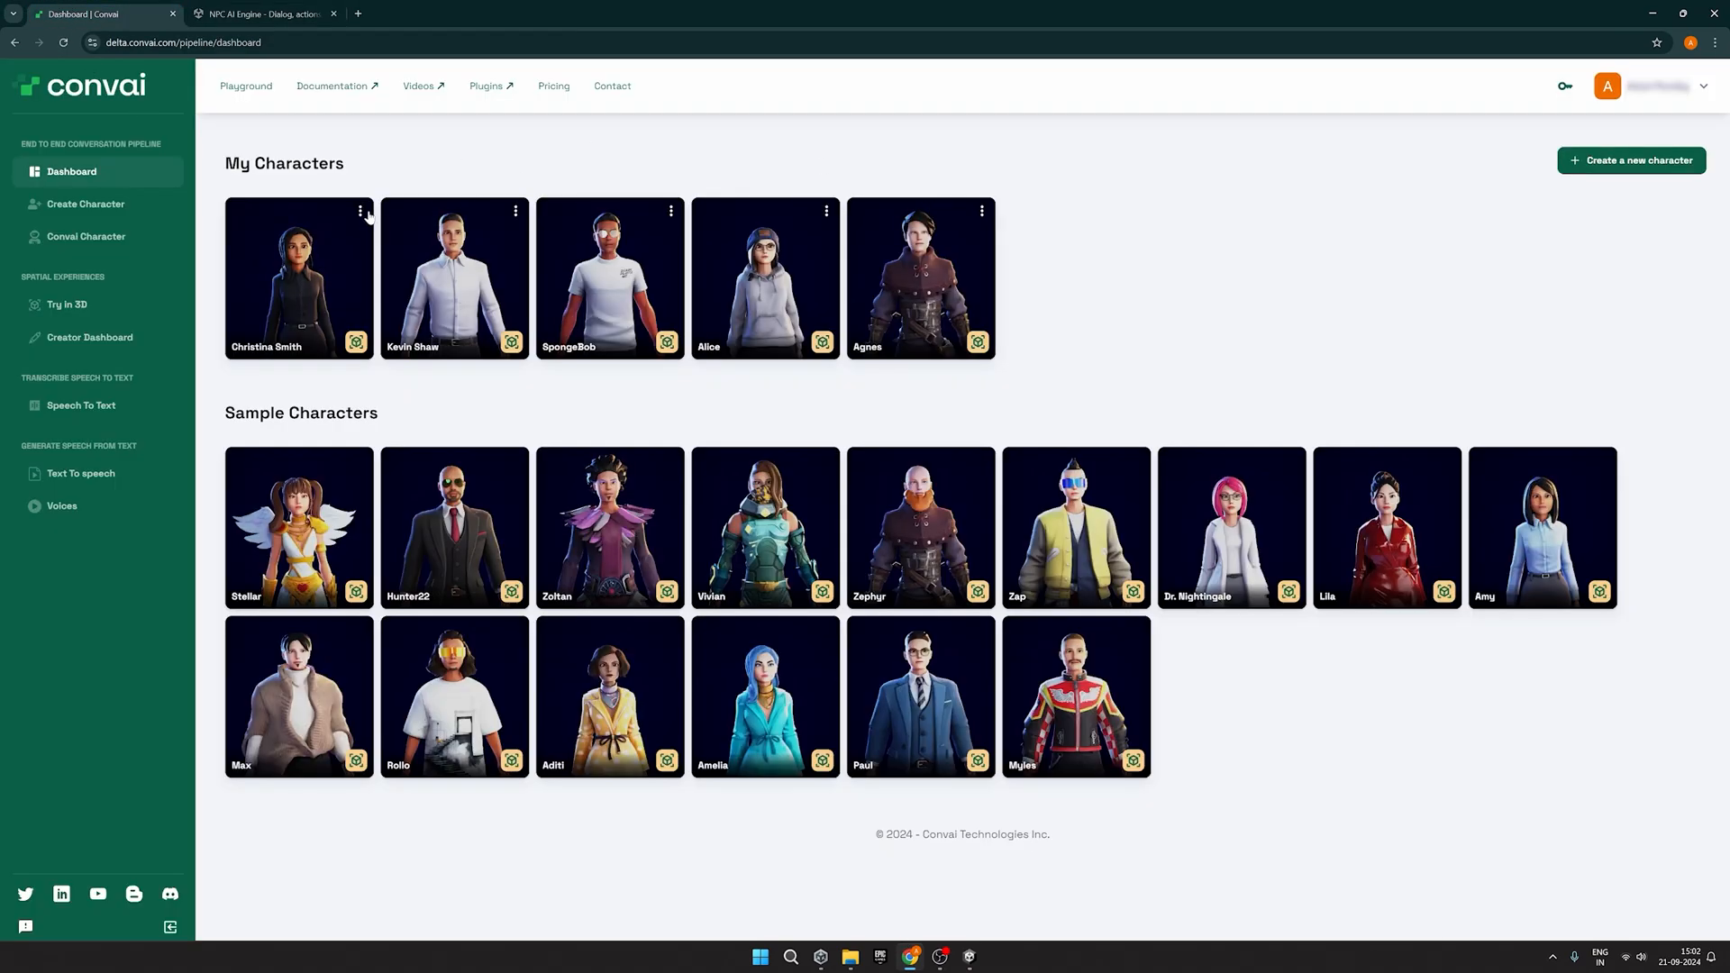
click(361, 211)
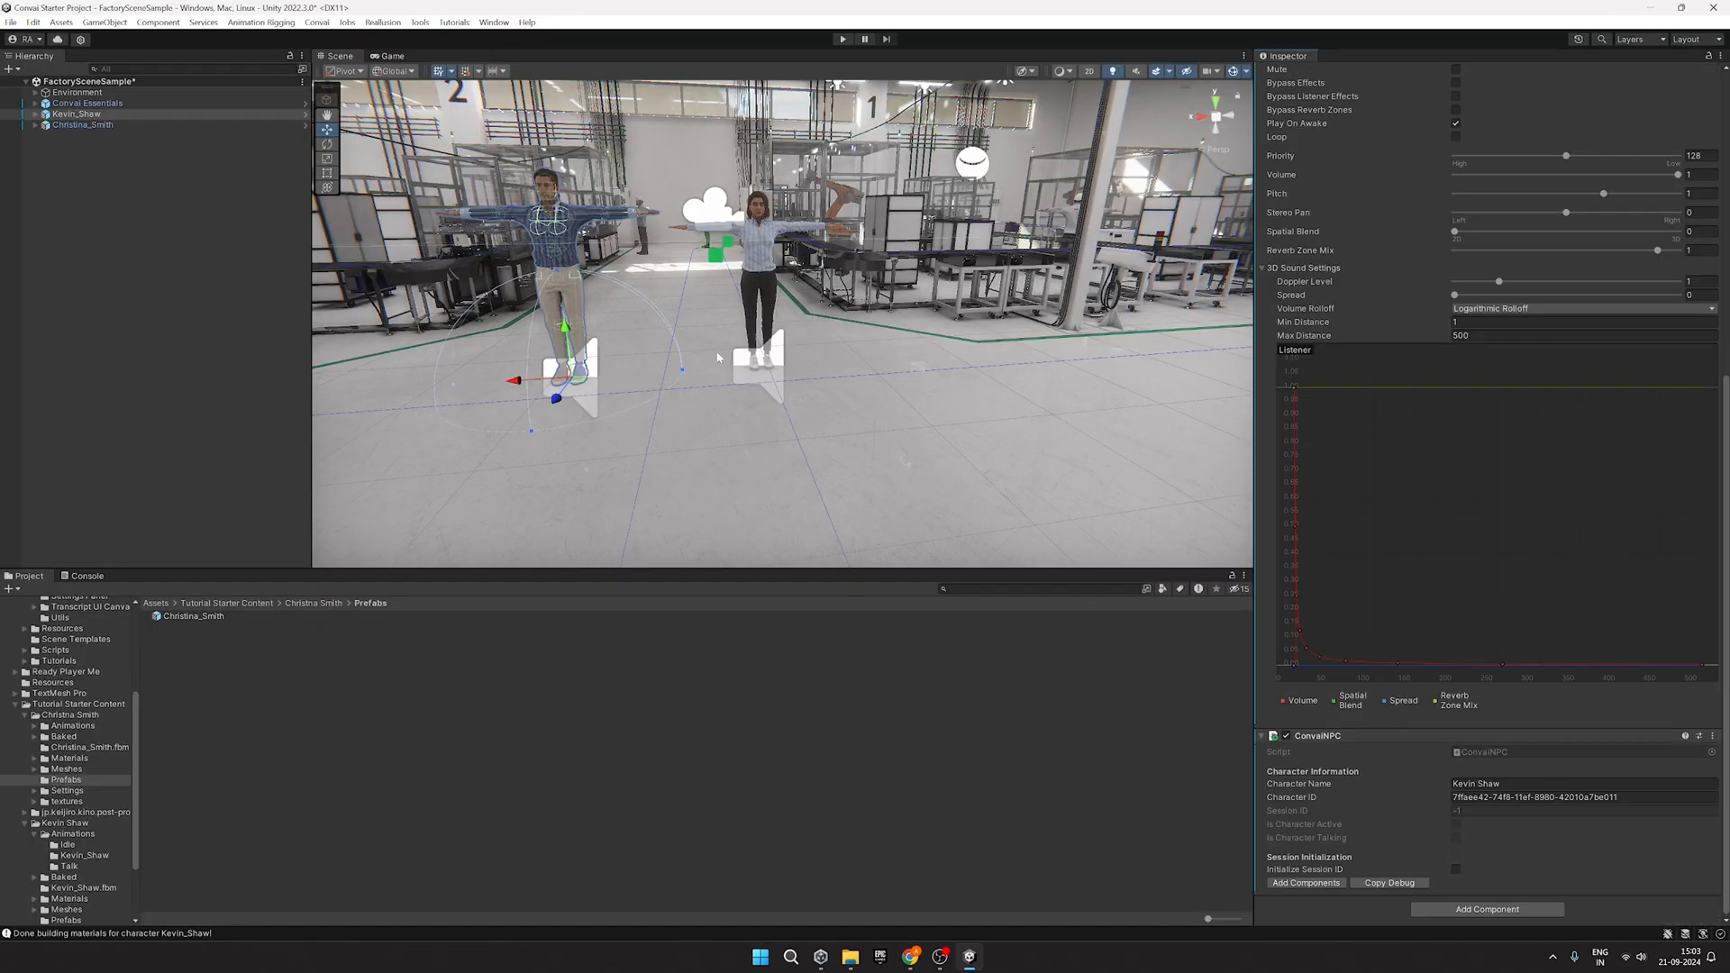
mouse_move(1395, 719)
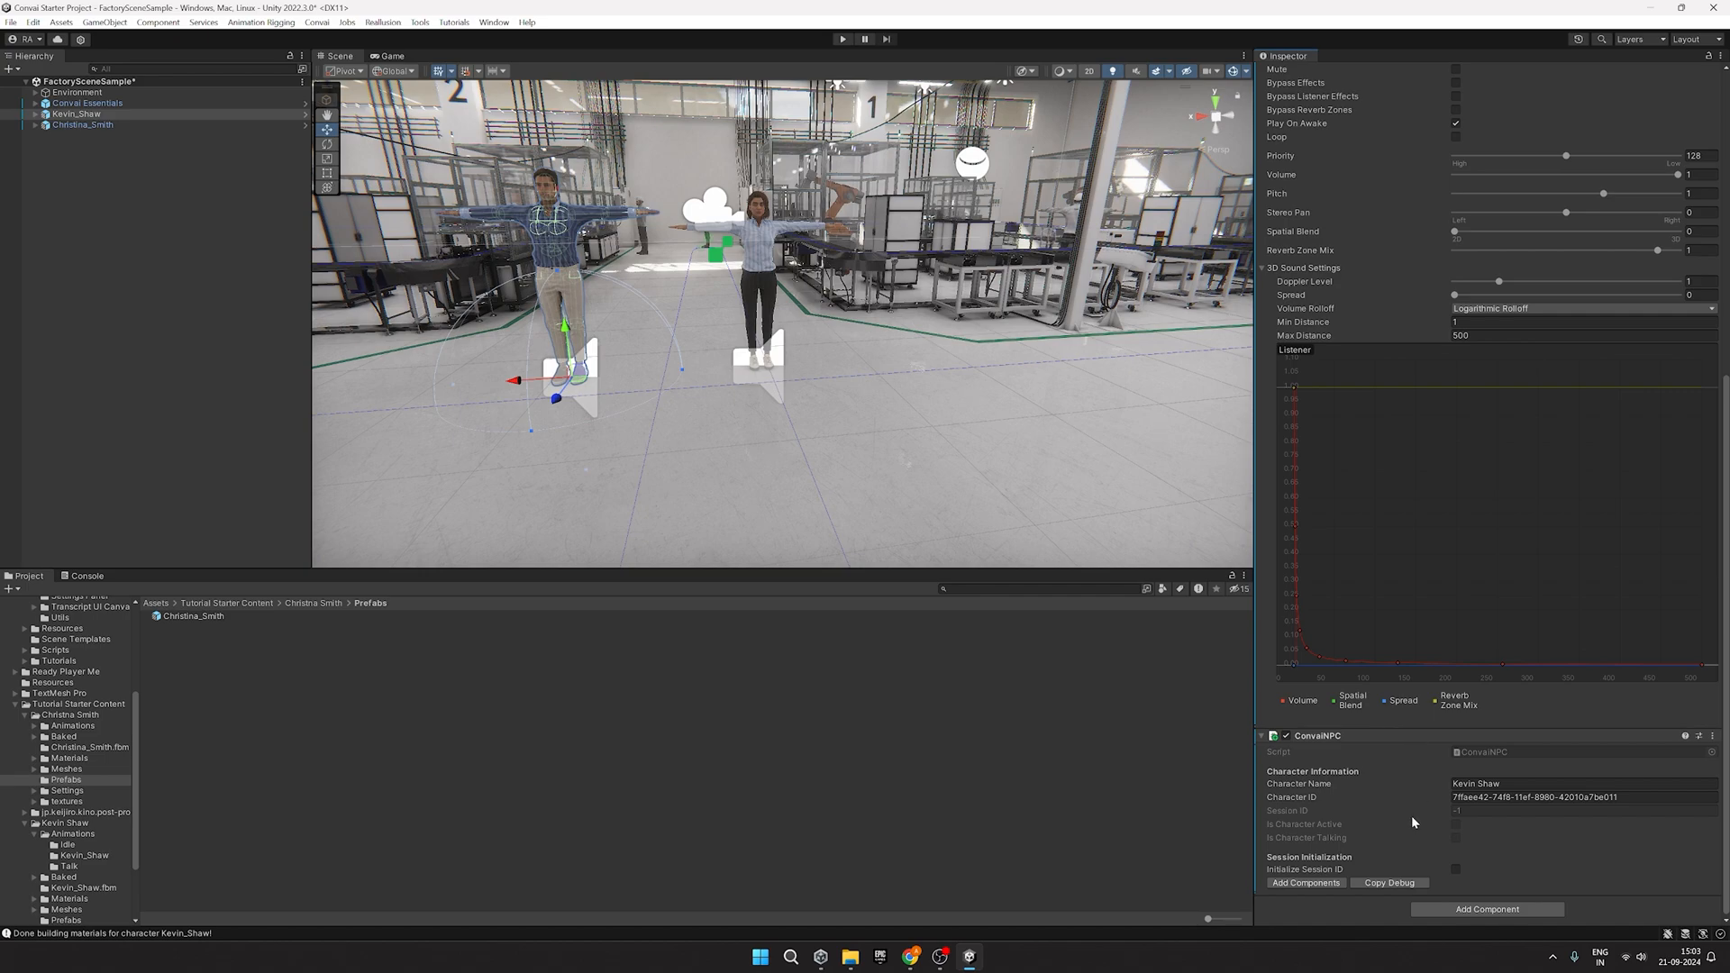
Step: Add Lip Sync, Head & Eye Tracking and Eye Blinking components to Kevin Shaw and confirm
click(1305, 883)
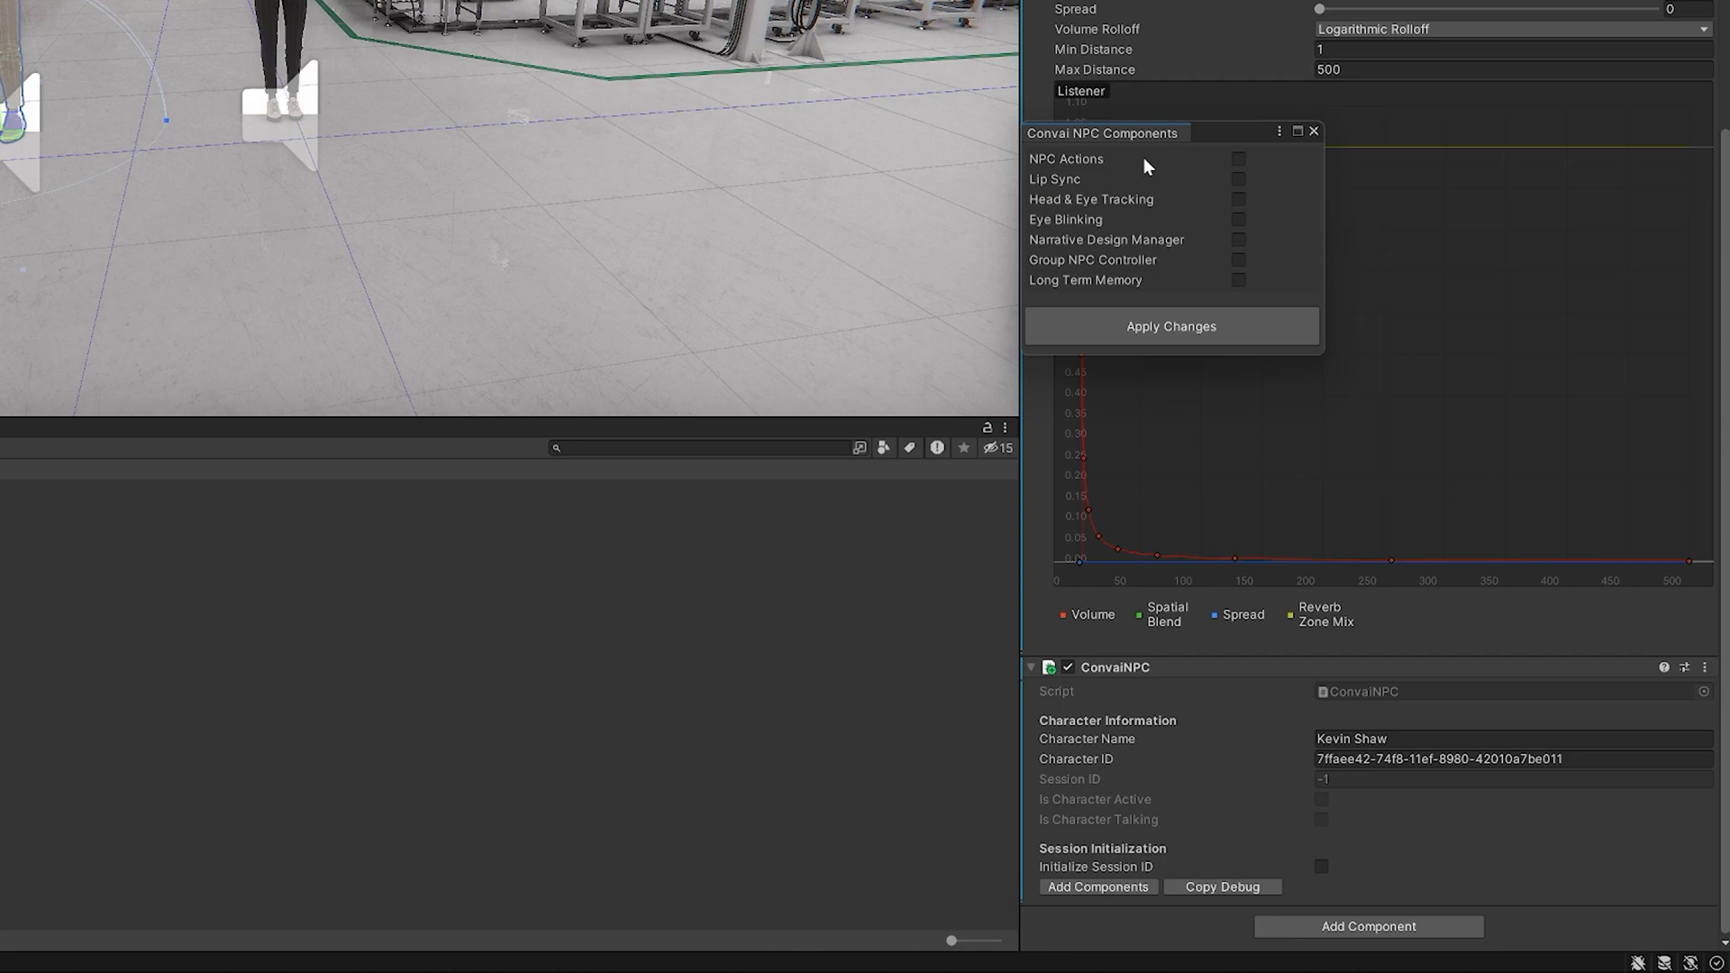
click(1236, 178)
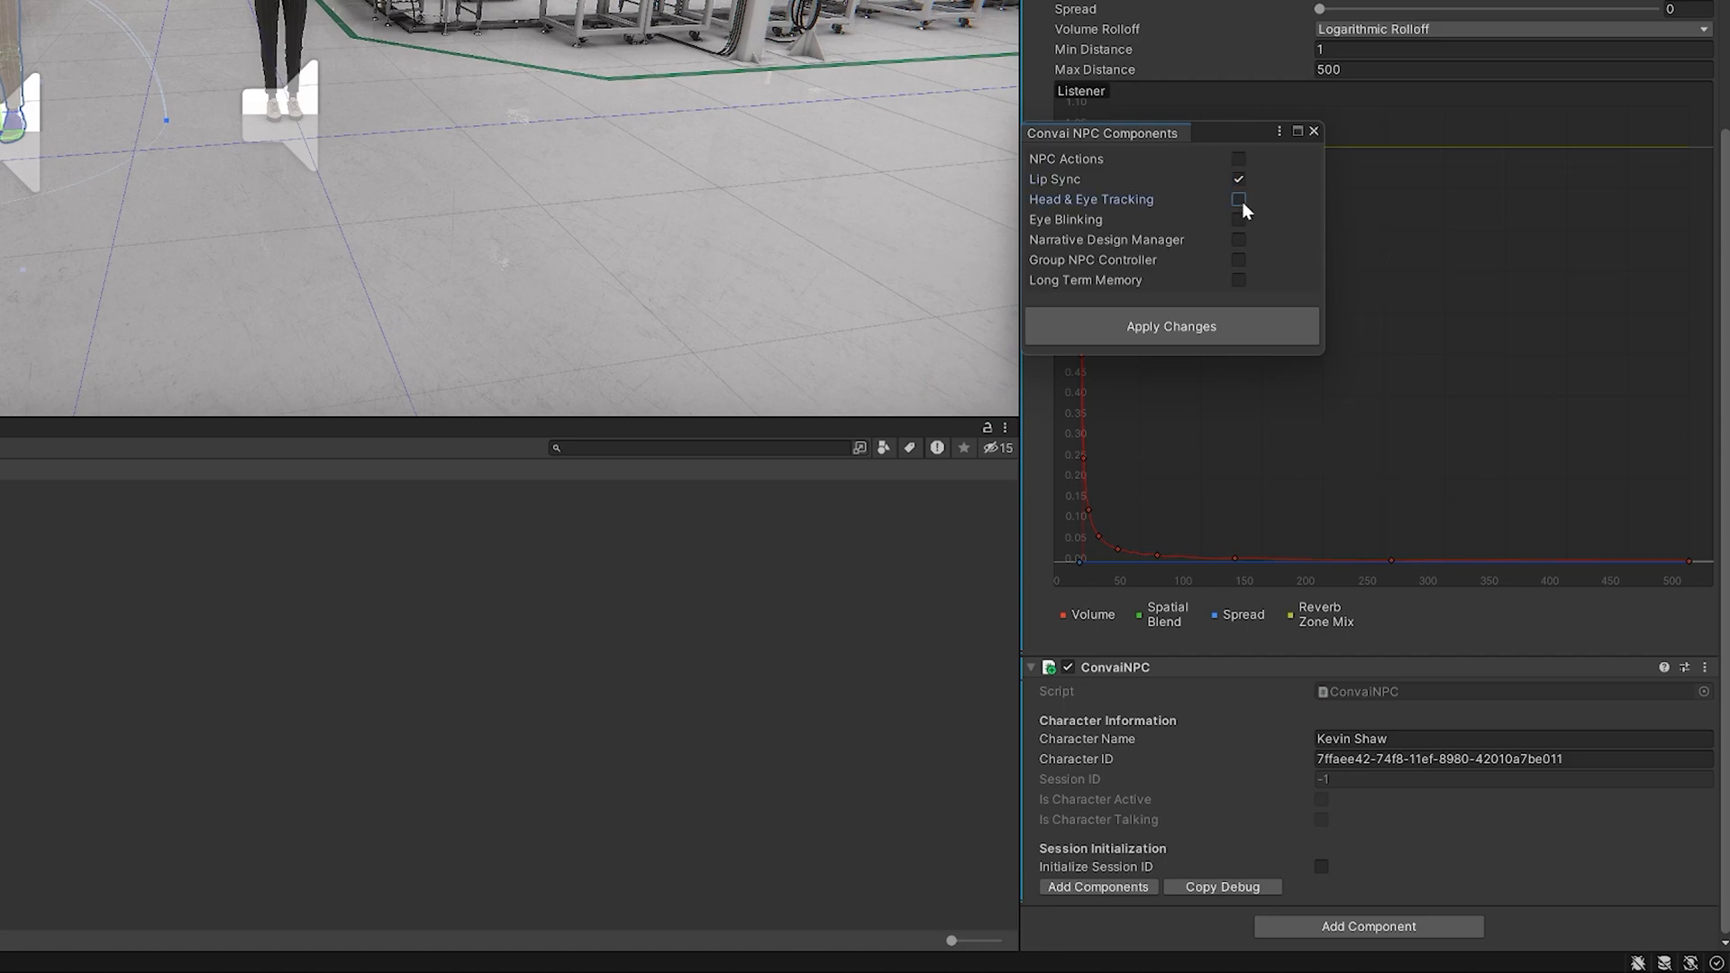
click(1236, 200)
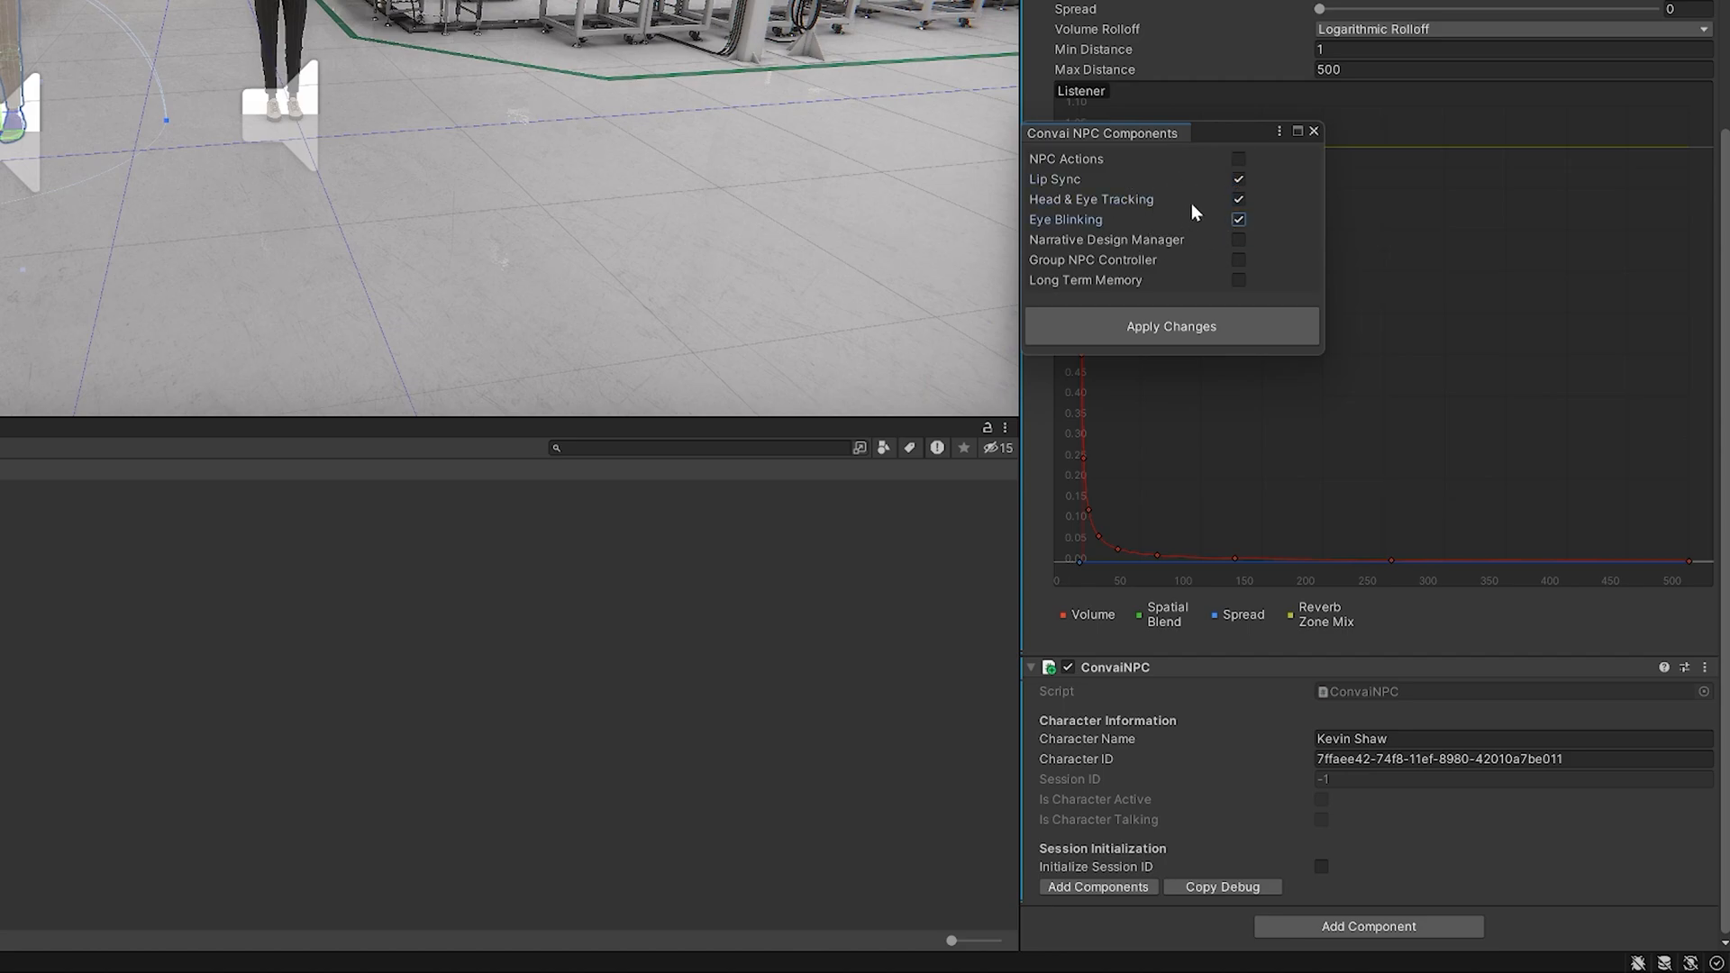
click(1169, 326)
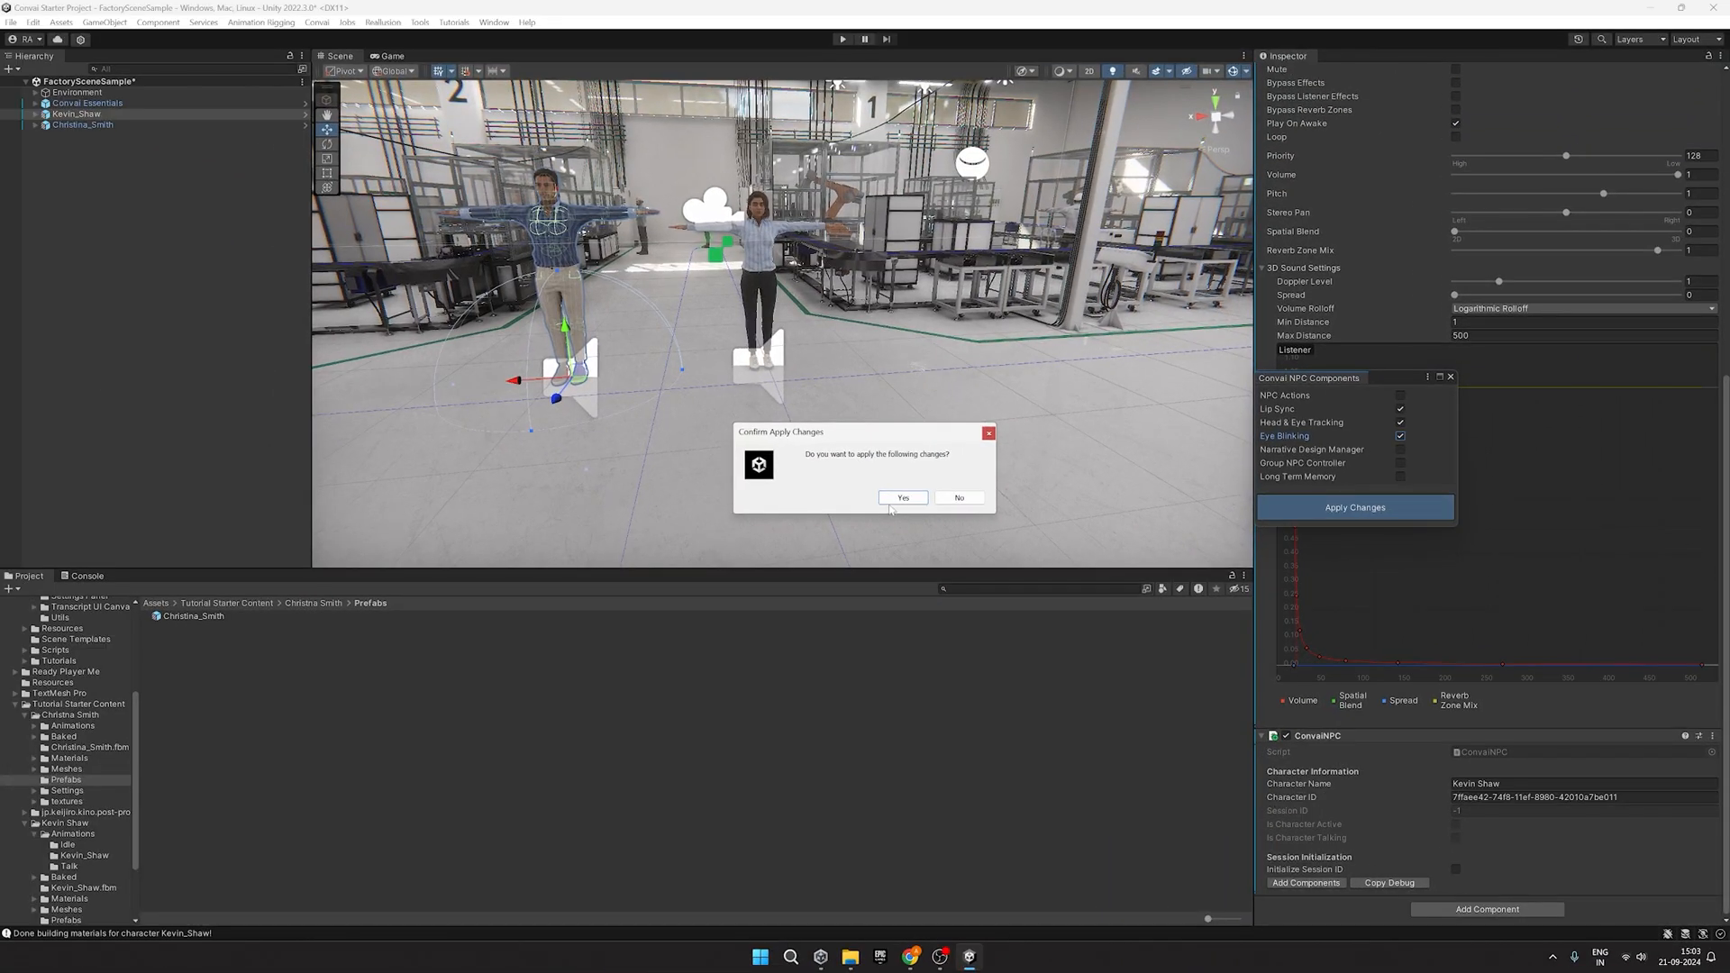
click(901, 497)
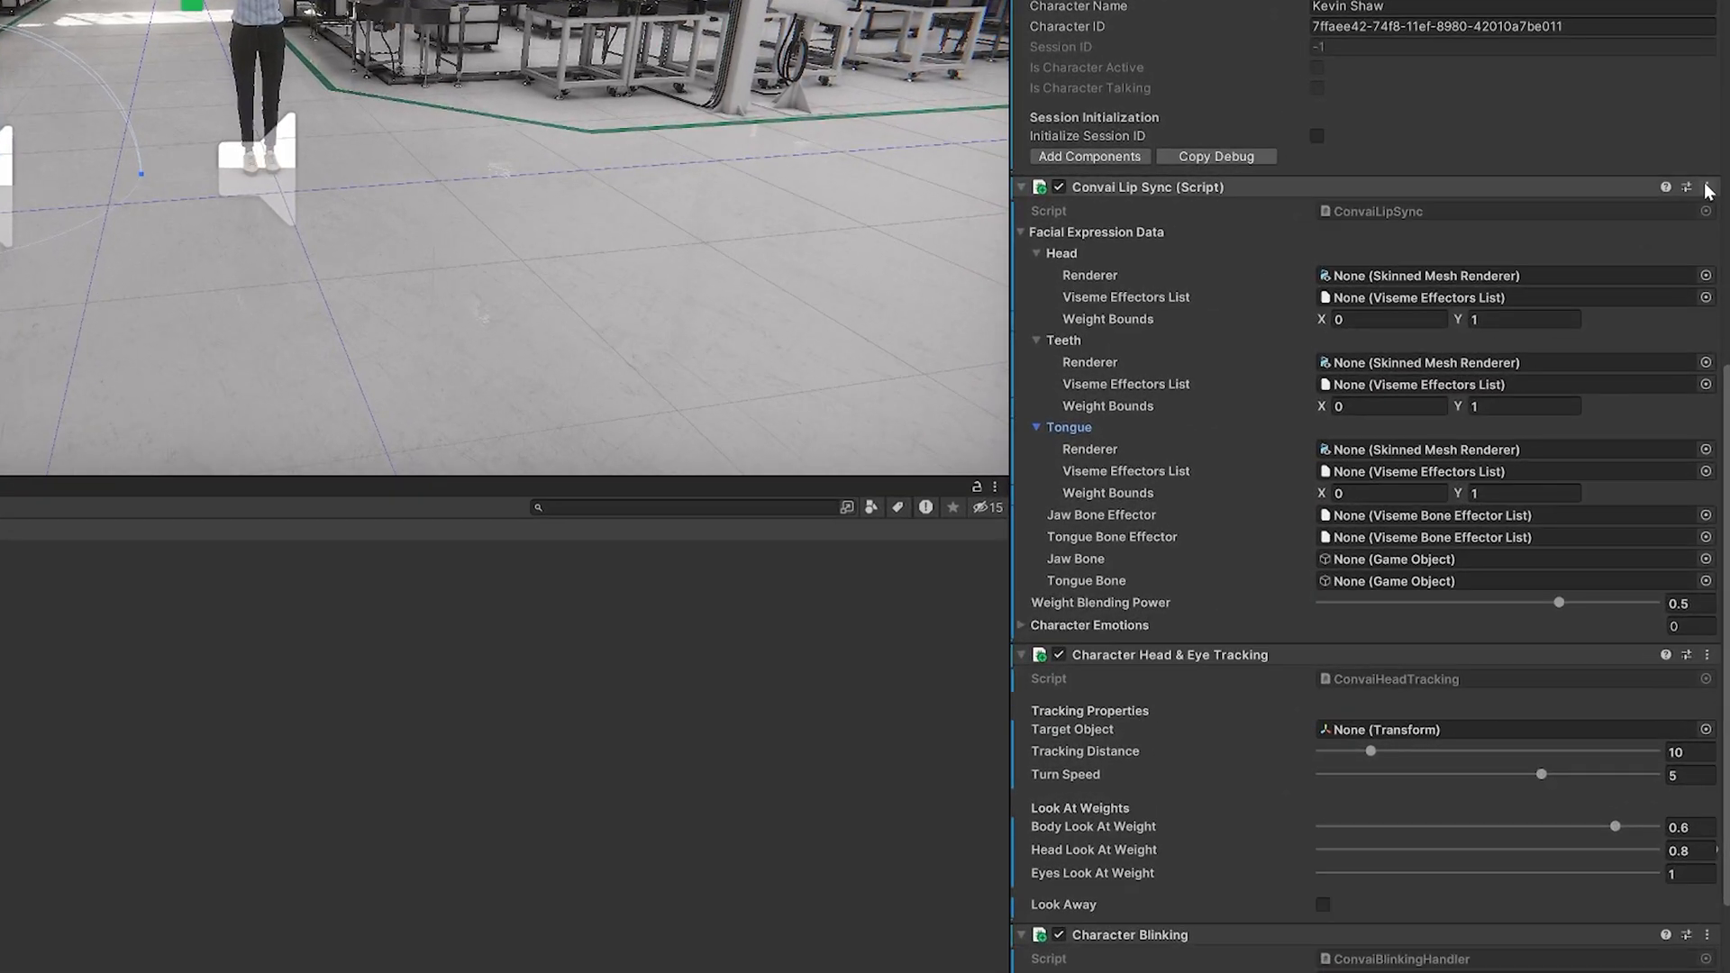
Step: Load the Reallusion lip sync preset for Kevin Shaw and set Weight Bounds Y to 100
click(1703, 186)
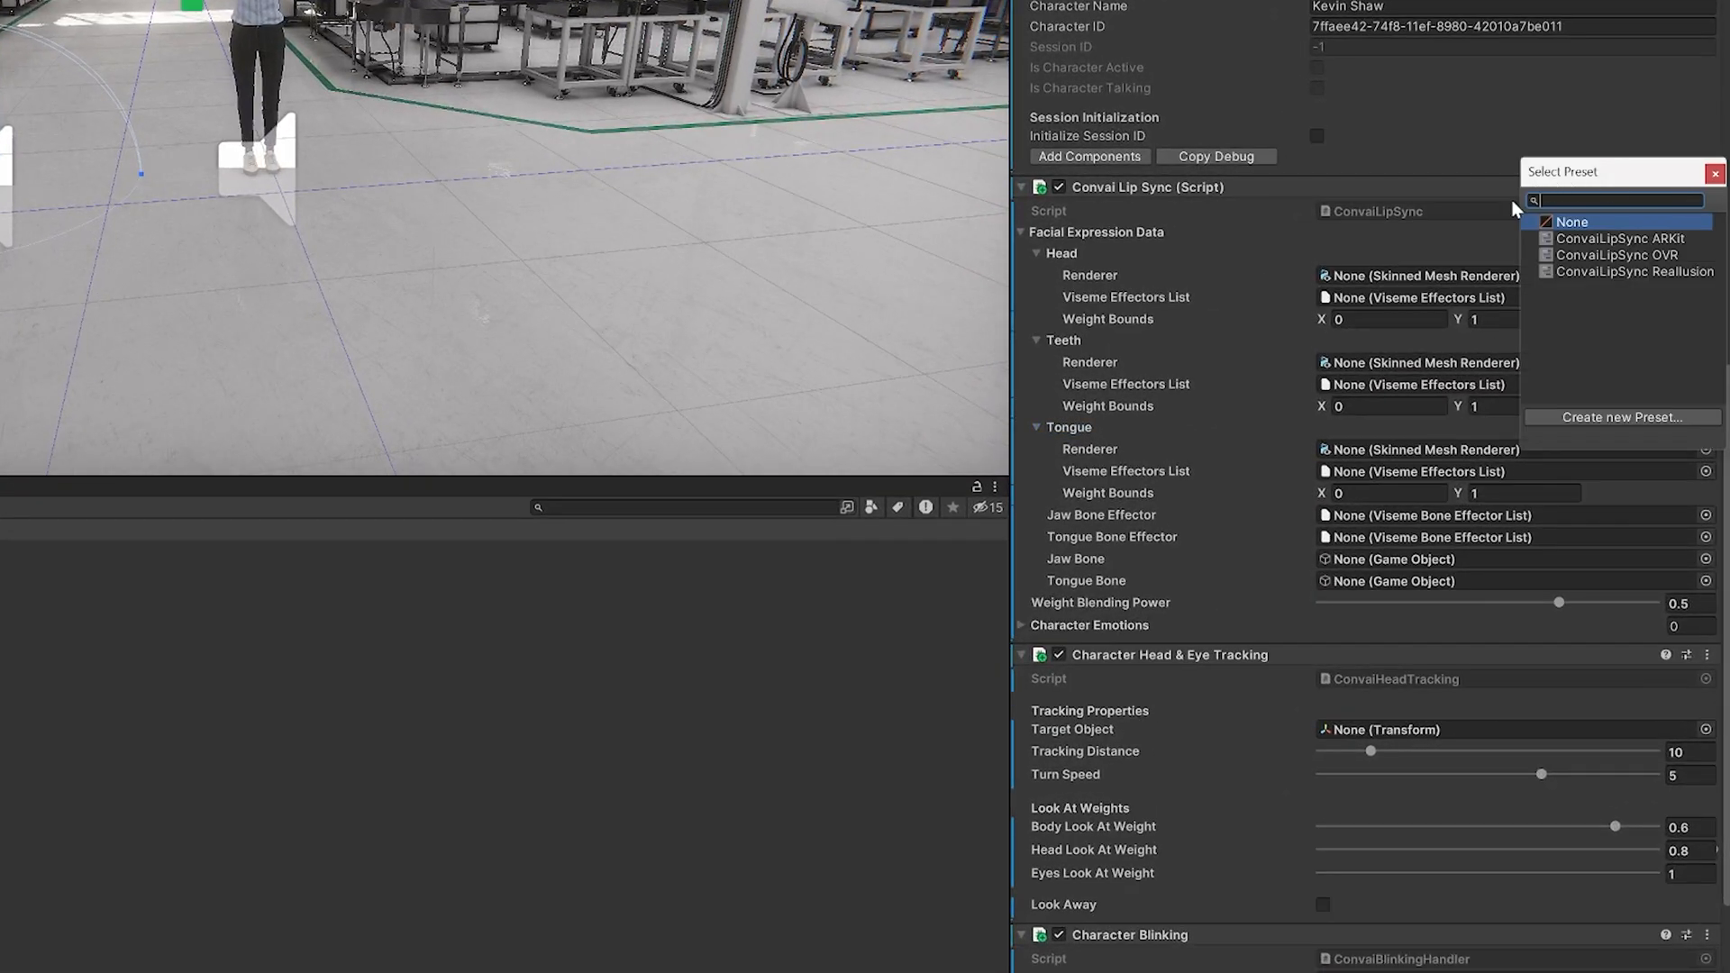
mouse_move(1590, 283)
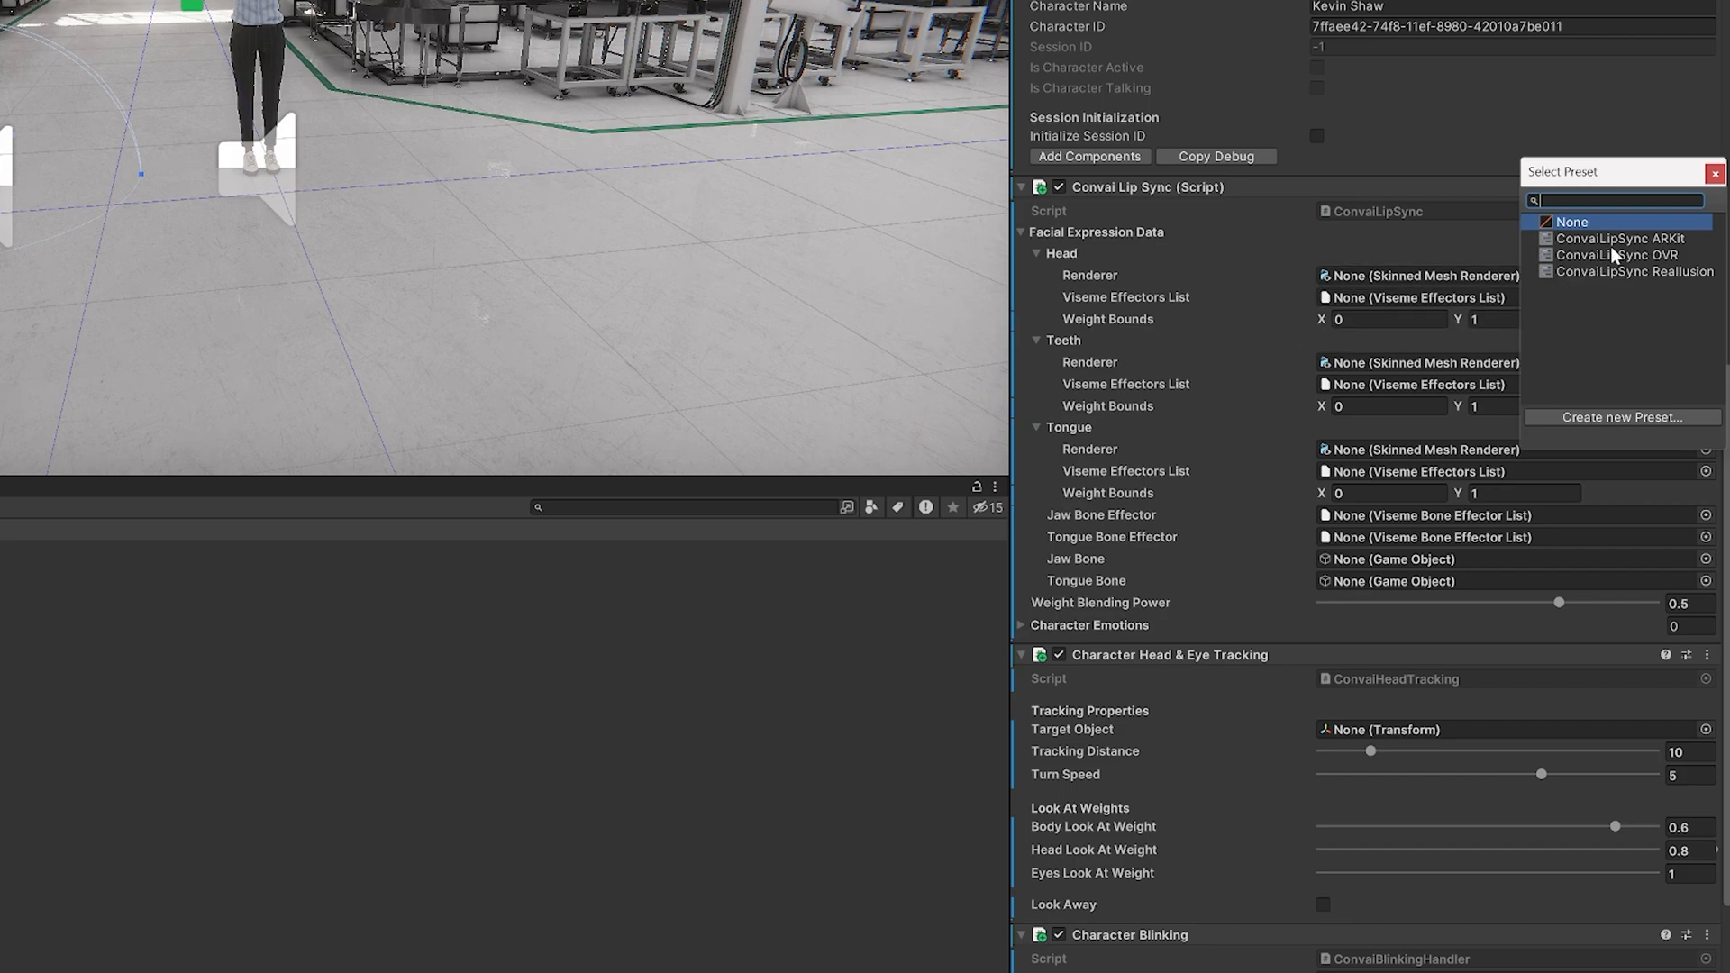
click(1635, 272)
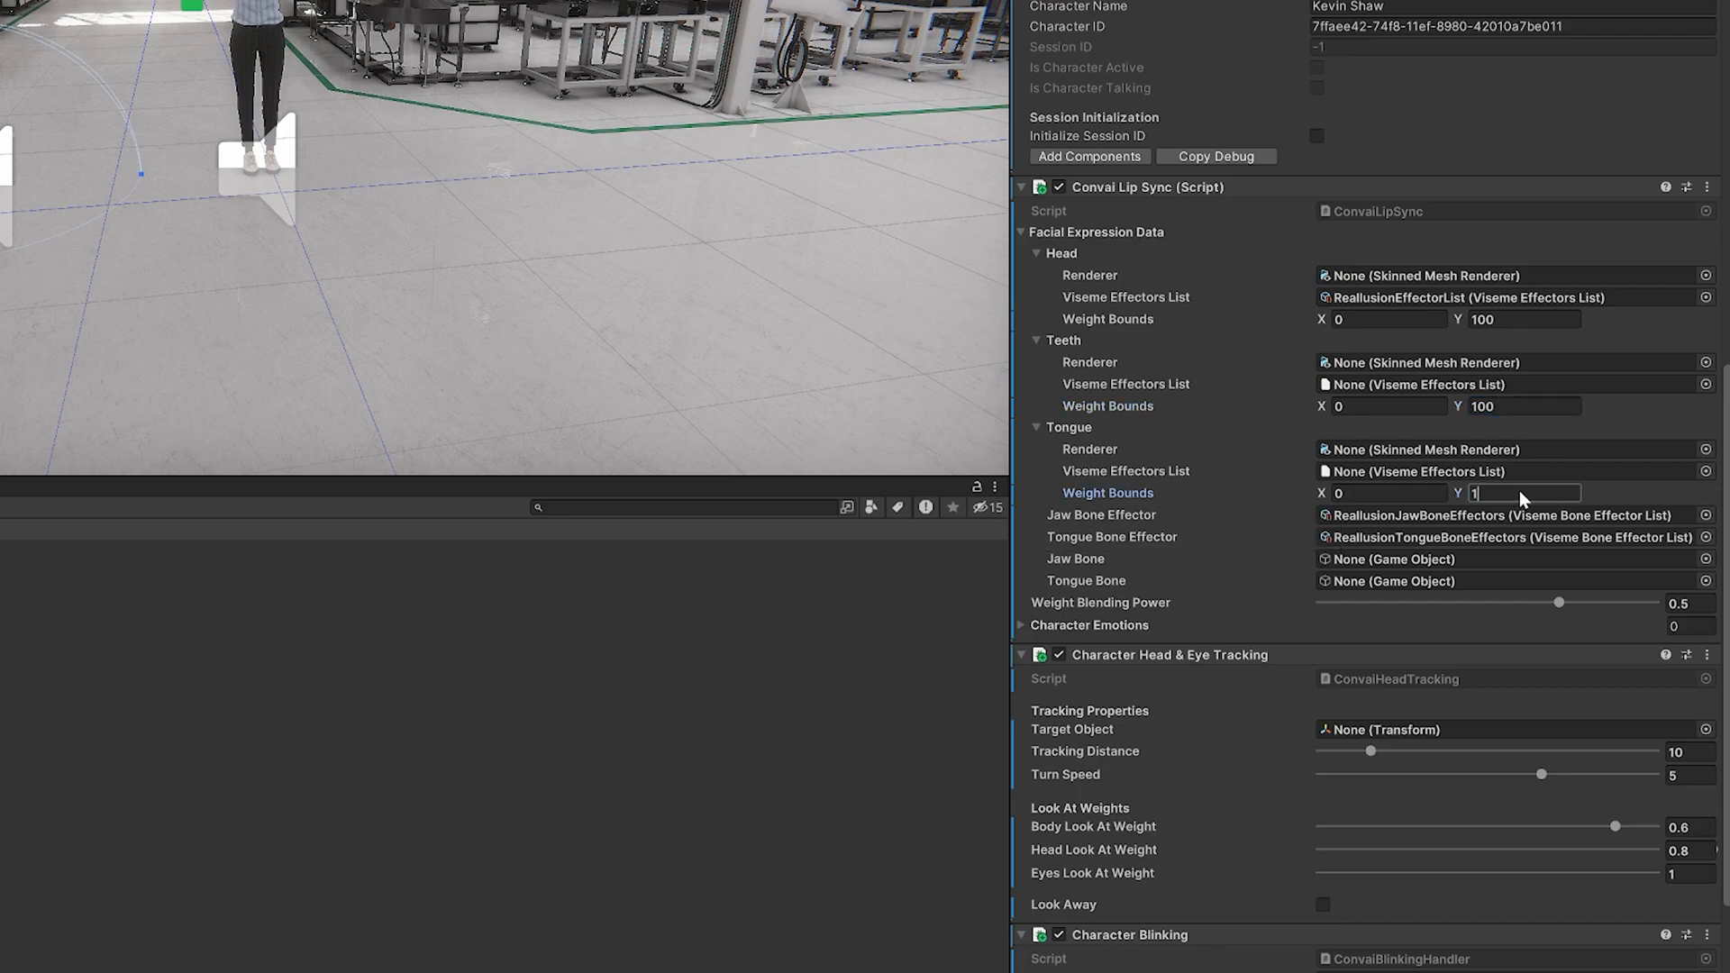
text(00)
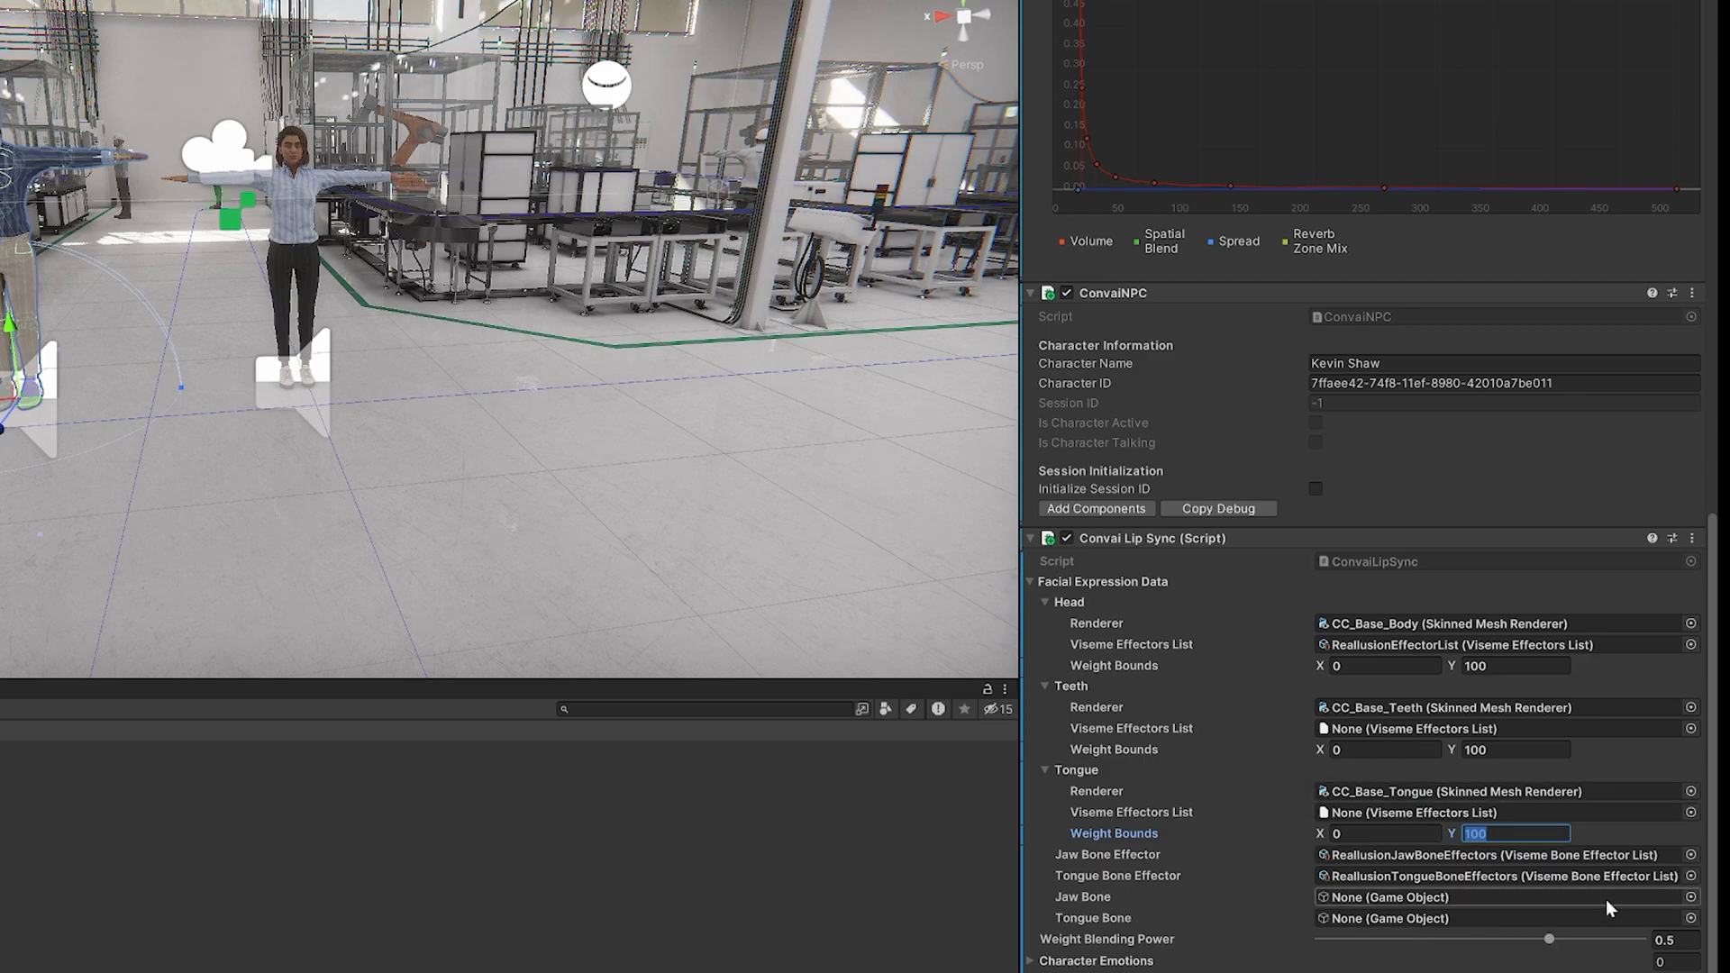
scroll(down, 3)
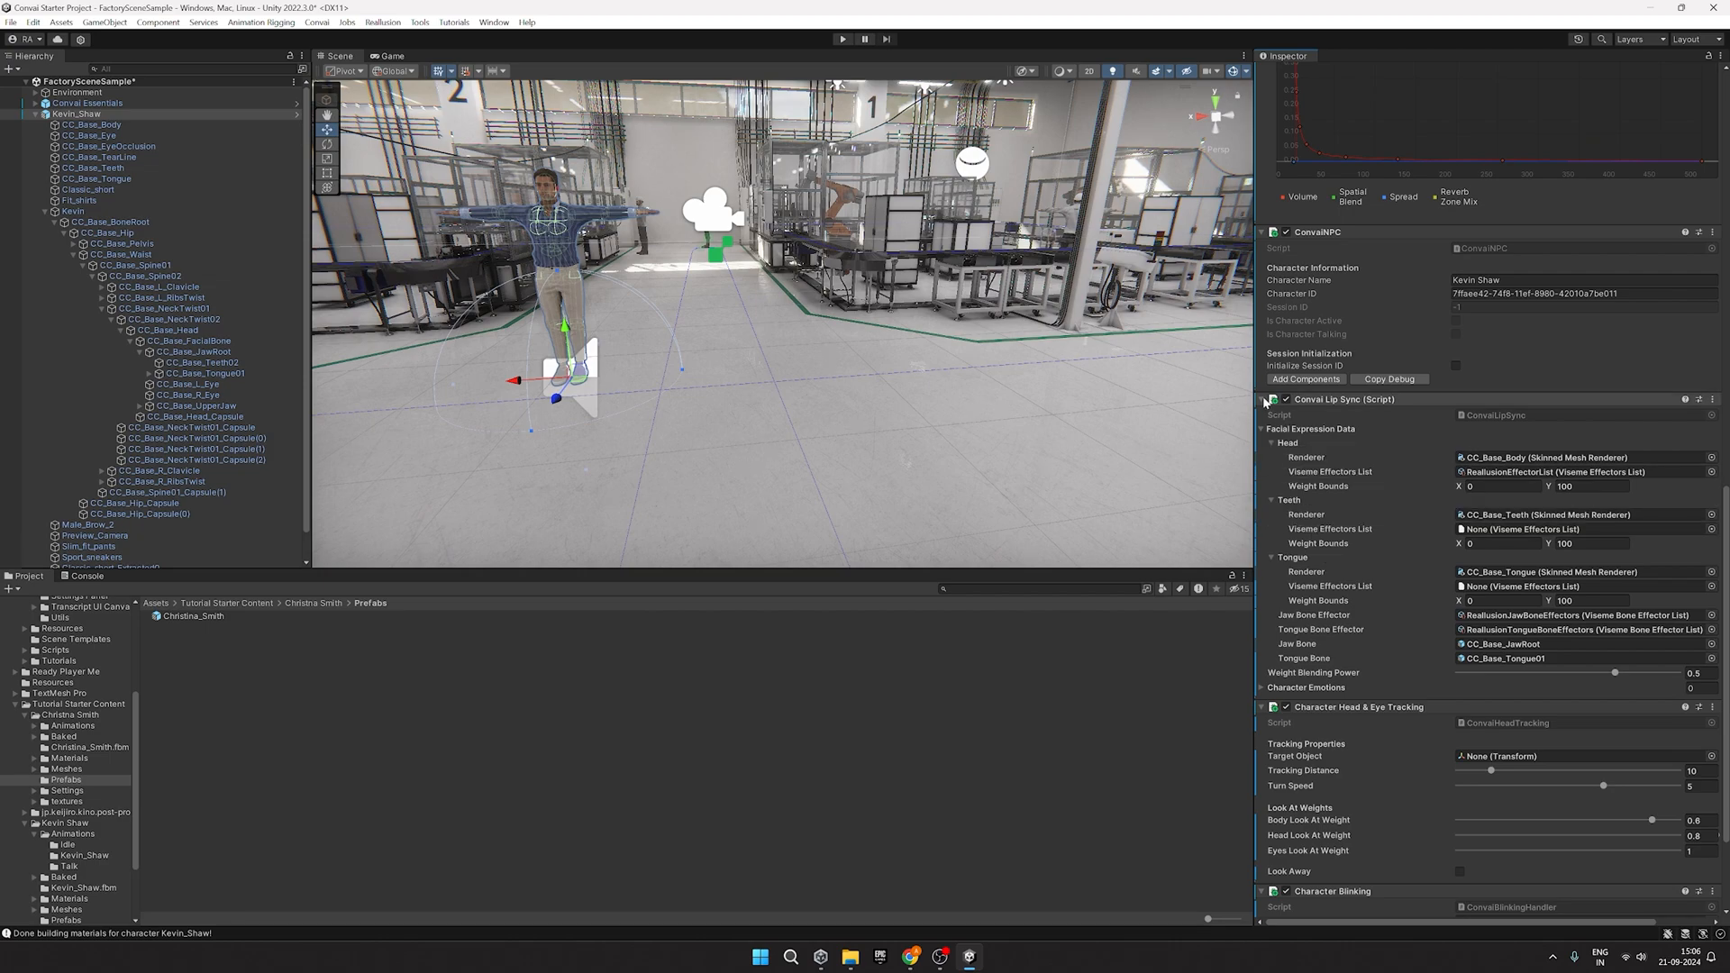
Step: Create an empty child named Target under Christina_Smith as Kevin Shaw's look-at point
click(1262, 400)
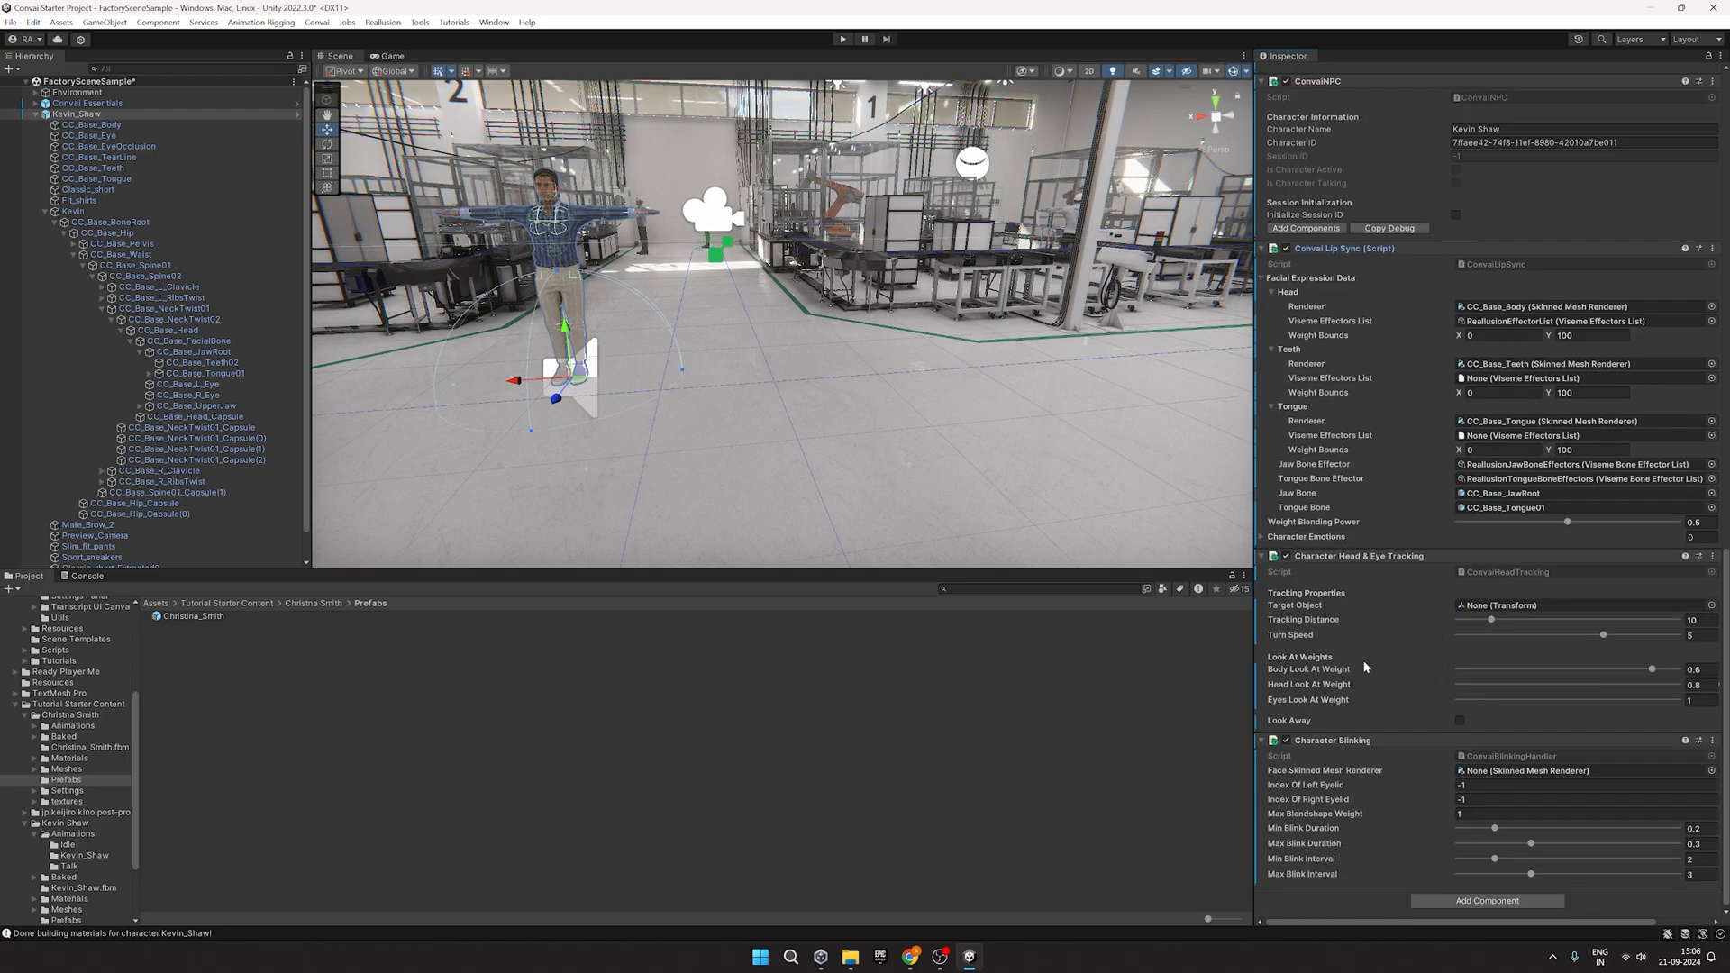
mouse_move(1359, 573)
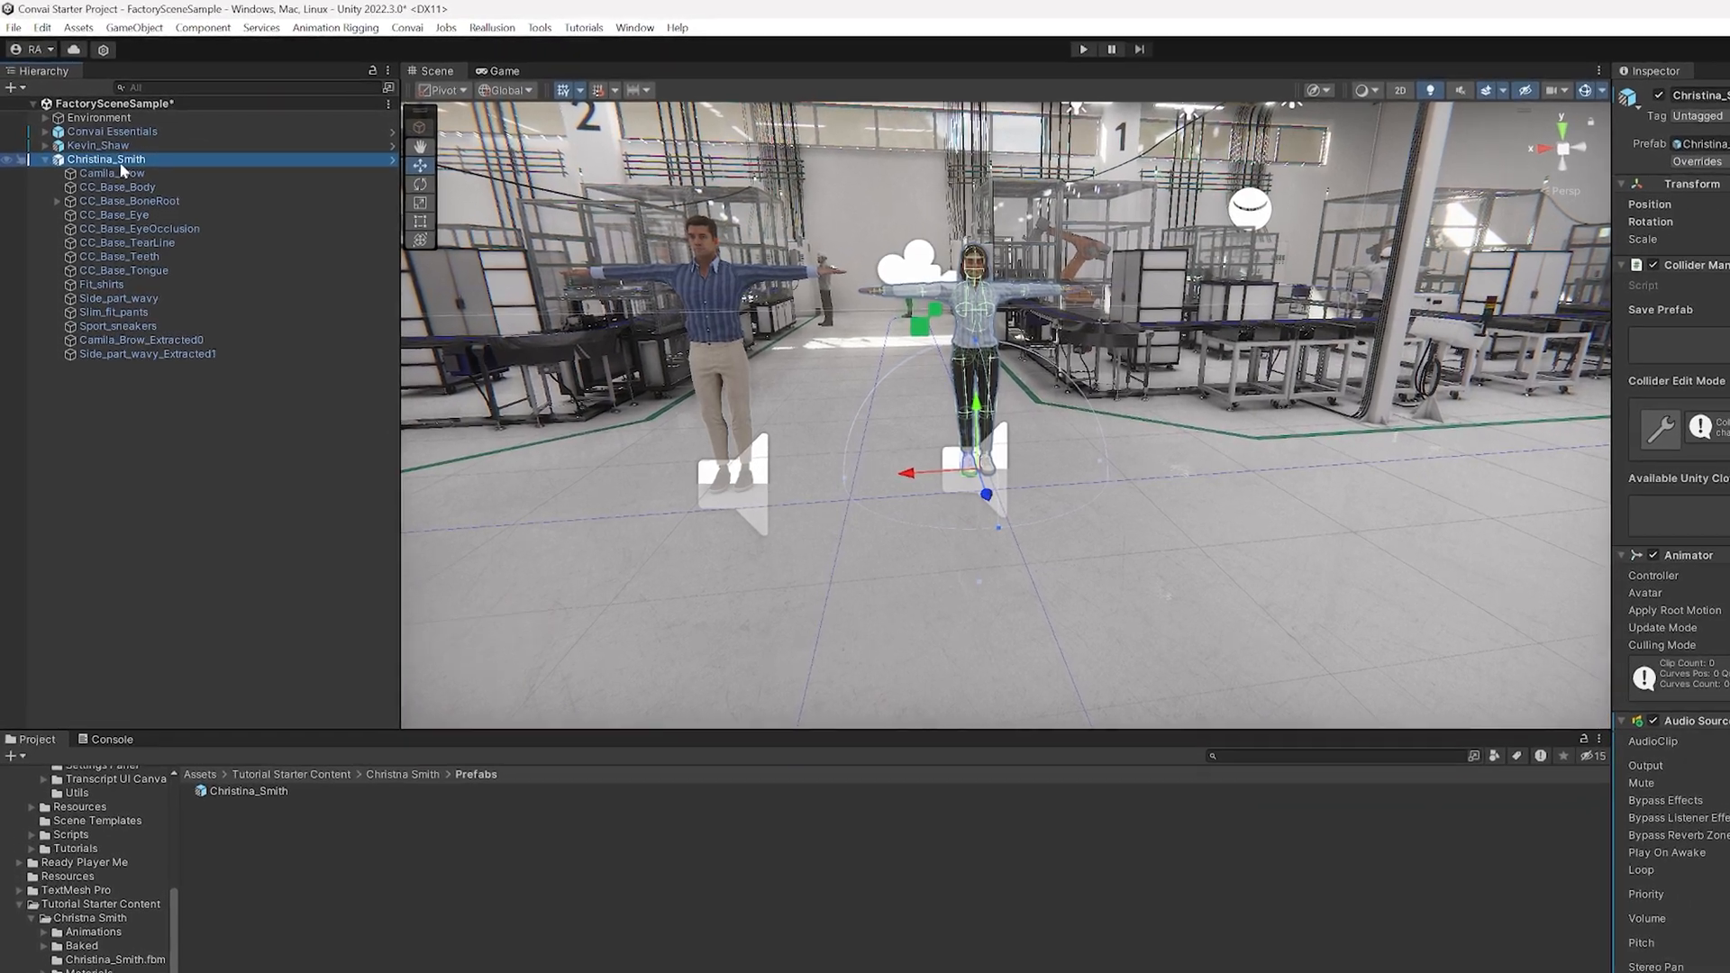
right_click(107, 159)
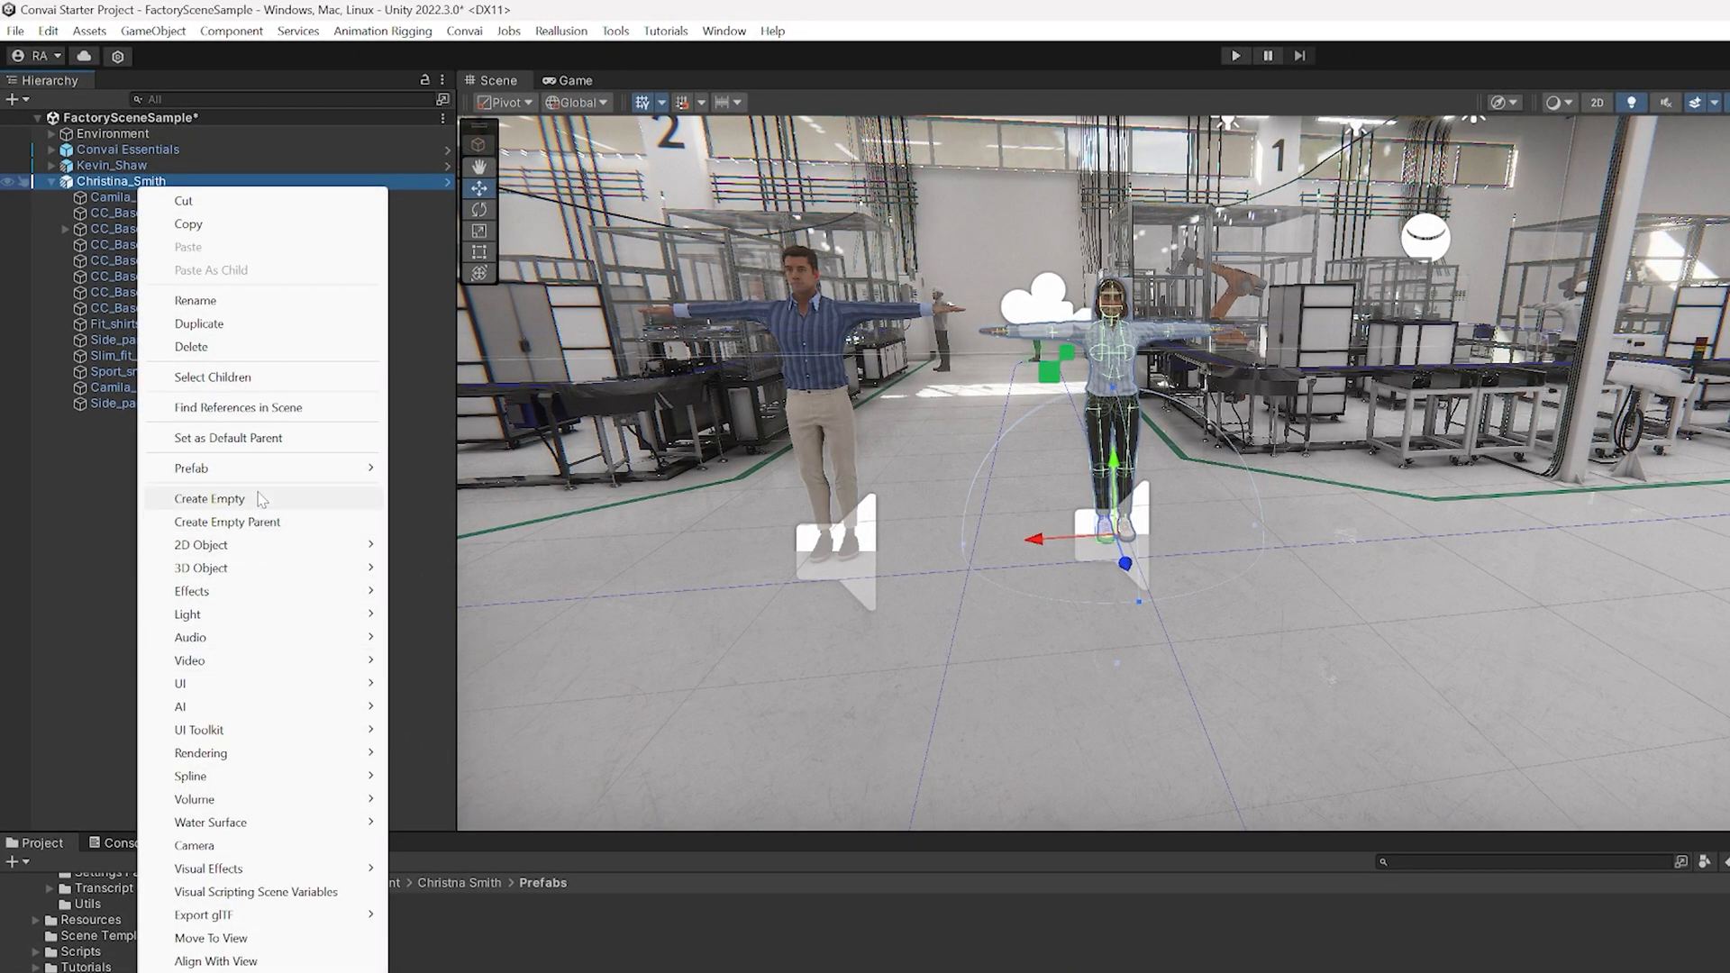
click(209, 498)
text(Target)
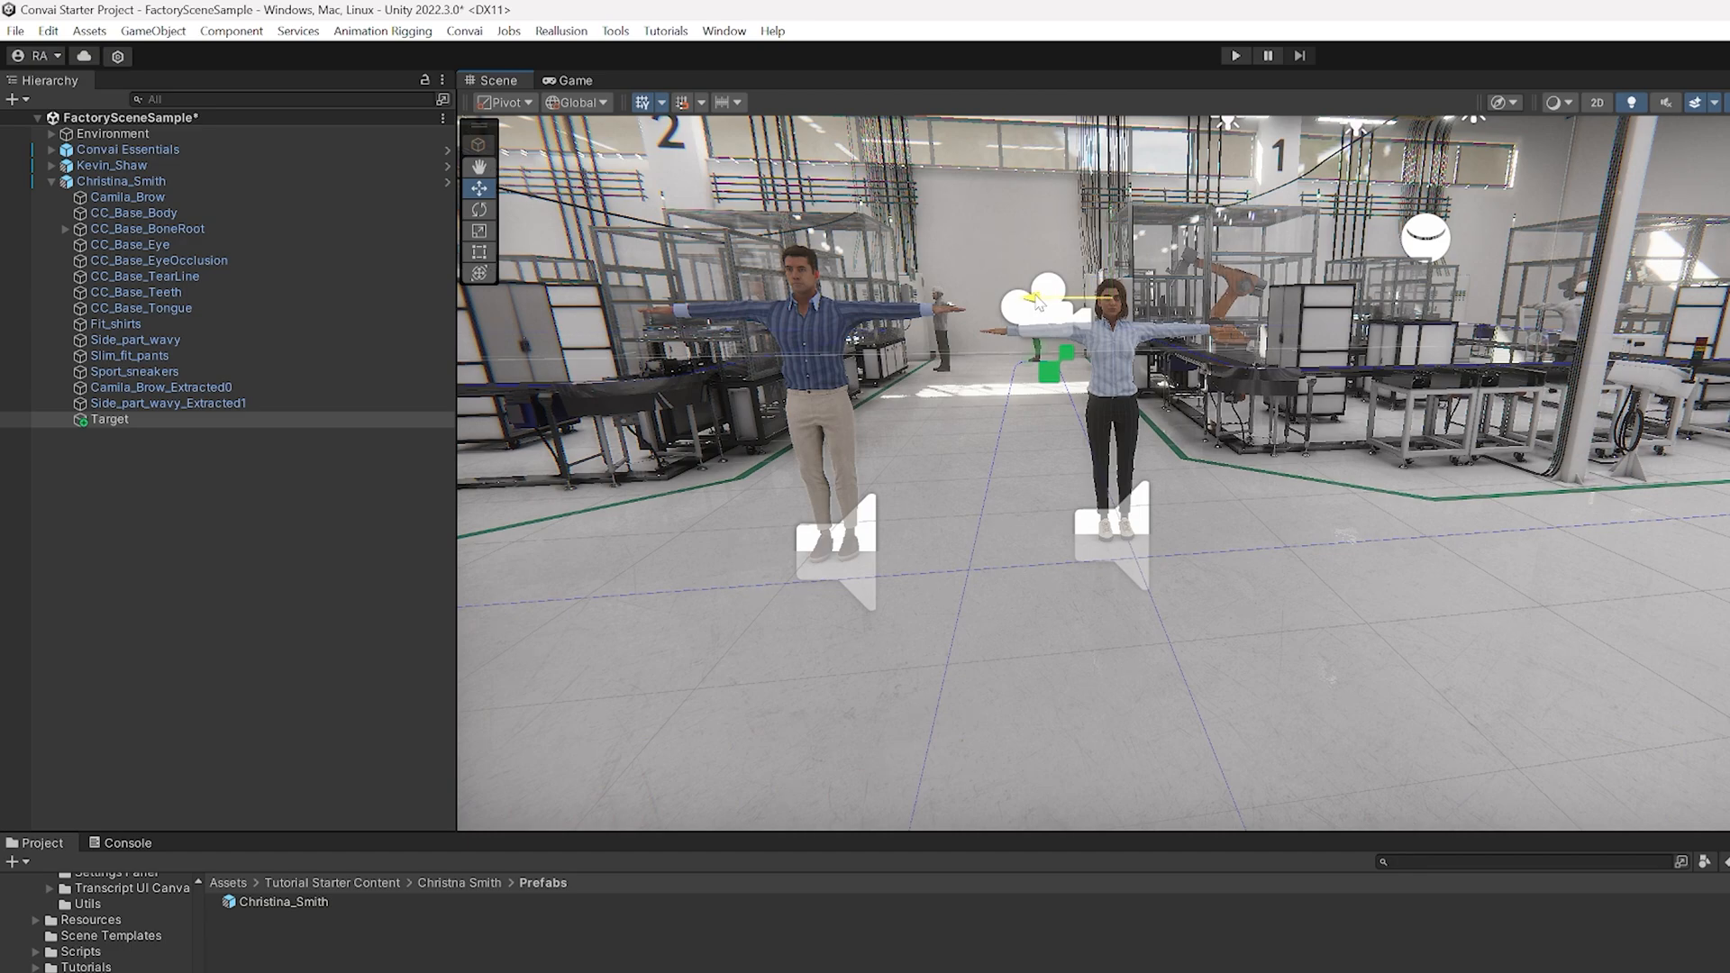
click(114, 164)
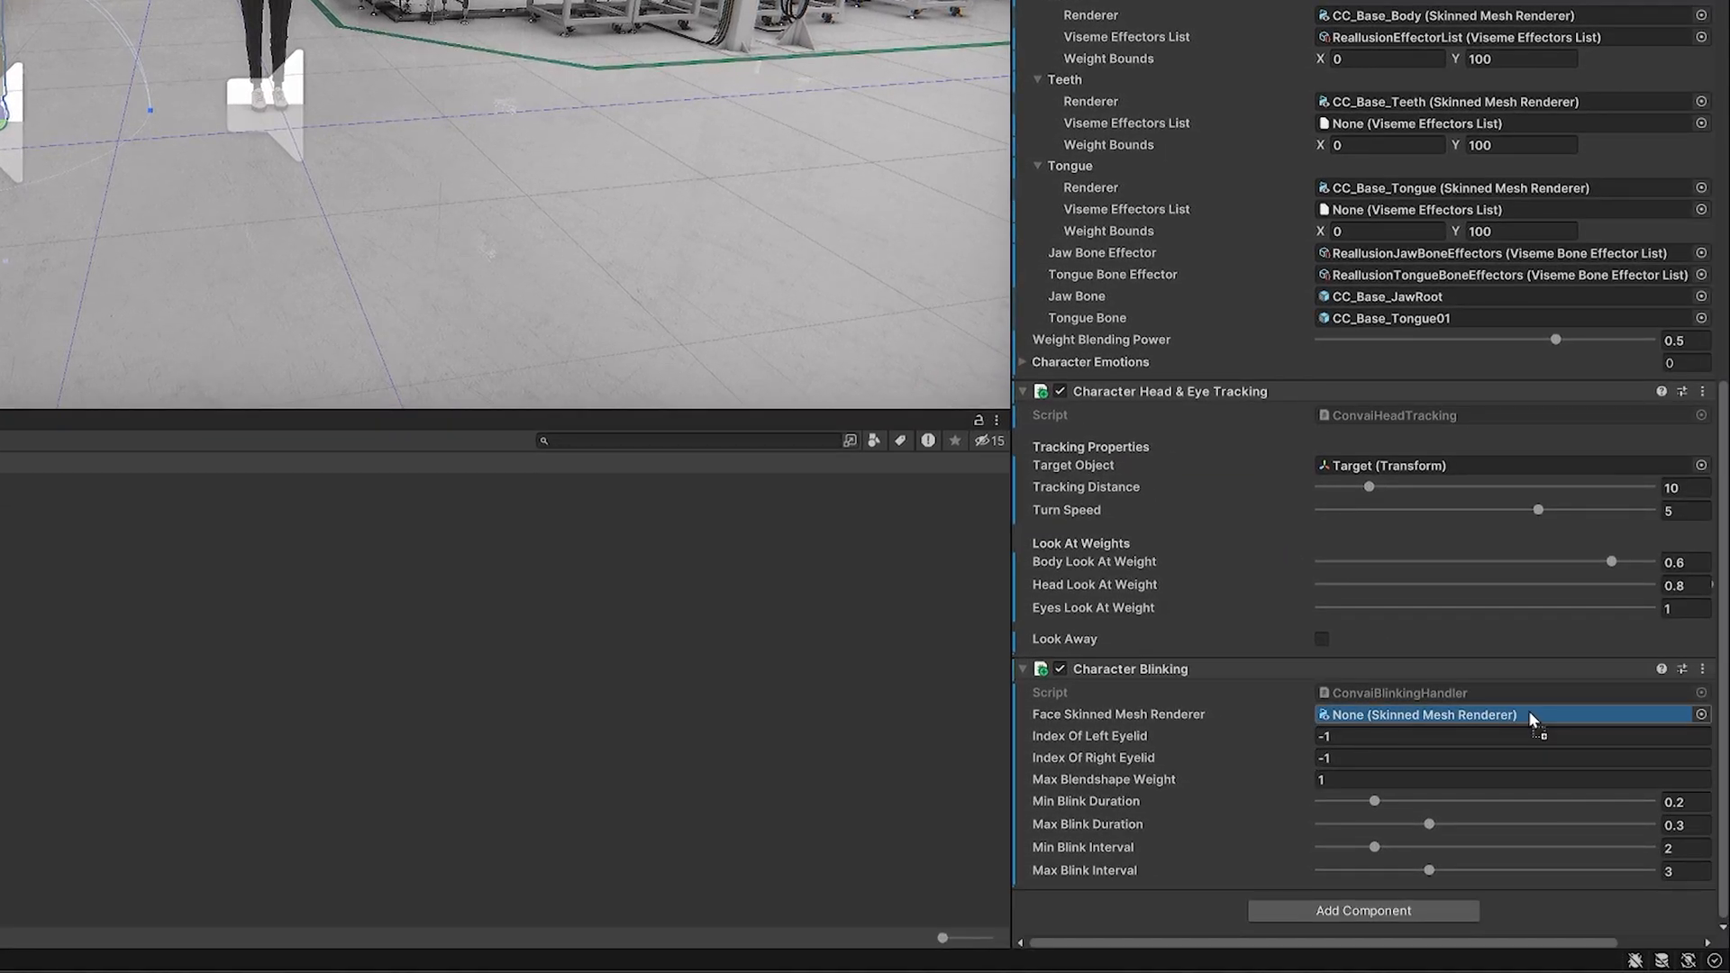
Step: Set the blinking left eyelid index to 16 and right eyelid index to 17
text(16)
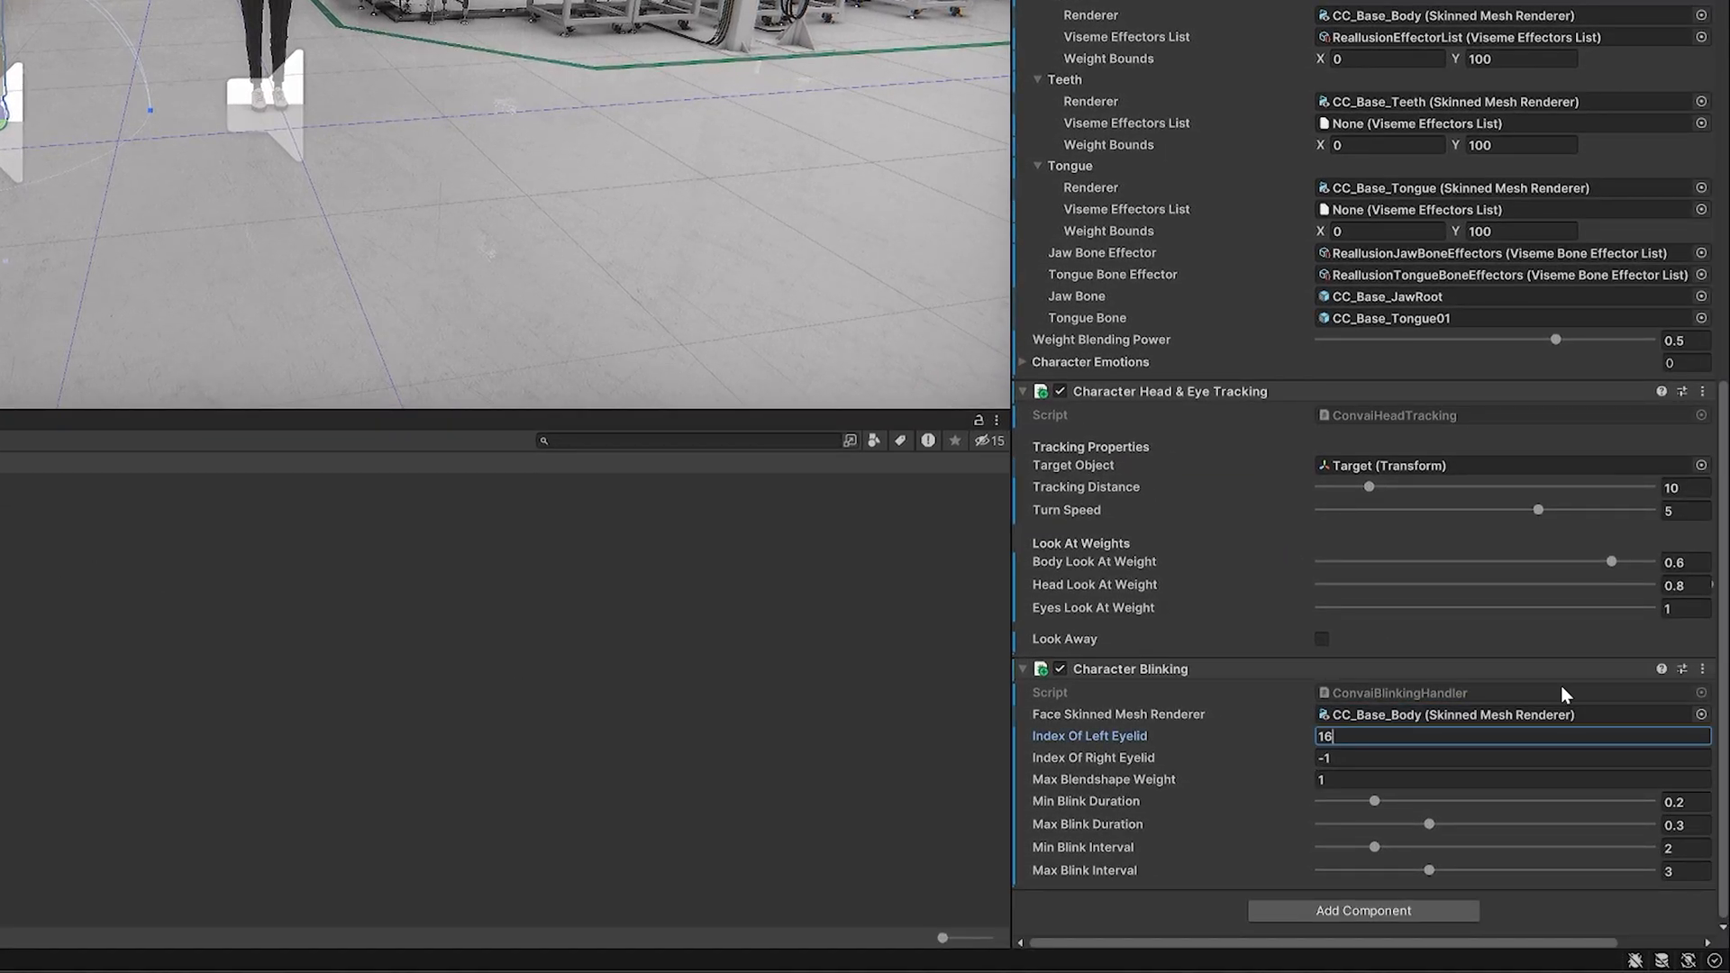
click(1512, 759)
text(17)
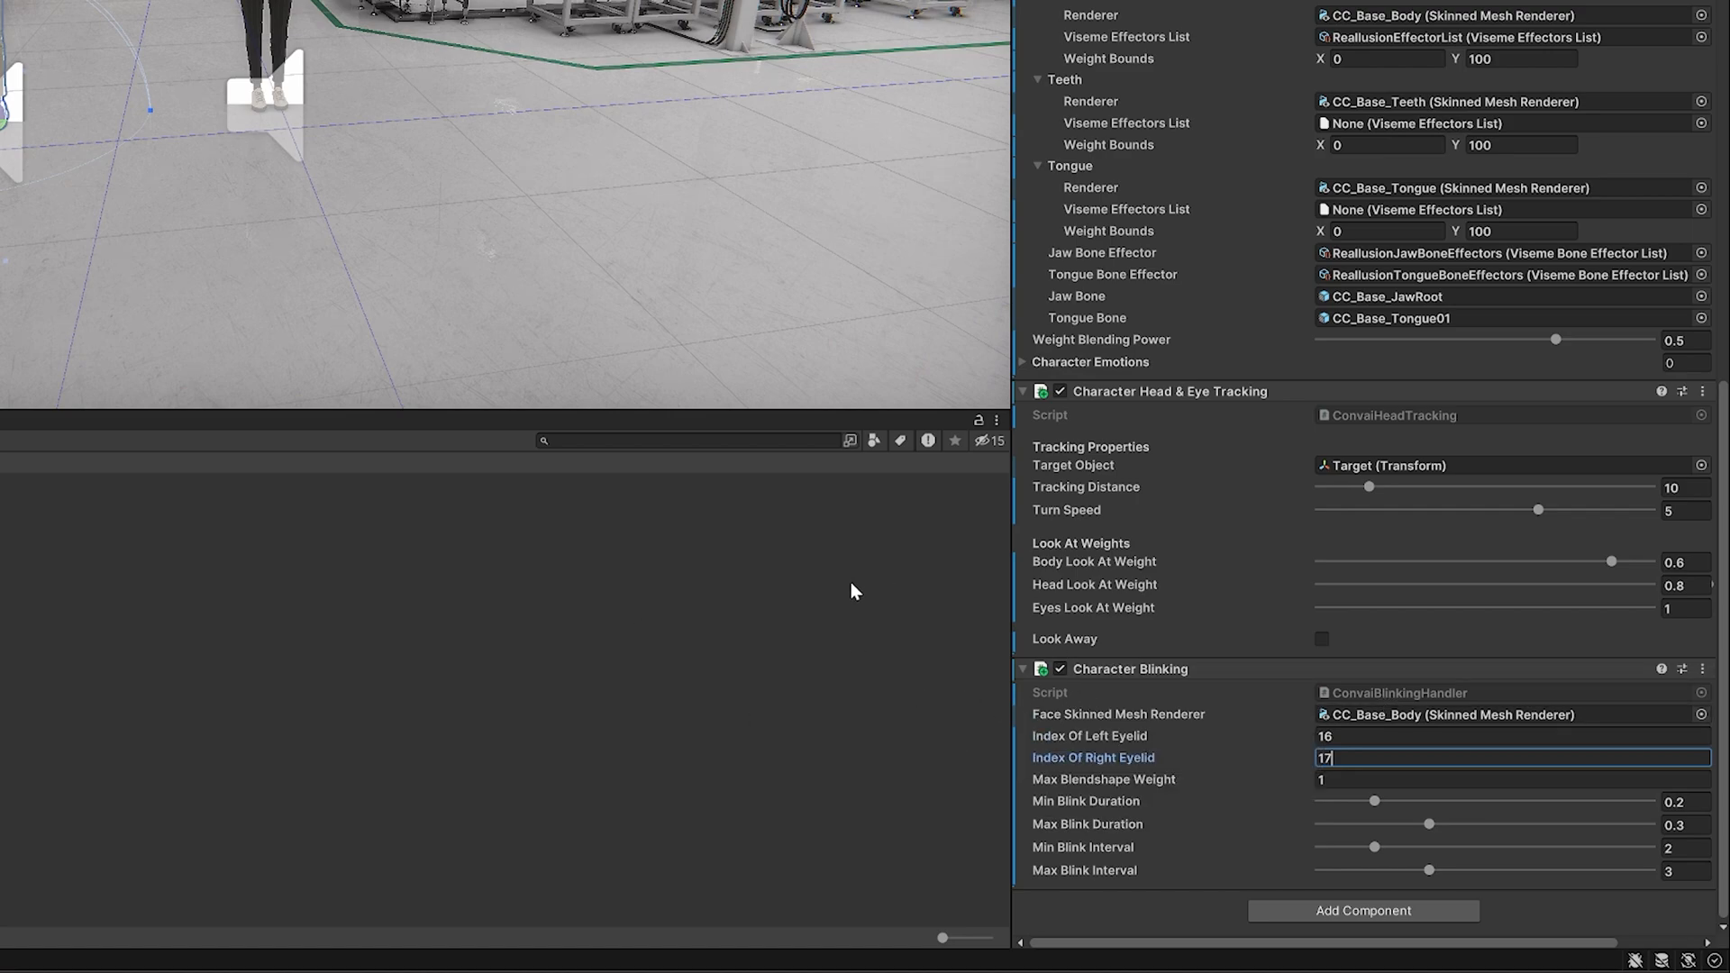
mouse_move(1246, 659)
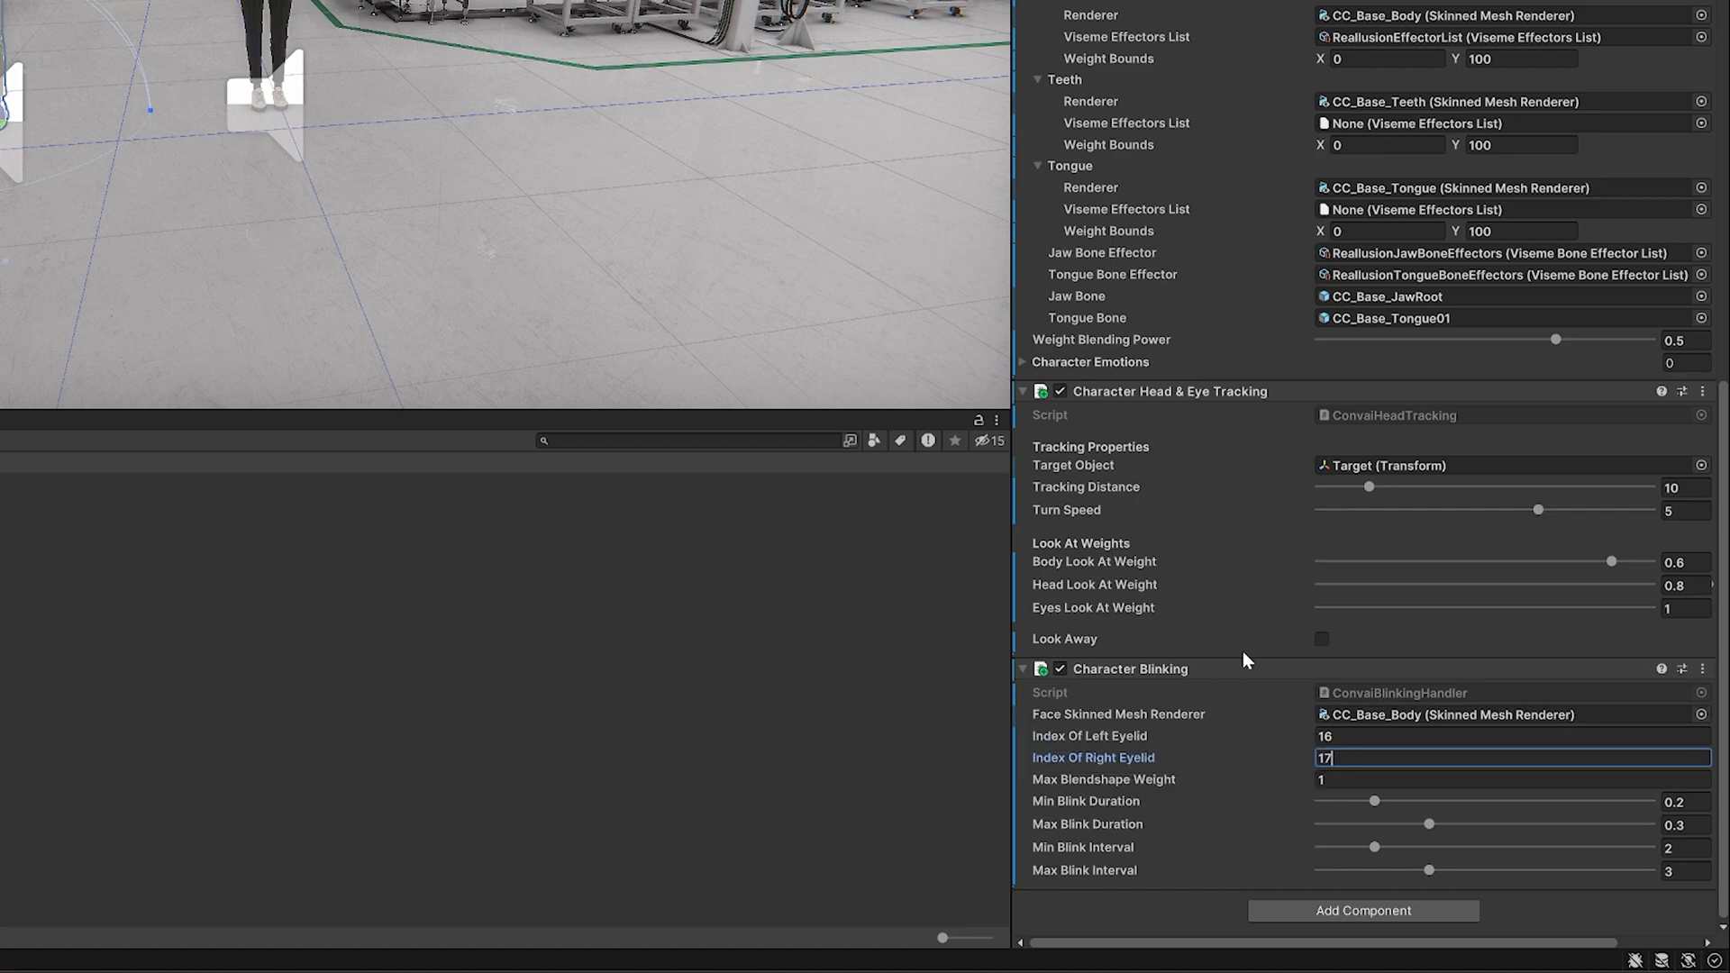
scroll(down, 3)
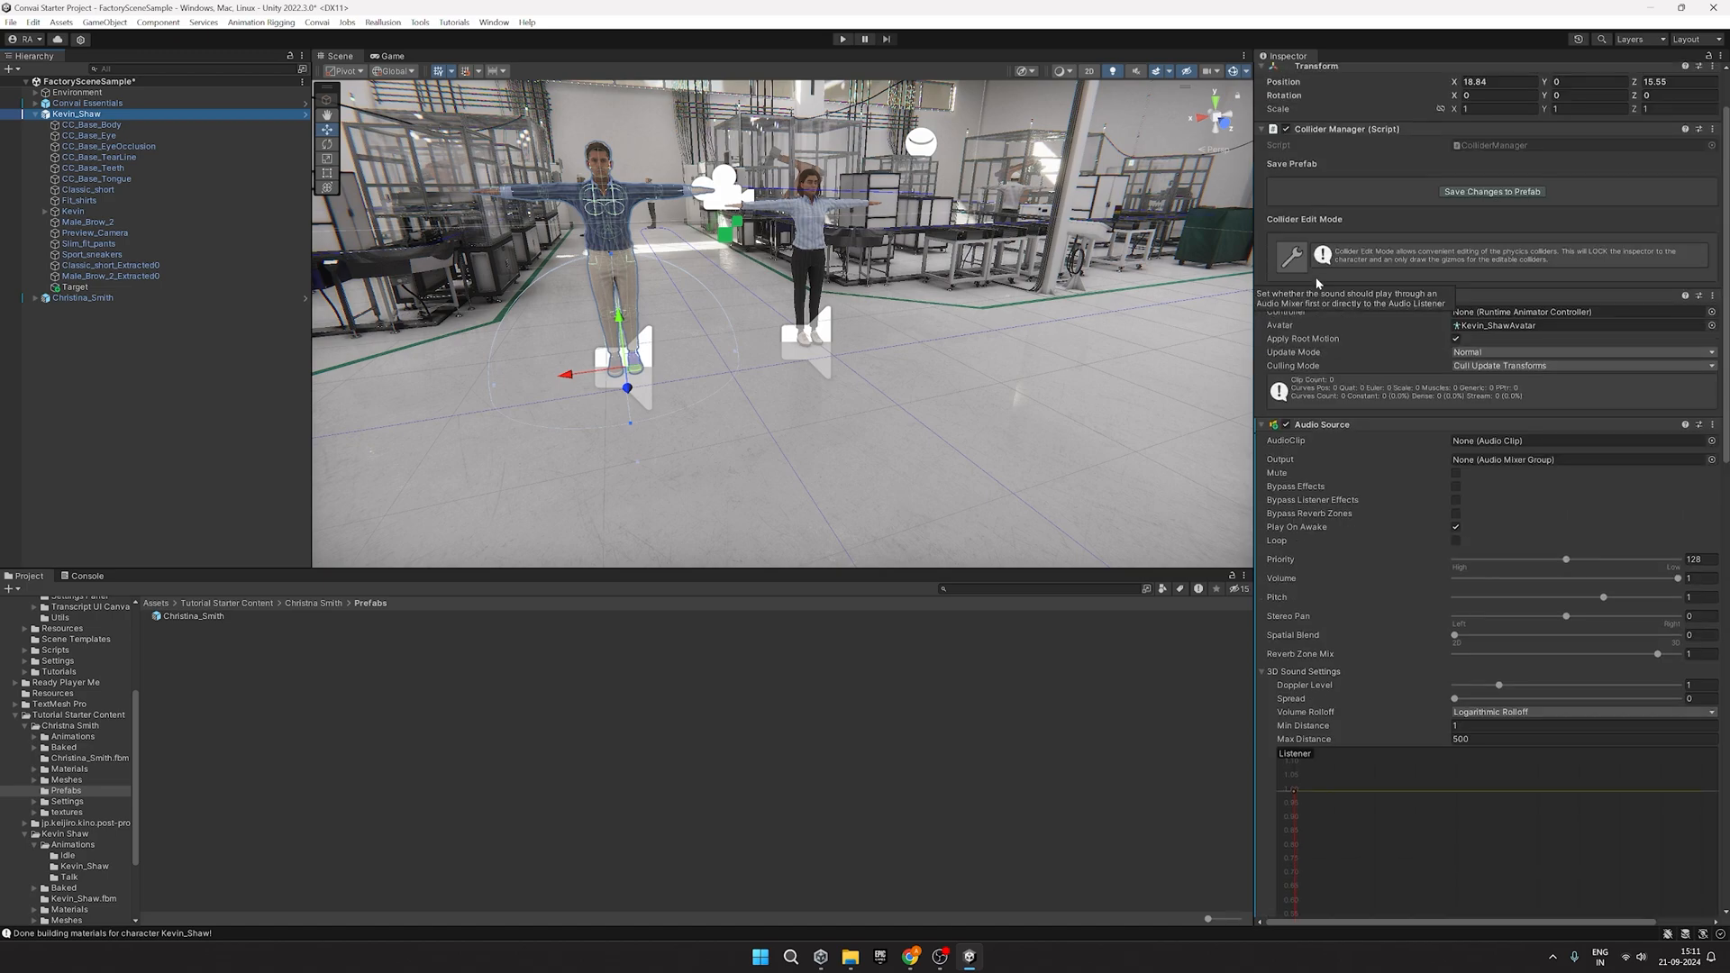
mouse_move(232, 478)
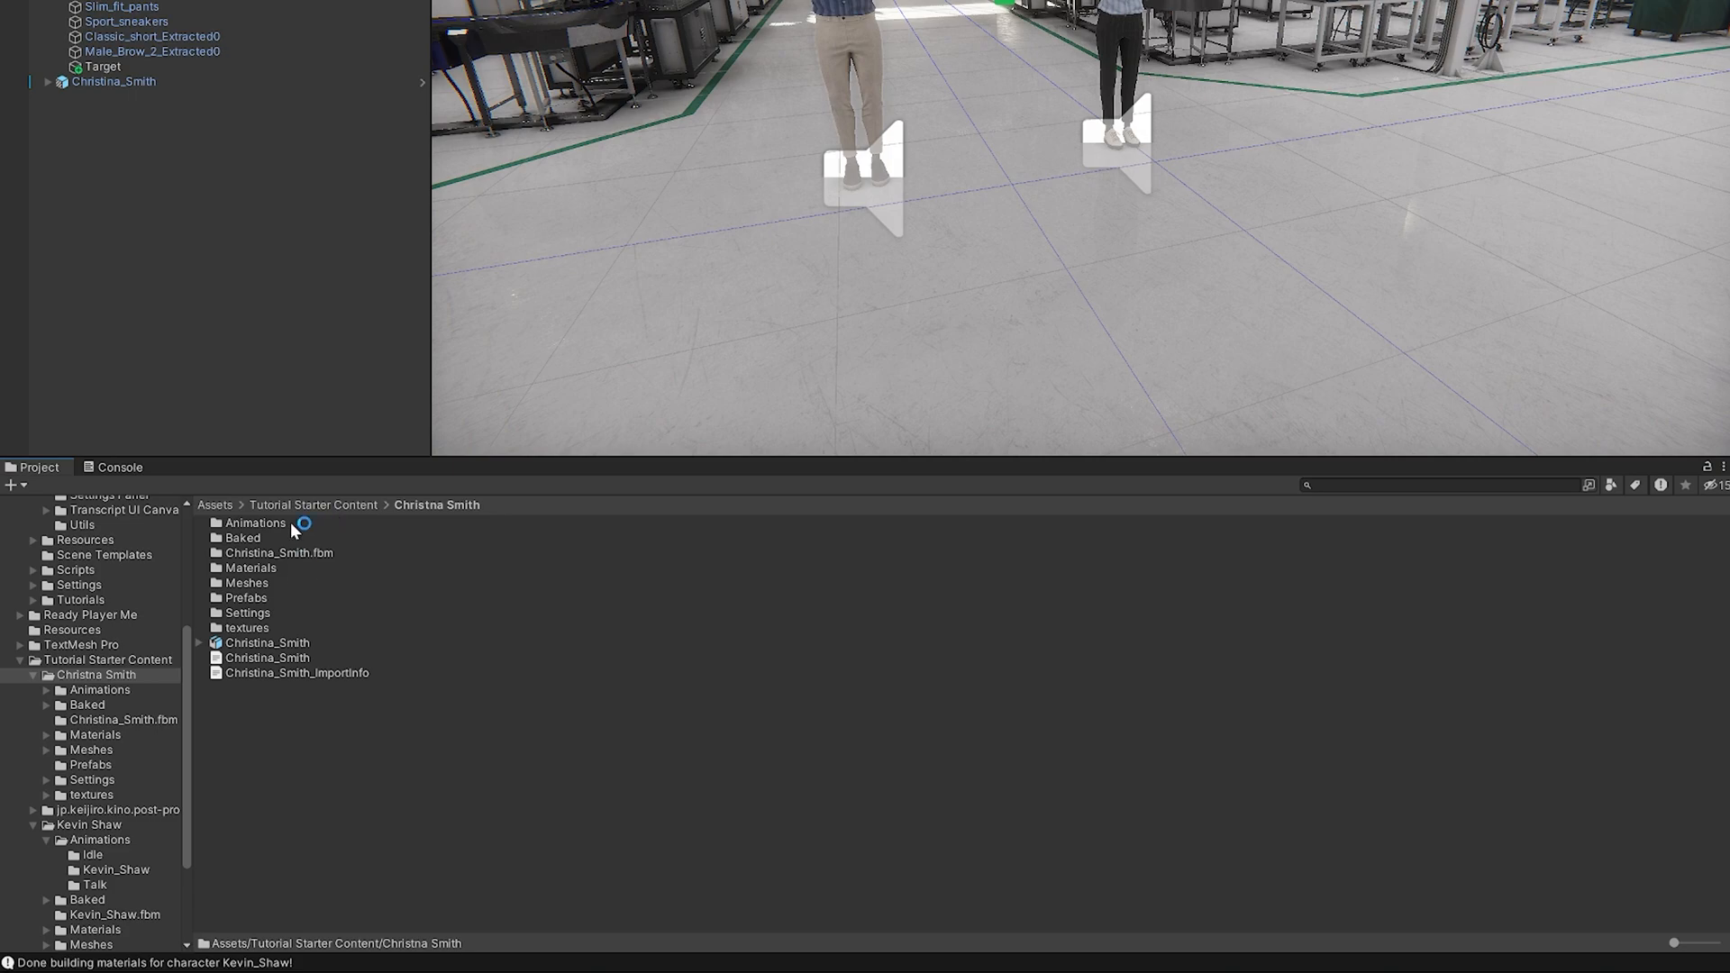
Step: Open Christina Smith's Animations folder in the Tutorial Starter Content
double_click(255, 523)
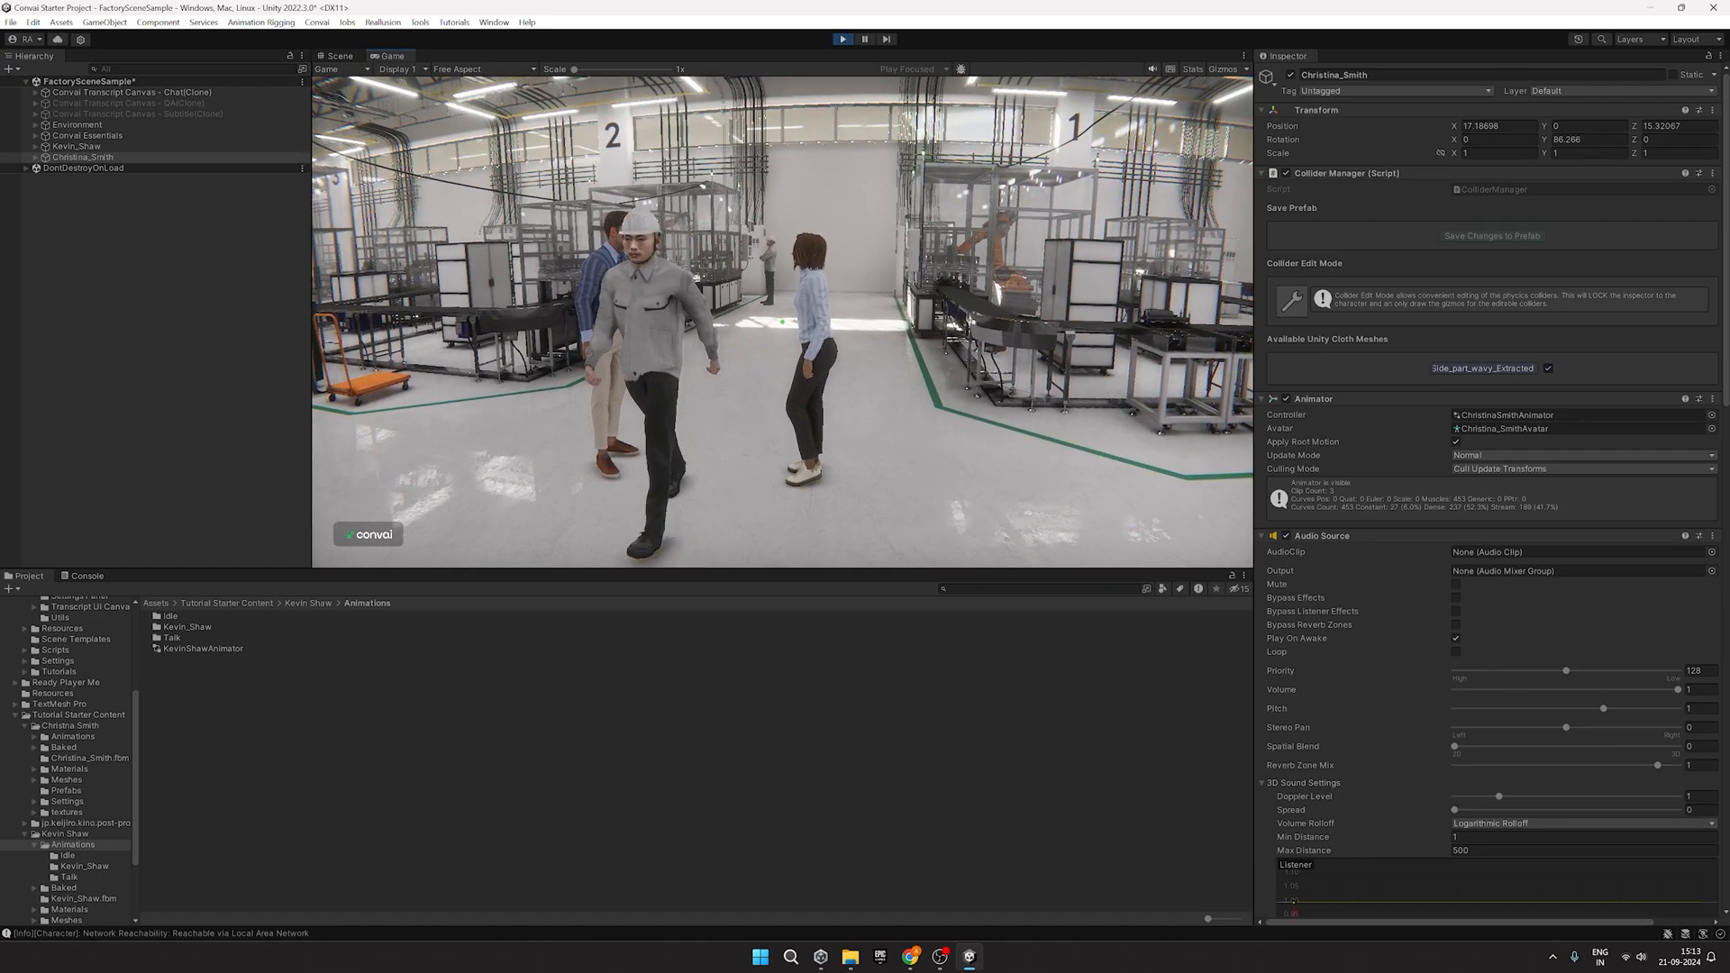
Step: Add a Convai Group NPC Controller to Kevin Shaw with Convai Player Character as player transform
text(convai npc)
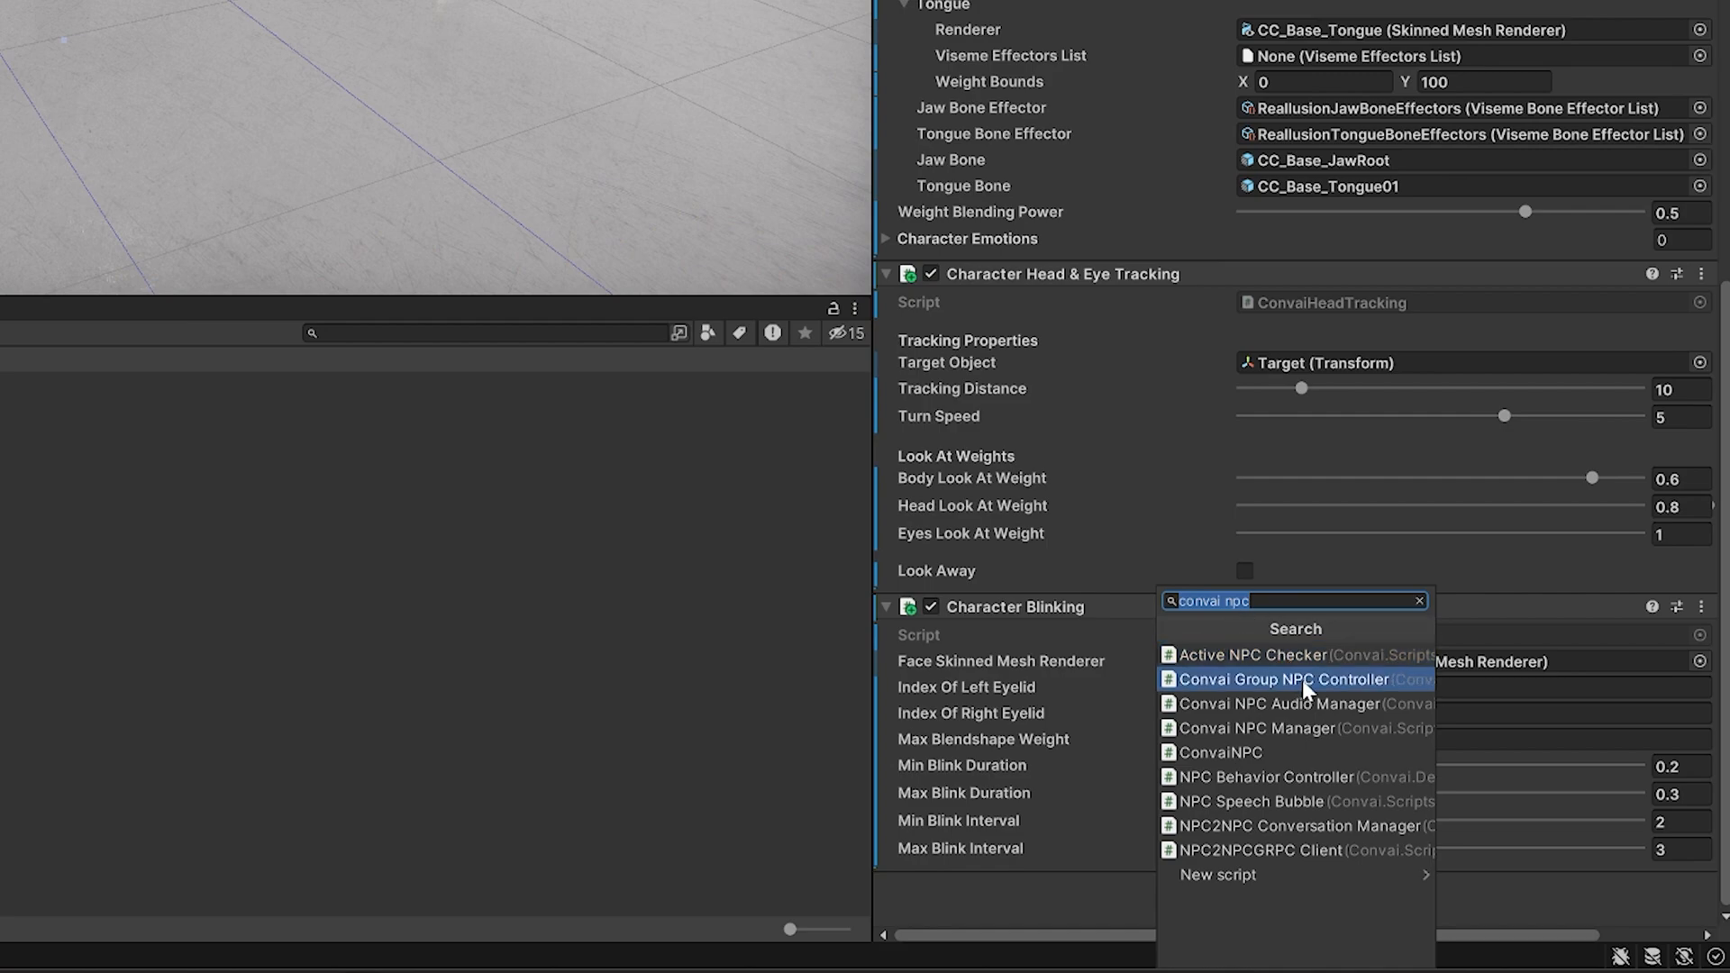
mouse_move(1285, 679)
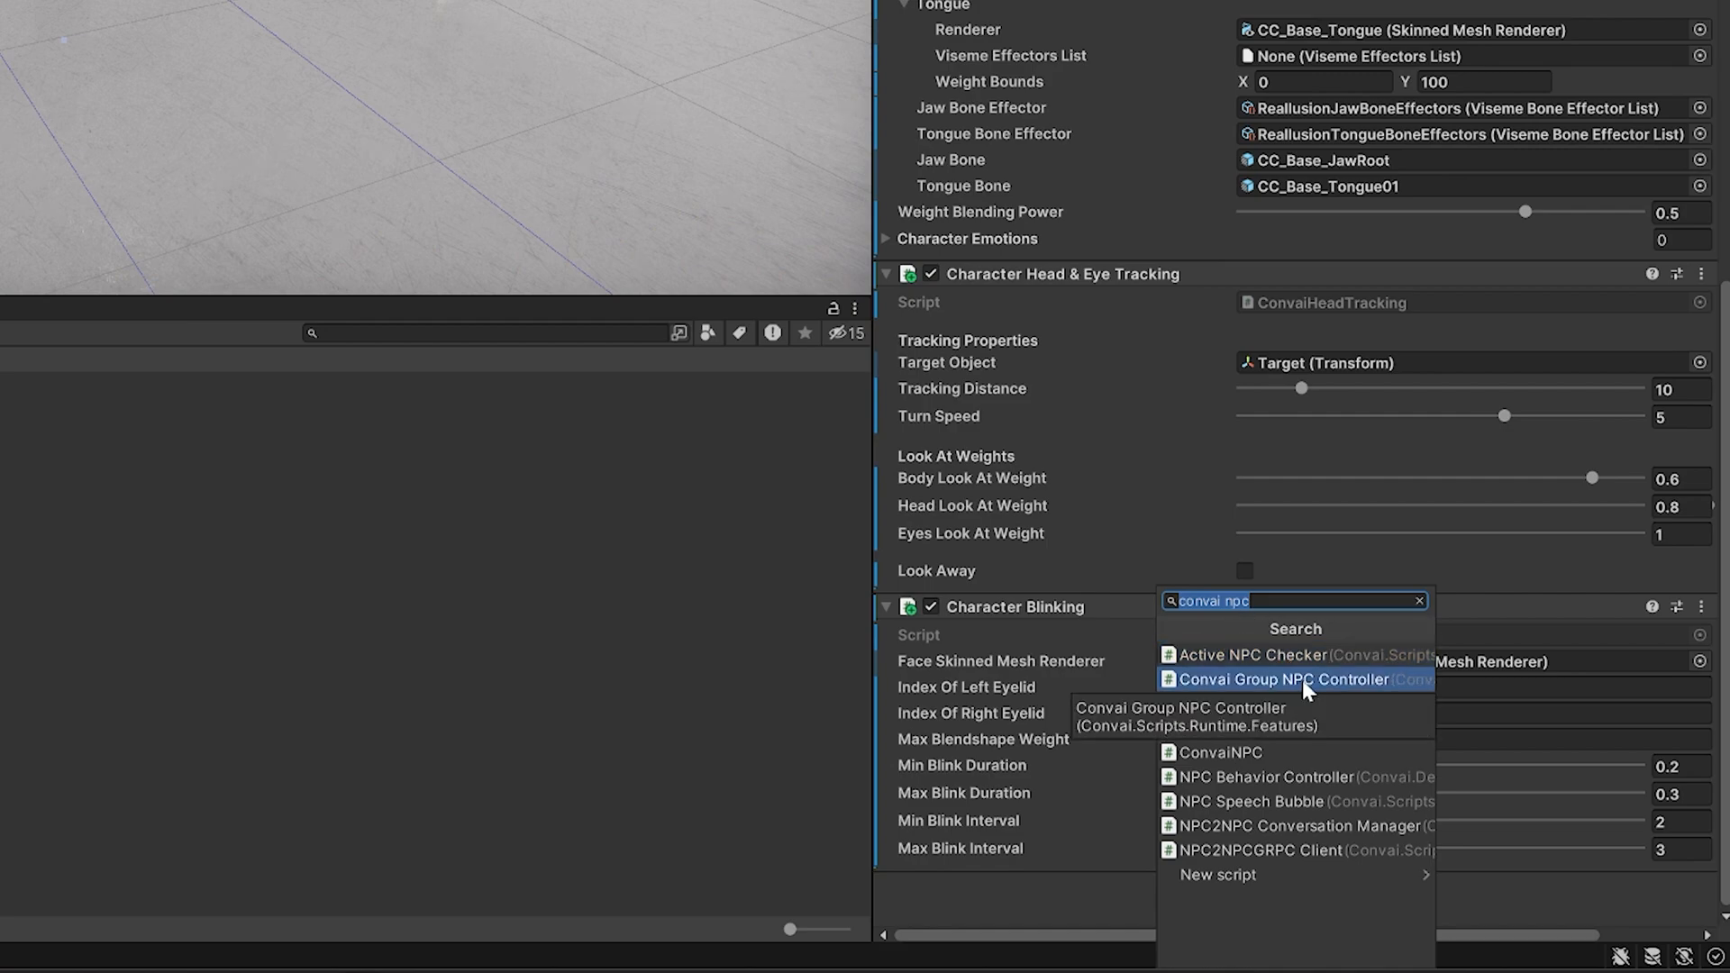
click(1283, 680)
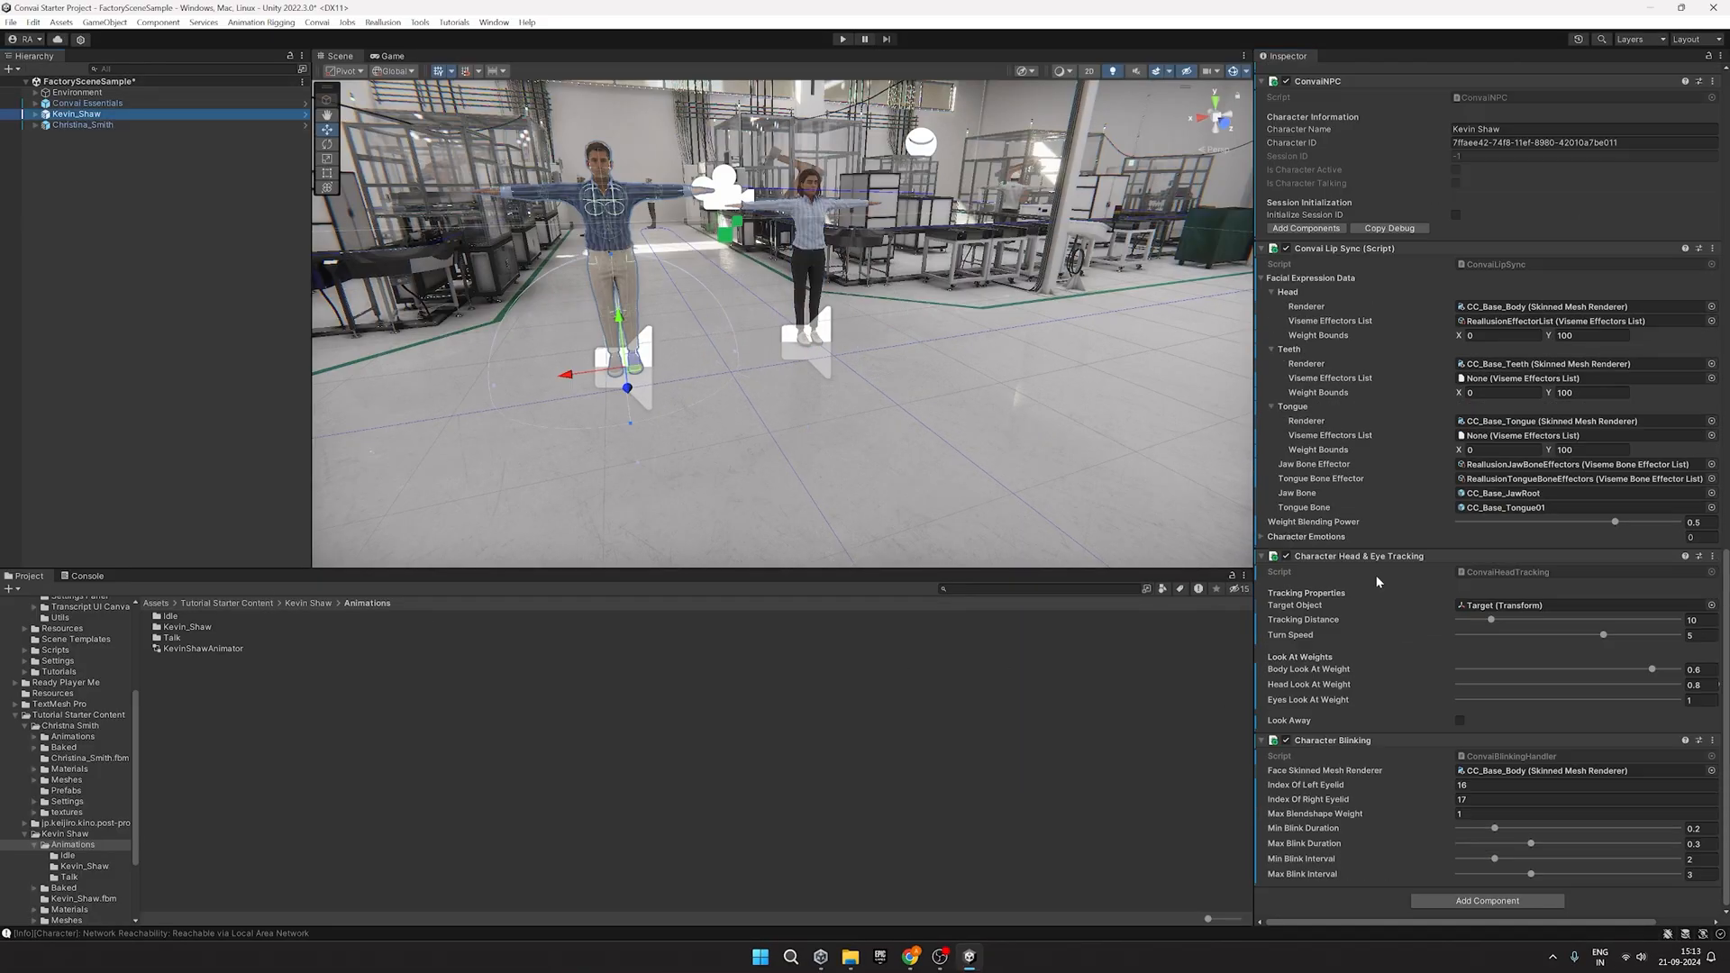
scroll(down, 3)
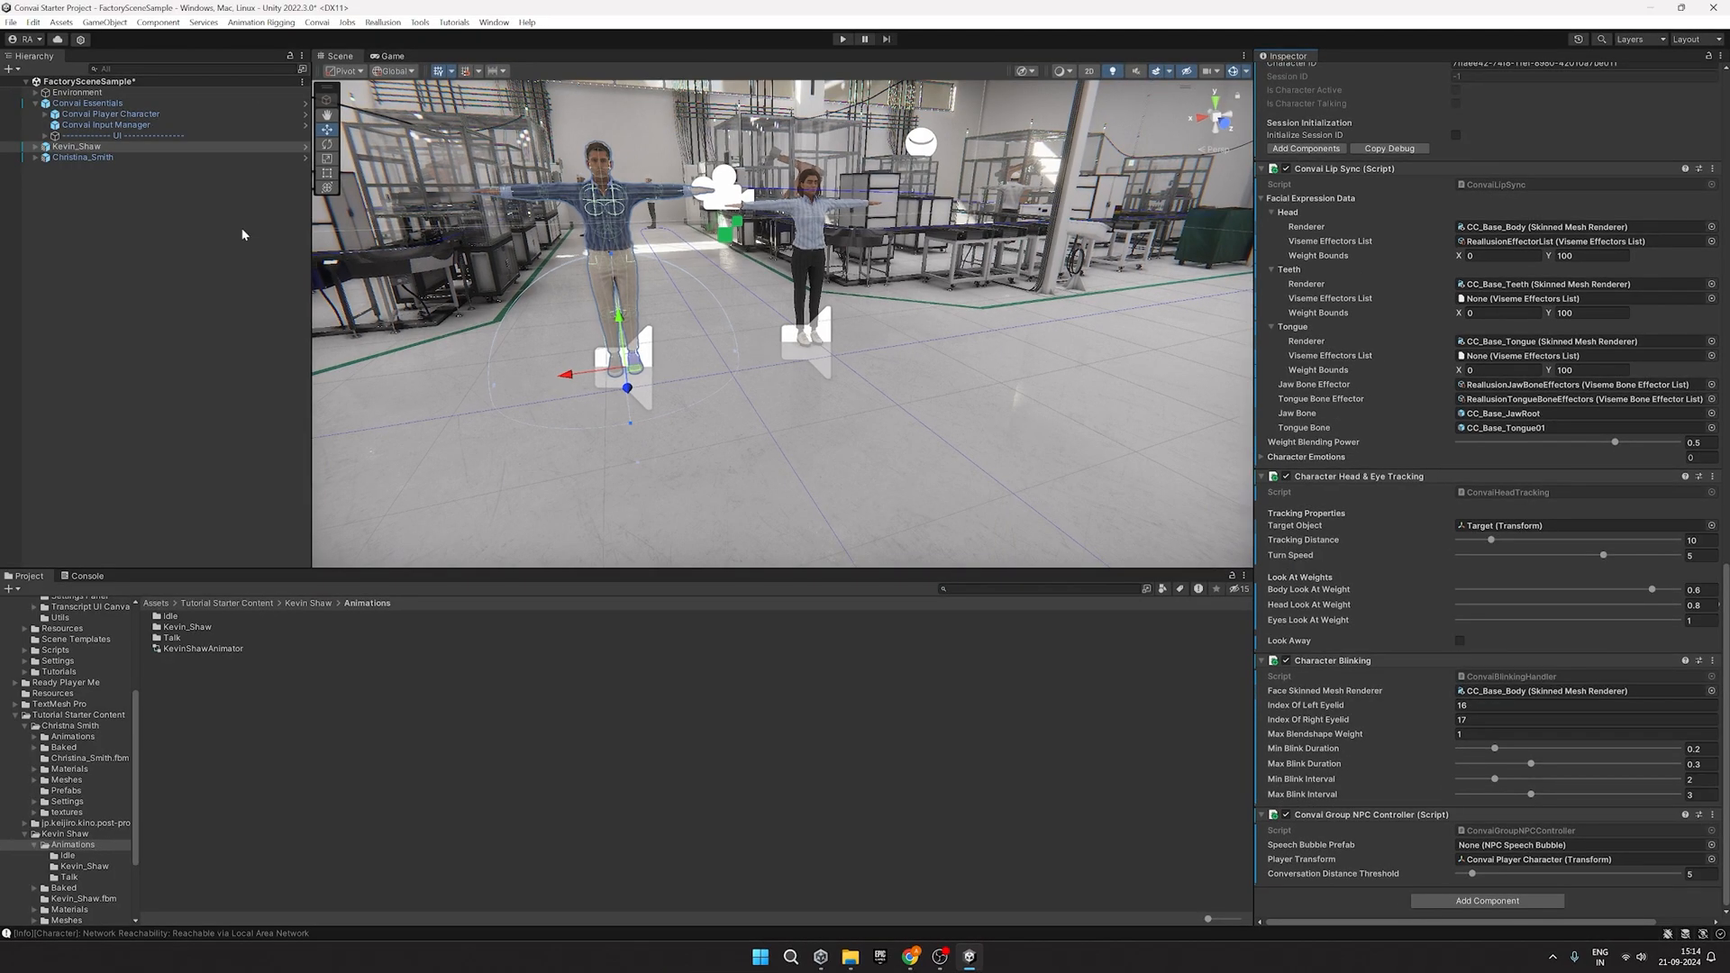
click(1579, 859)
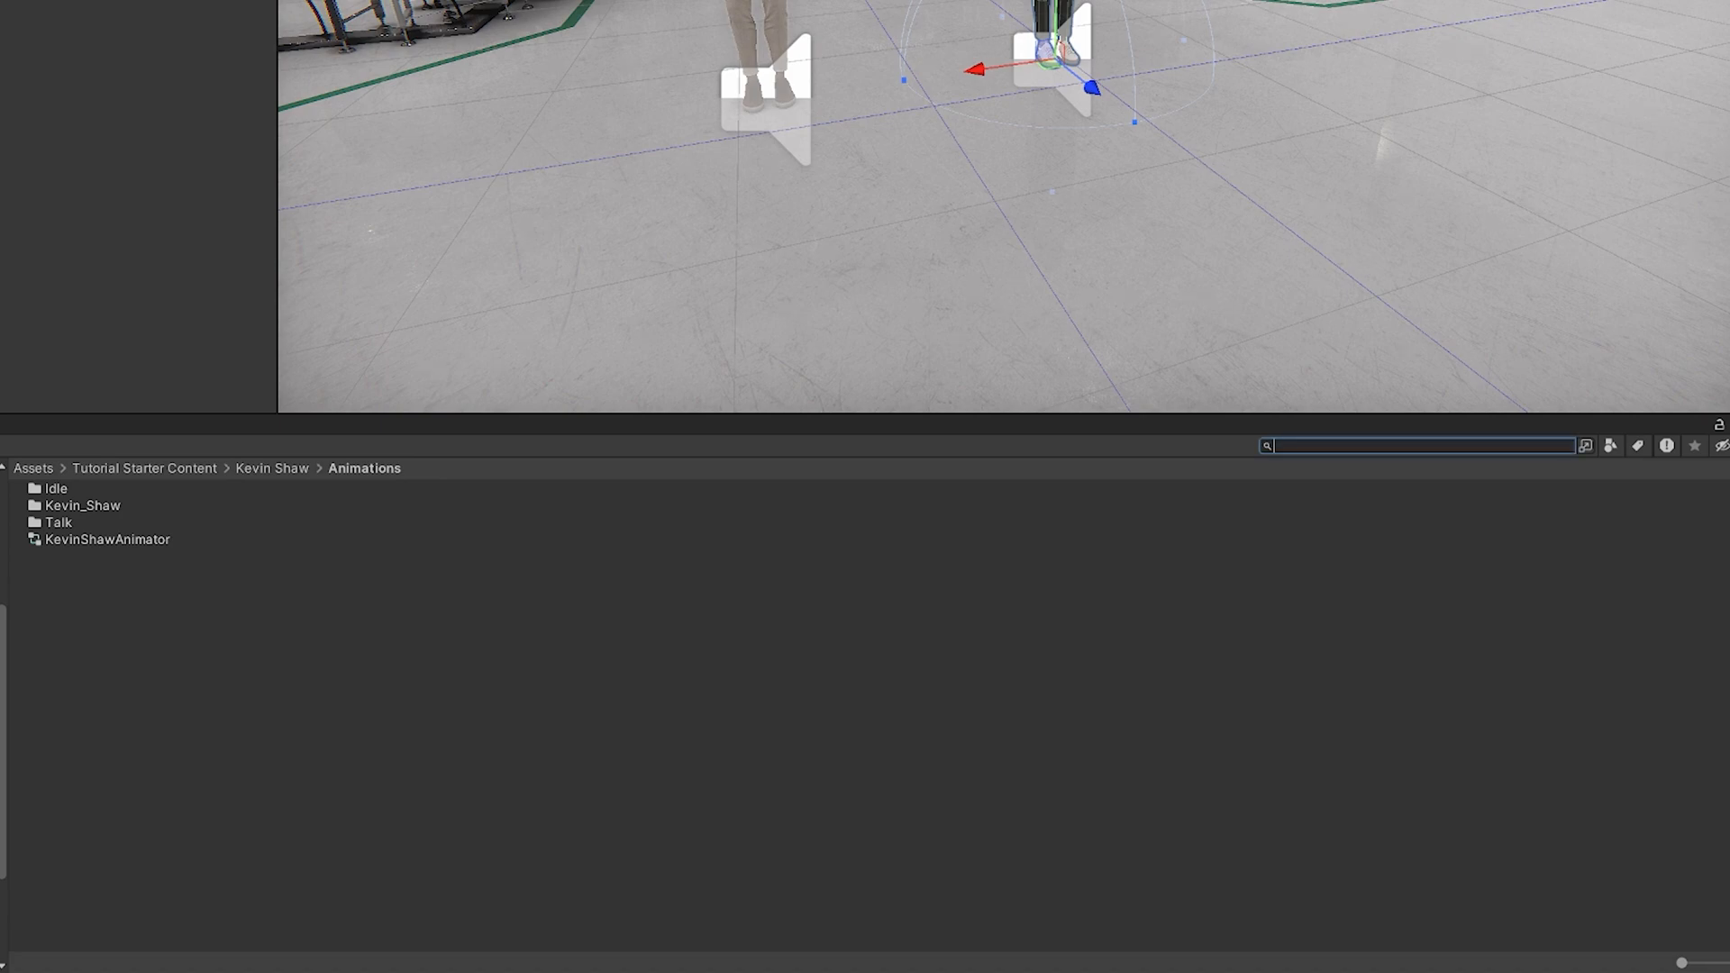
Step: Search the Project assets for the Speech Bubble prefab
text(speed)
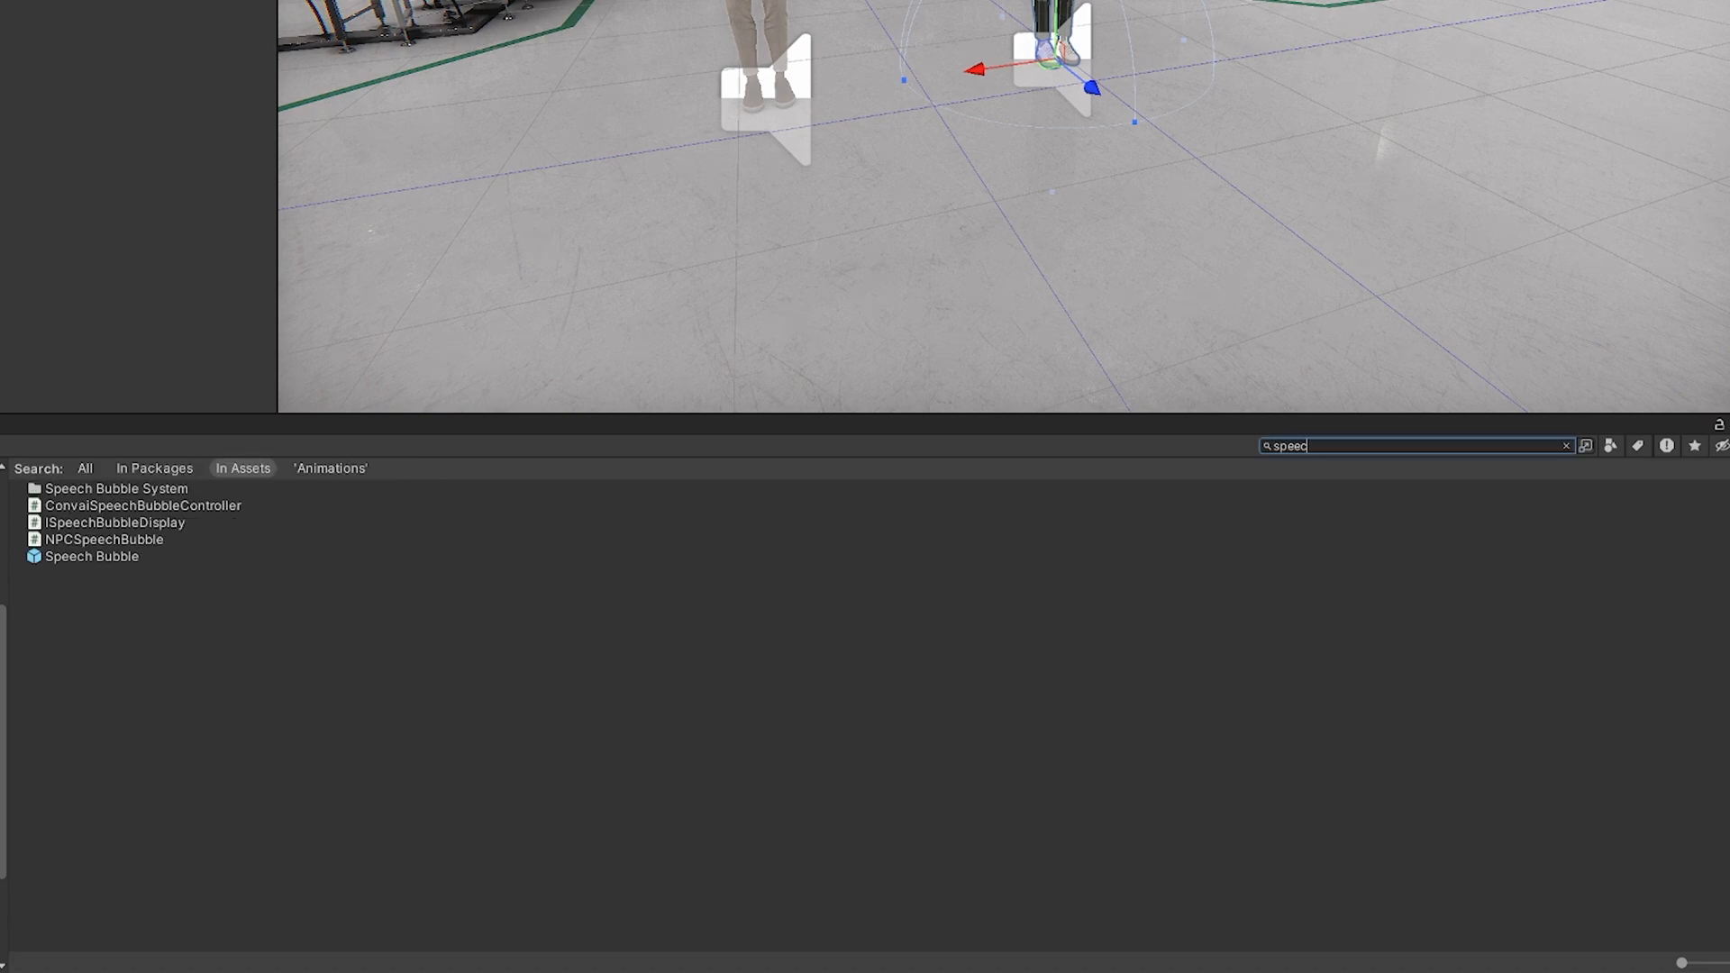
mouse_move(178, 561)
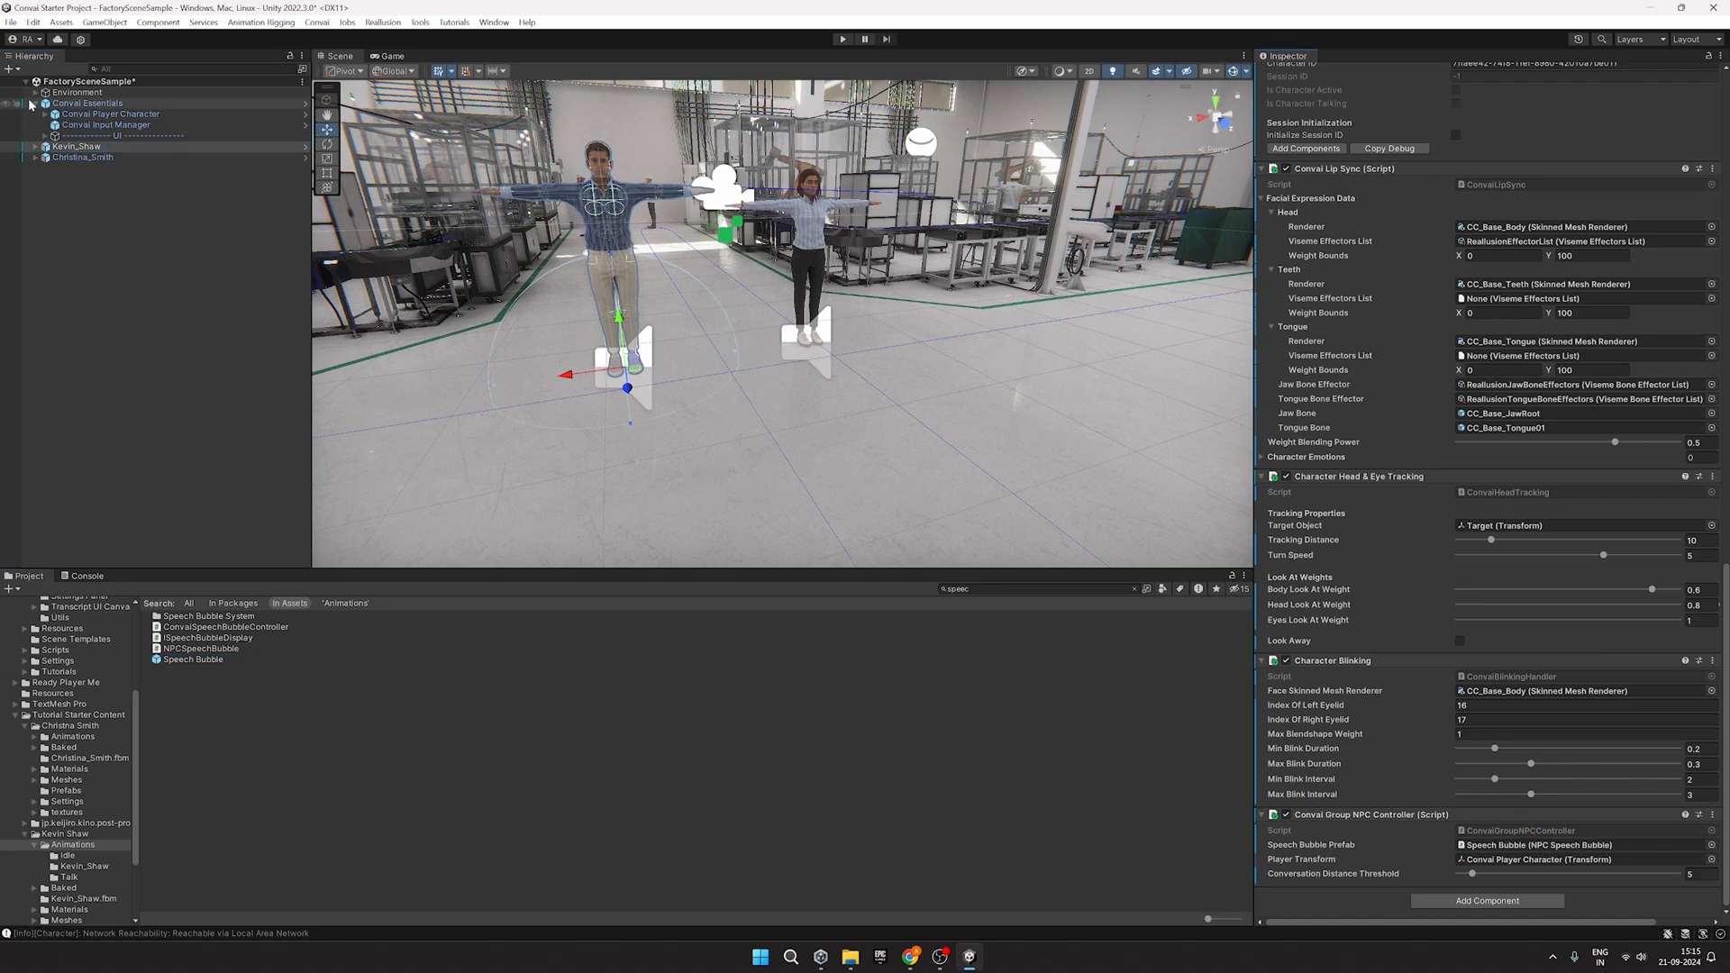
Step: Create an empty NPC2NPCManager object with an NPC2NPC Conversation Manager and expand its Npc Groups
right_click(78, 113)
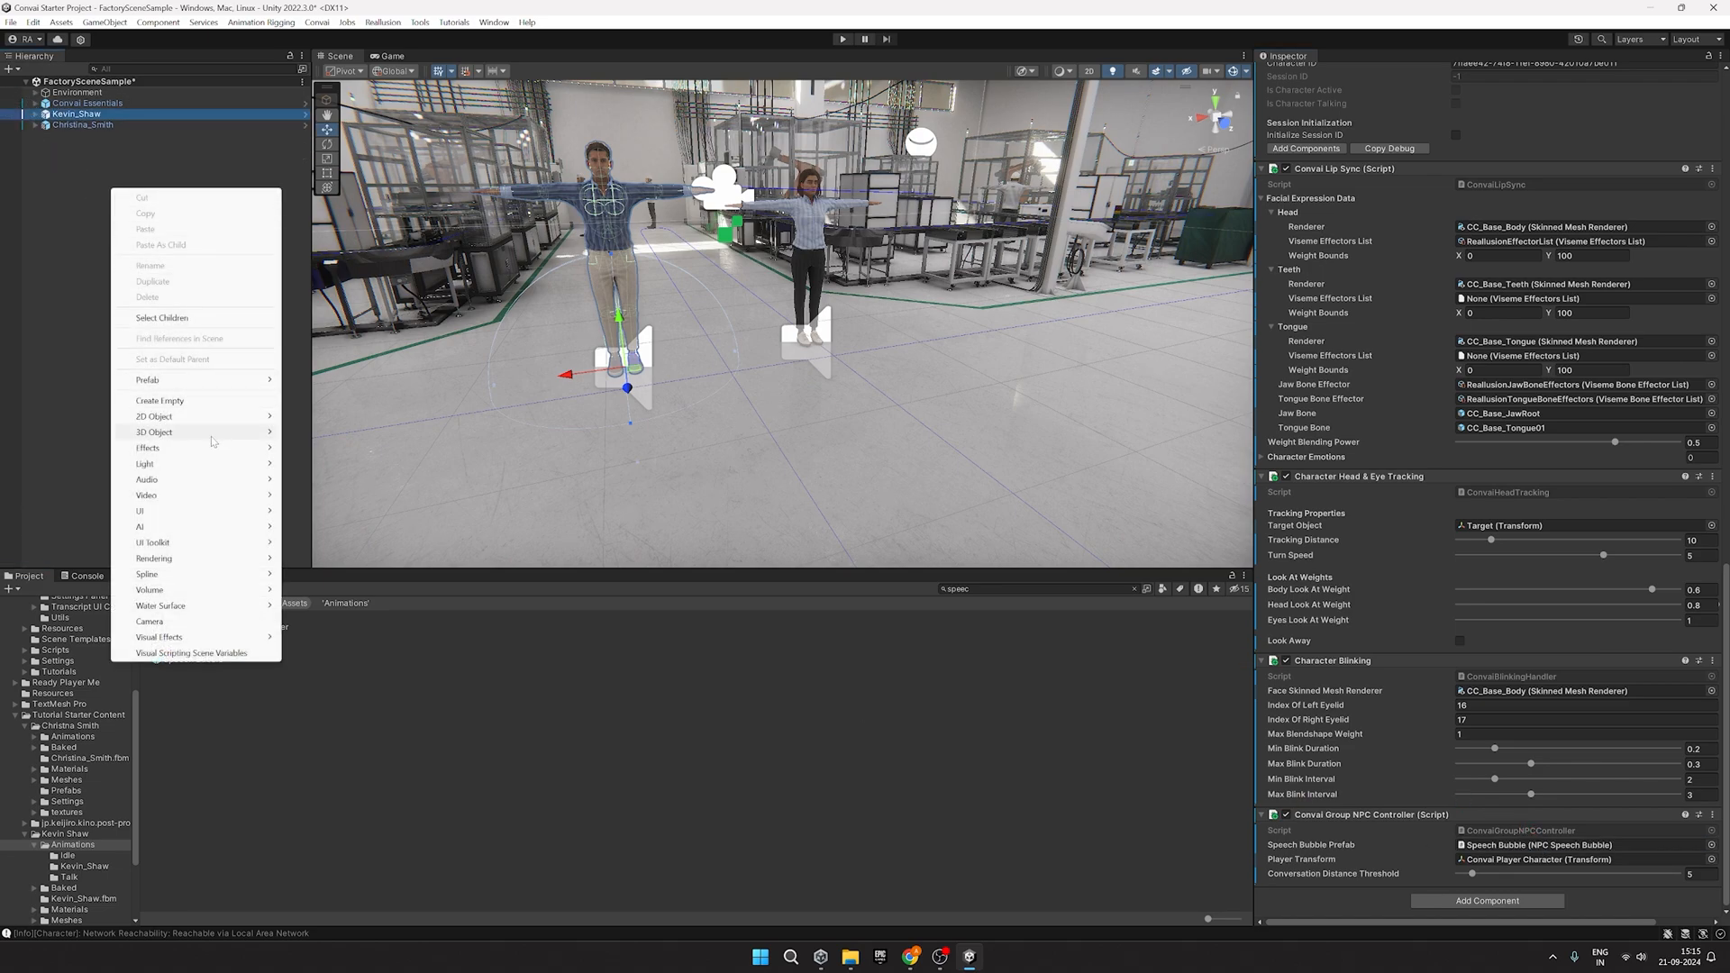
mouse_move(189, 483)
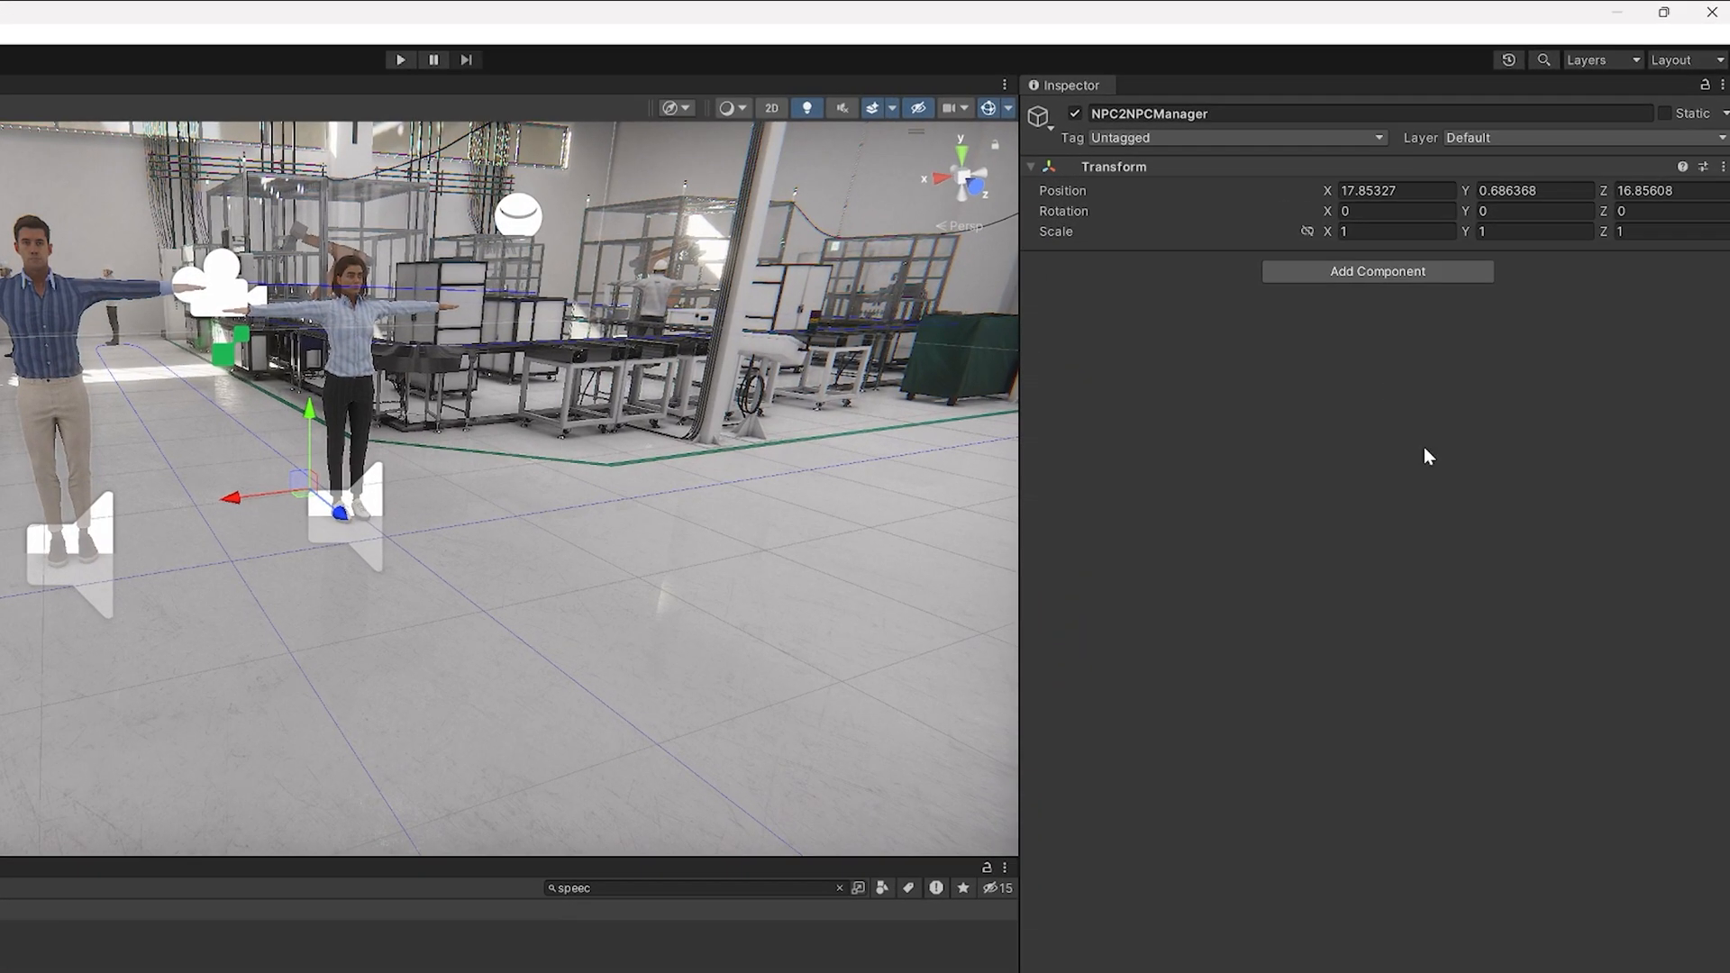
click(1377, 270)
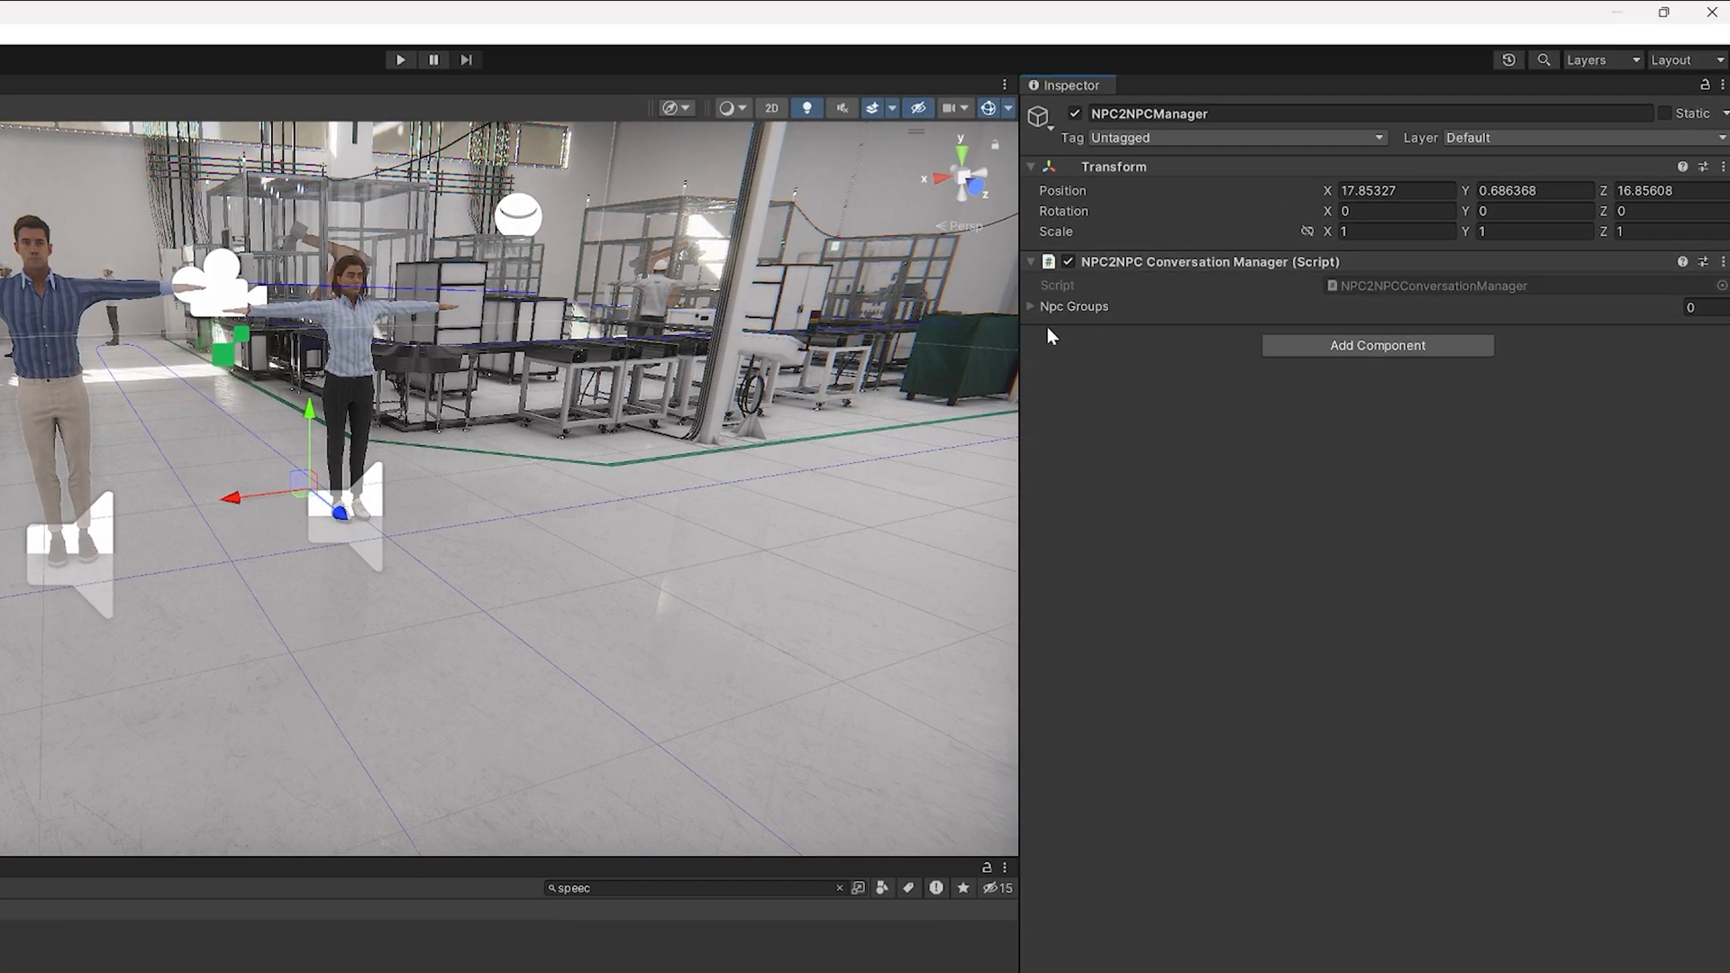
click(1031, 307)
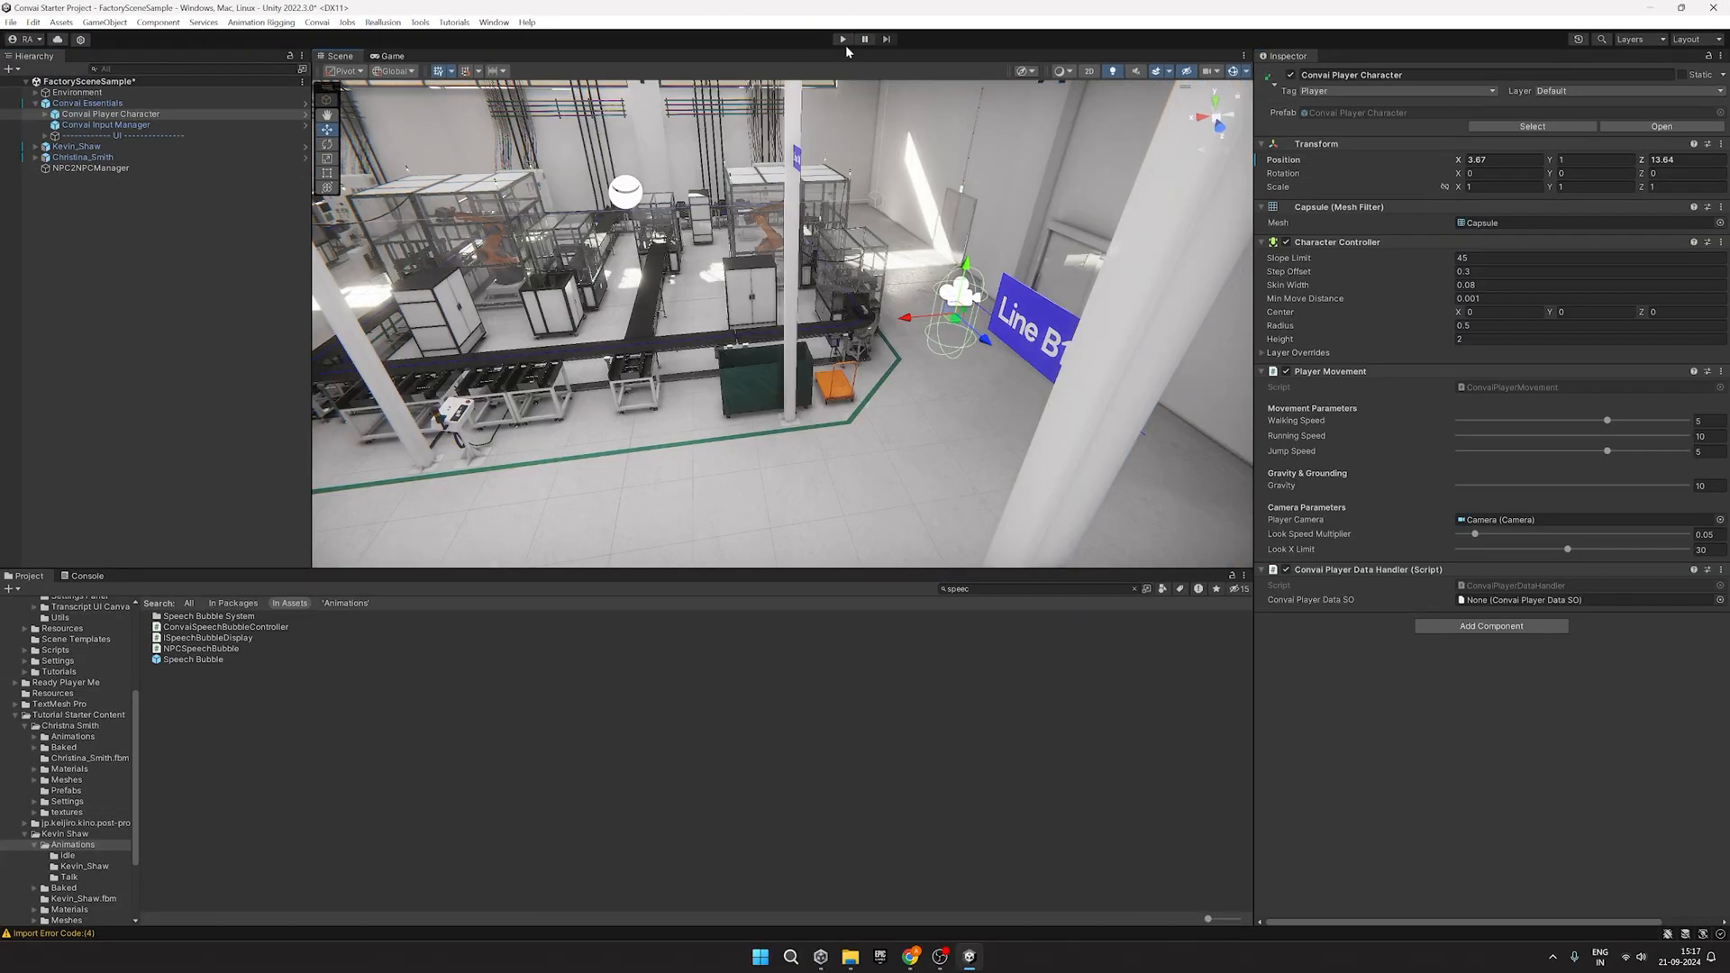
Step: Run the factory scene in play mode to test the NPC setup
click(841, 38)
text(Custom Speech Bubble)
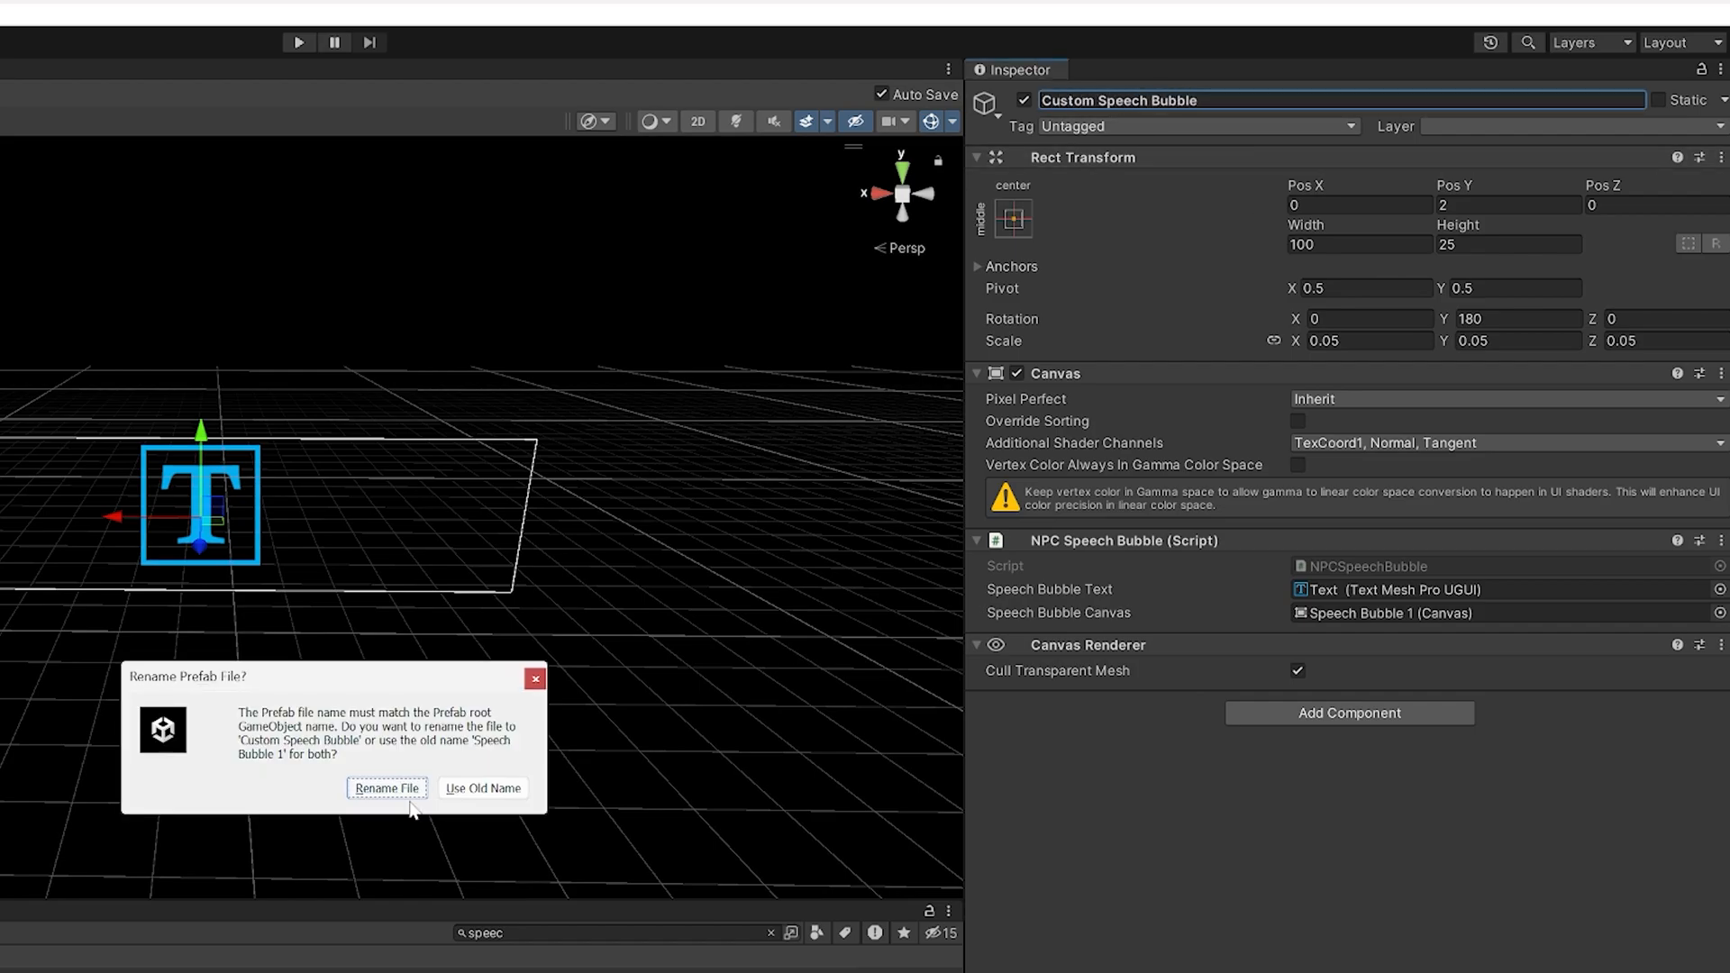
Step: Confirm renaming the duplicated prefab file to Custom Speech Bubble
click(385, 793)
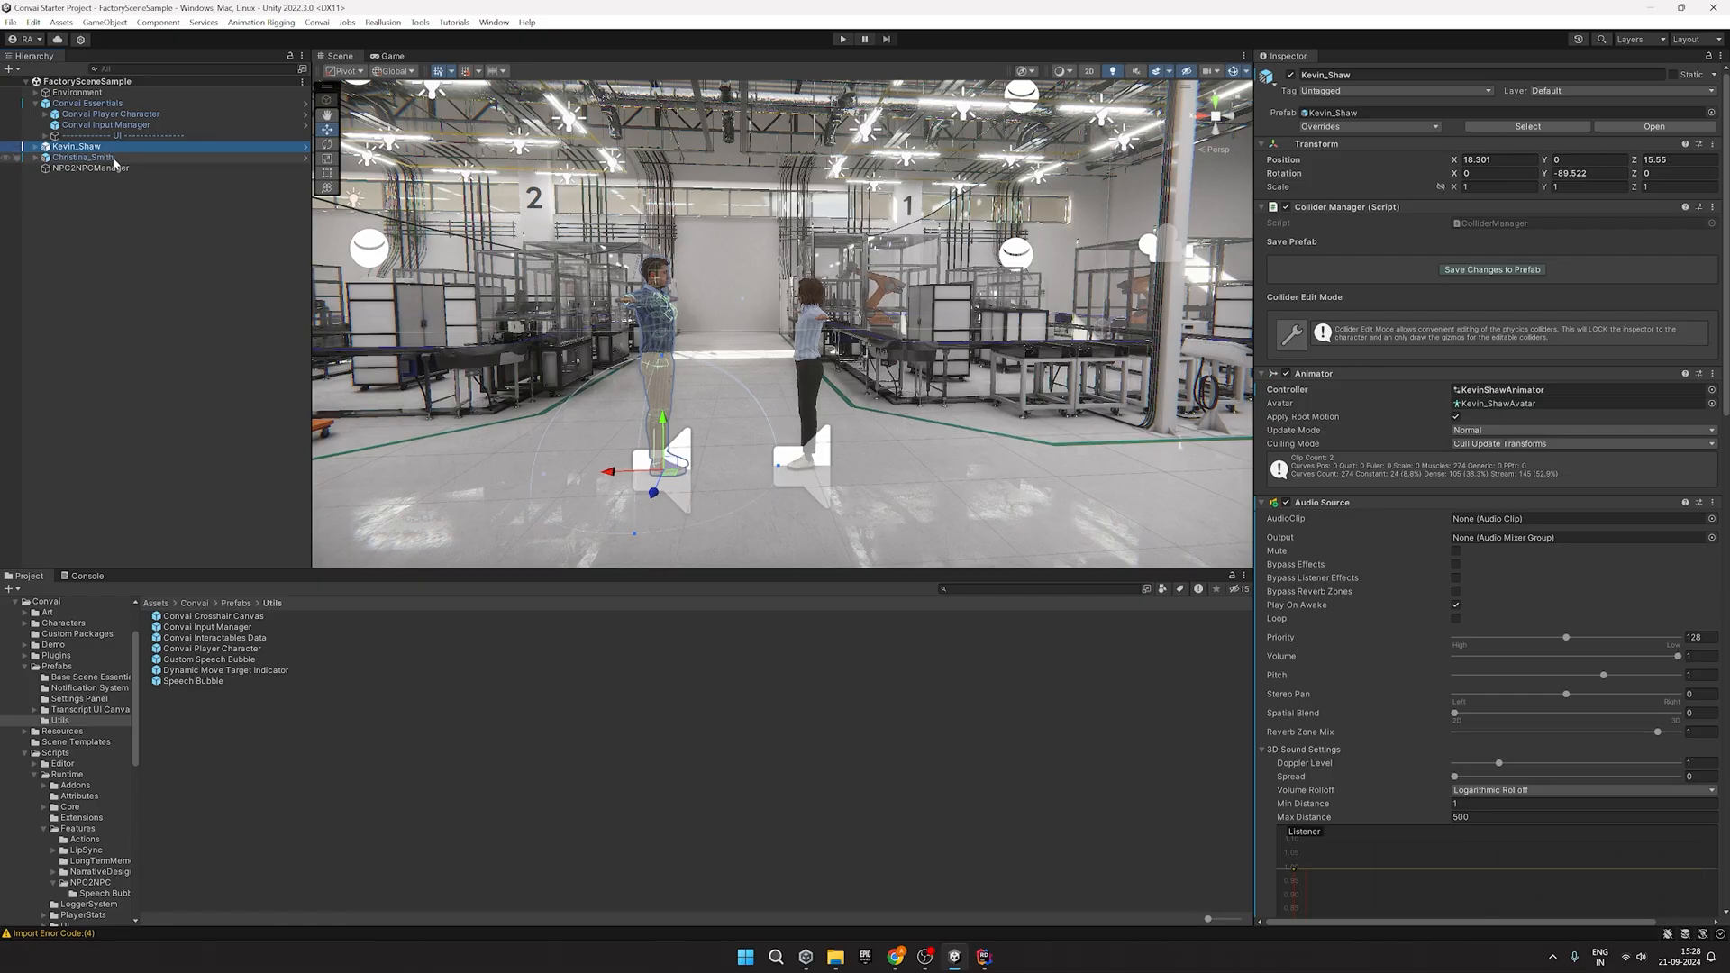
Step: Set Christina_Smith's Conversation Distance Threshold in Convai Group NPC Controller to about 51
click(90, 167)
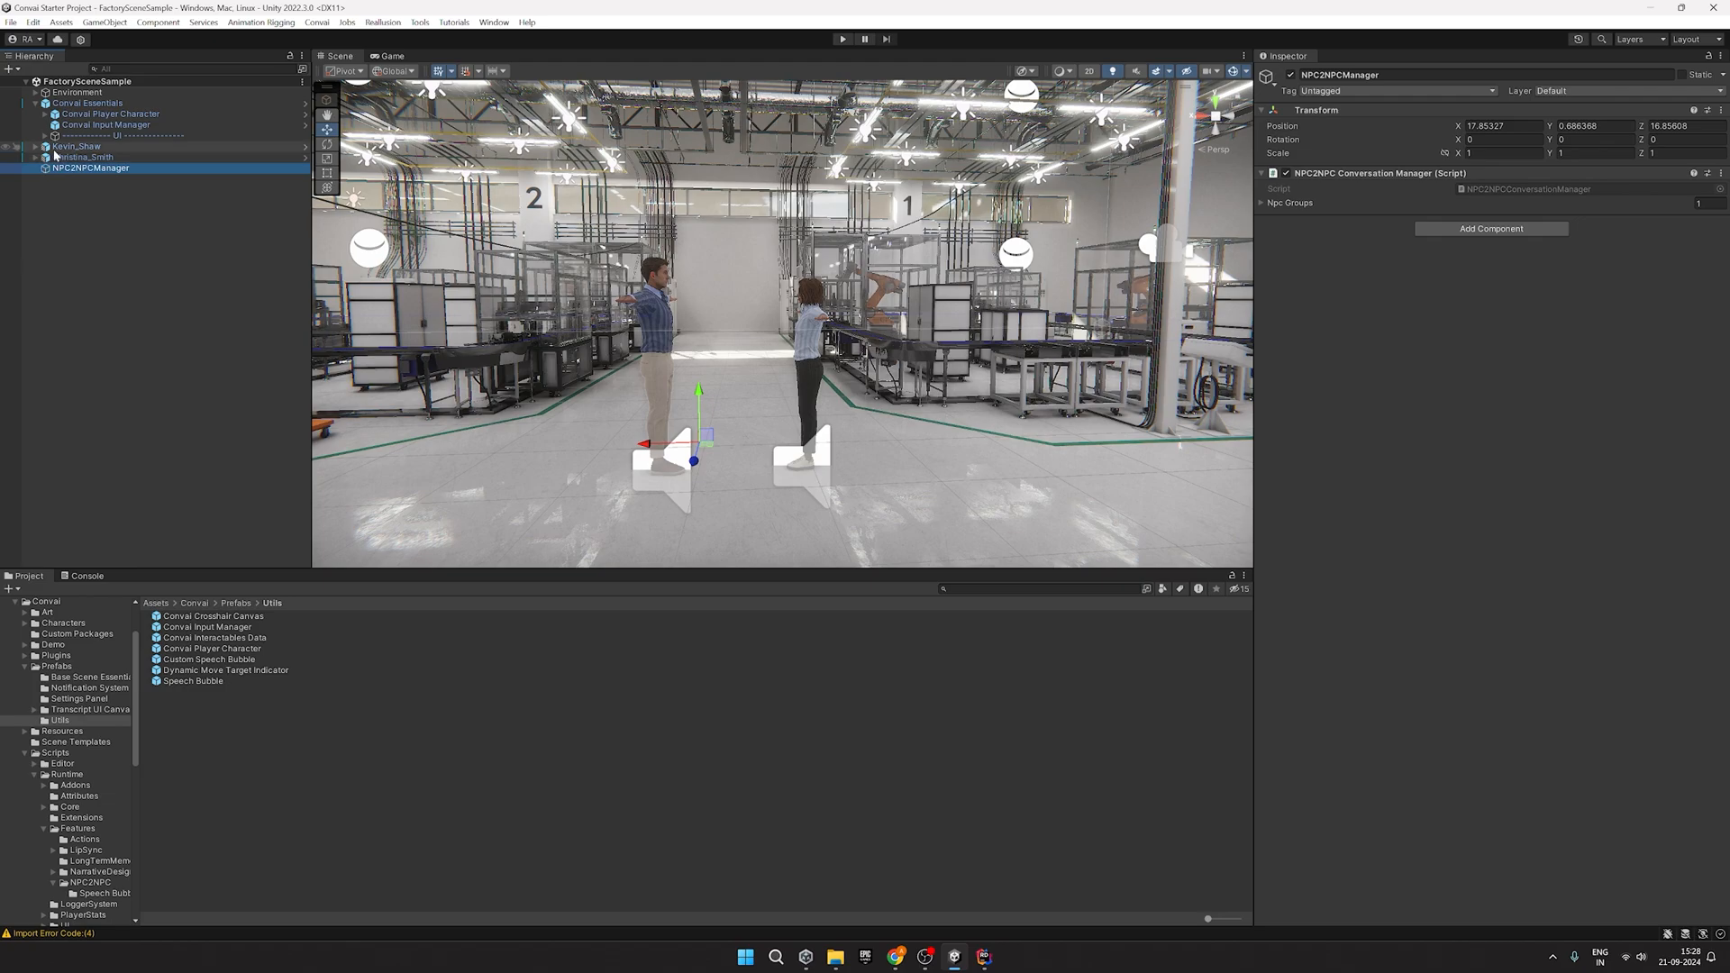
click(81, 156)
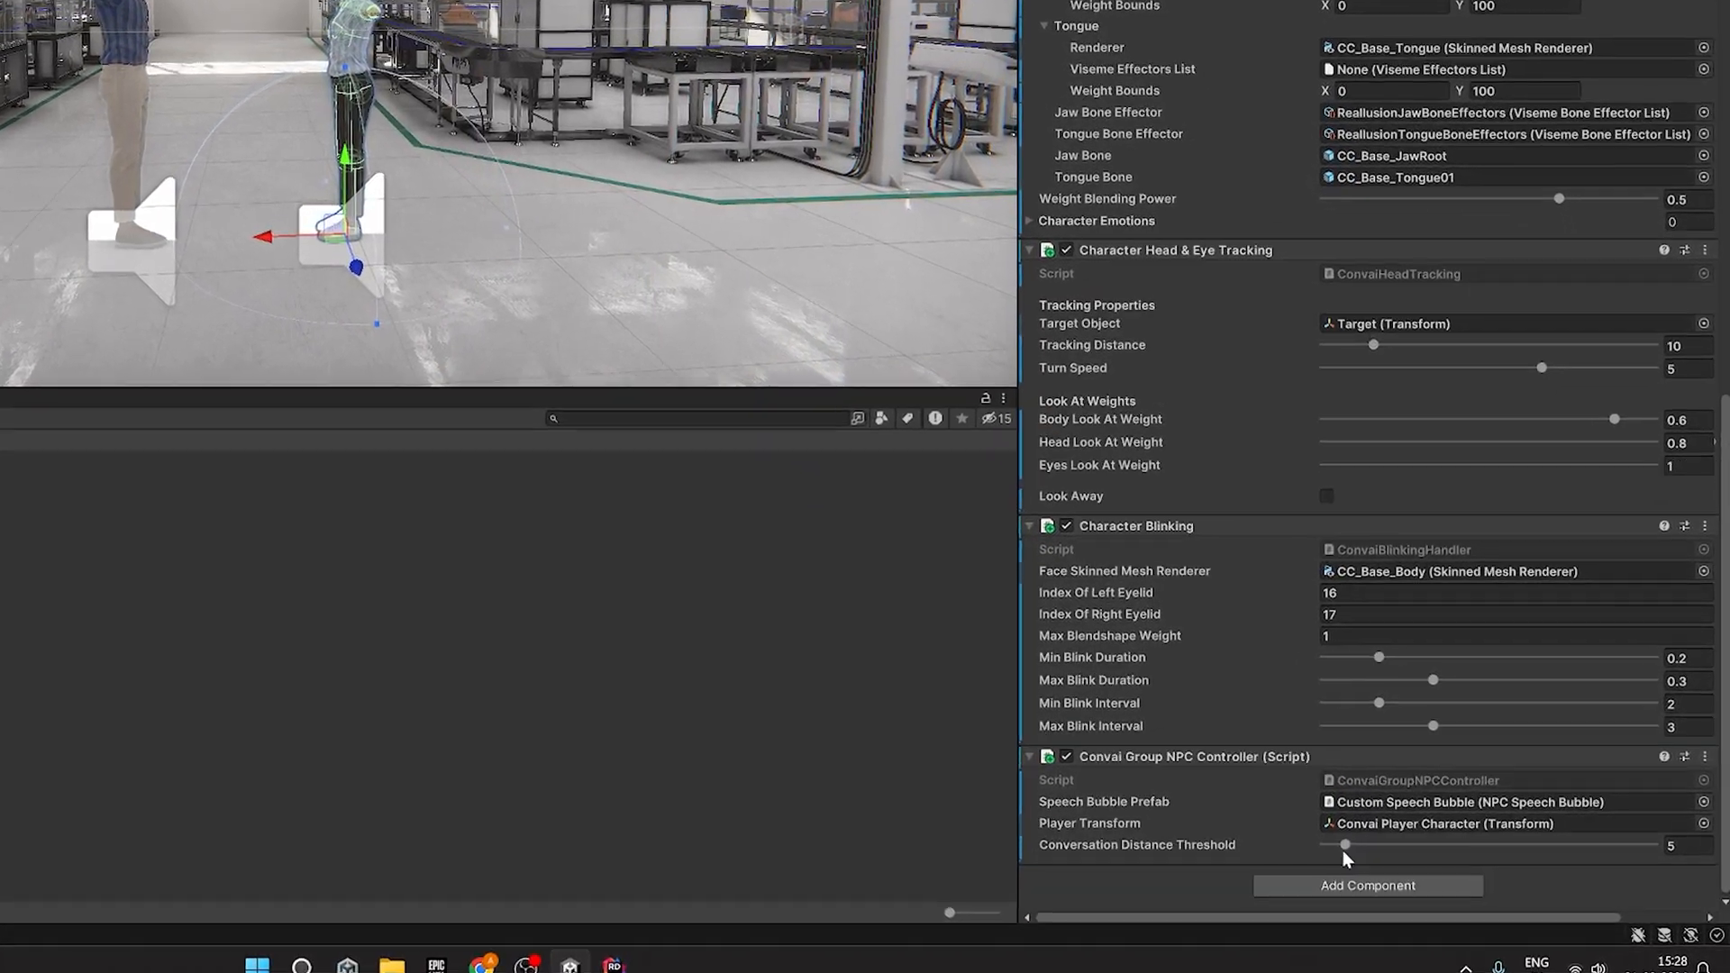
drag(1344, 846, 1359, 815)
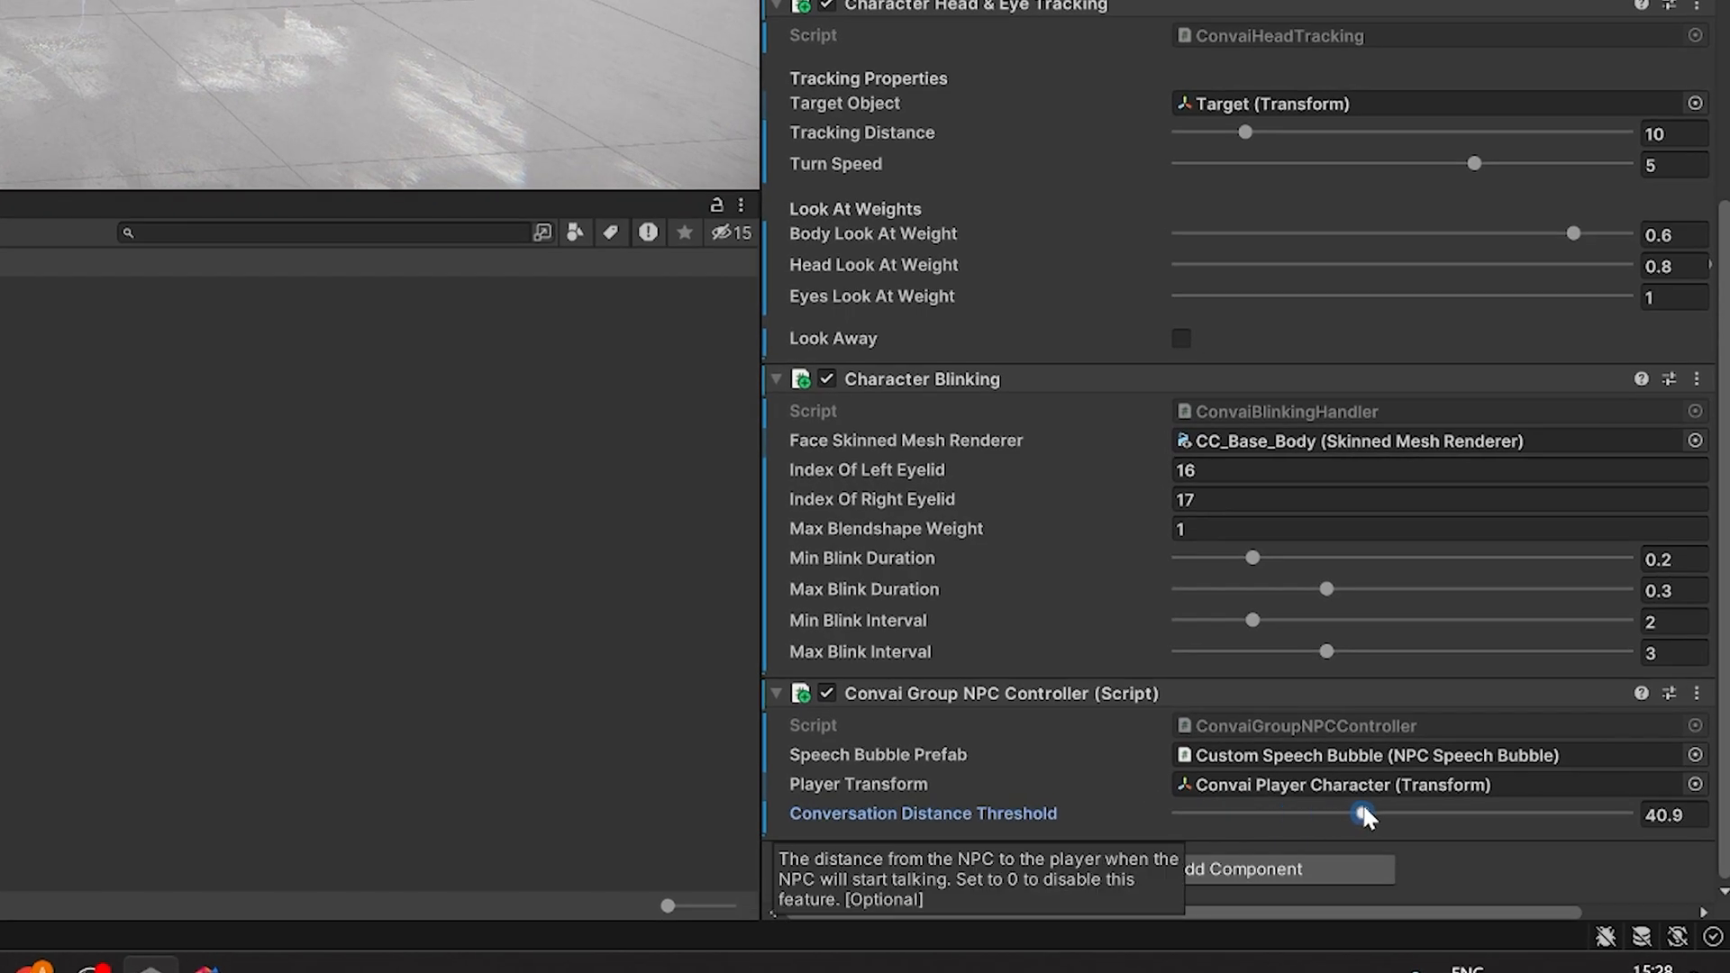
drag(1362, 814, 1413, 815)
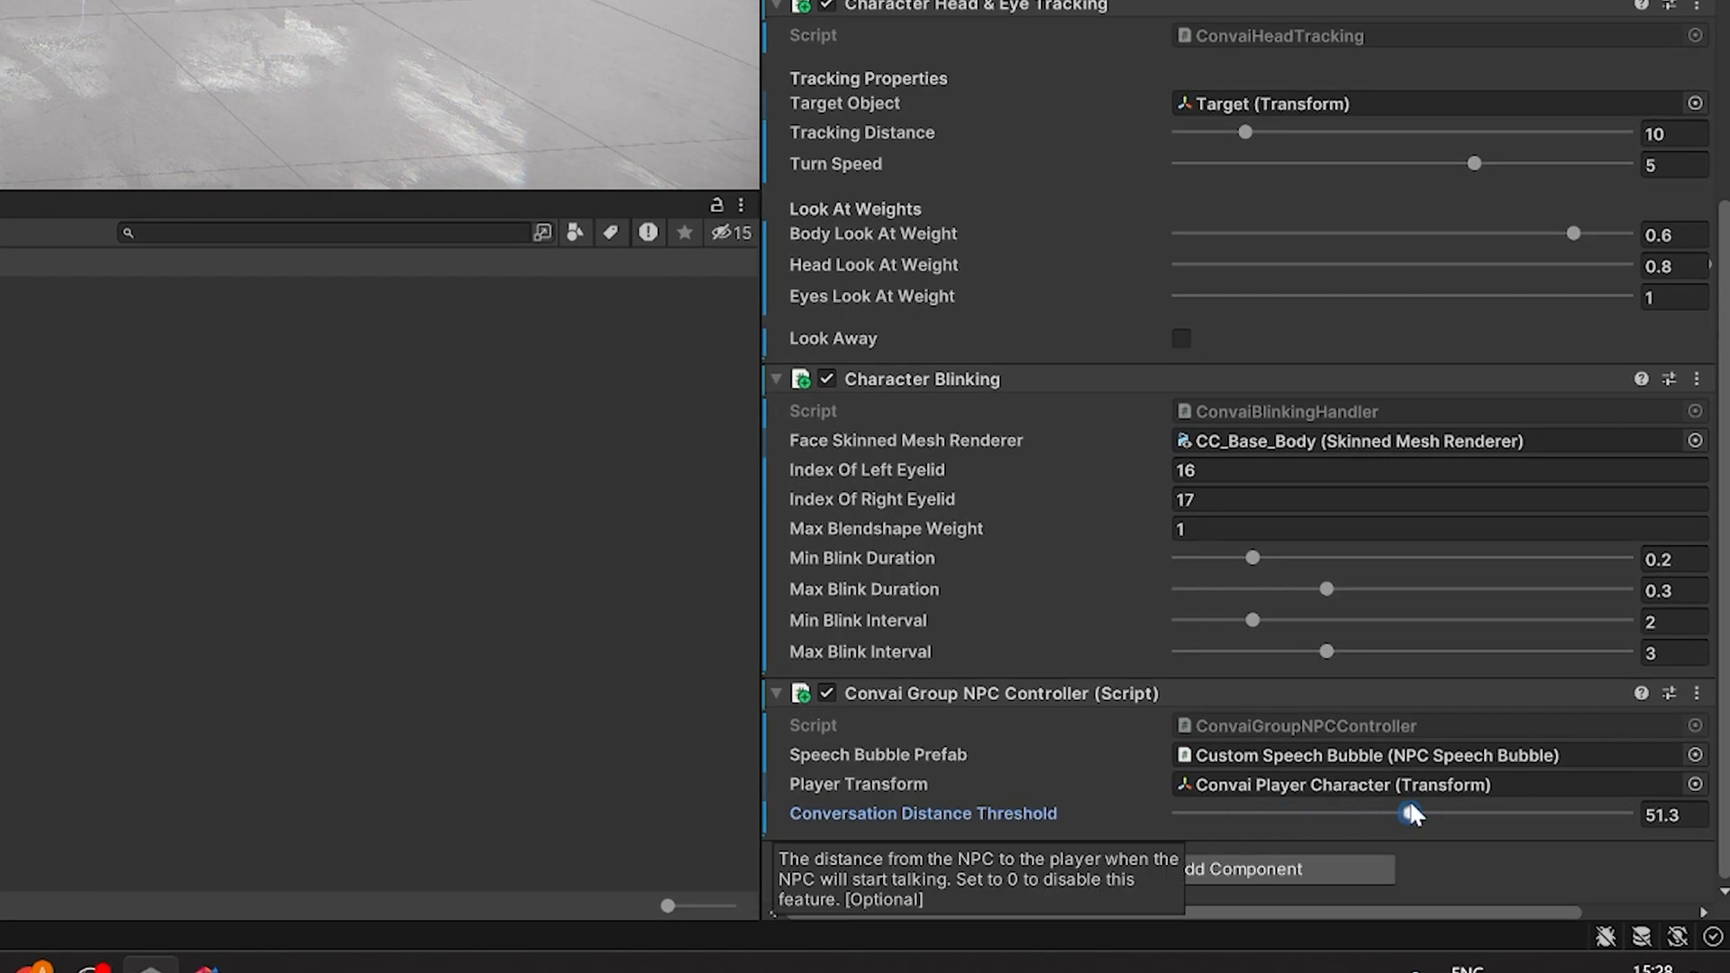
drag(1416, 814, 1408, 815)
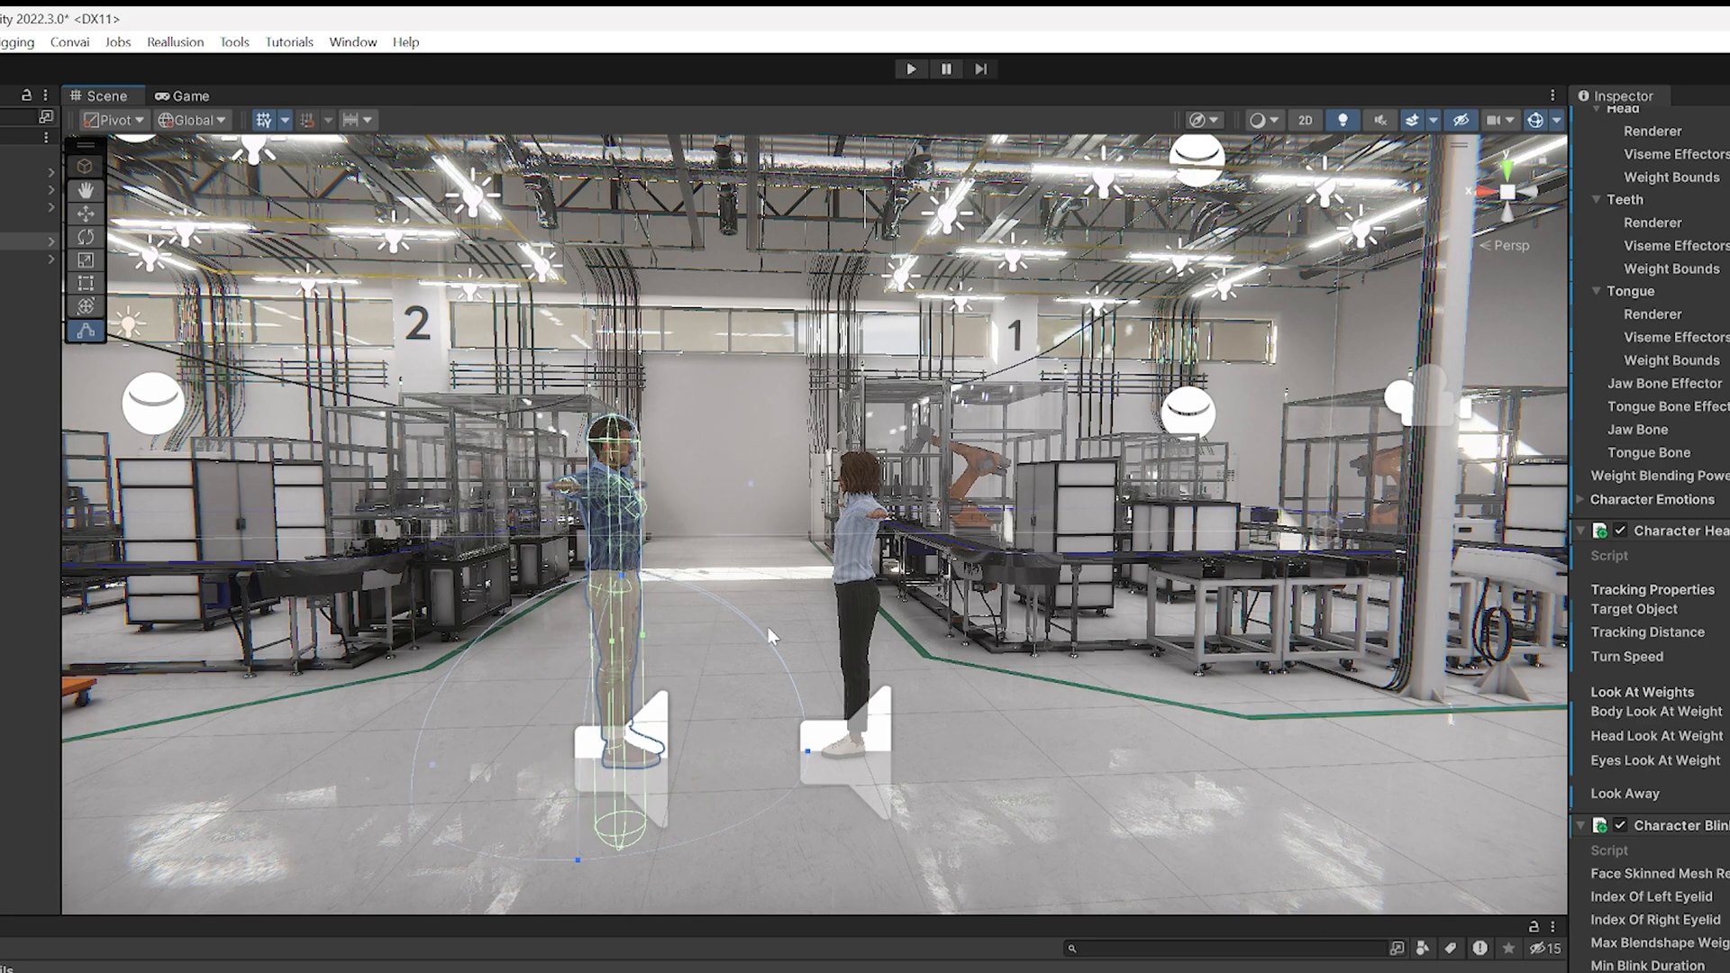
Step: Orbit the Scene view to frame the two NPCs in the factory
drag(769, 634, 369, 787)
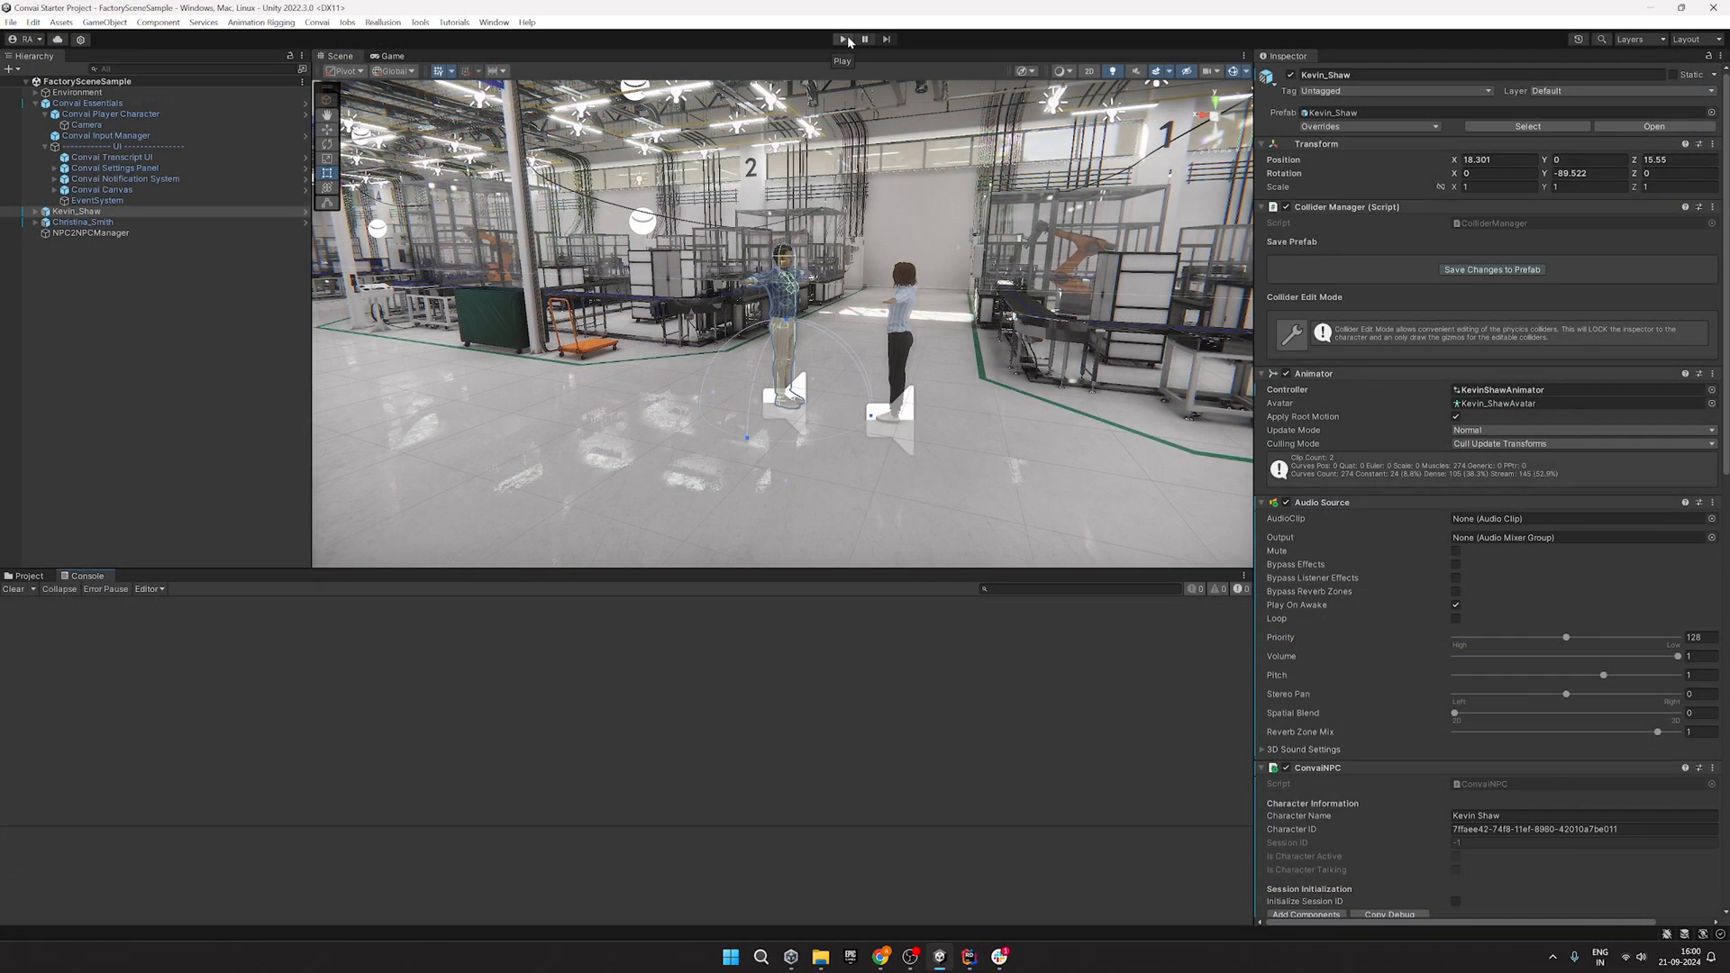
Step: Enter Play mode to run the factory scene with the two NPCs
click(842, 38)
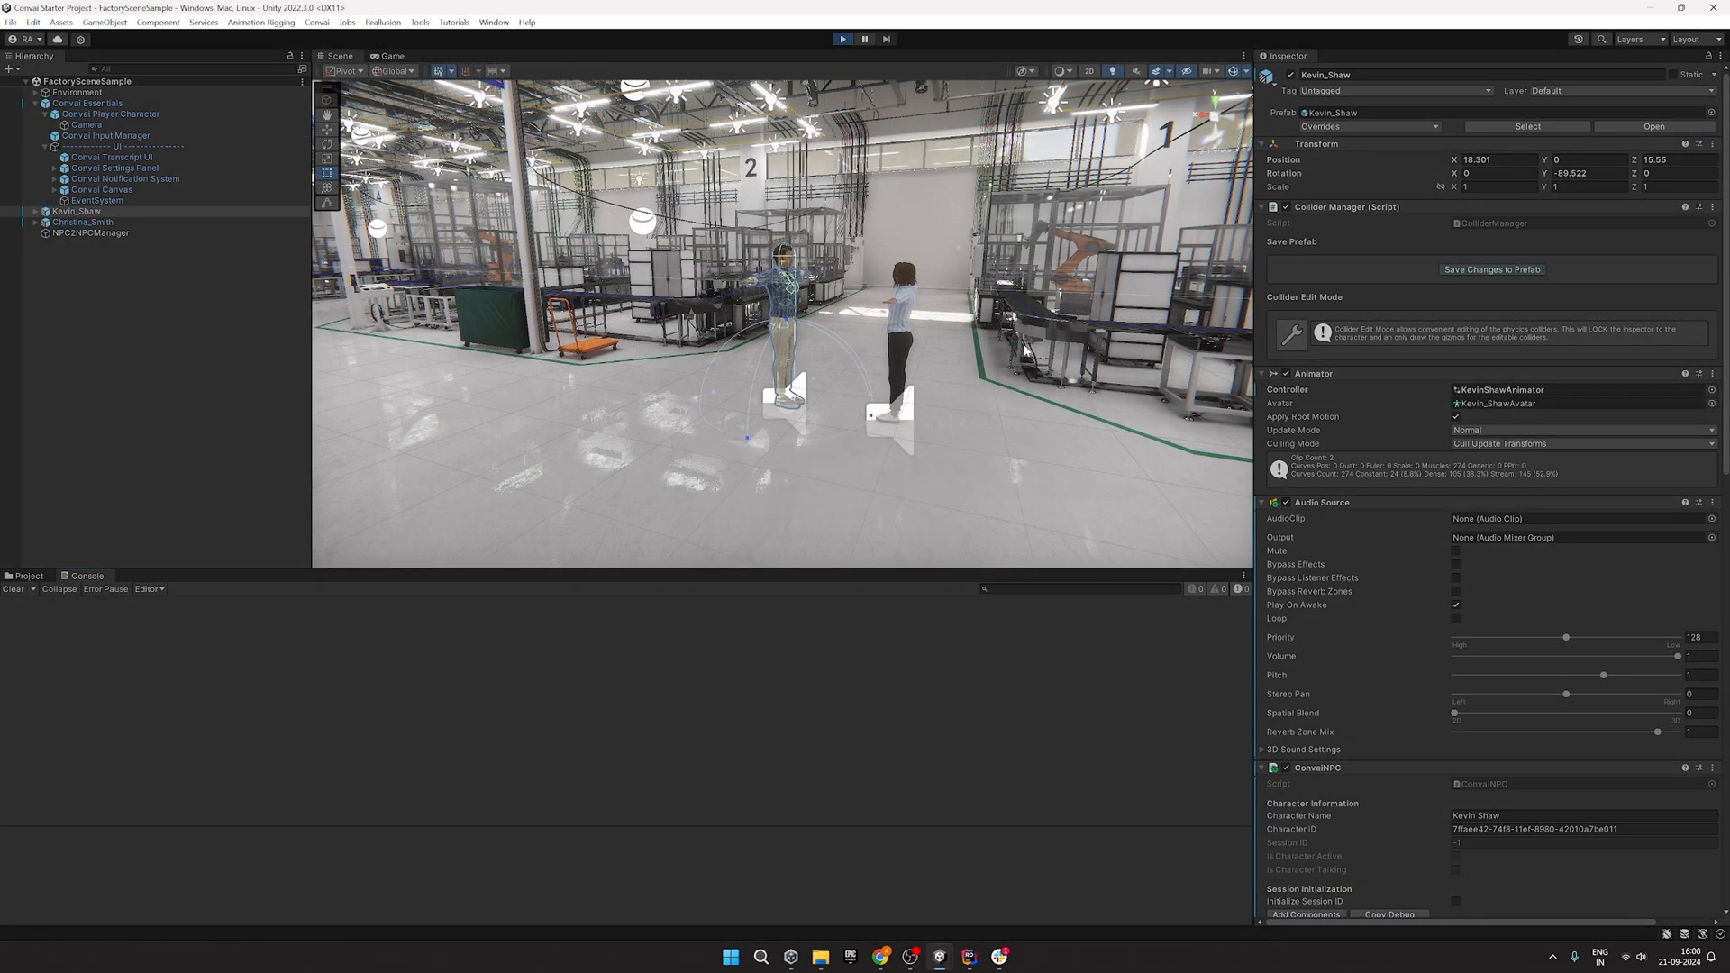
click(842, 38)
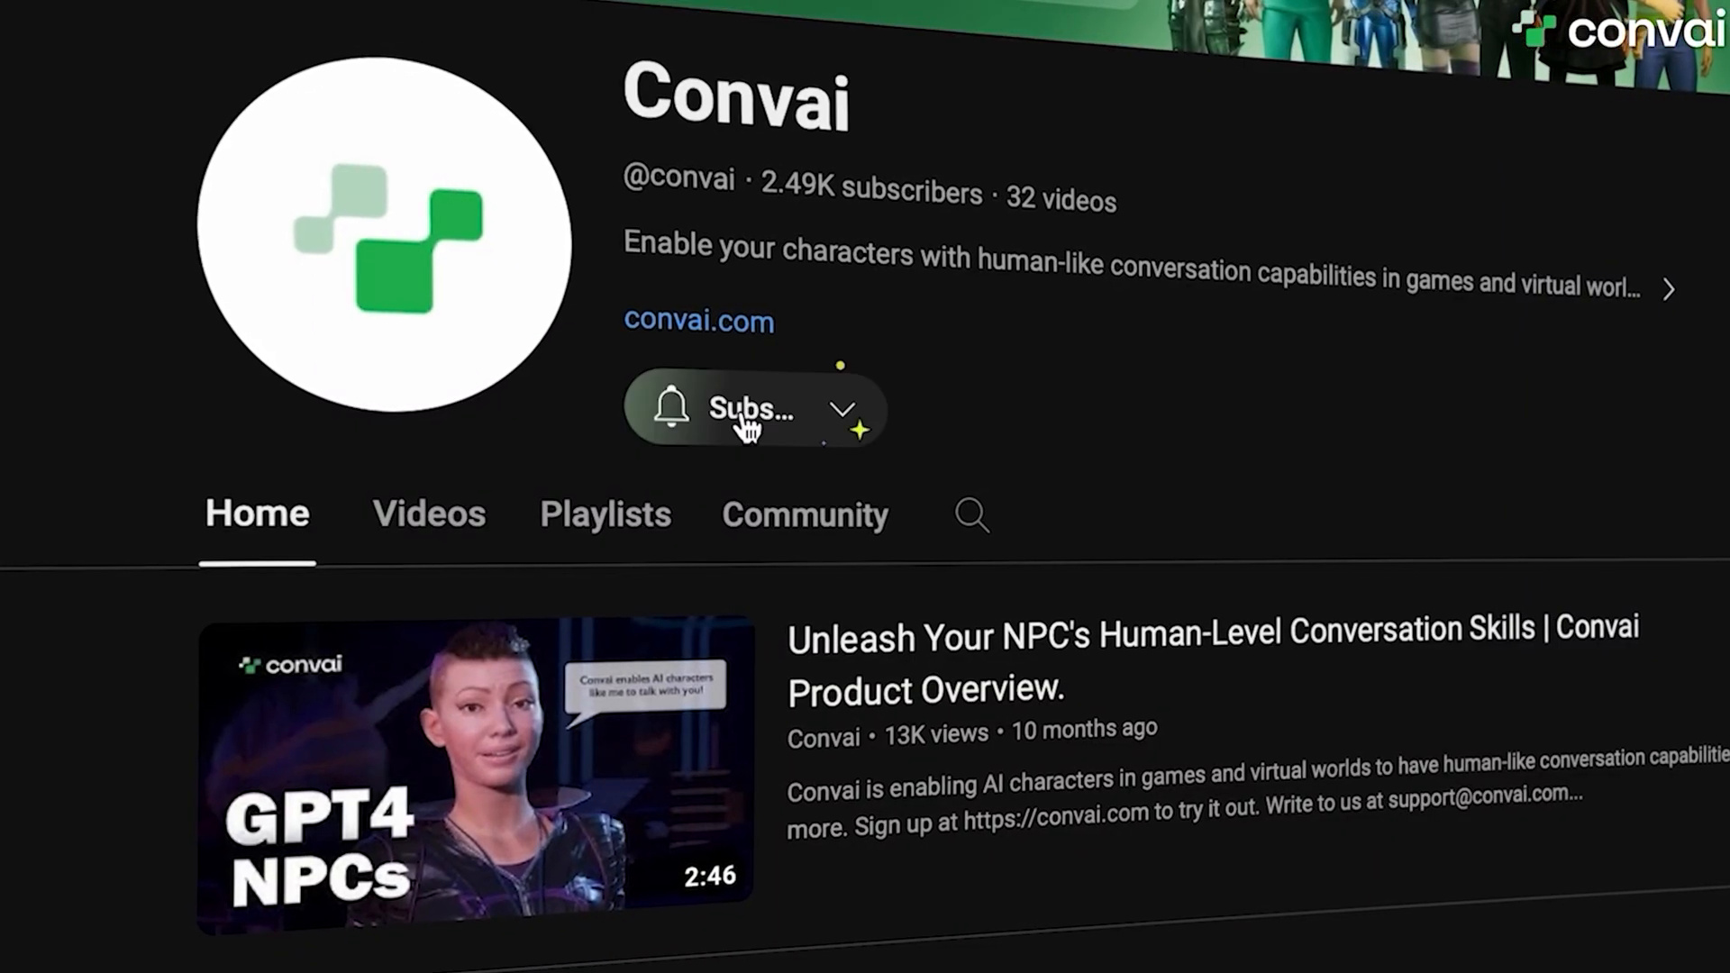
Step: Subscribe to the Convai YouTube channel and enter 'Awesome Convai User' as the Discord display name
click(750, 409)
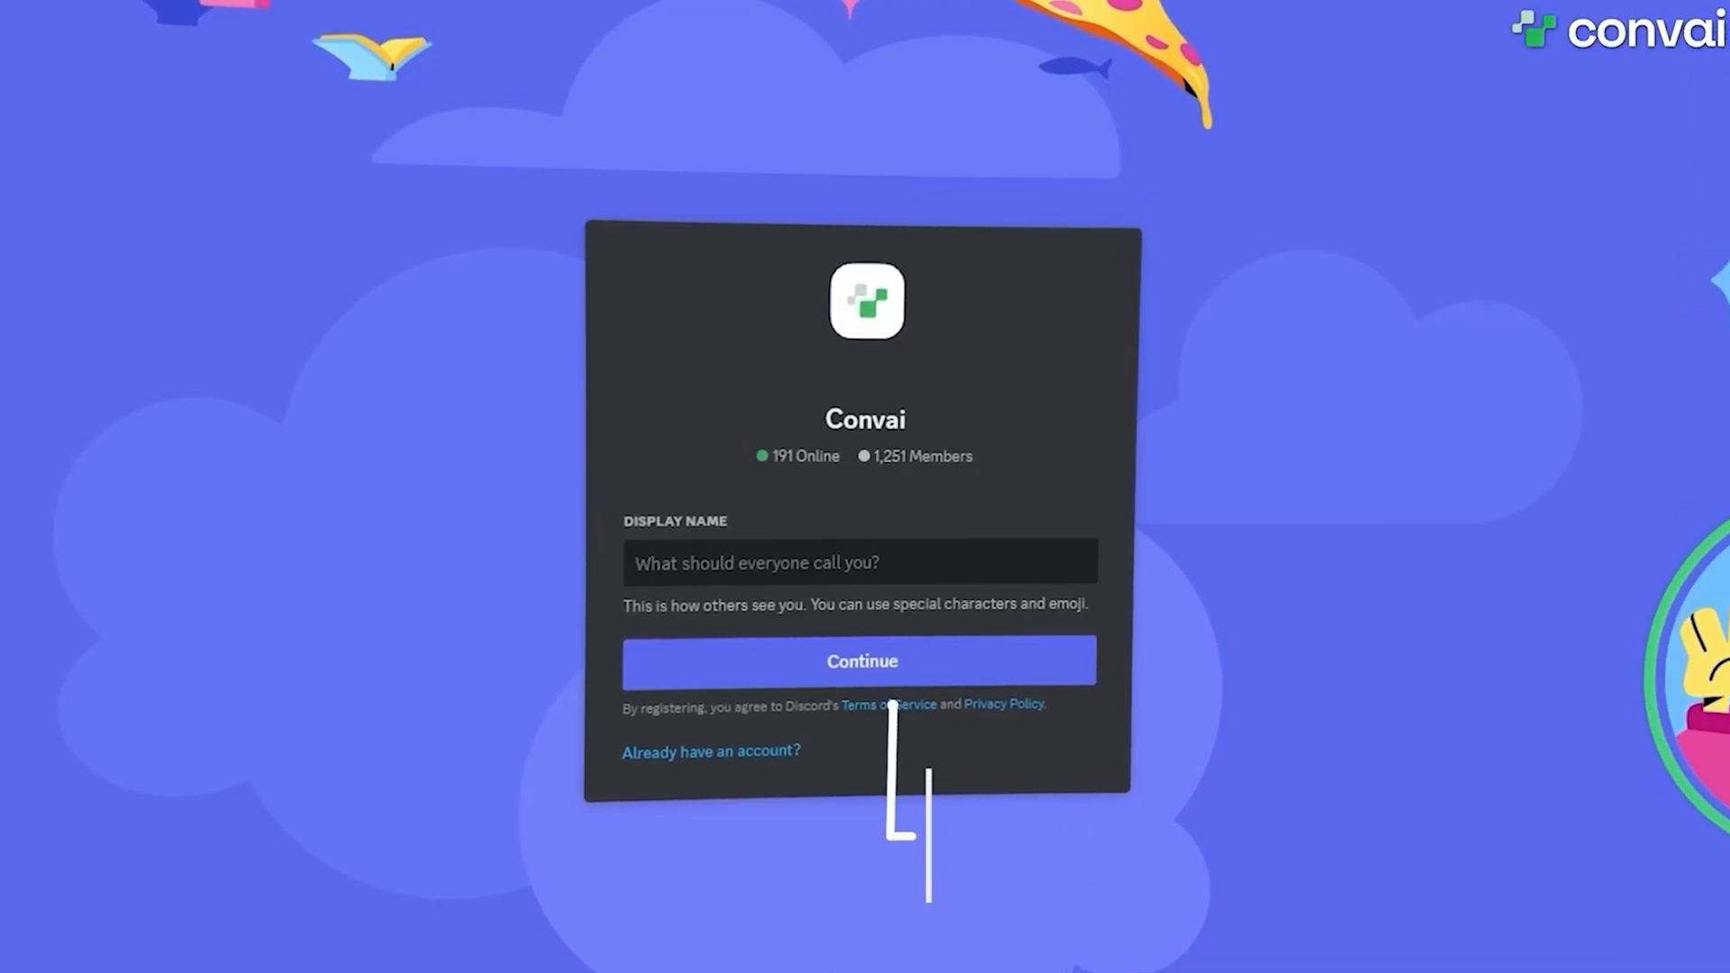
text(Awesome Convai User)
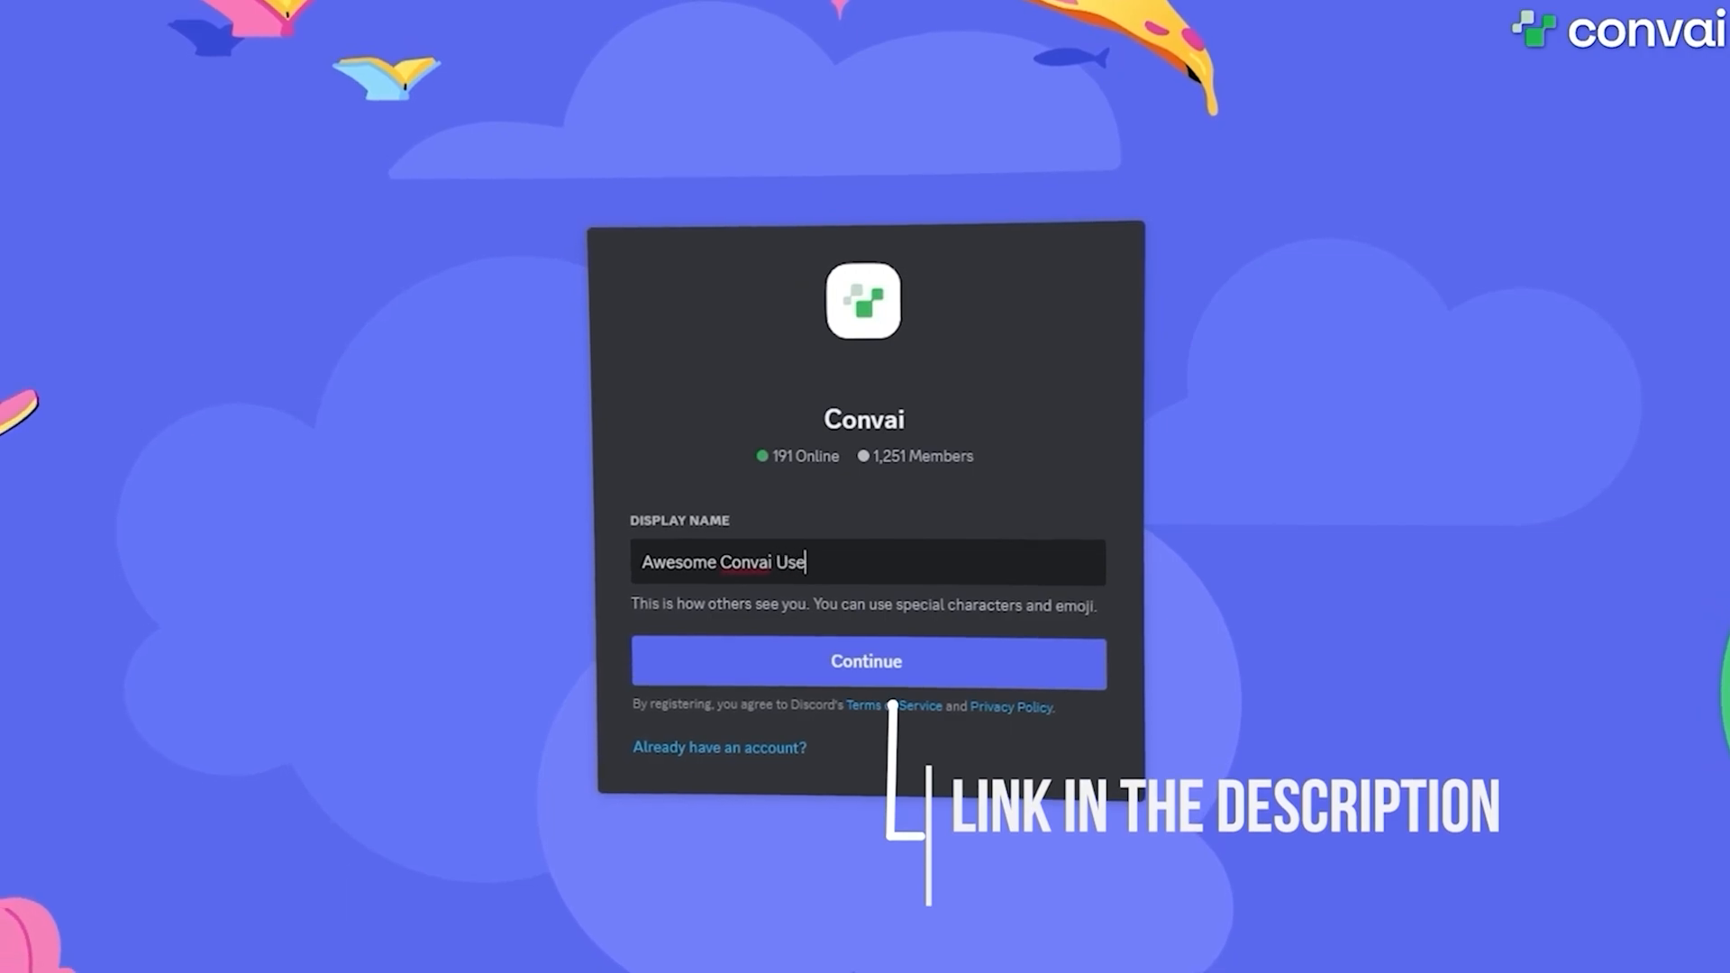